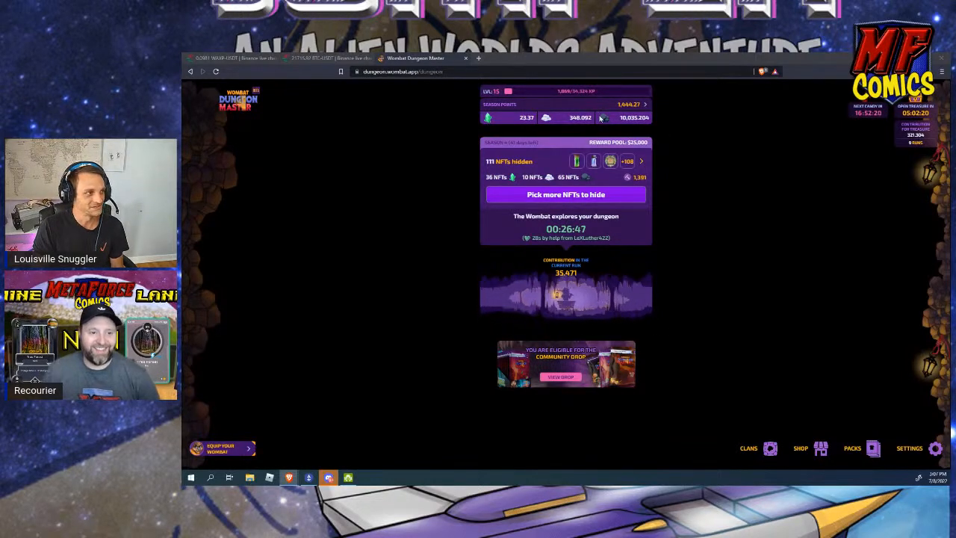
mouse_move(879, 233)
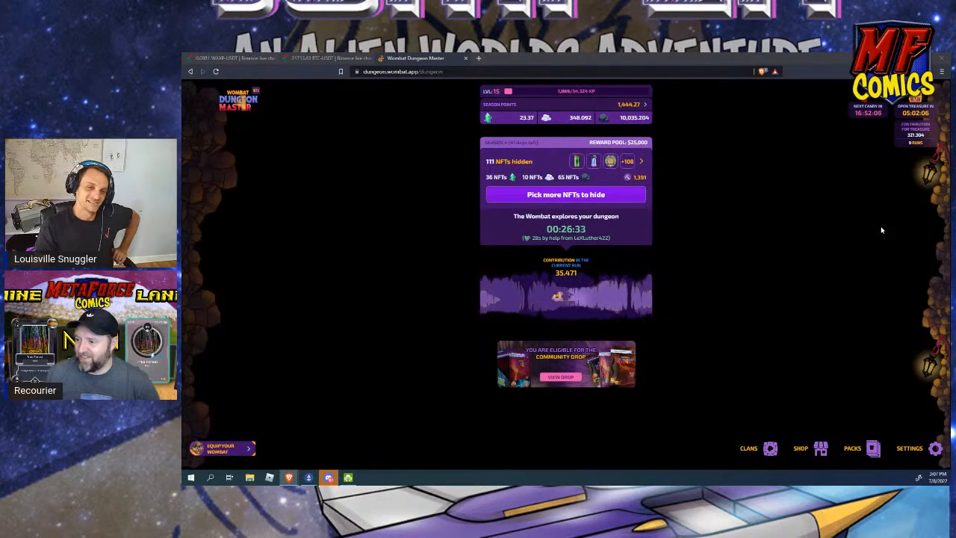
mouse_move(890, 230)
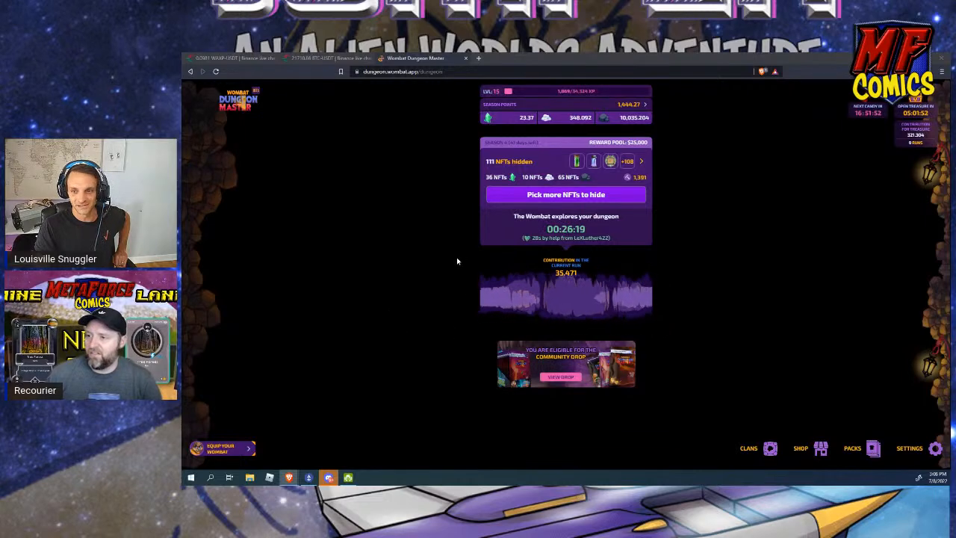
mouse_move(407, 245)
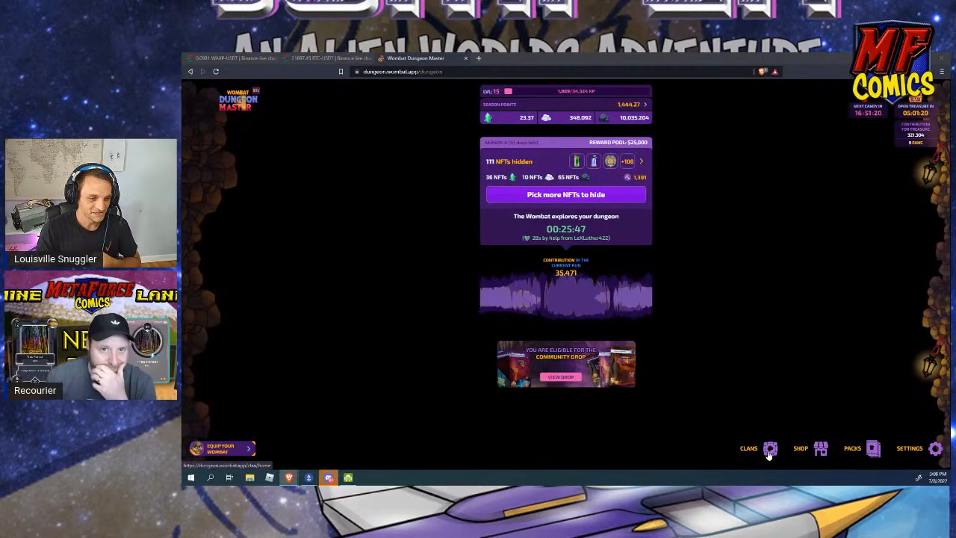
Step: Review the MetaForce Comics clan's Members list and Leaderboard, ending on the members' help statuses
left_click(771, 449)
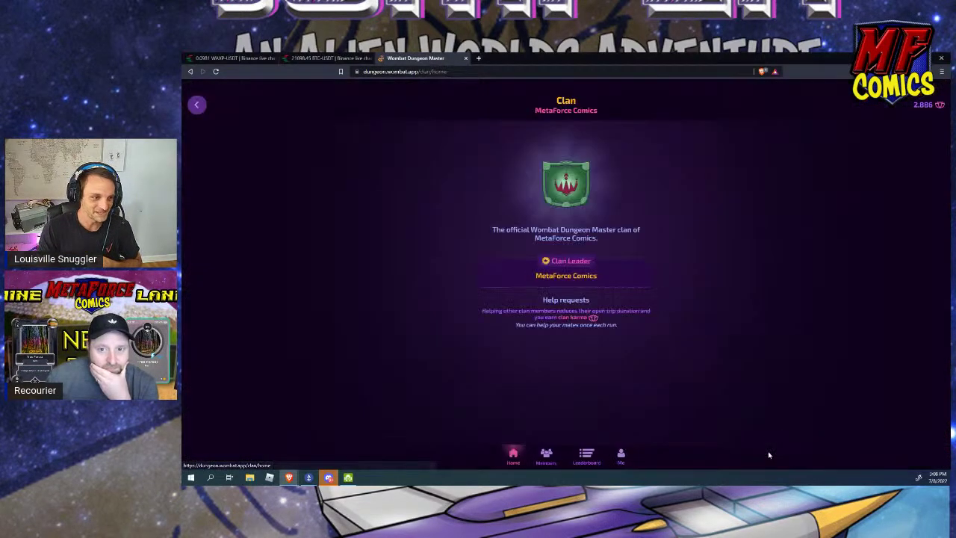
left_click(547, 456)
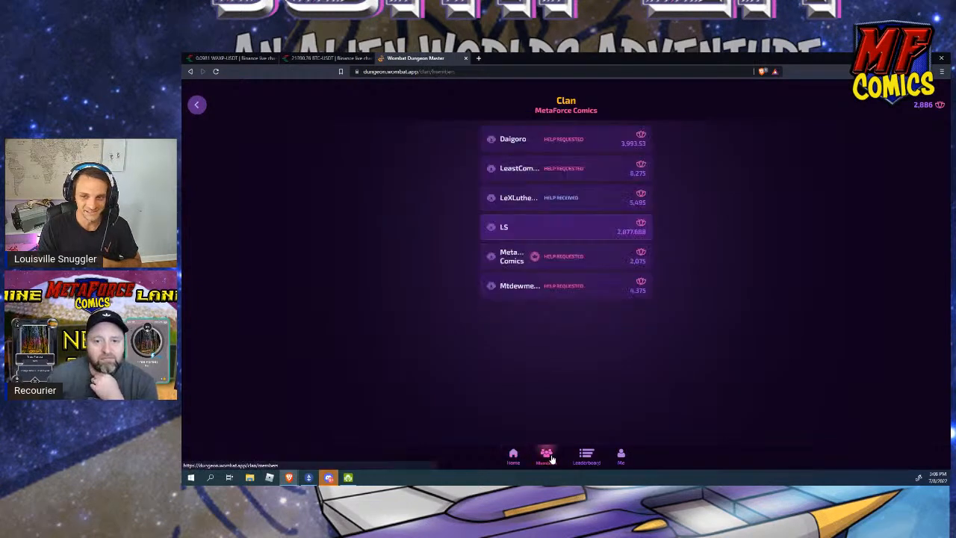
left_click(585, 455)
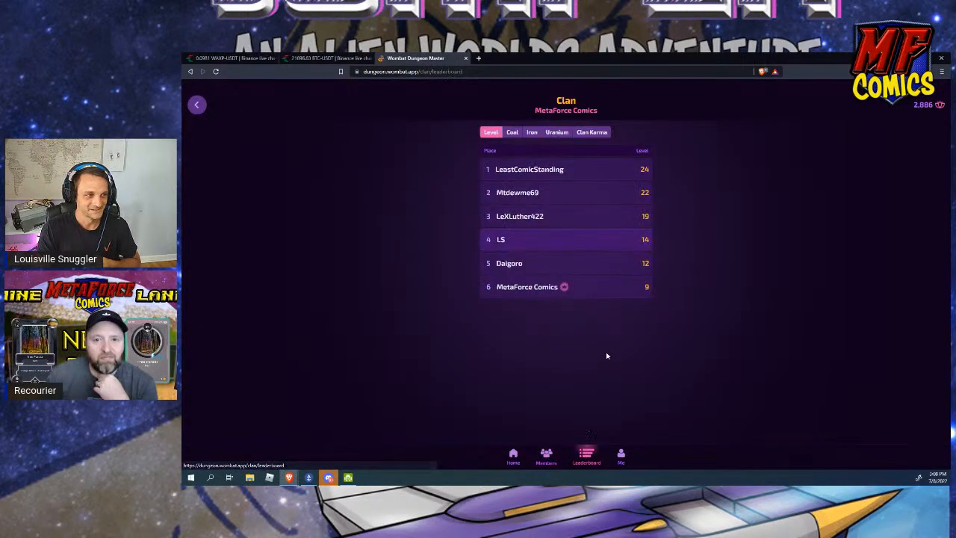
left_click(547, 456)
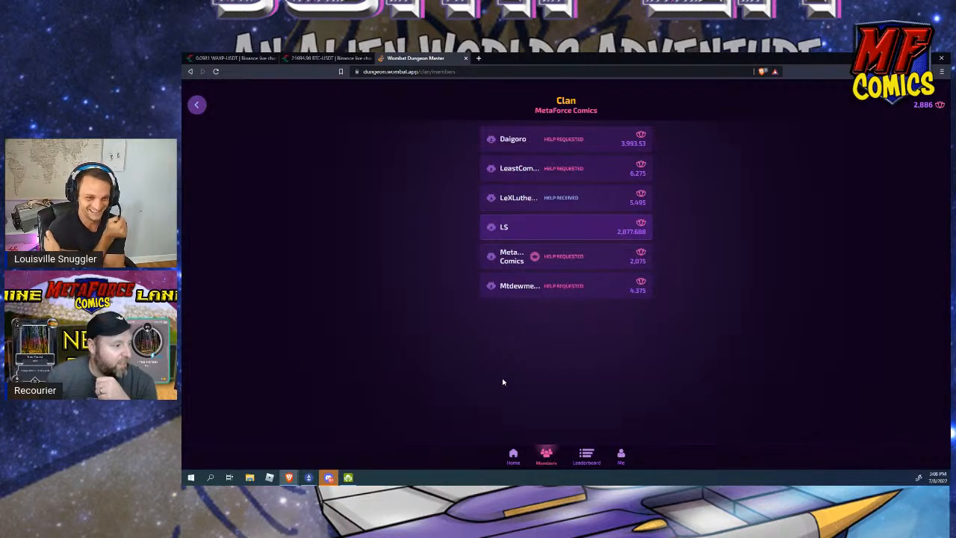
left_click(563, 257)
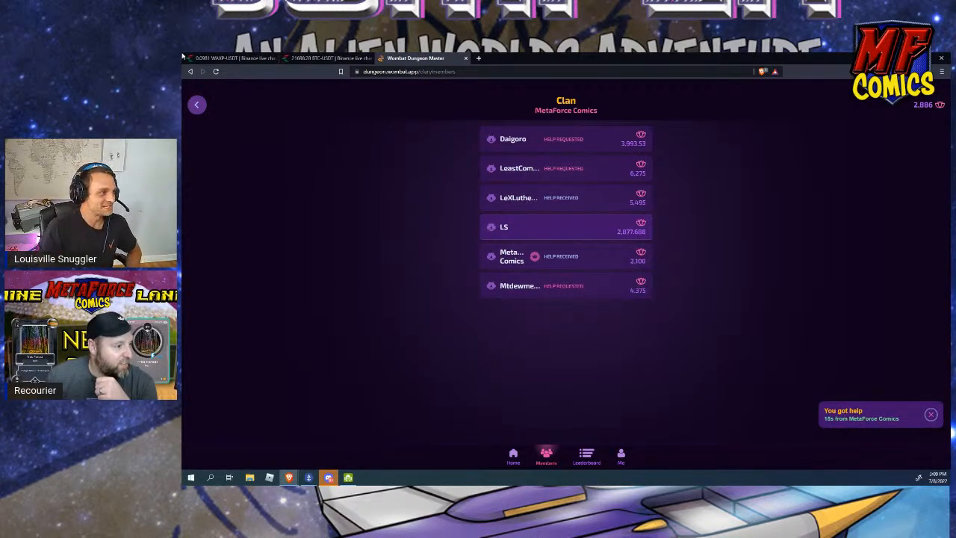
Step: Go back to the dungeon page showing the exploration countdown
left_click(197, 104)
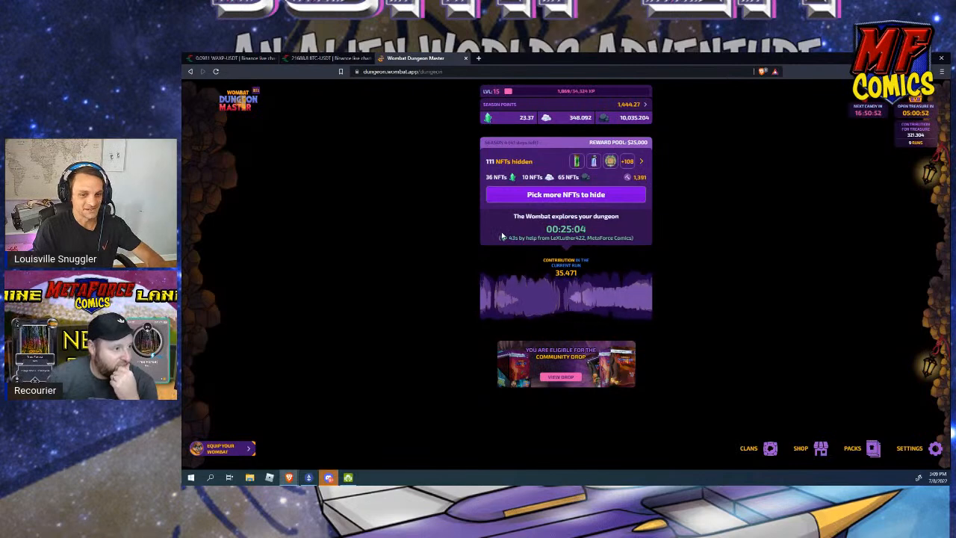
mouse_move(469, 233)
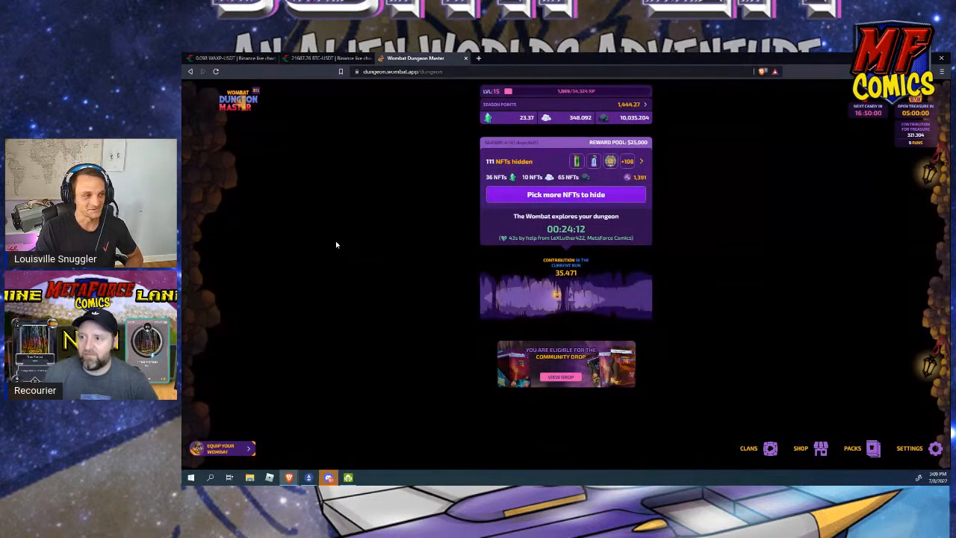
mouse_move(382, 251)
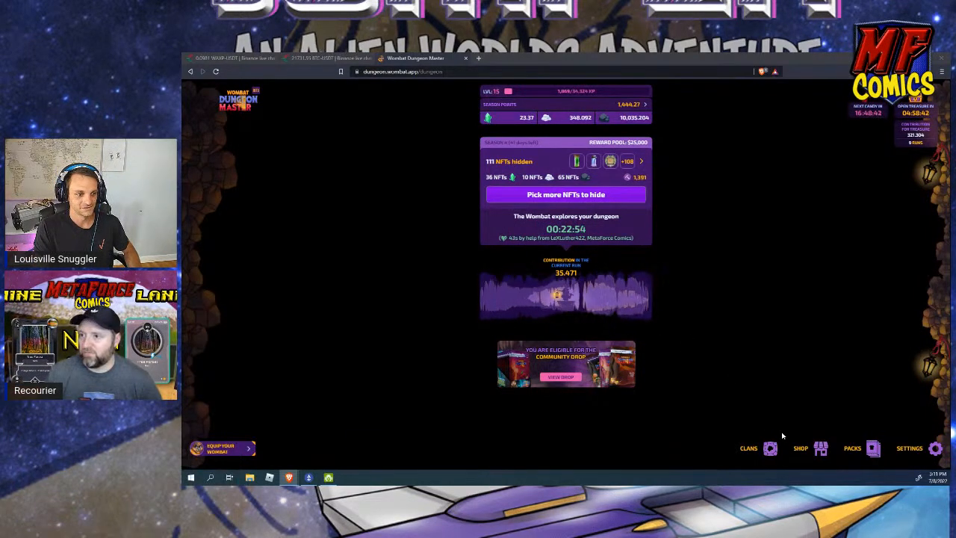
left_click(800, 448)
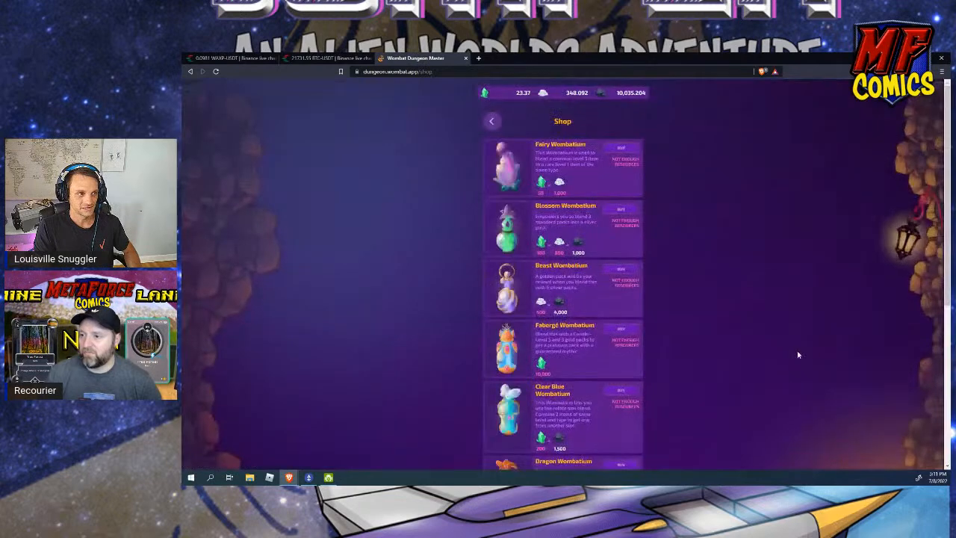
left_click(492, 120)
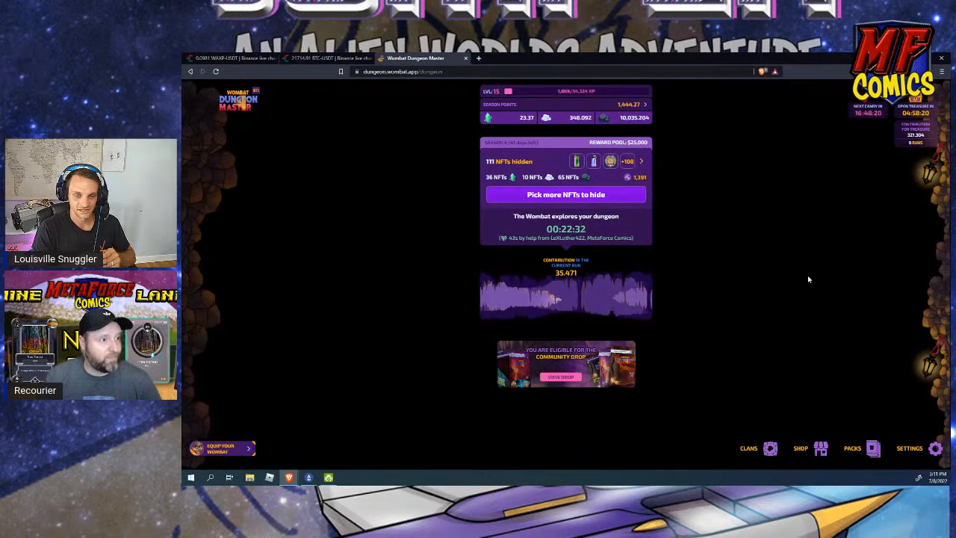
mouse_move(302, 418)
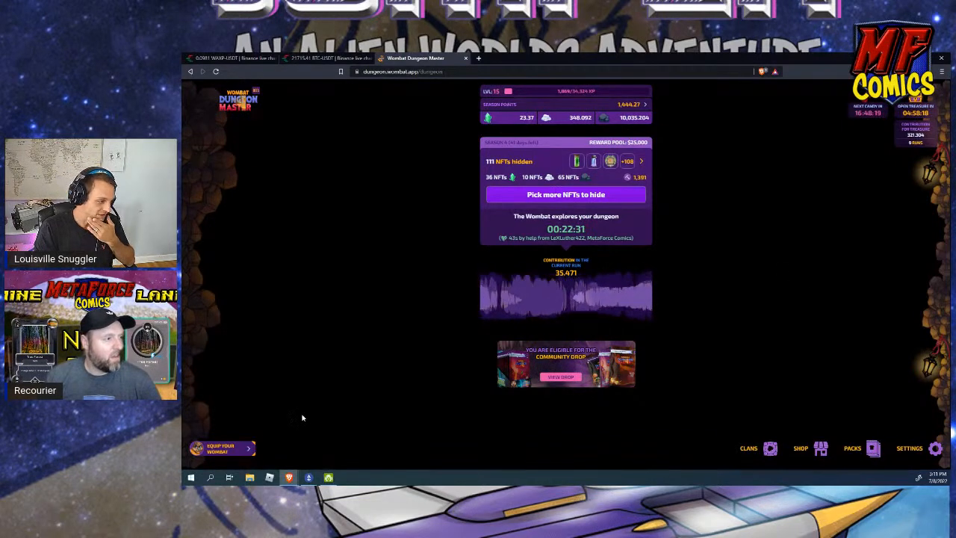
Step: Browse the wombat's equipped items and bonuses, adjusting browser zoom for a closer look
left_click(222, 449)
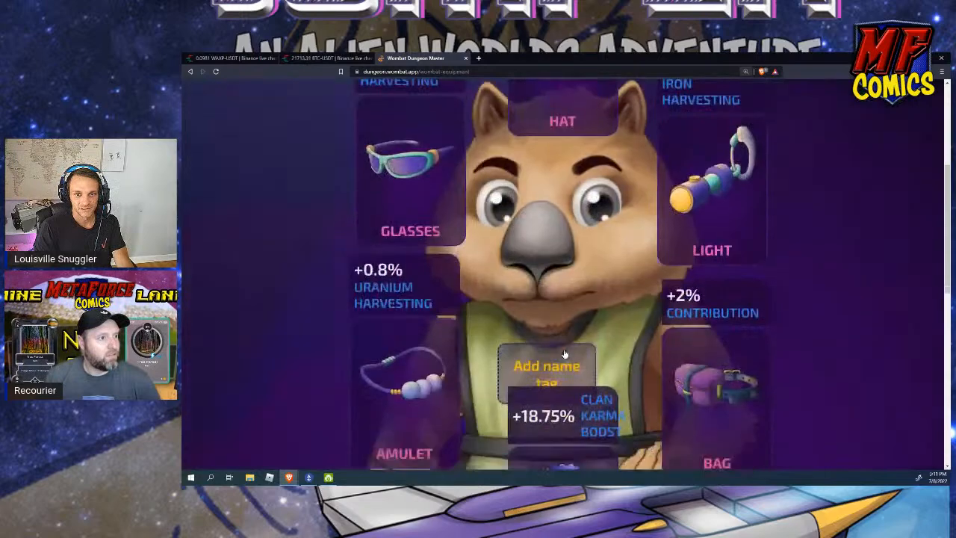
scroll("down", 3)
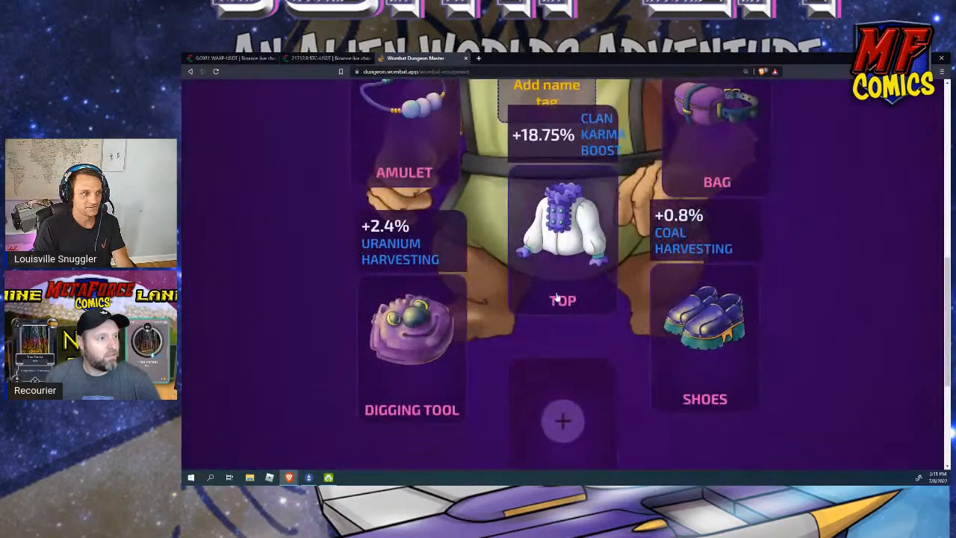
scroll("up", 3)
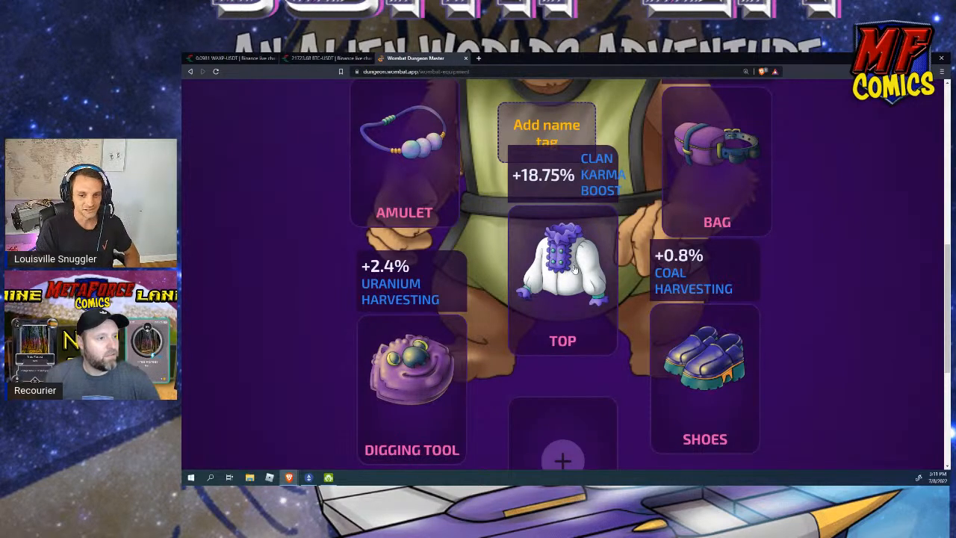
mouse_move(580, 236)
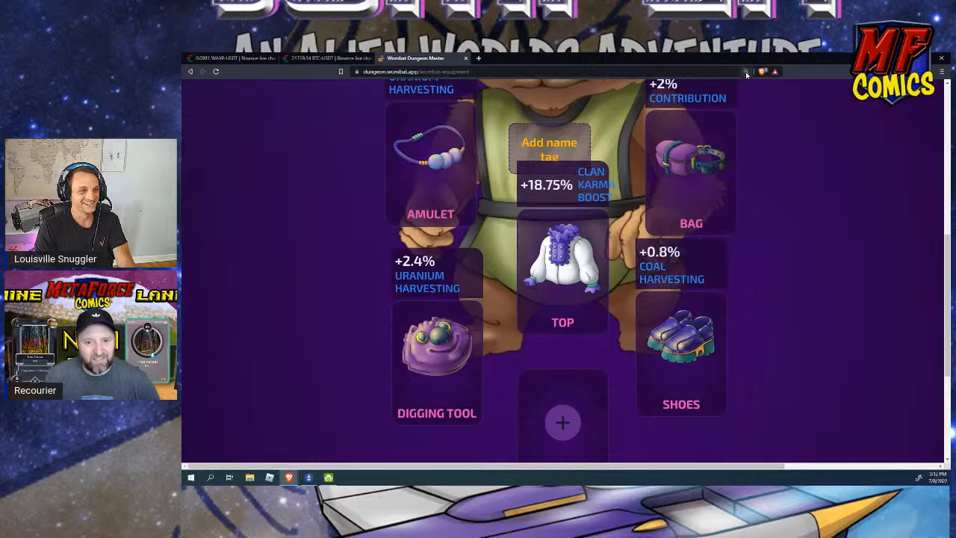
mouse_move(709, 259)
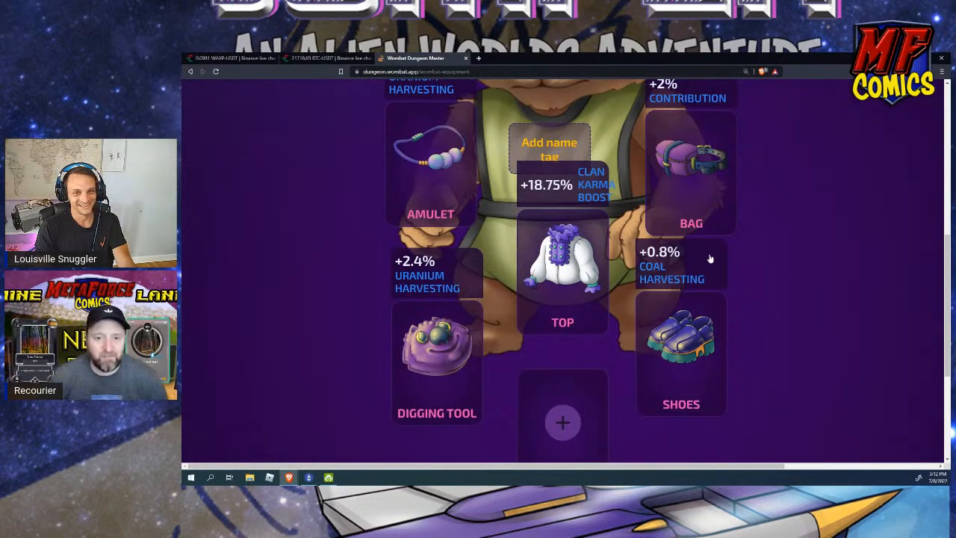
scroll("down", 3)
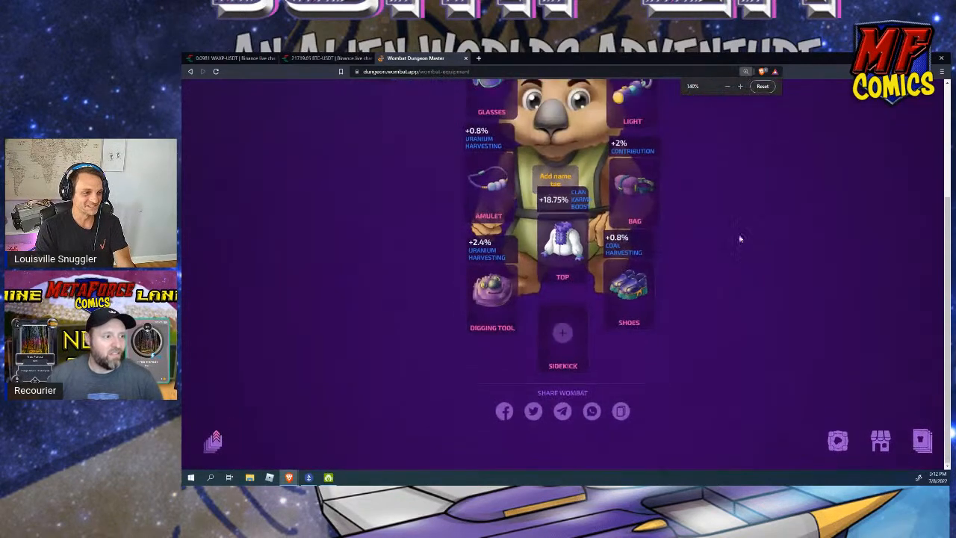
left_click(726, 85)
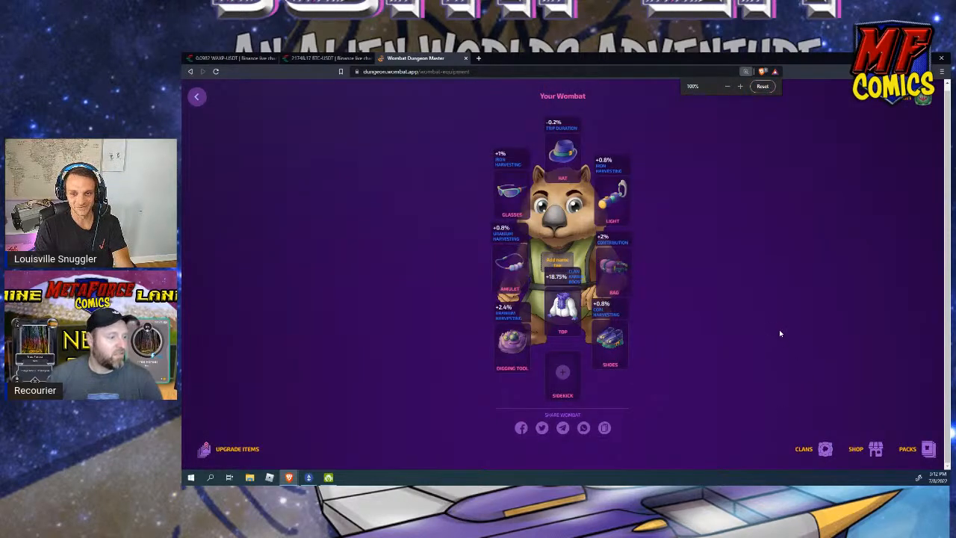
mouse_move(778, 326)
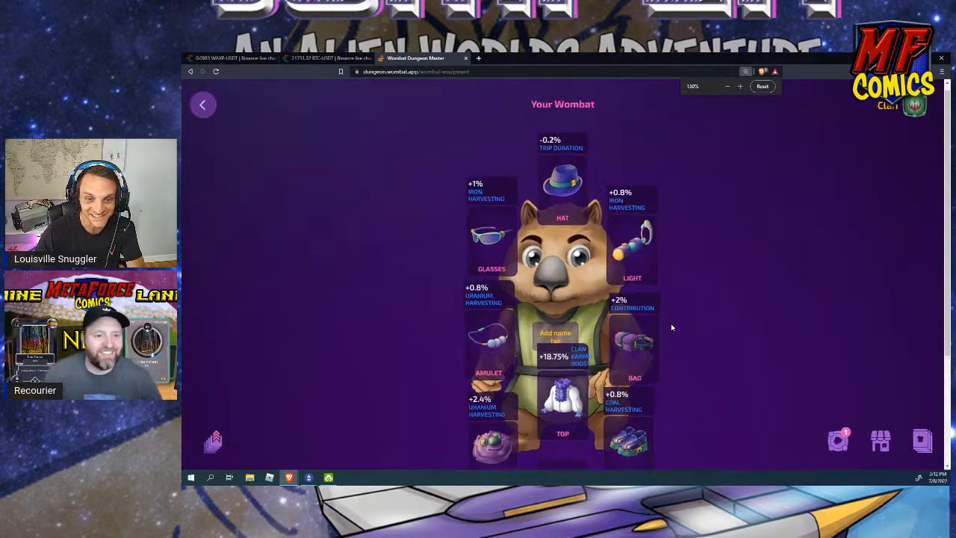
left_click(740, 85)
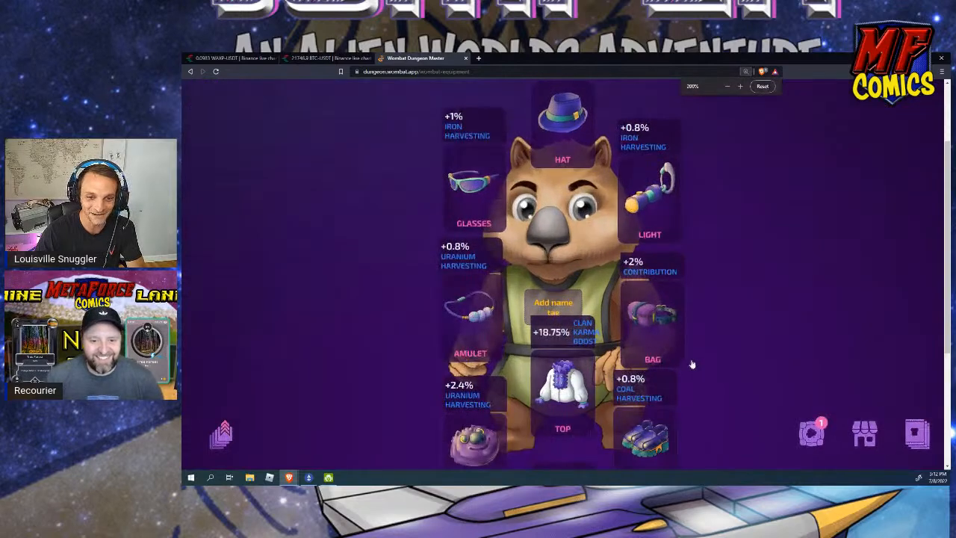
scroll("down", 3)
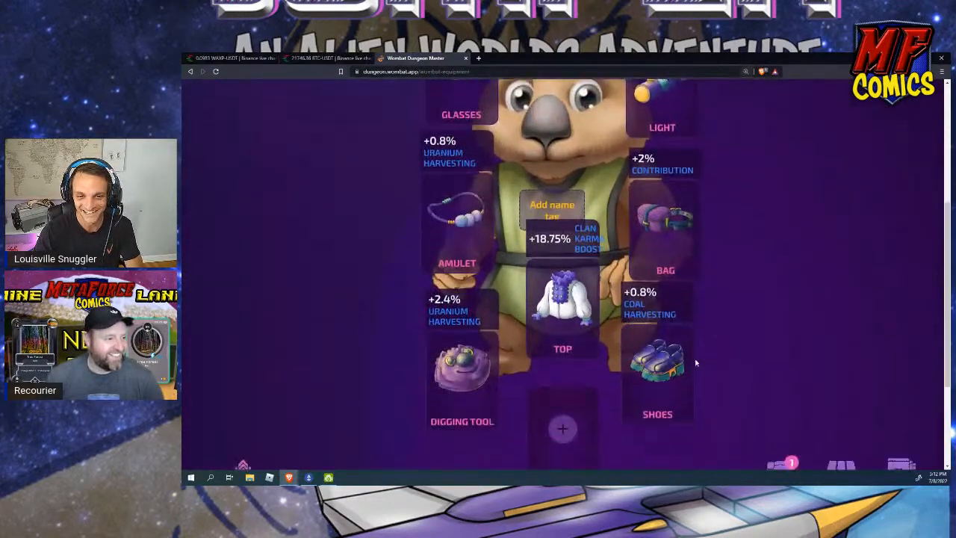
scroll("down", 3)
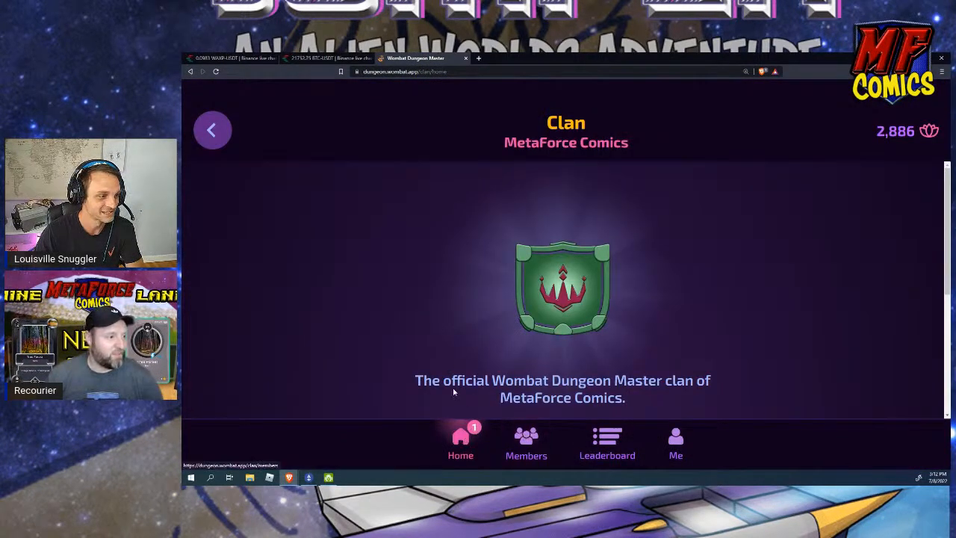
Step: Give Help to the MetaForce Comics member's request and return to the dungeon countdown
left_click(212, 128)
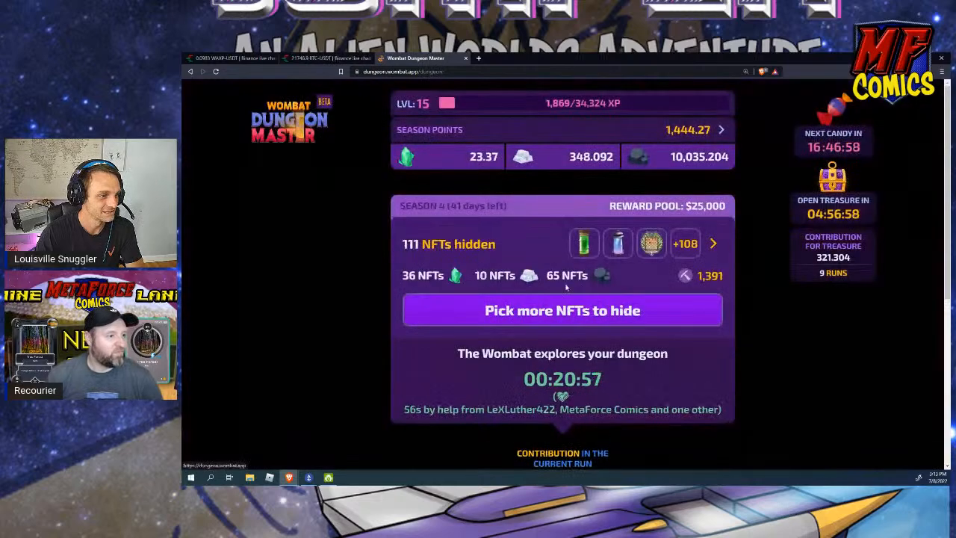
scroll("down", 3)
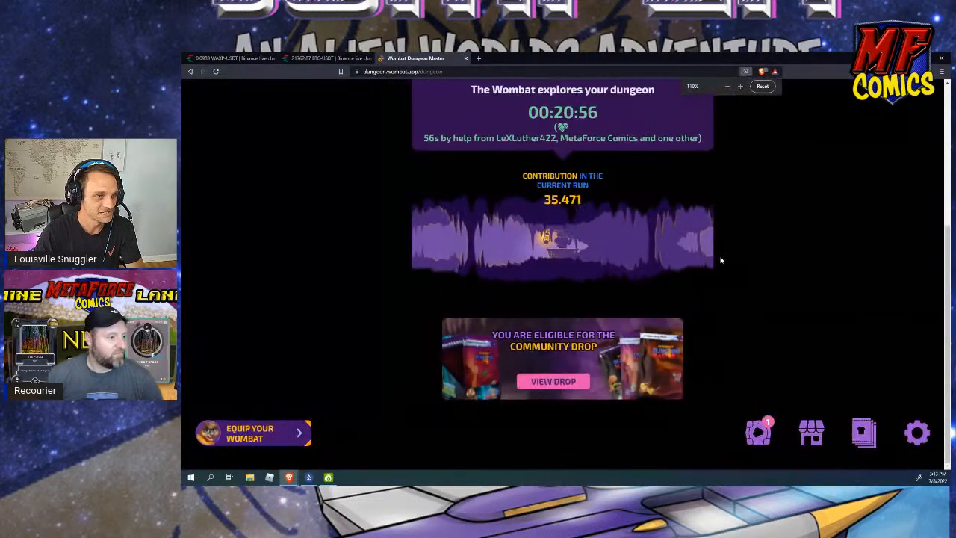
left_click(727, 85)
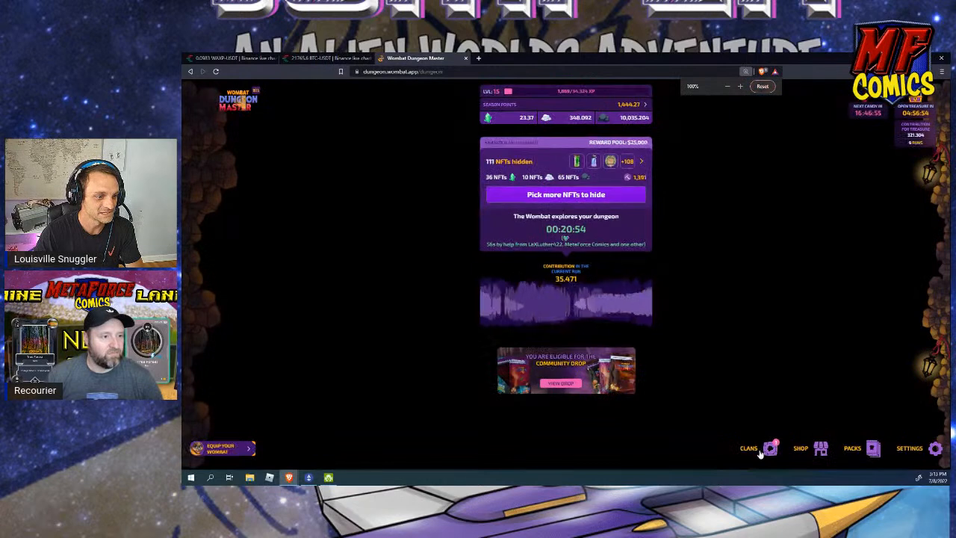
left_click(749, 448)
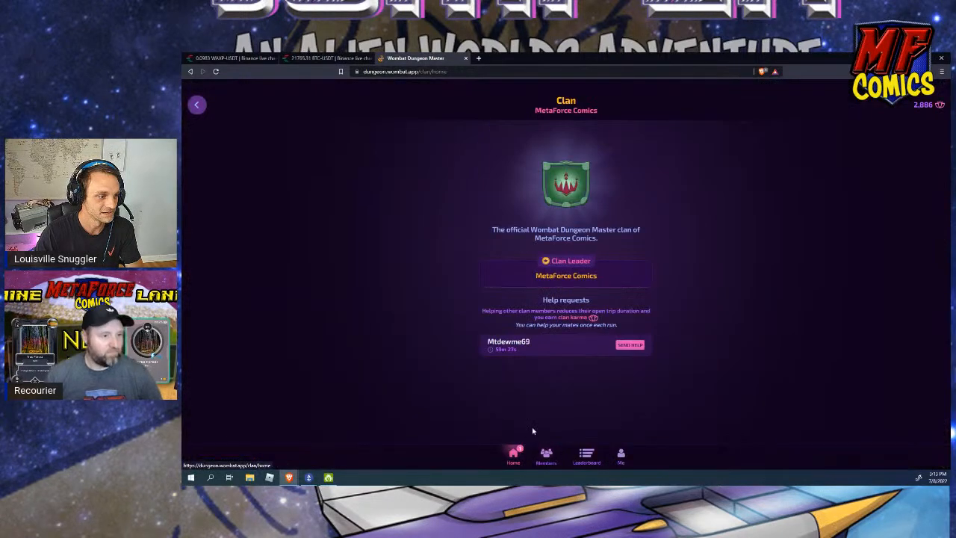
left_click(631, 344)
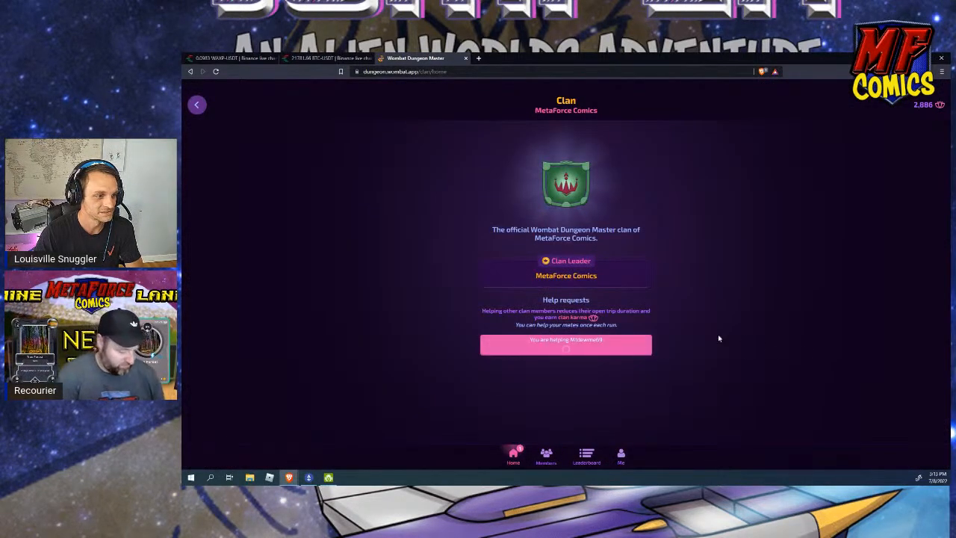
left_click(198, 105)
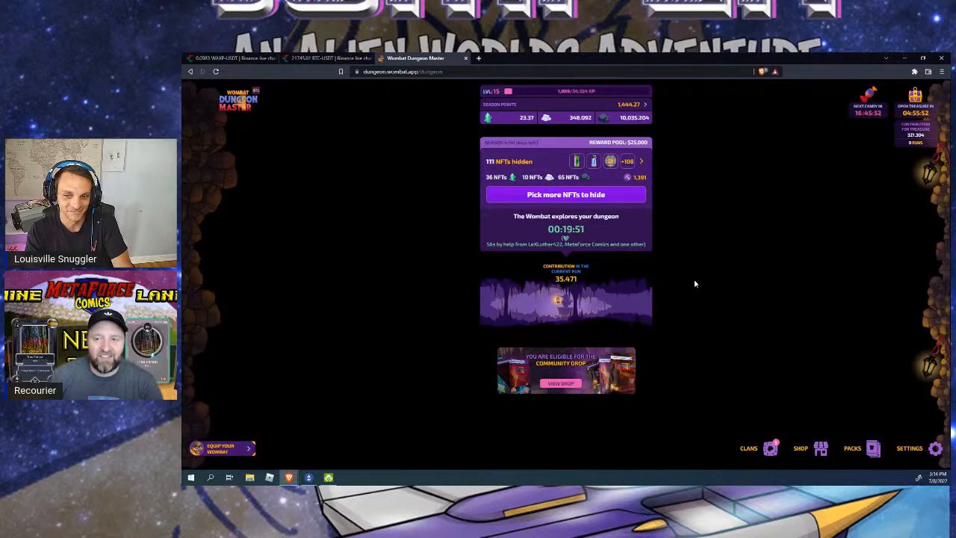
mouse_move(320, 412)
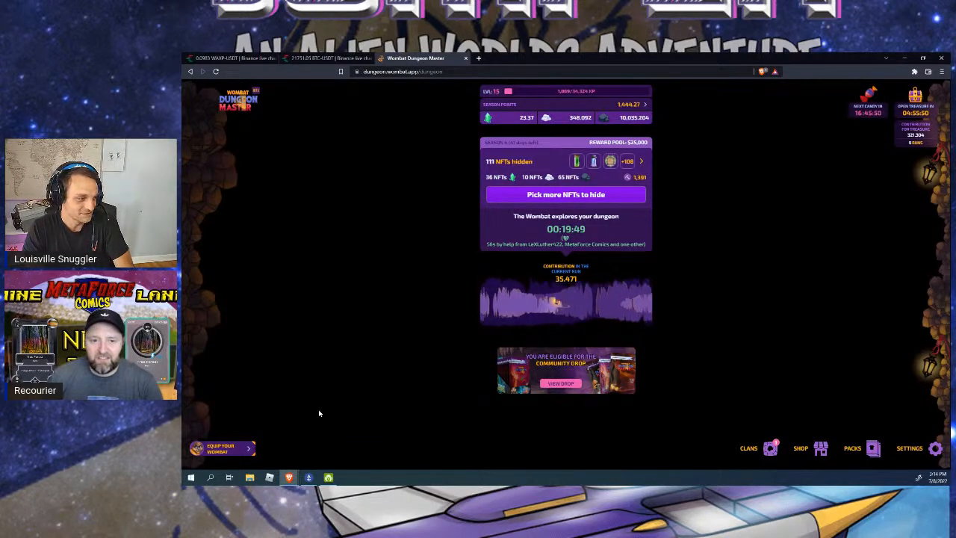
mouse_move(381, 447)
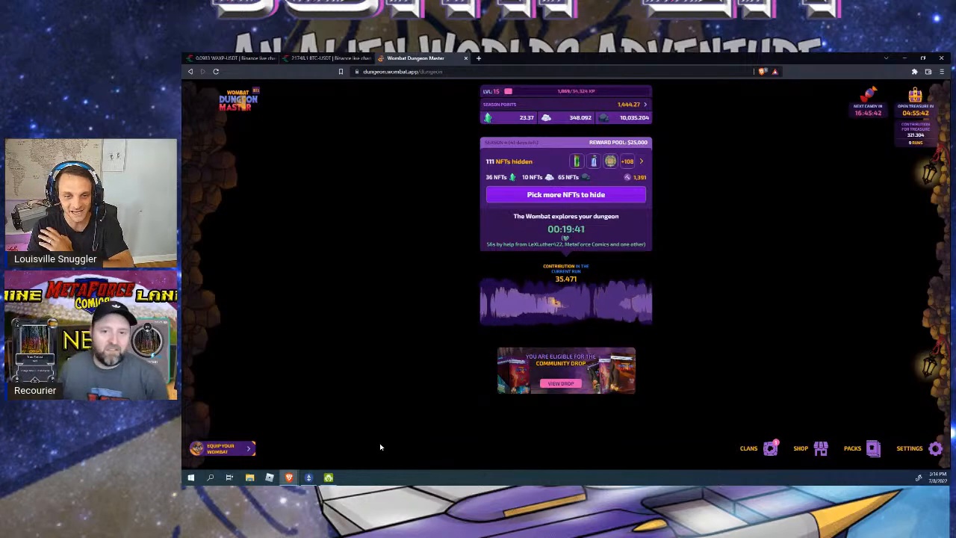
mouse_move(346, 441)
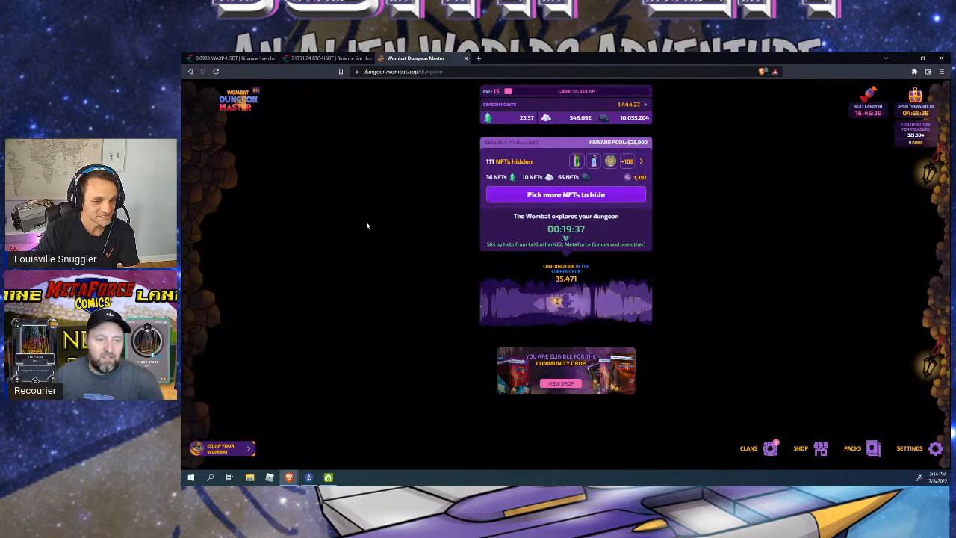
Step: Check the Wombat wallet's token balances, then go to the Womplay games catalog
left_click(915, 71)
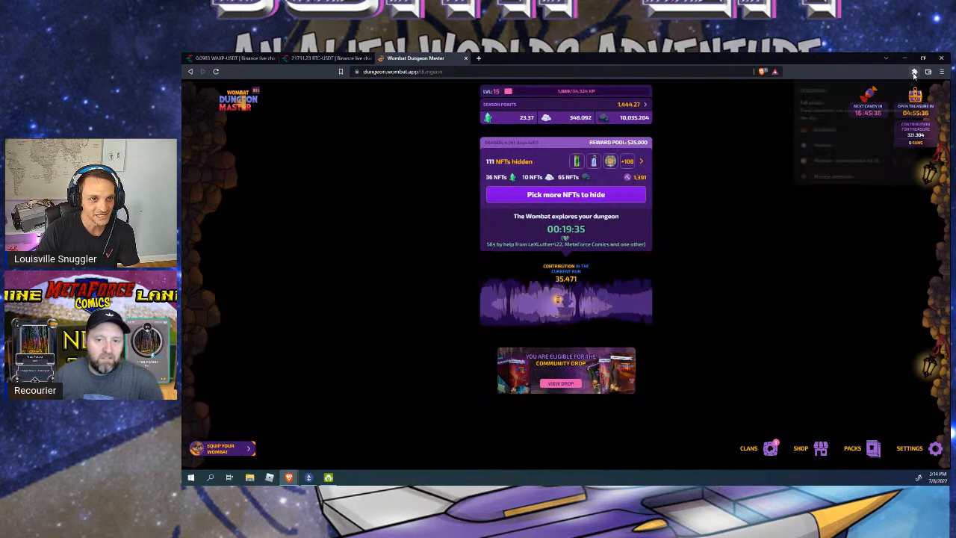
left_click(915, 72)
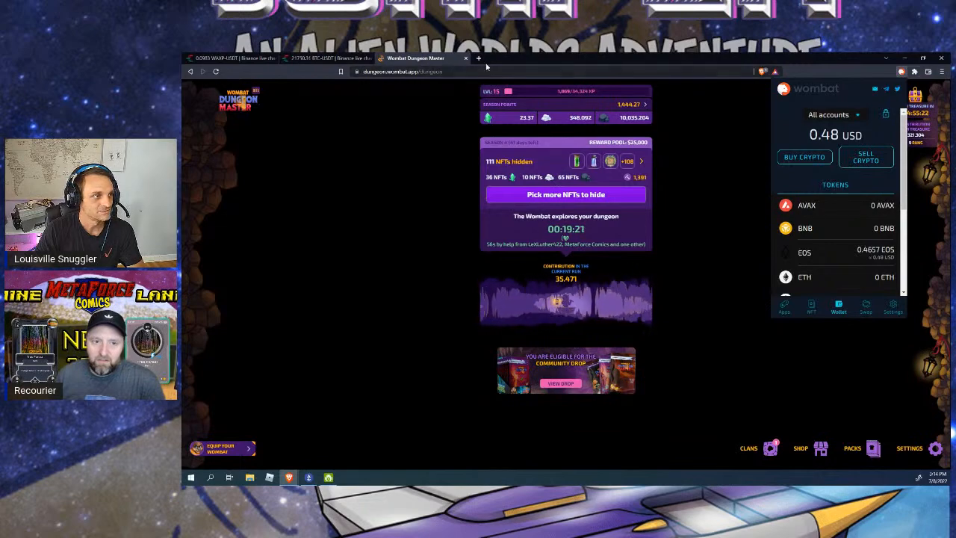
left_click(478, 72)
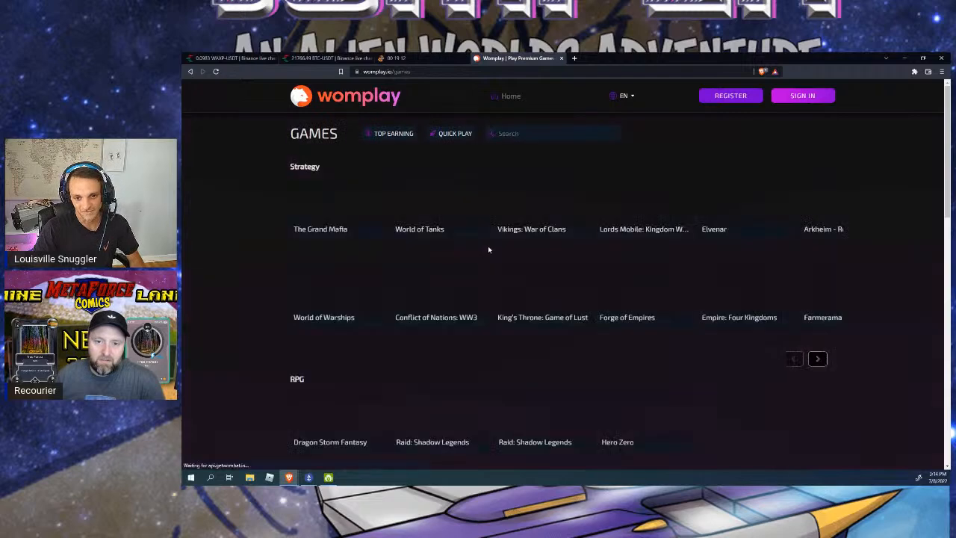
Step: Try Womplay's Register and Sign In prompts to reach the account registration options
left_click(729, 95)
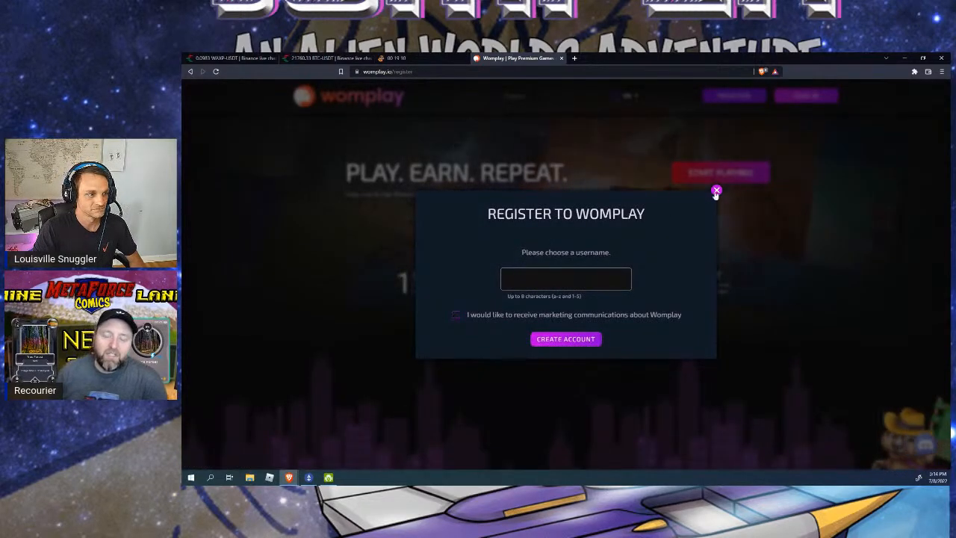
left_click(716, 191)
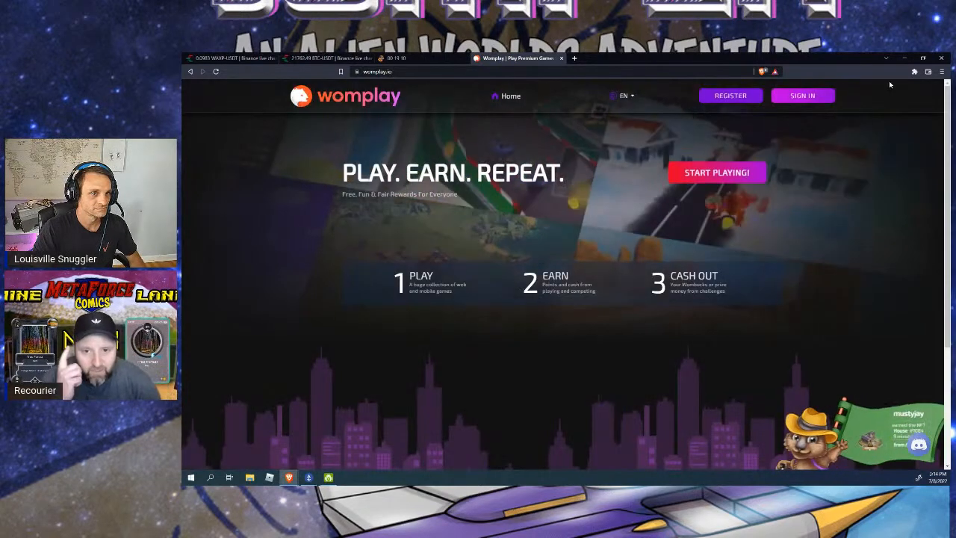
left_click(802, 96)
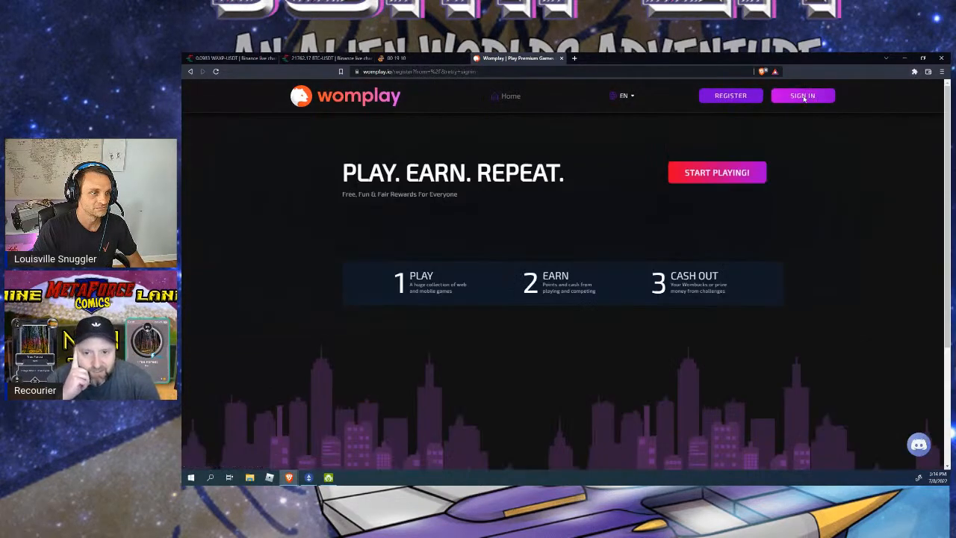
left_click(802, 96)
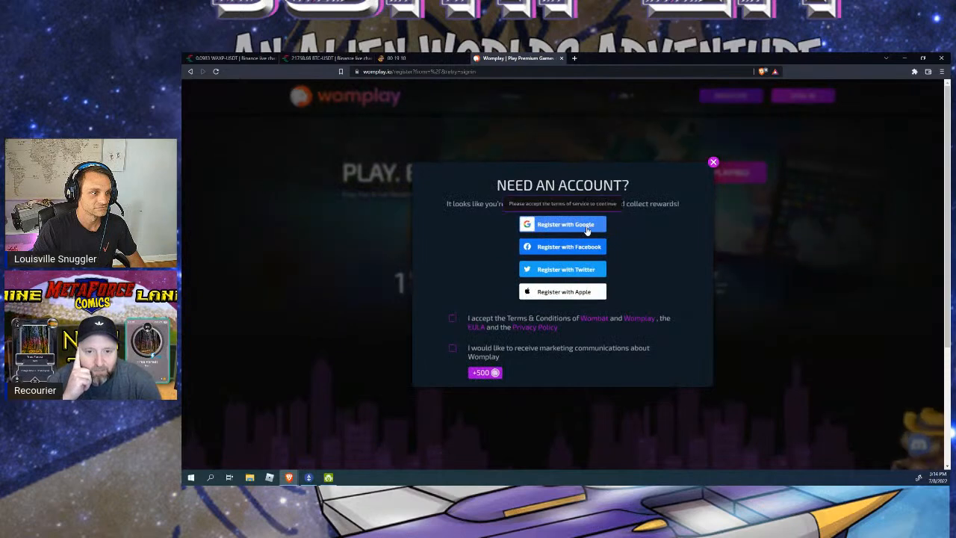
Step: Accept the terms, choose Register with Google, then dismiss the username prompt without creating an account
left_click(452, 318)
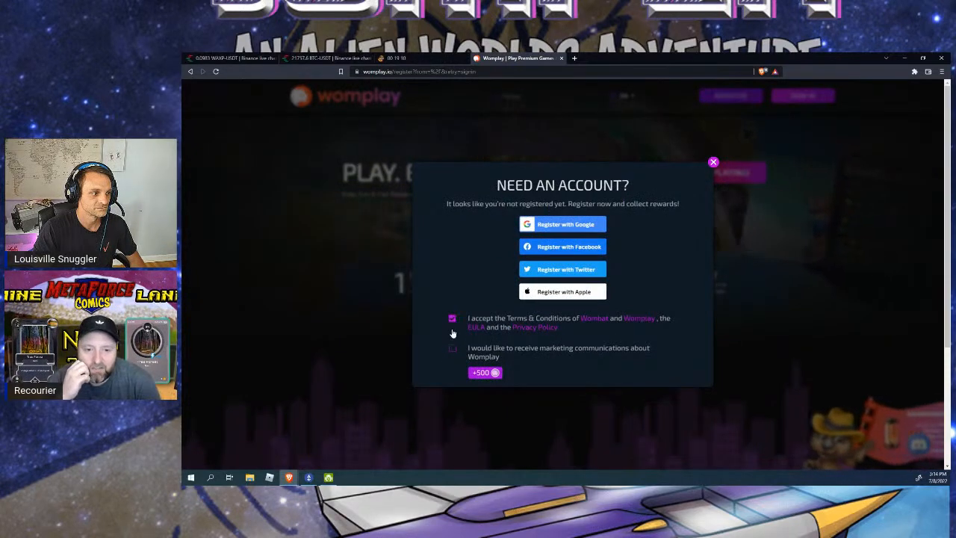
left_click(451, 318)
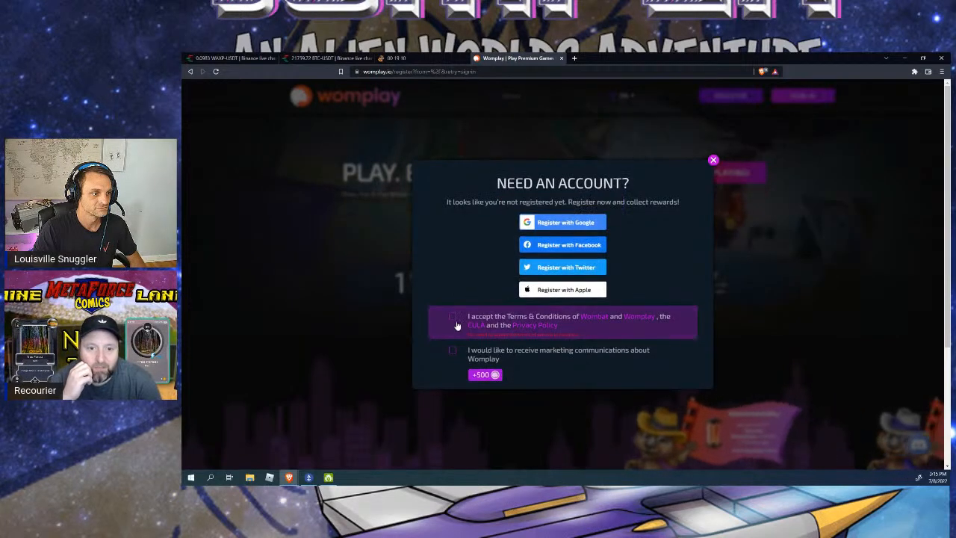
left_click(453, 318)
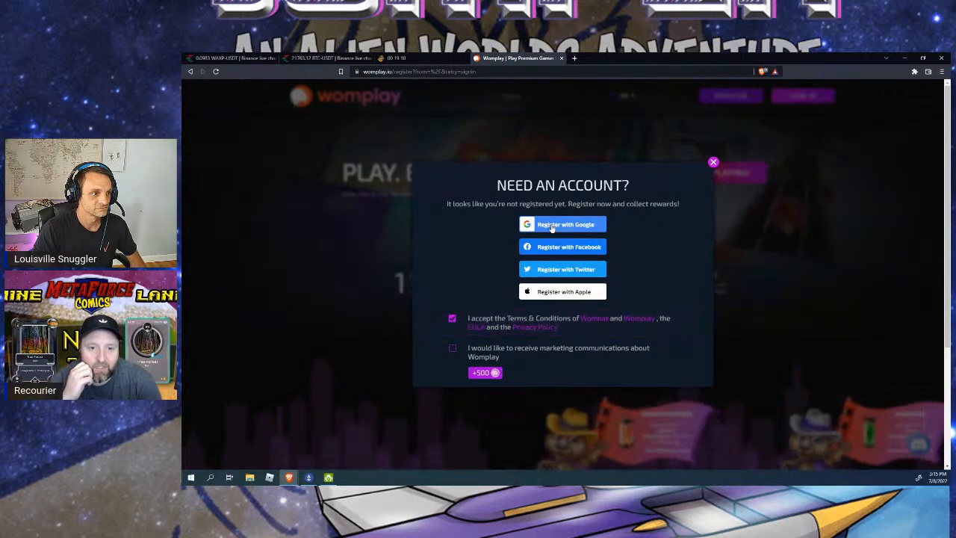
left_click(562, 224)
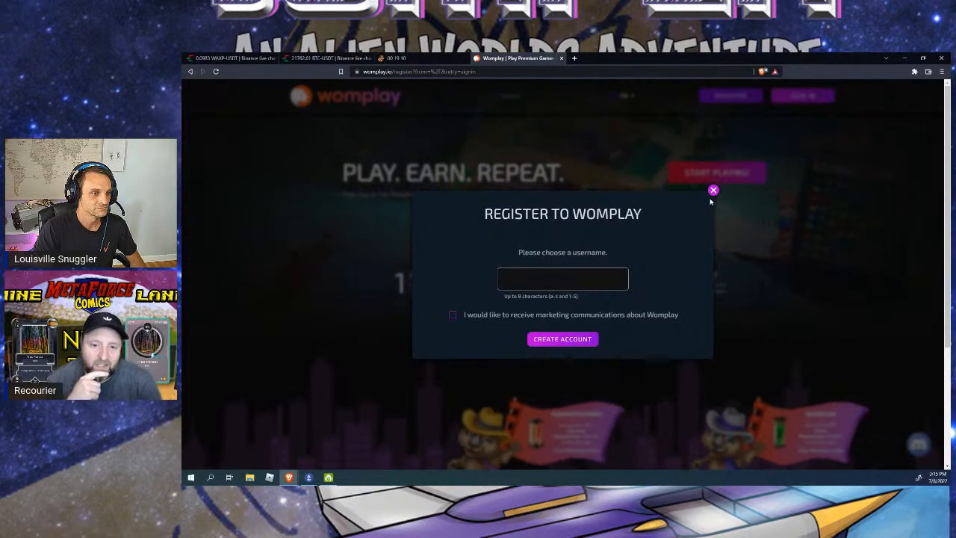
left_click(713, 190)
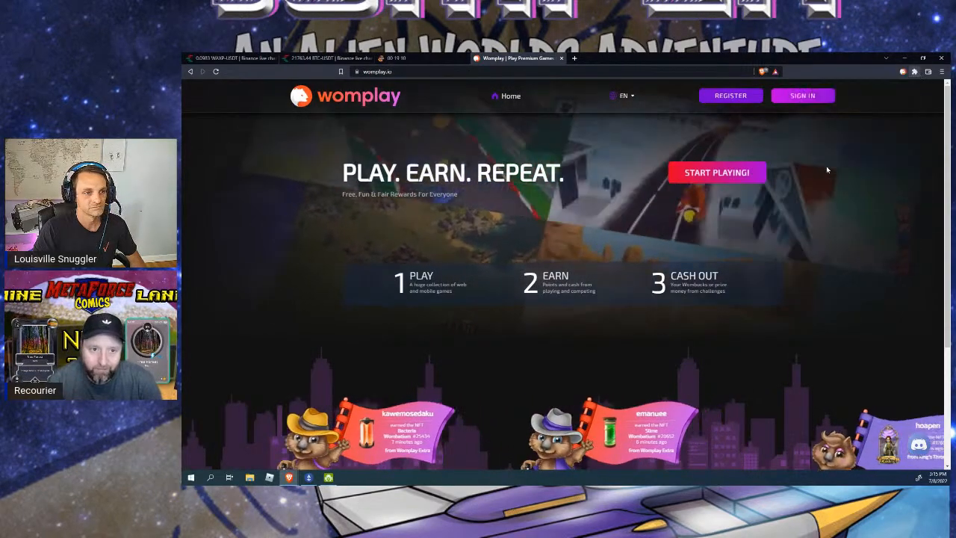
Step: Bring up the Wombat wallet's Apps list of supported games
left_click(802, 95)
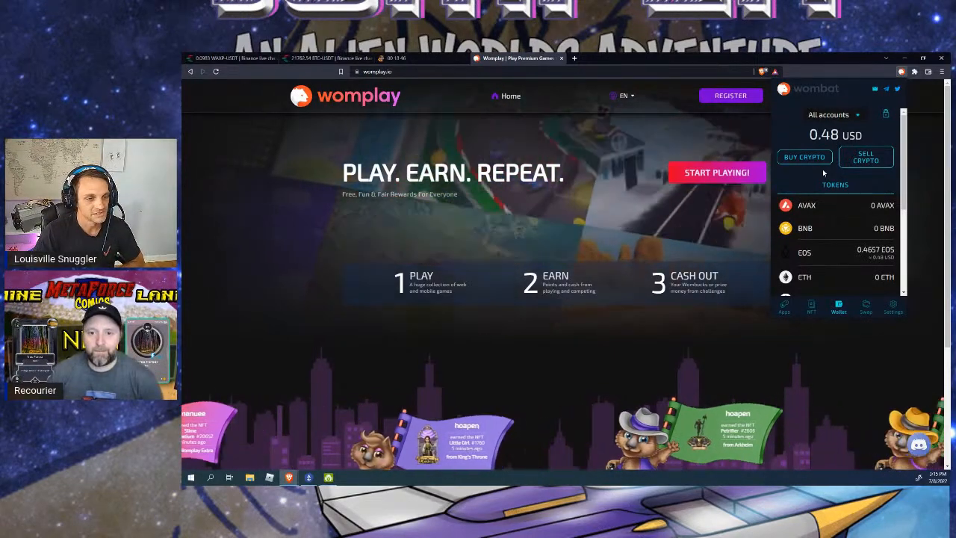
scroll("down", 3)
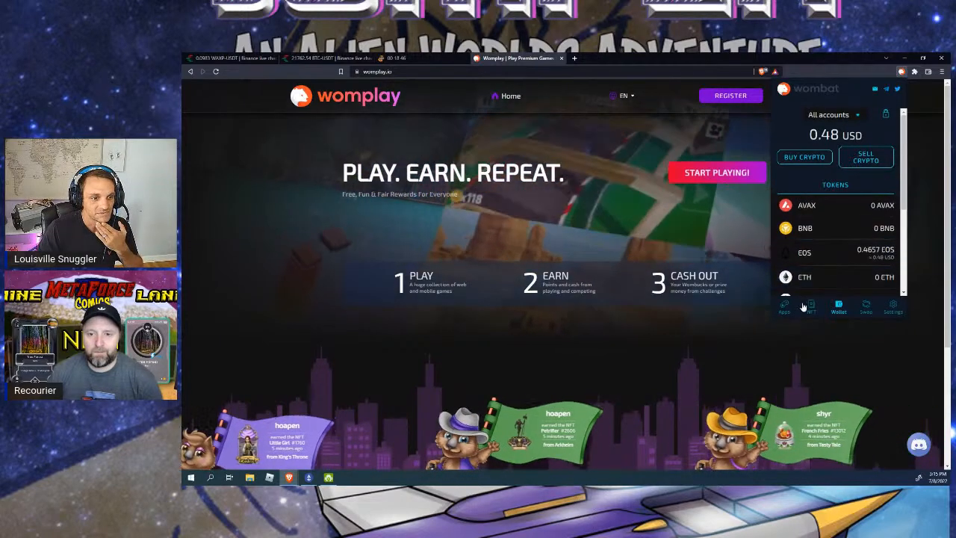
left_click(784, 308)
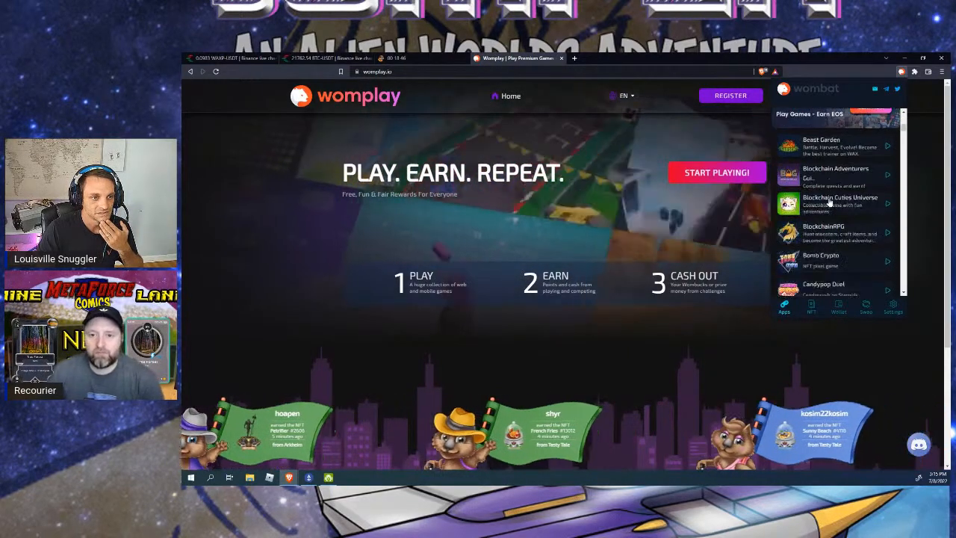
Step: Scroll down through the wallet's games list to see more titles
scroll("down", 3)
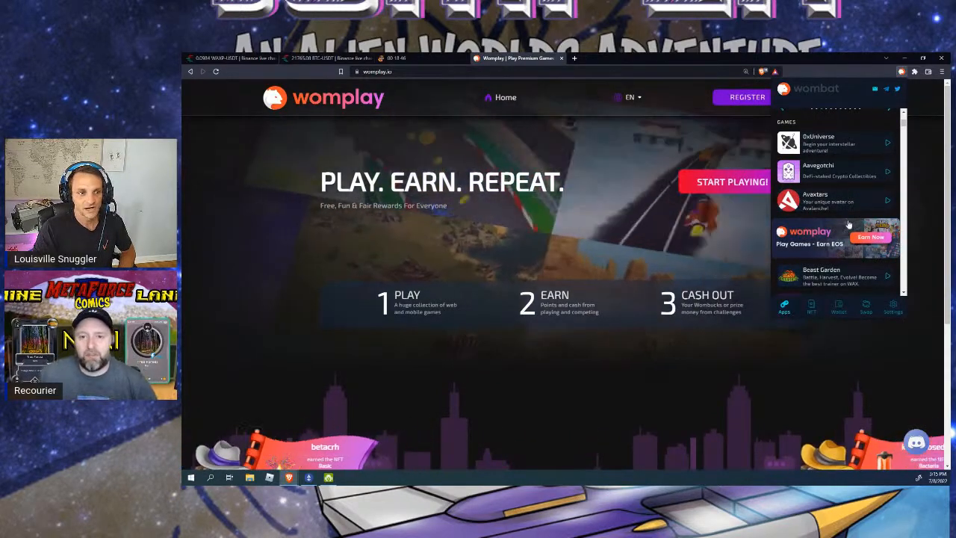
scroll("down", 3)
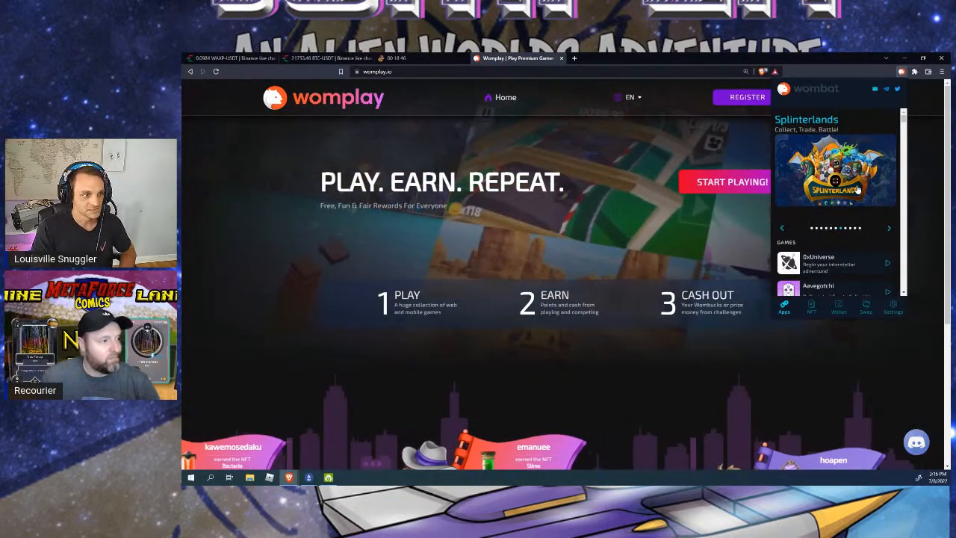
scroll("down", 3)
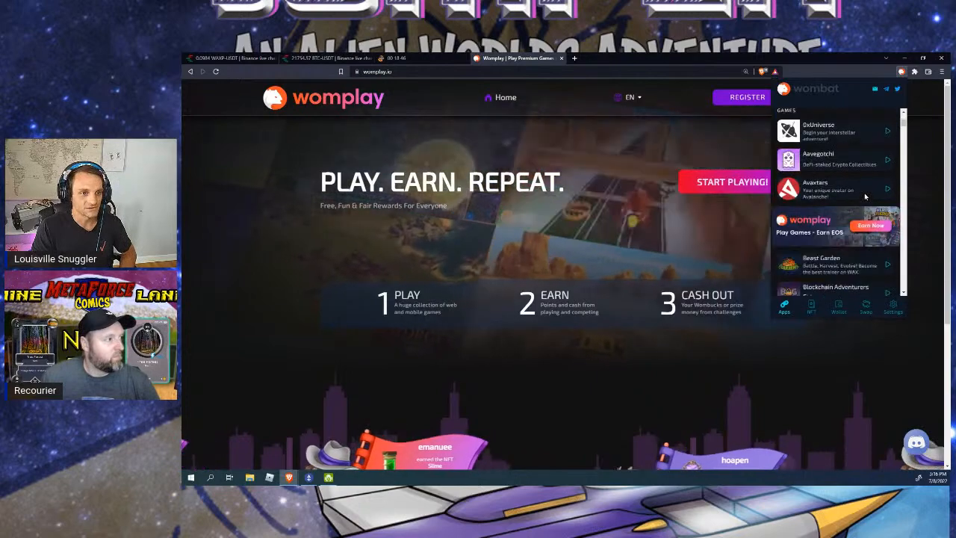
scroll("down", 3)
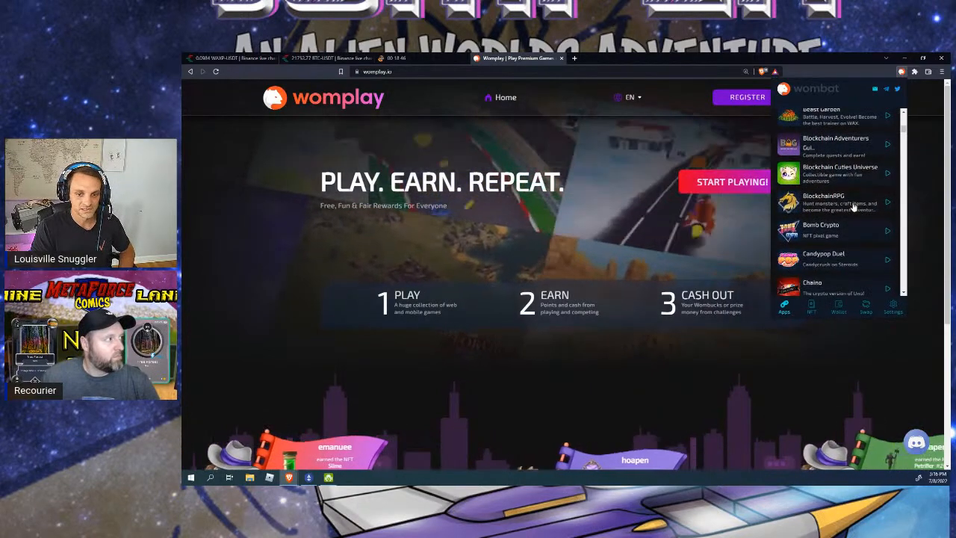
scroll("down", 3)
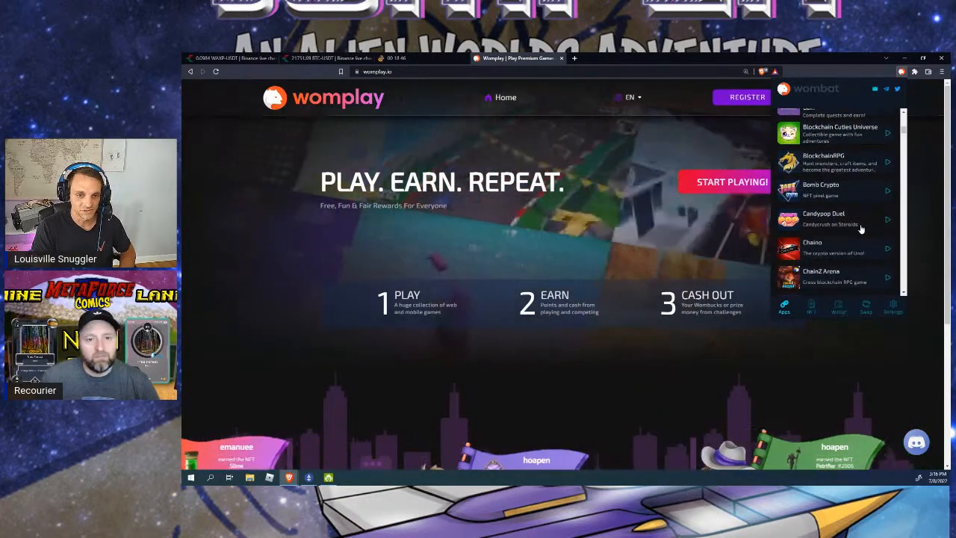
scroll("down", 3)
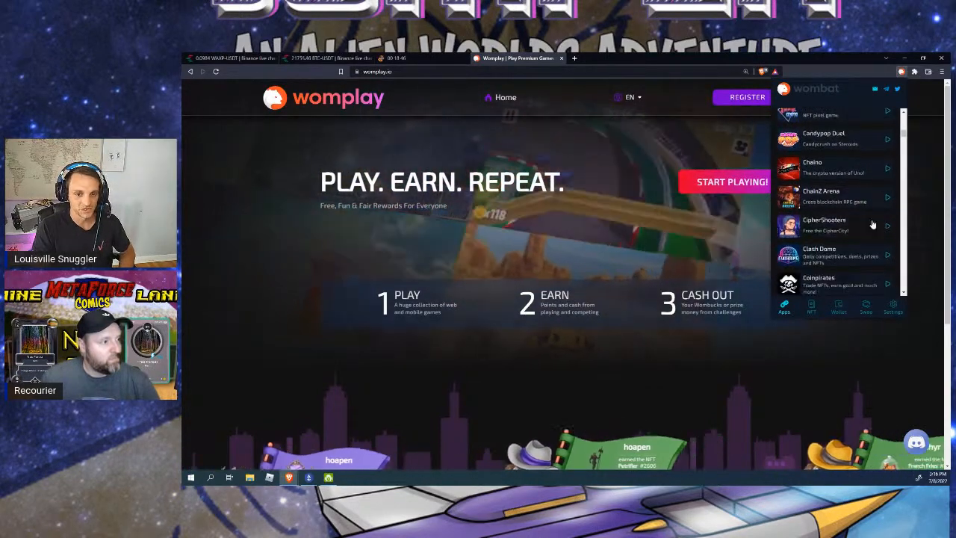
scroll("down", 3)
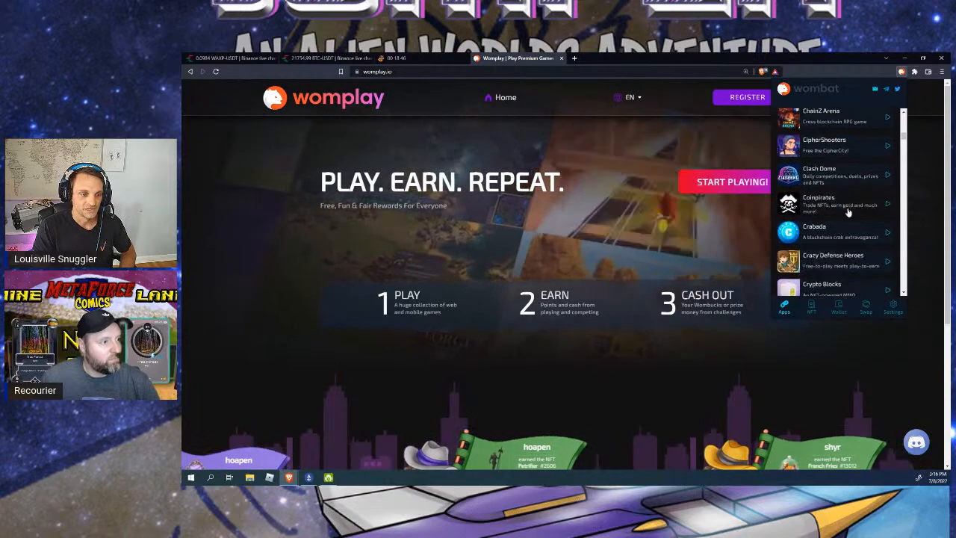
scroll("down", 3)
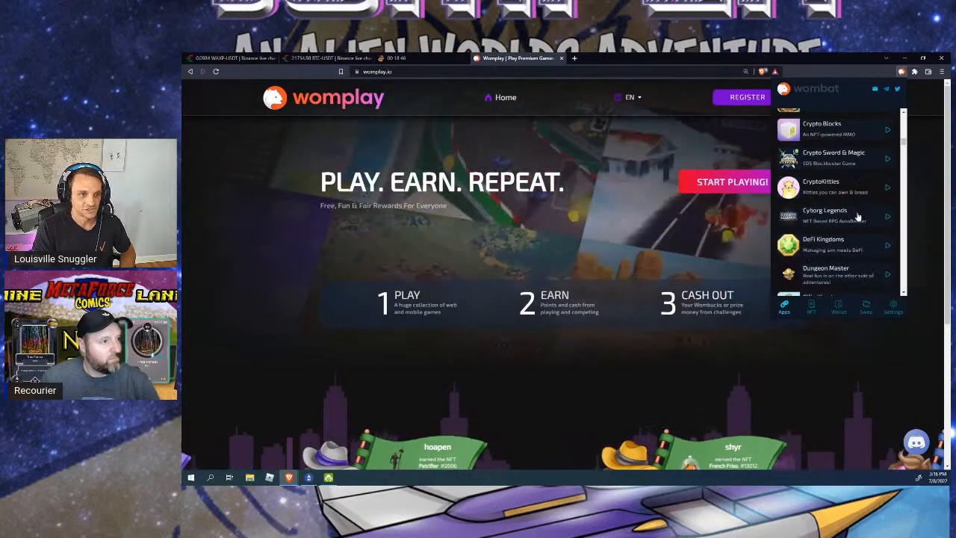
scroll("down", 3)
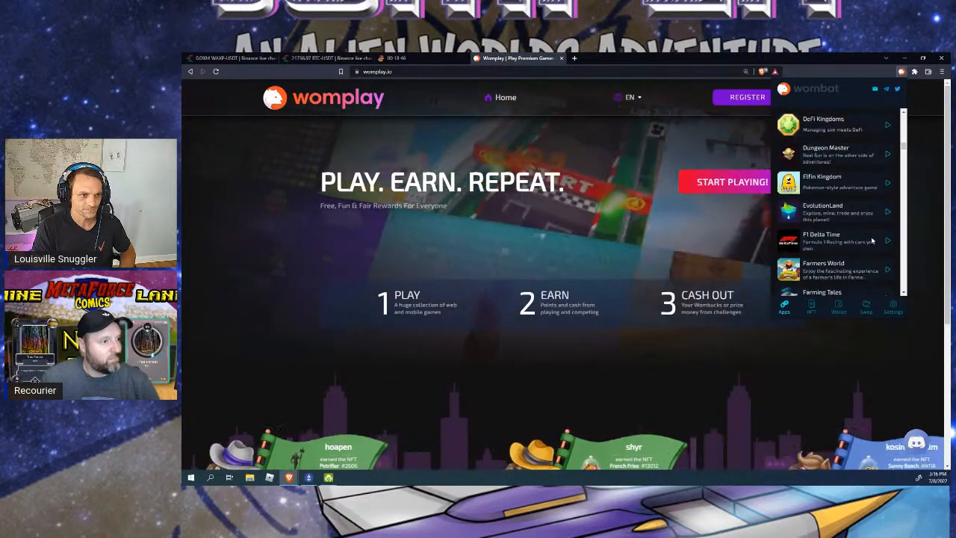
scroll("down", 3)
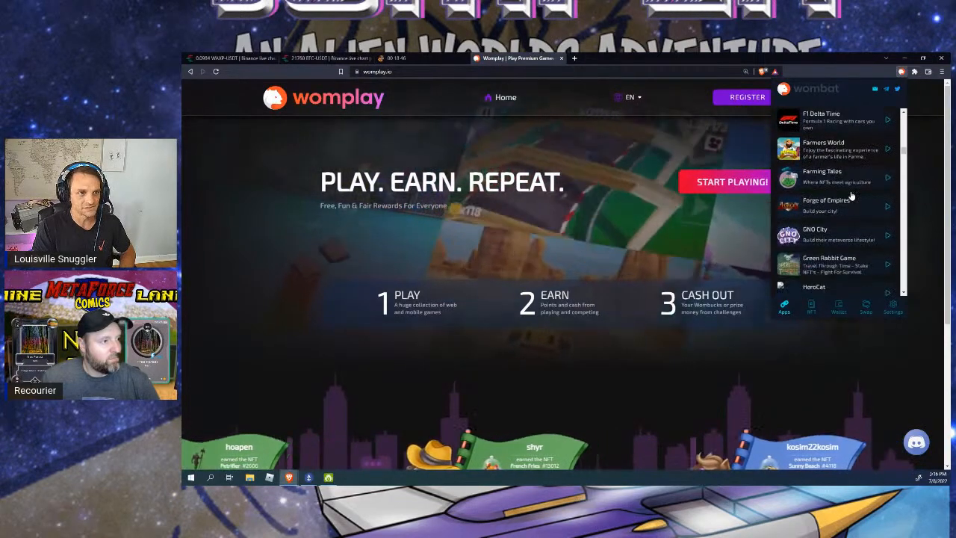
scroll("down", 3)
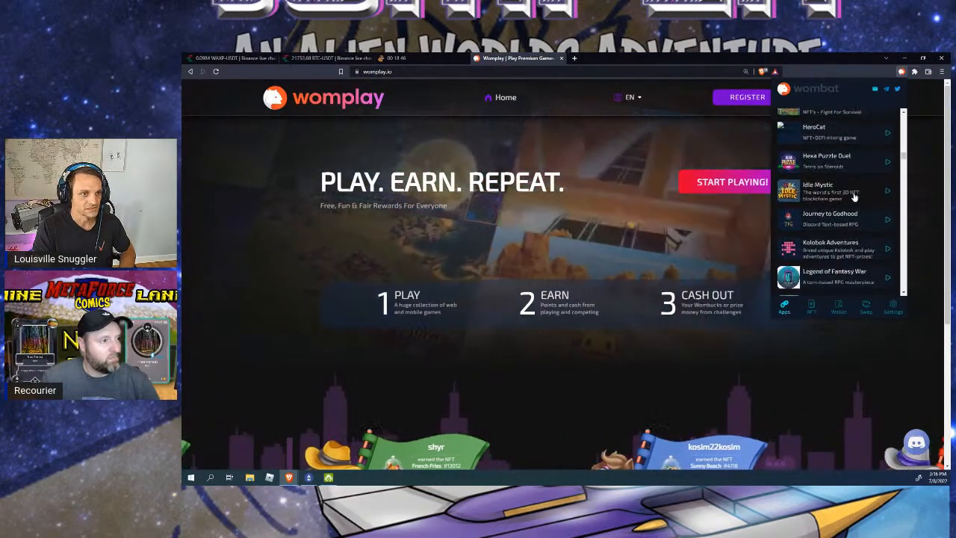
scroll("down", 3)
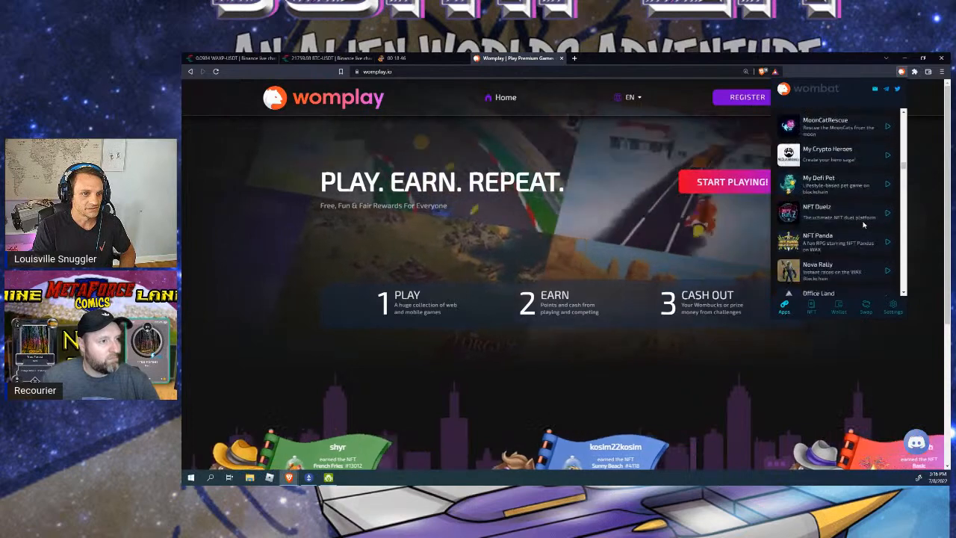
scroll("down", 3)
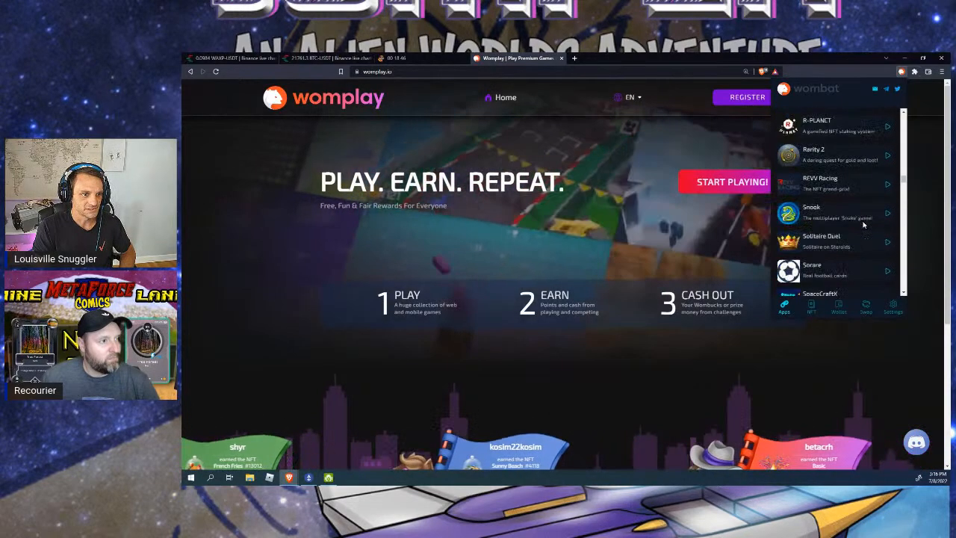
scroll("down", 3)
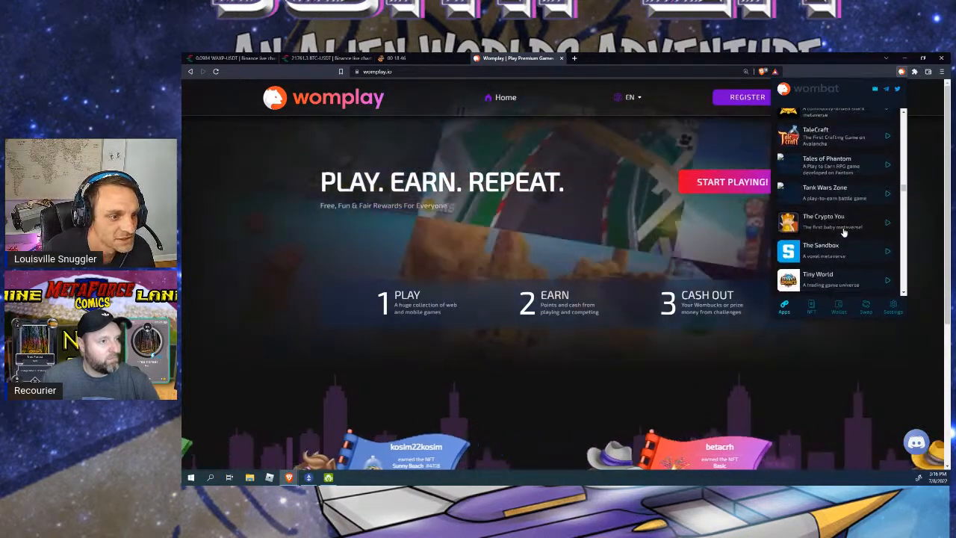
scroll("down", 3)
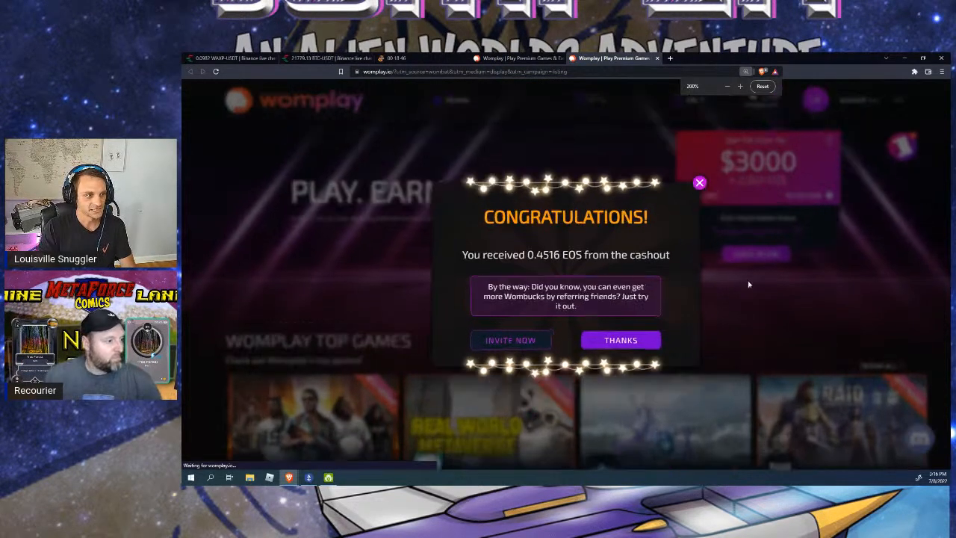
left_click(740, 85)
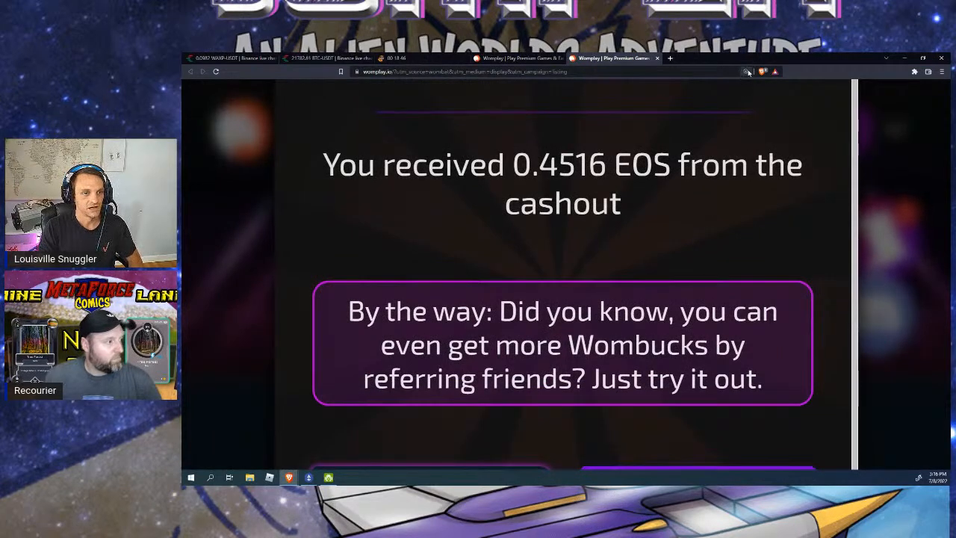
left_click(745, 72)
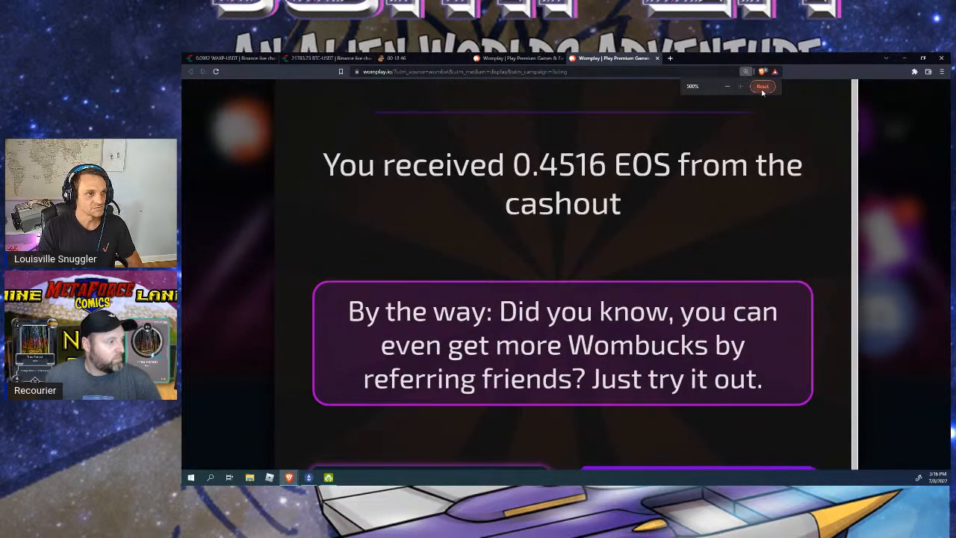
left_click(762, 86)
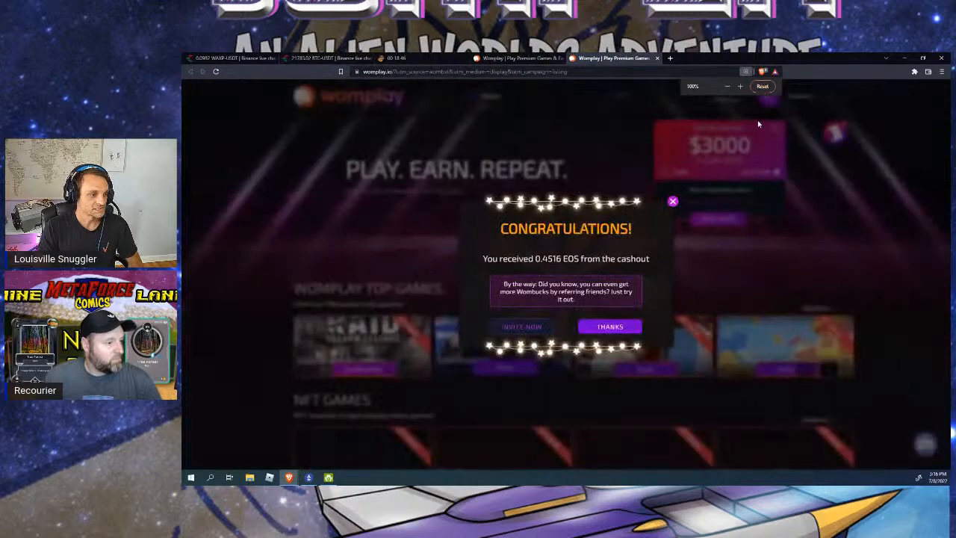
Step: Dismiss the cashout message with Thanks and open the Upland game card from Top Games
left_click(610, 325)
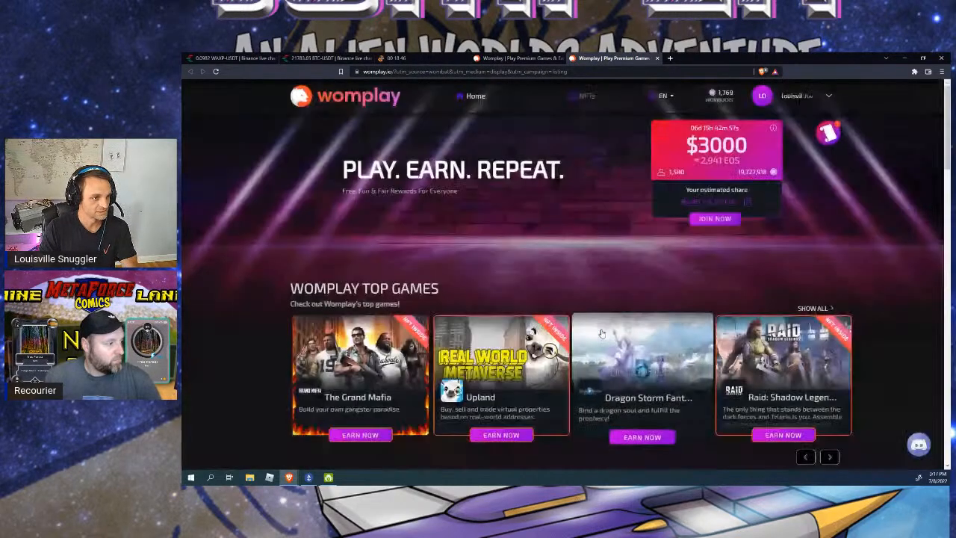
scroll("down", 3)
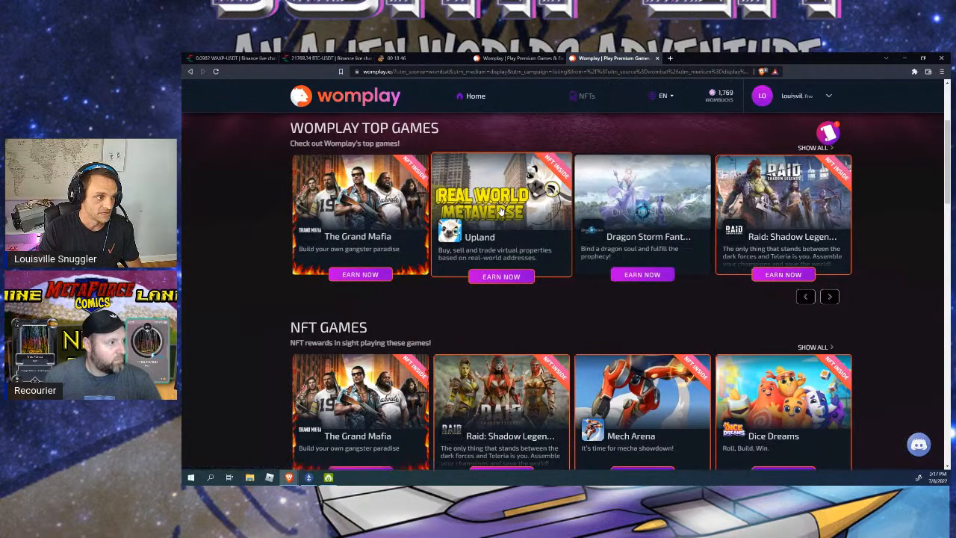
left_click(502, 209)
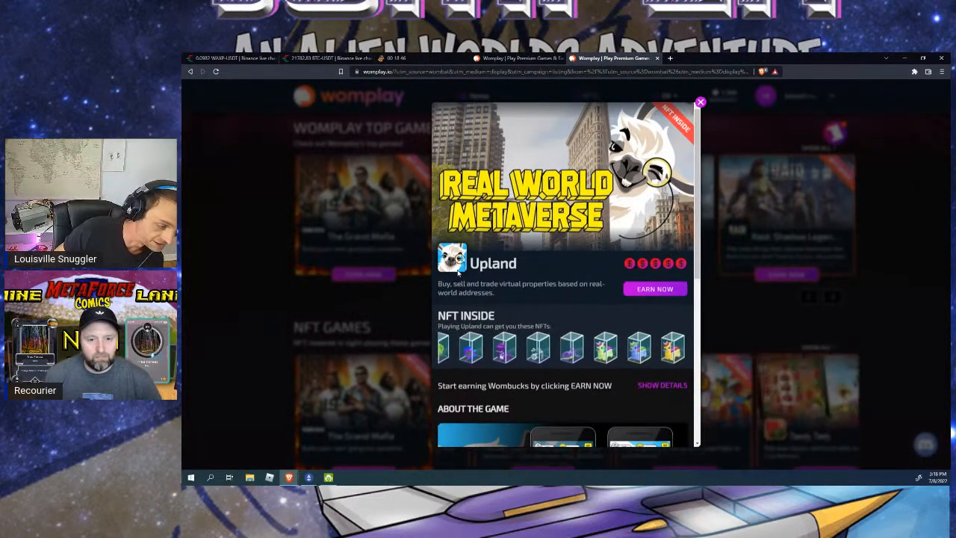
Step: Read Upland's description and reasons to play, then close its details
scroll("down", 3)
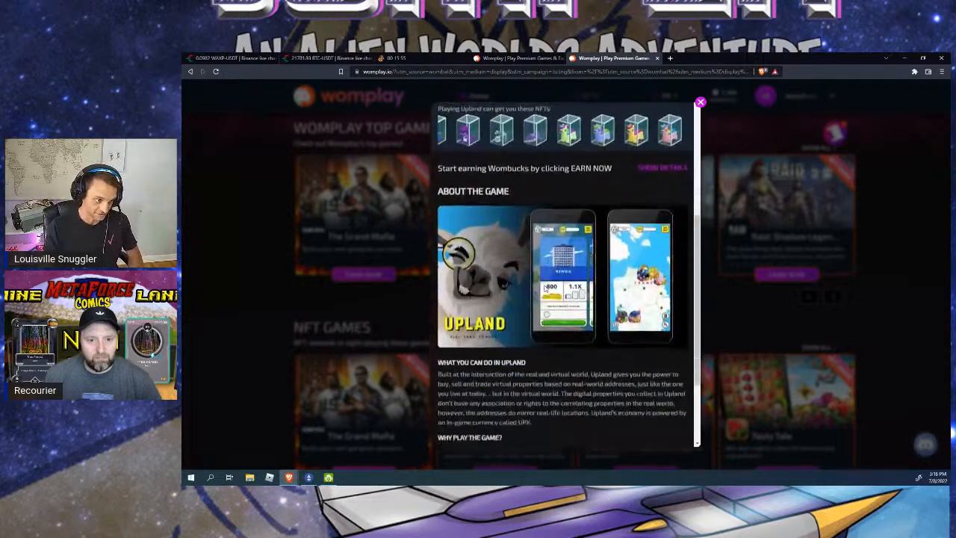
scroll("down", 3)
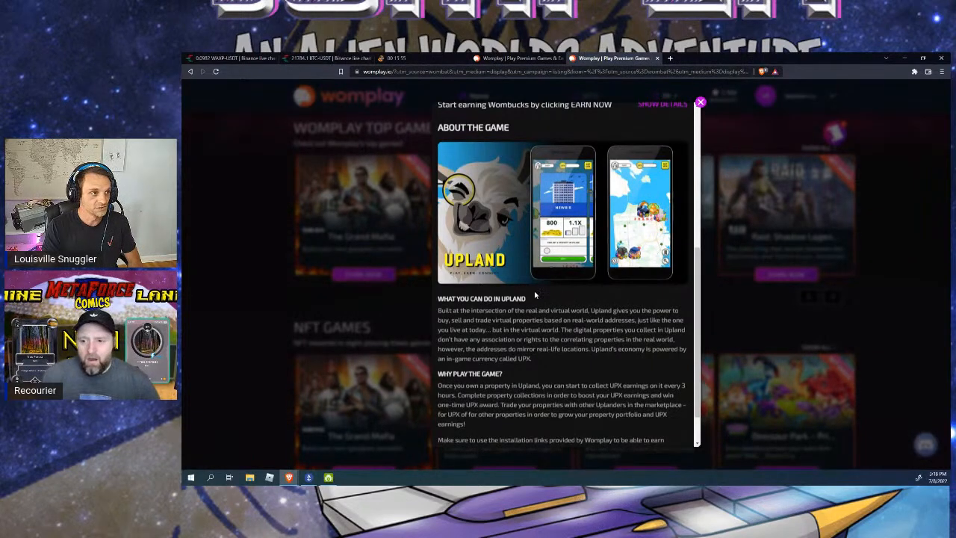
scroll("up", 3)
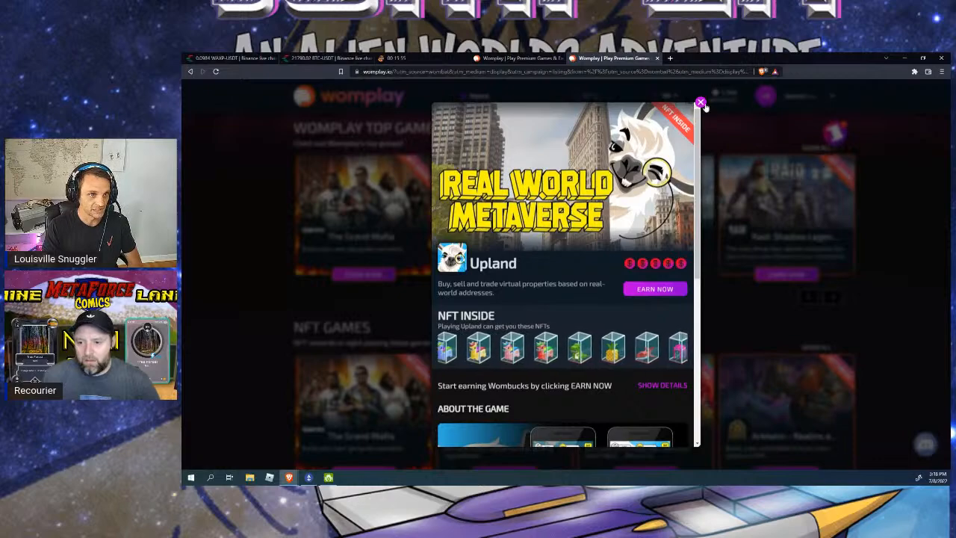
left_click(699, 101)
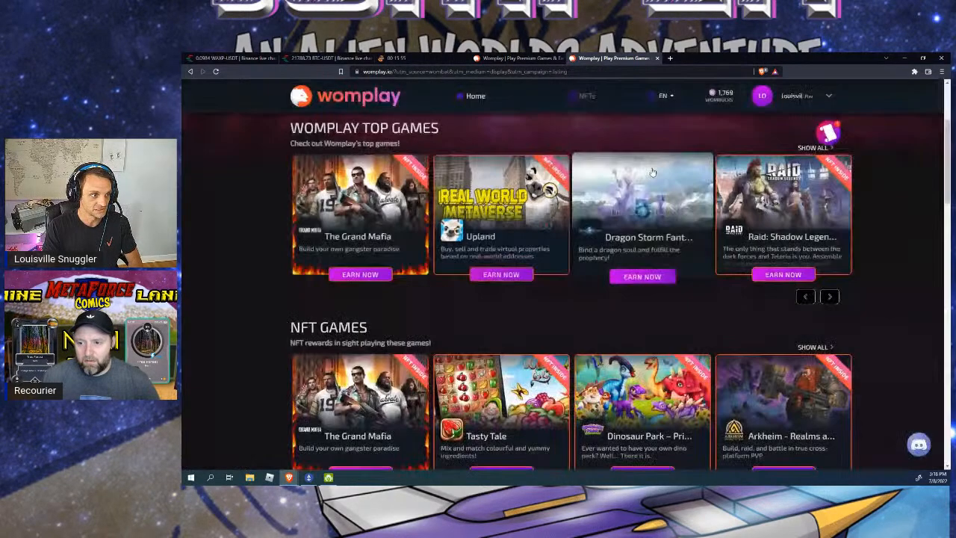
Step: Advance the Top Games carousel and close the quests panel while scrolling the homepage
scroll("up", 3)
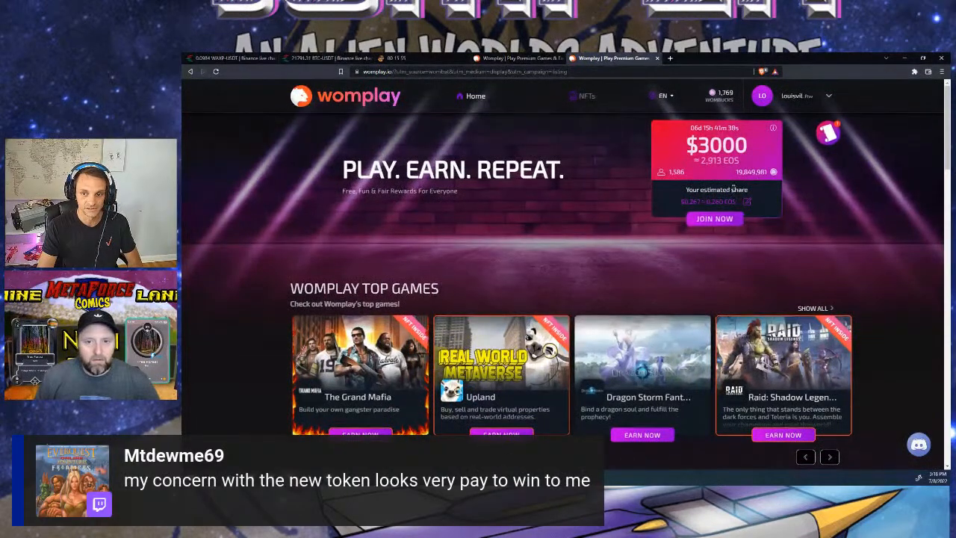
left_click(829, 457)
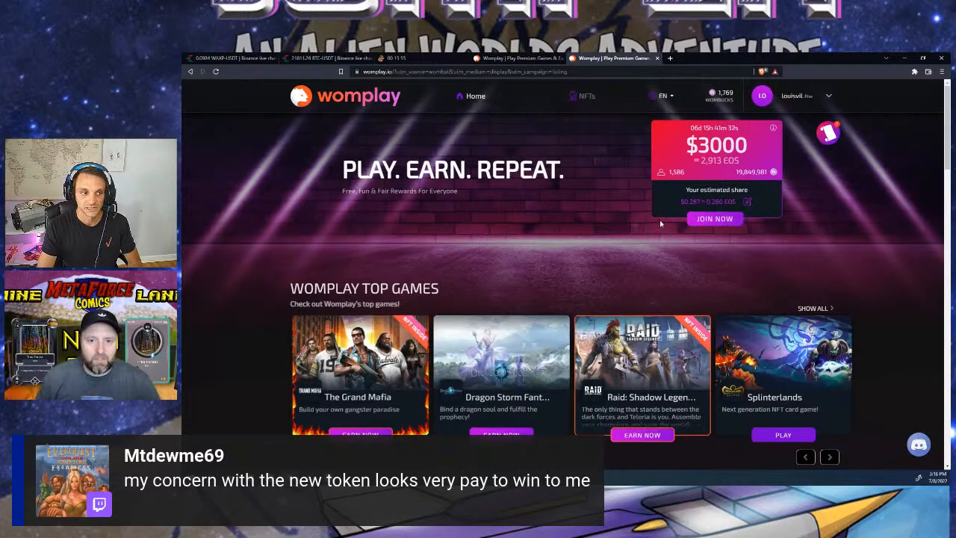
scroll("down", 3)
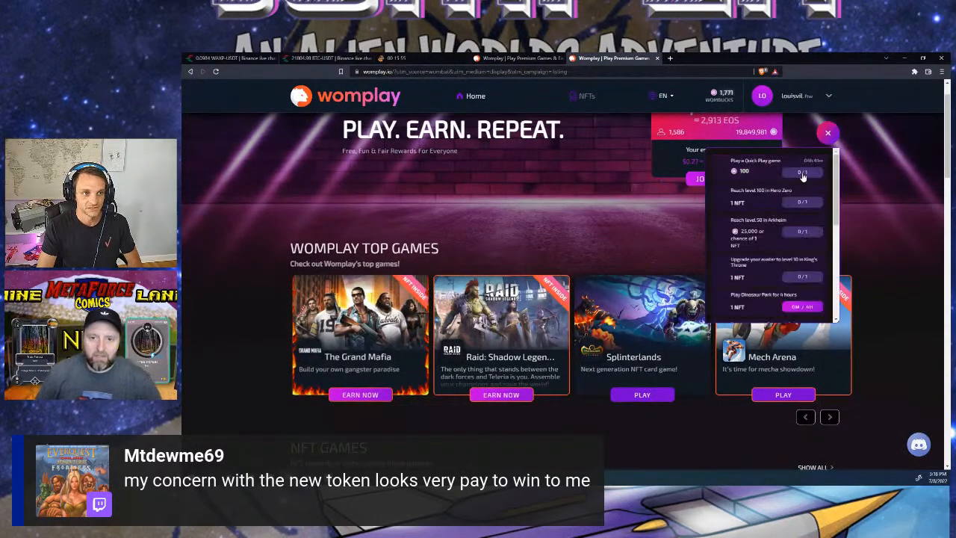
scroll("down", 3)
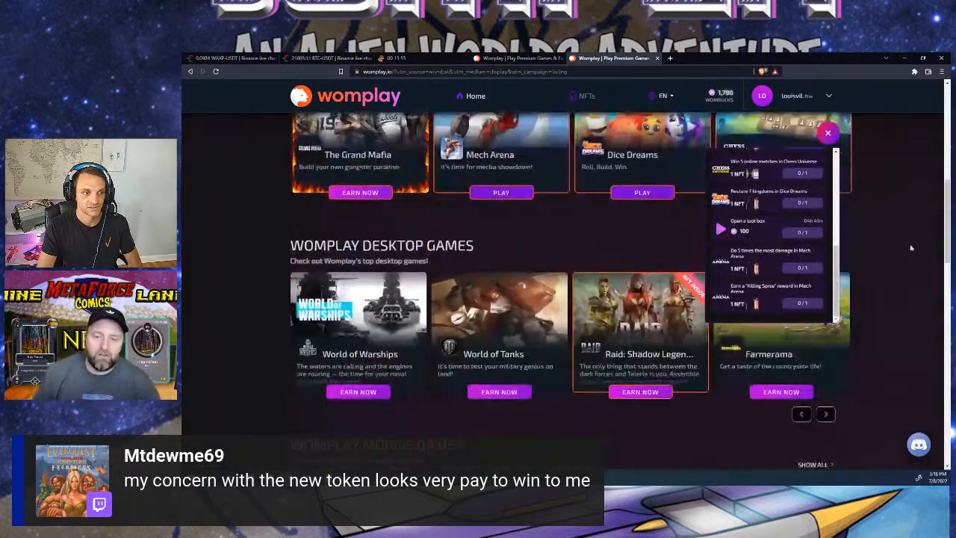
scroll("up", 3)
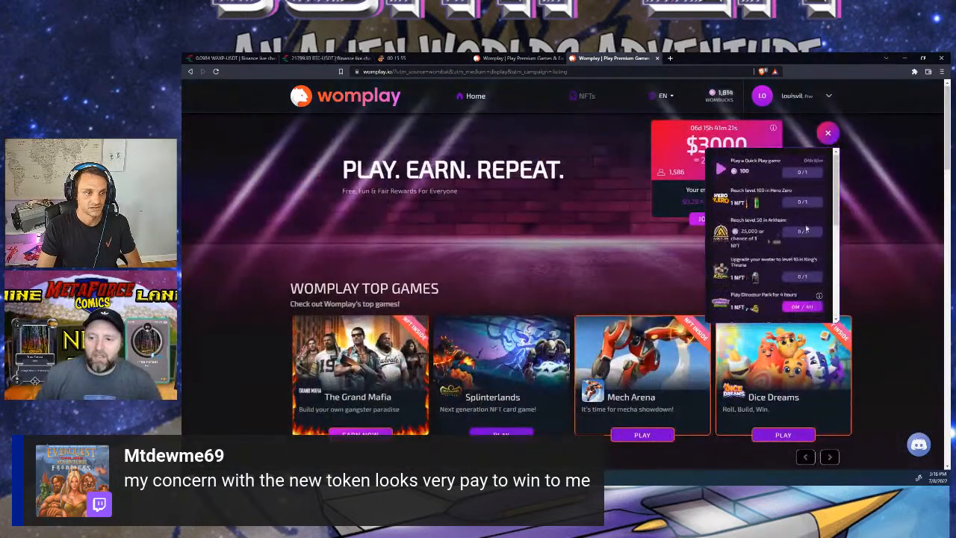
left_click(827, 131)
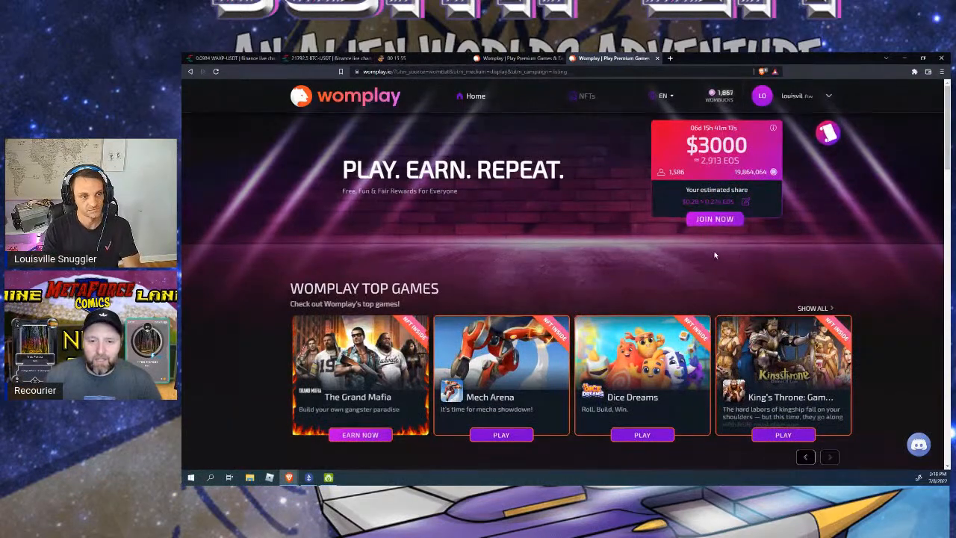
scroll("down", 3)
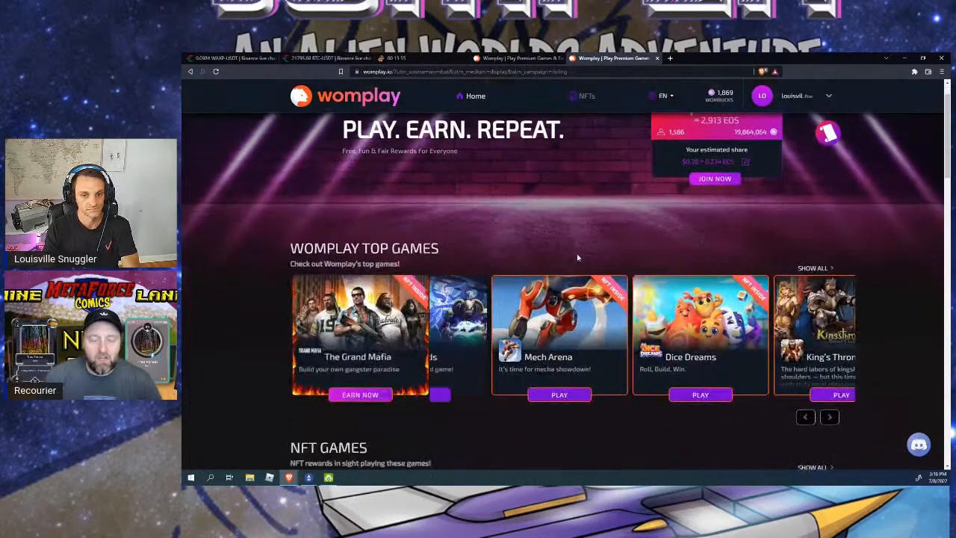
scroll("down", 3)
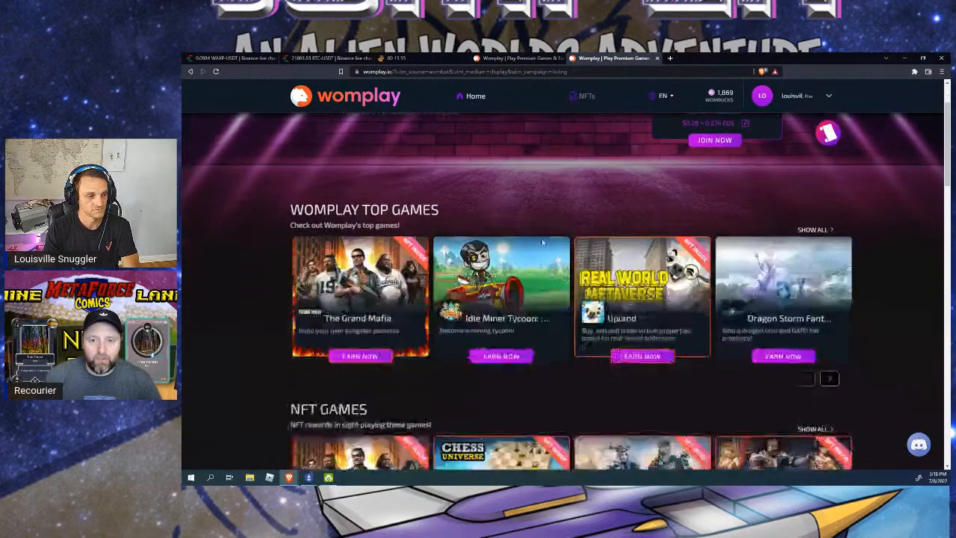
scroll("down", 3)
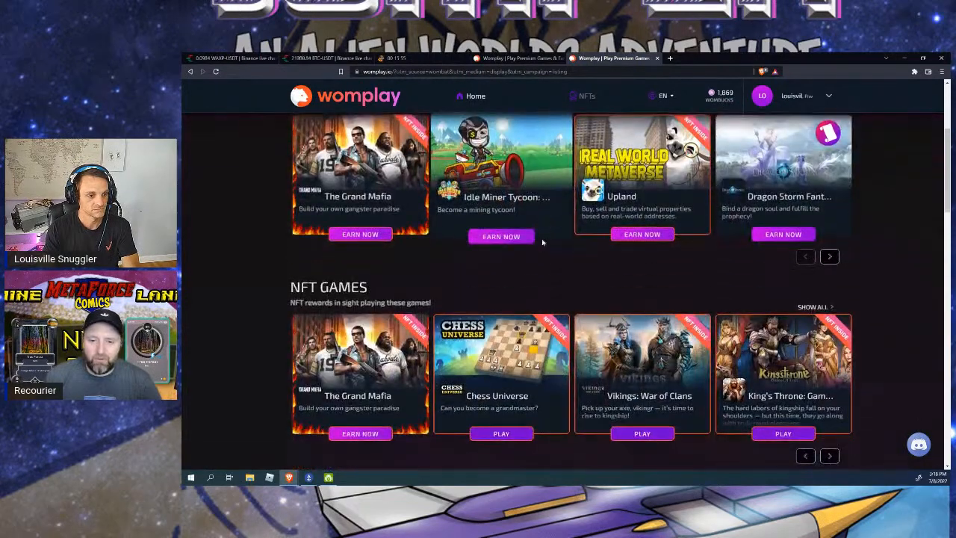
Step: Page through the NFT Games and Top Games carousels to reveal titles like Mech Arena and Dice Dreams
left_click(830, 456)
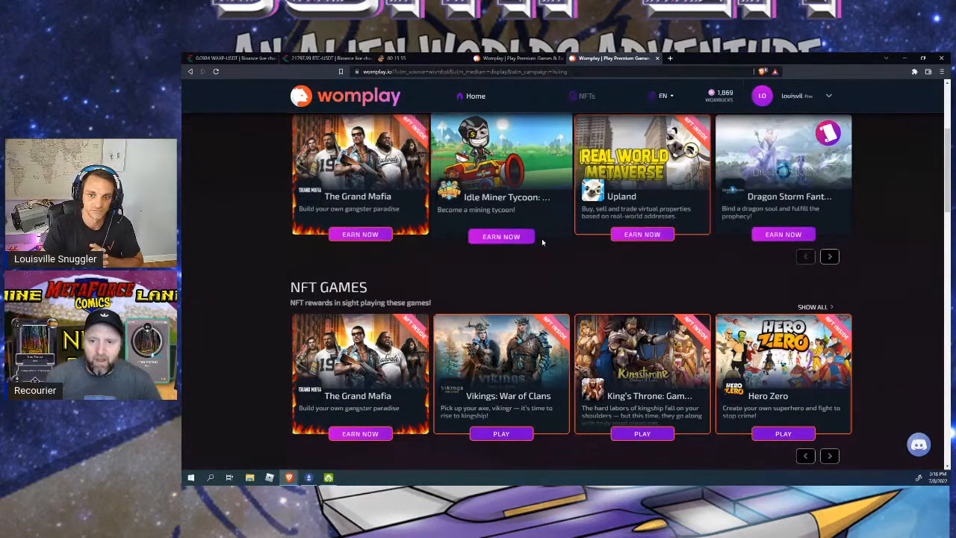
left_click(829, 456)
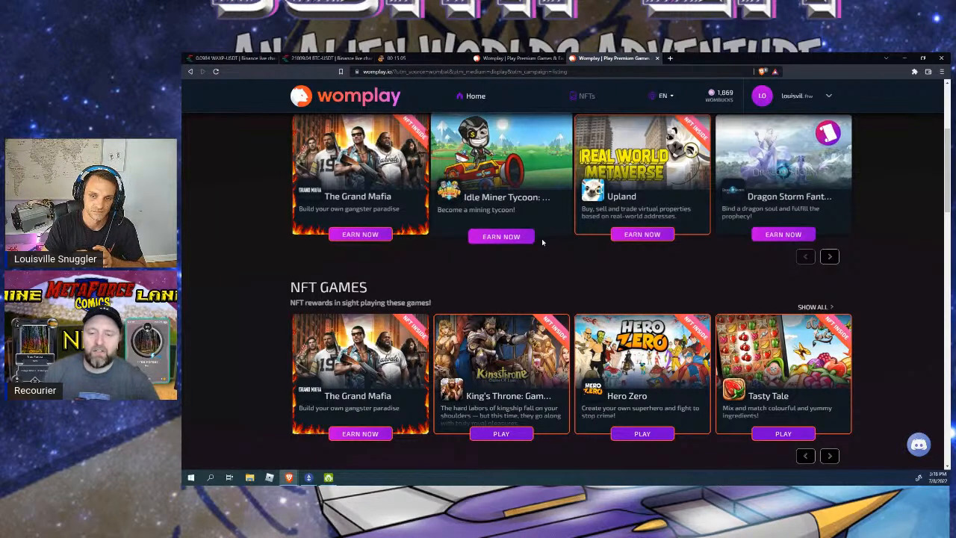
left_click(830, 455)
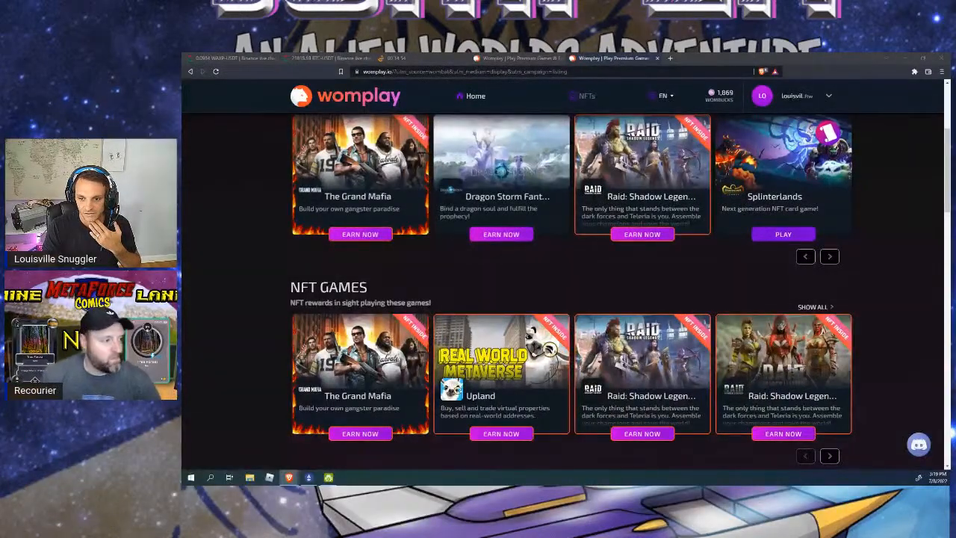
left_click(830, 257)
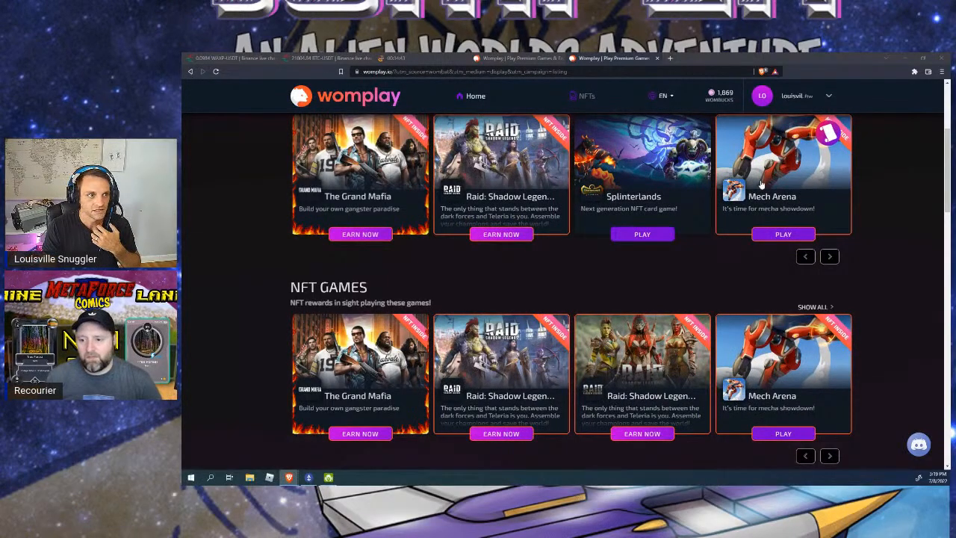
left_click(830, 456)
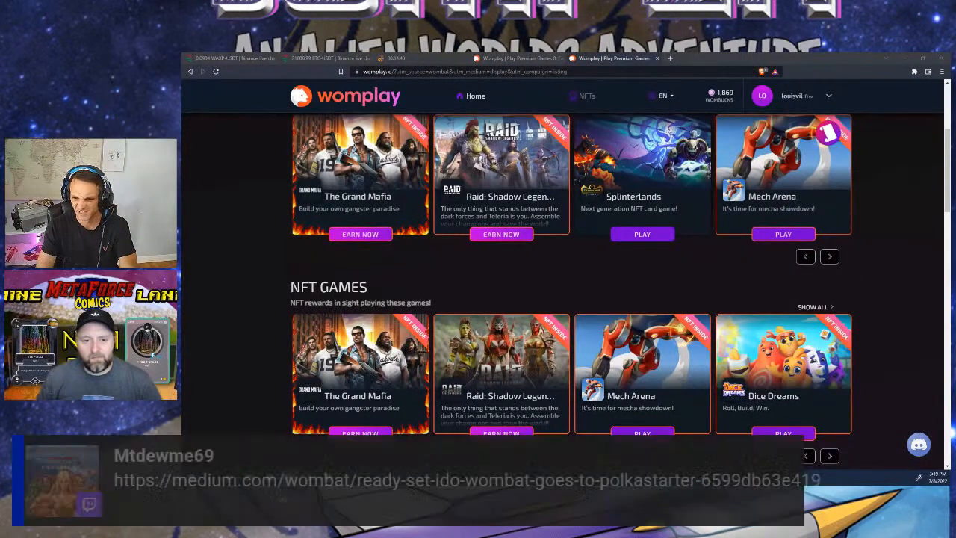
left_click(830, 257)
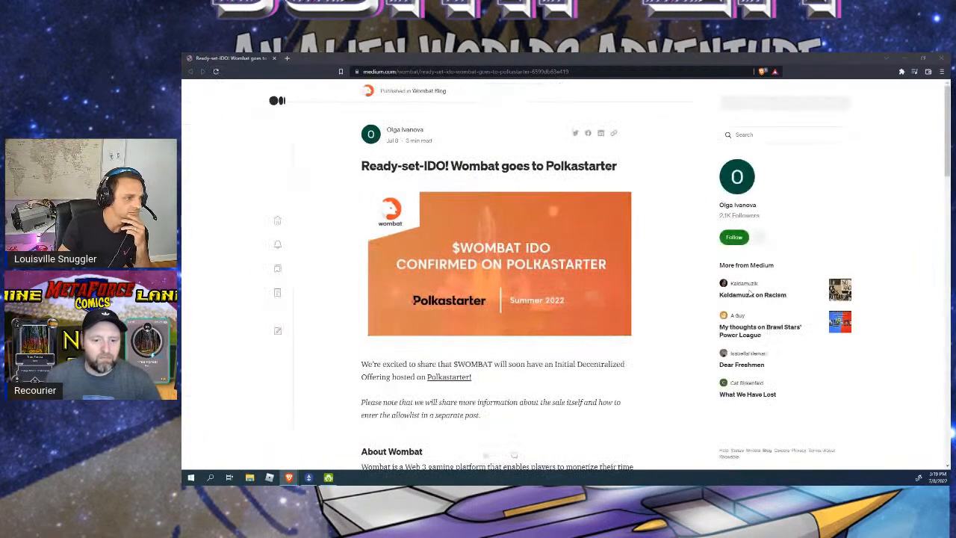
mouse_move(350, 338)
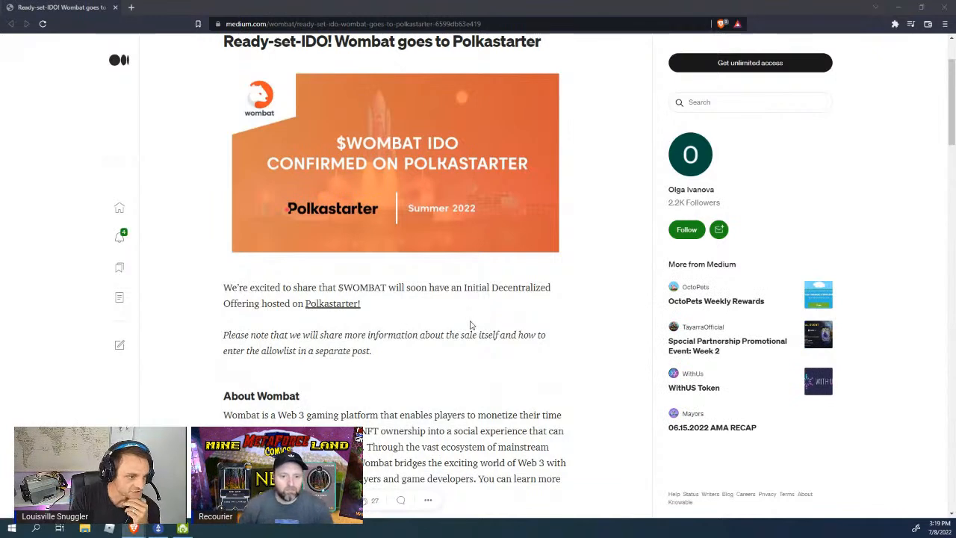
mouse_move(478, 309)
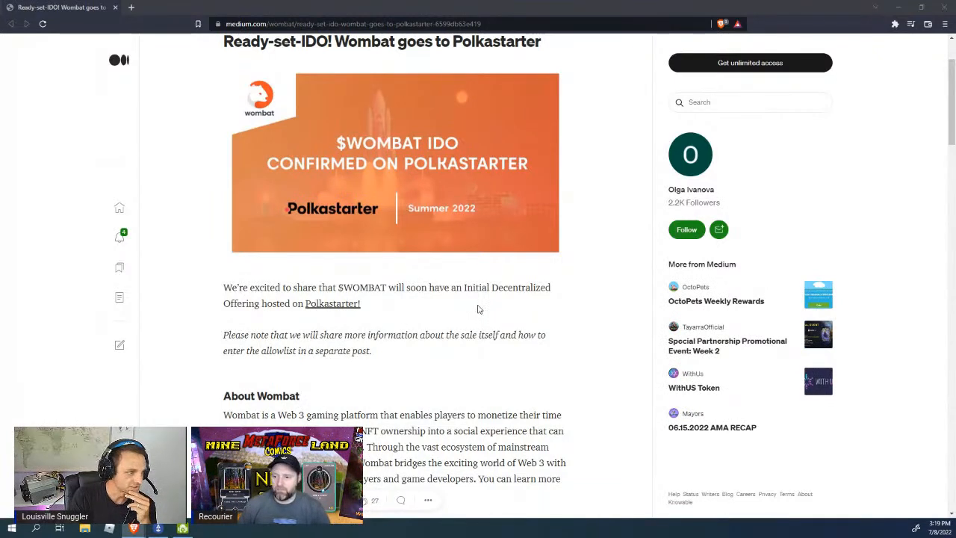
Step: Scroll the Wombat IDO article past About Wombat down to the VIP tier staking table
scroll("down", 3)
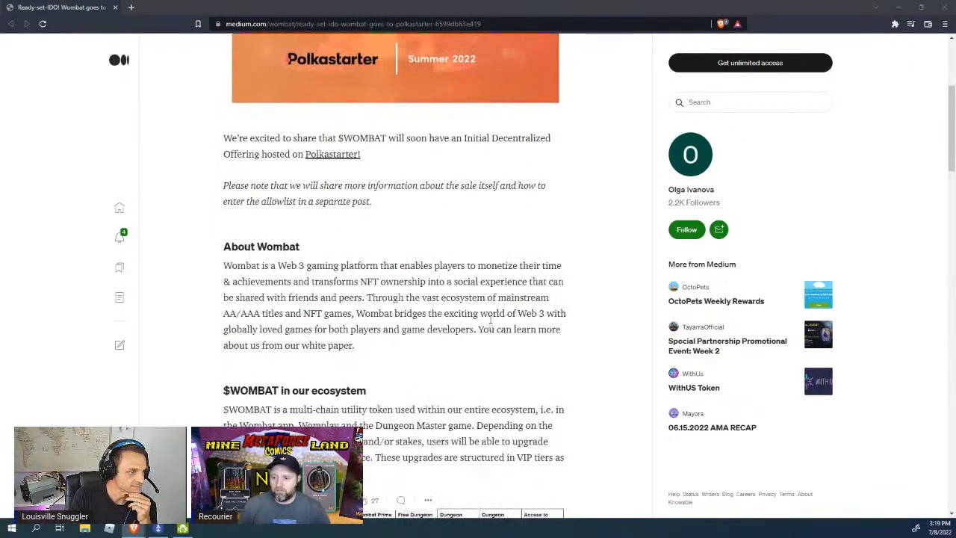
mouse_move(481, 348)
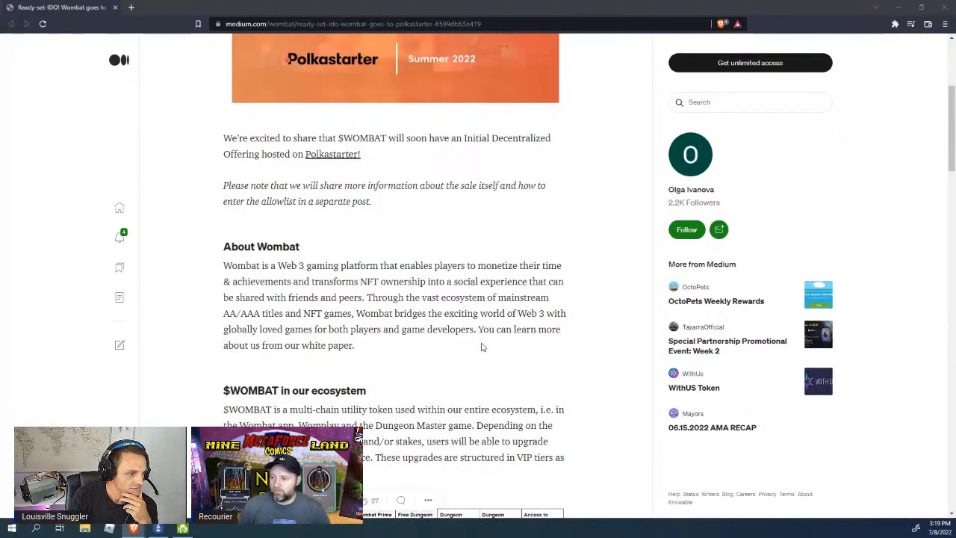
mouse_move(492, 344)
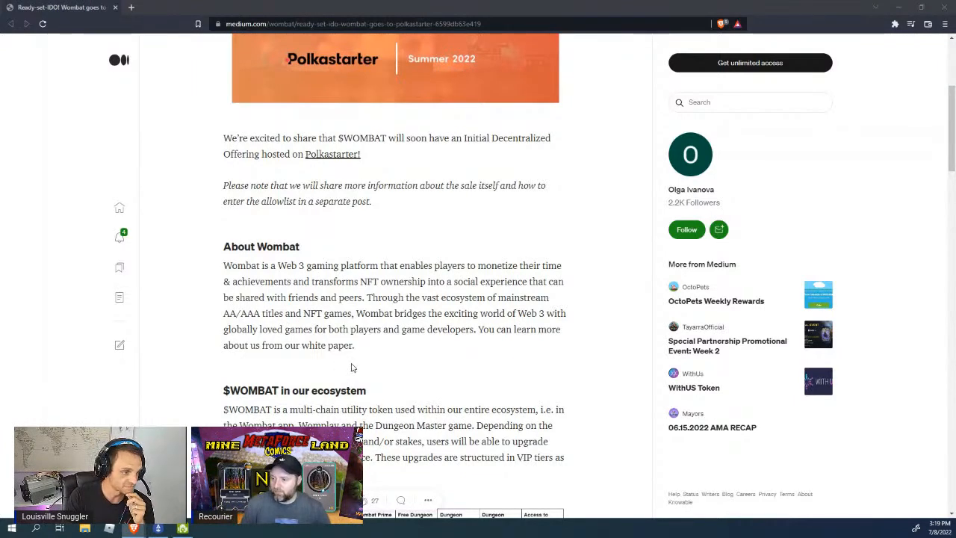
scroll("down", 3)
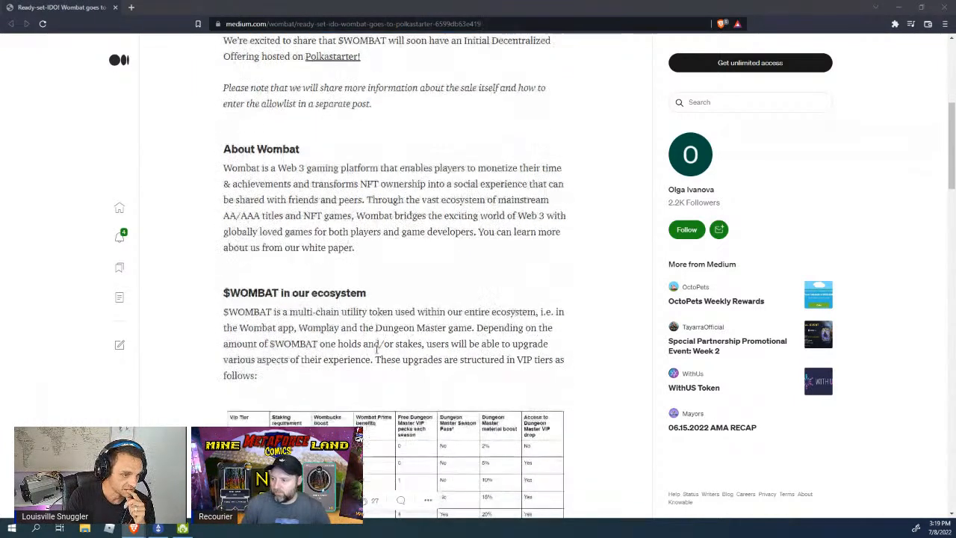
scroll("down", 3)
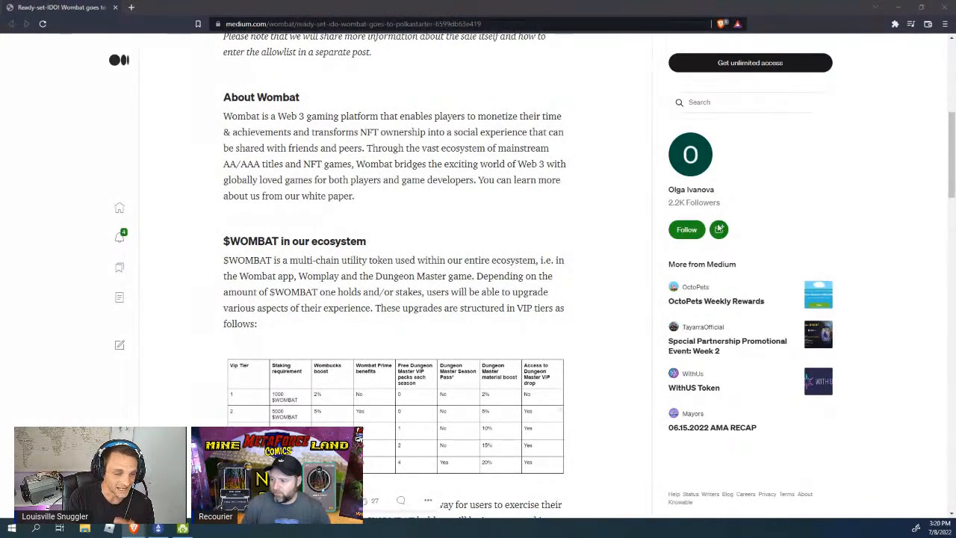
mouse_move(612, 347)
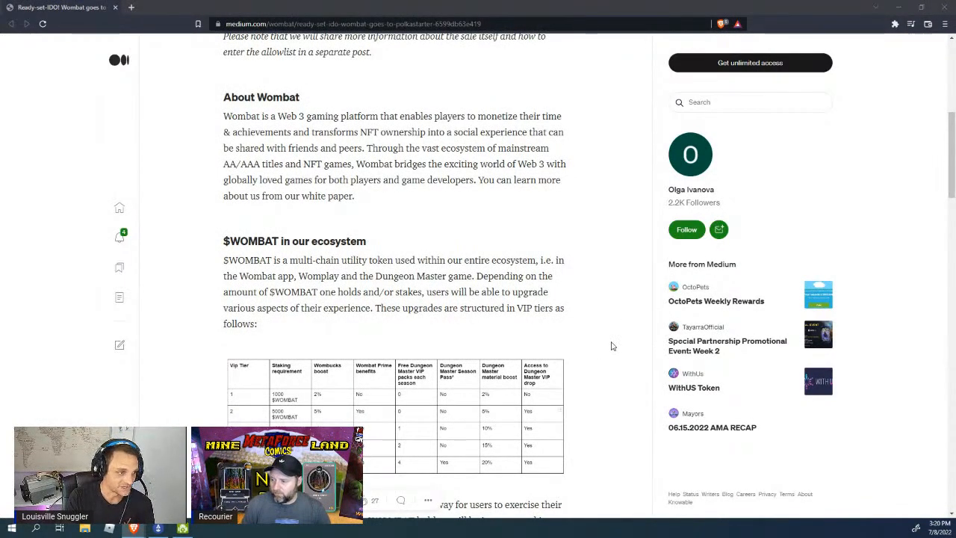
mouse_move(595, 376)
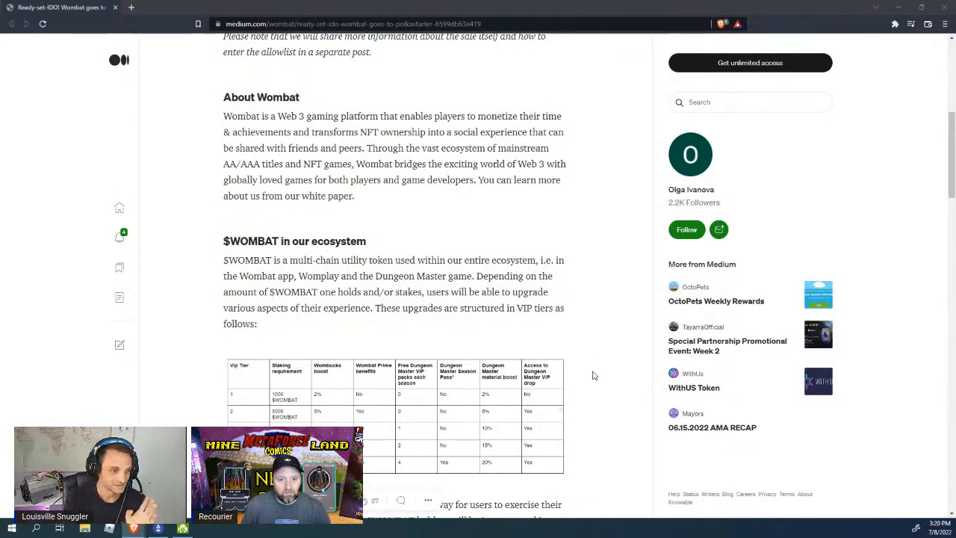
scroll("down", 3)
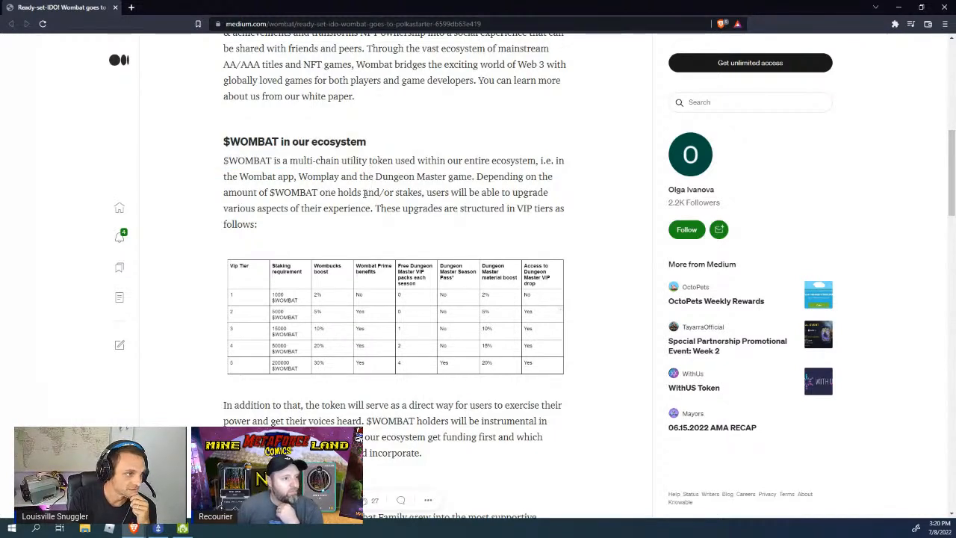
mouse_move(416, 197)
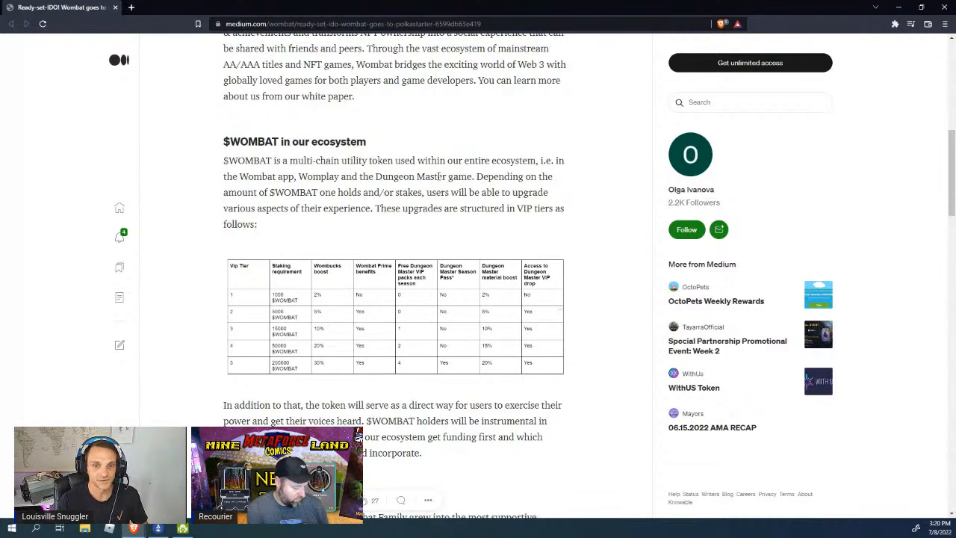
mouse_move(370, 224)
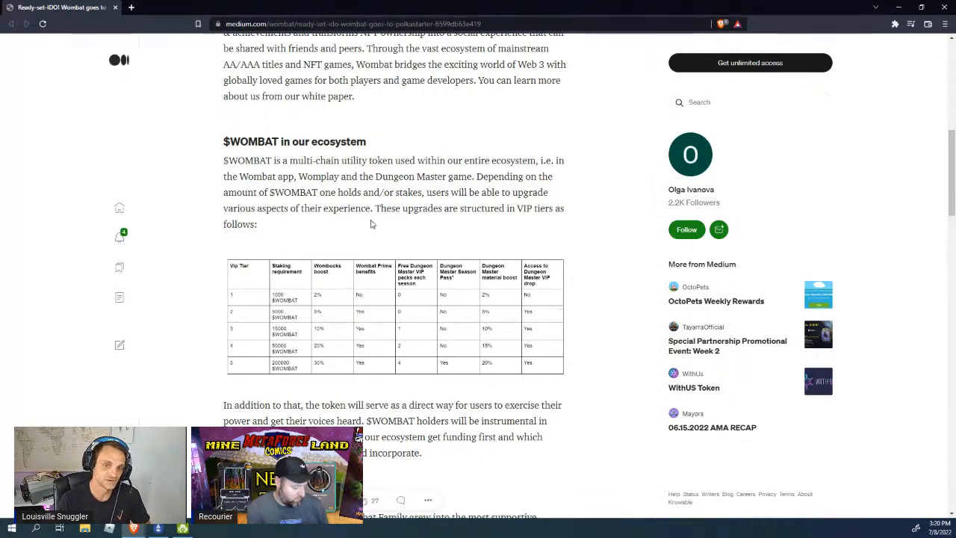
mouse_move(344, 227)
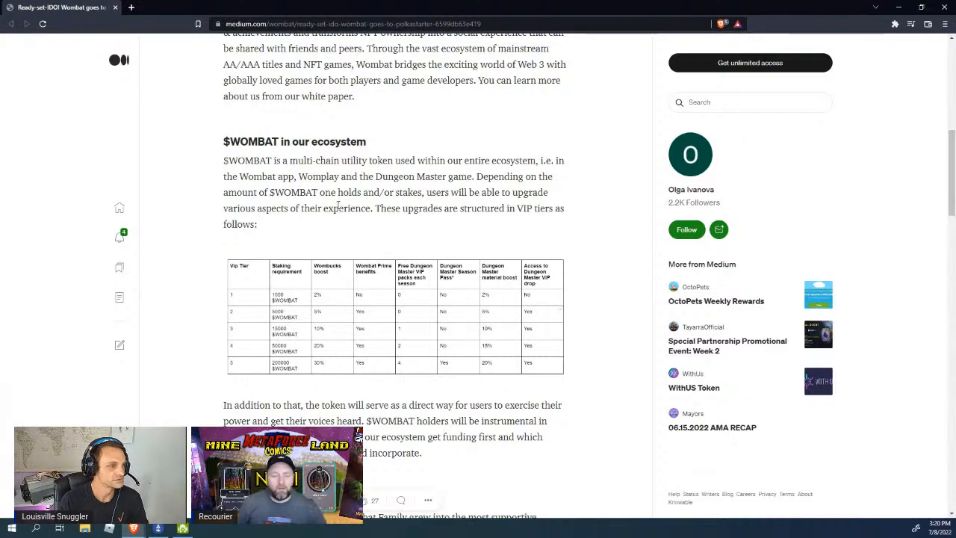
mouse_move(439, 229)
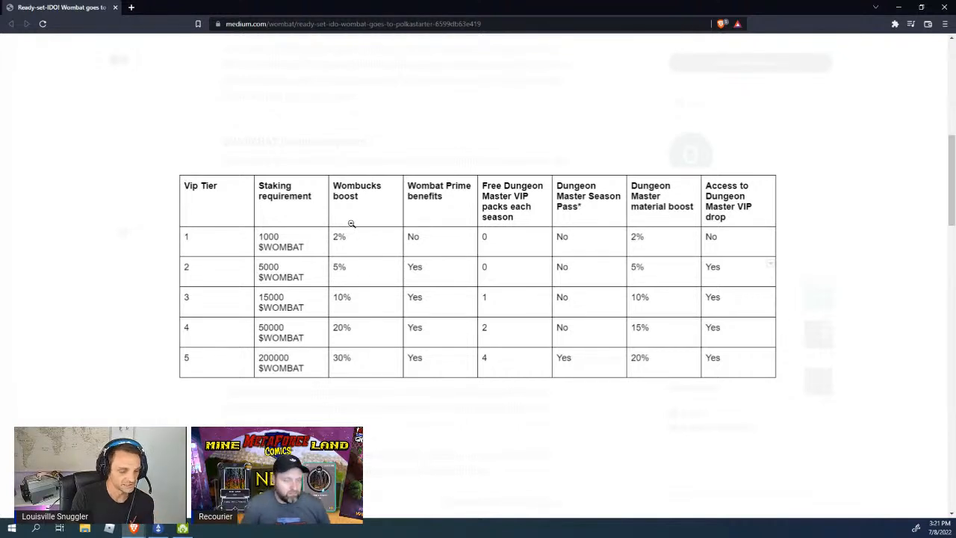
scroll("up", 3)
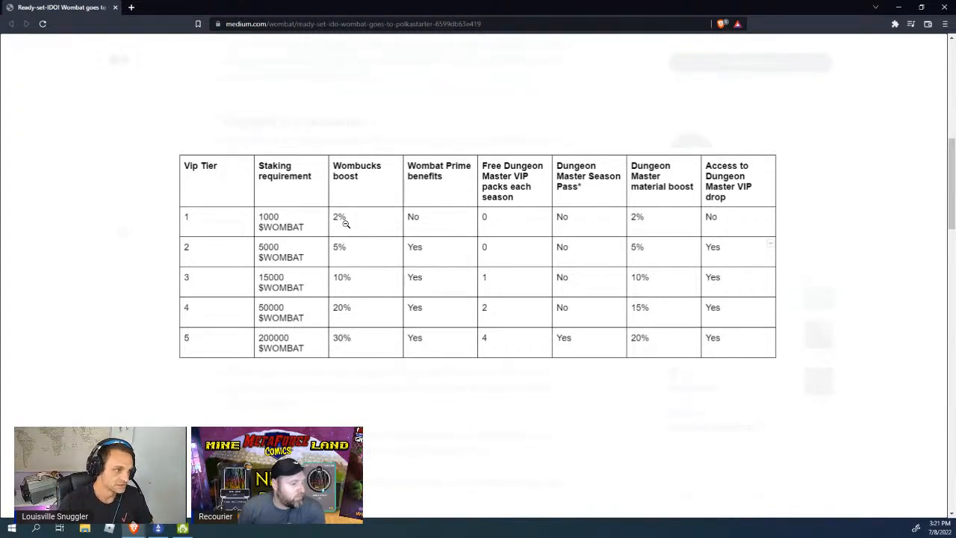
mouse_move(552, 208)
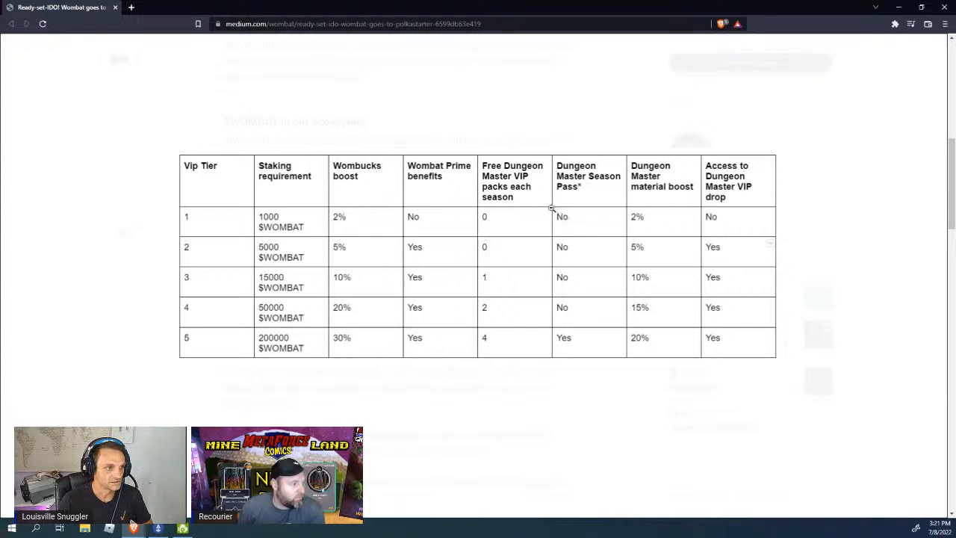
mouse_move(511, 247)
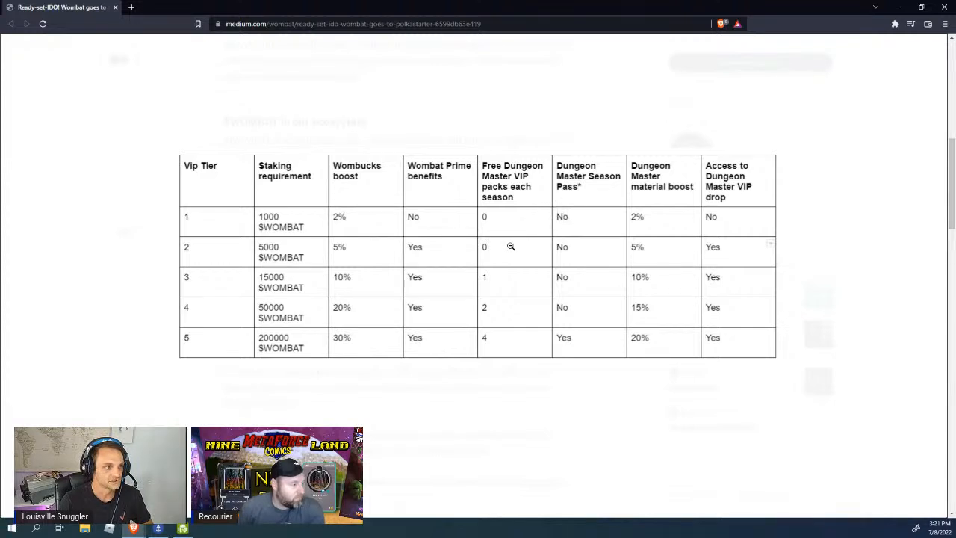
mouse_move(433, 251)
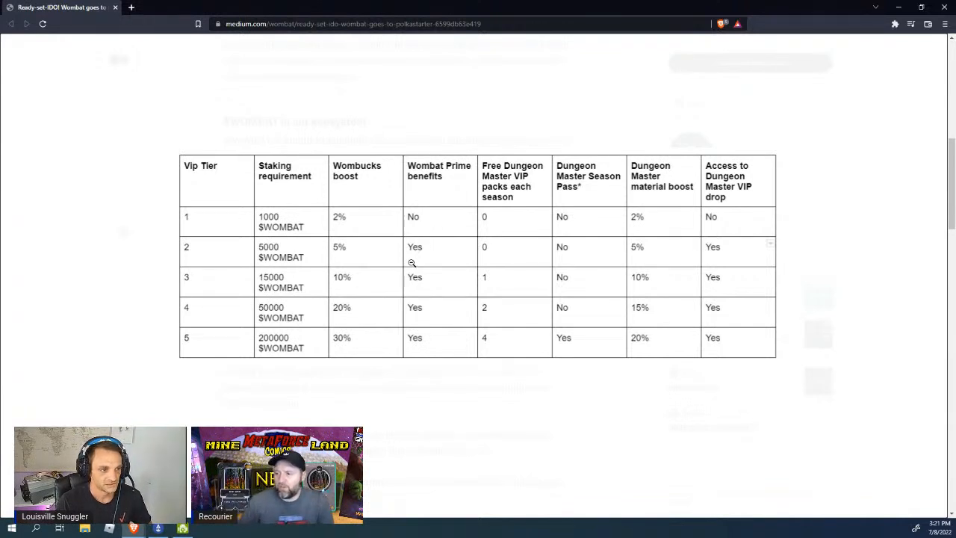
mouse_move(390, 251)
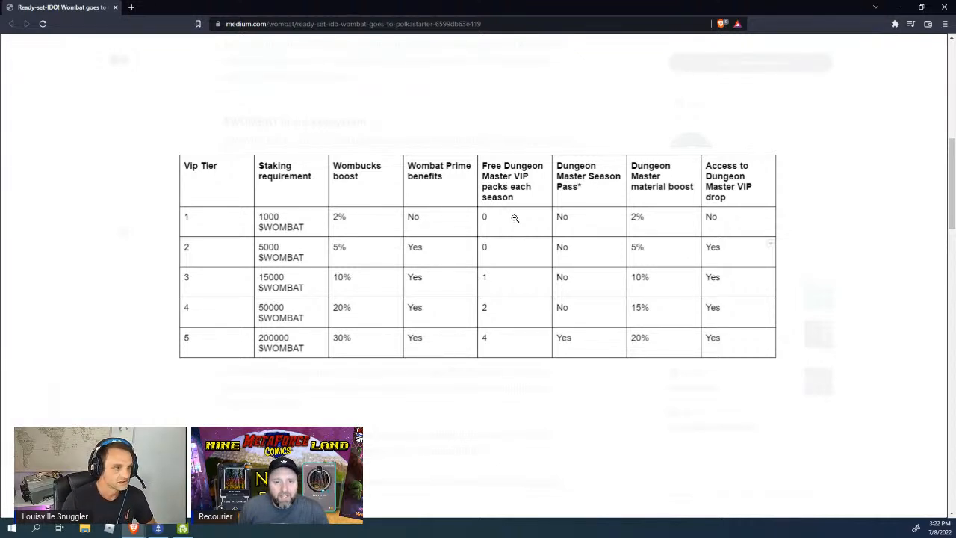
mouse_move(615, 347)
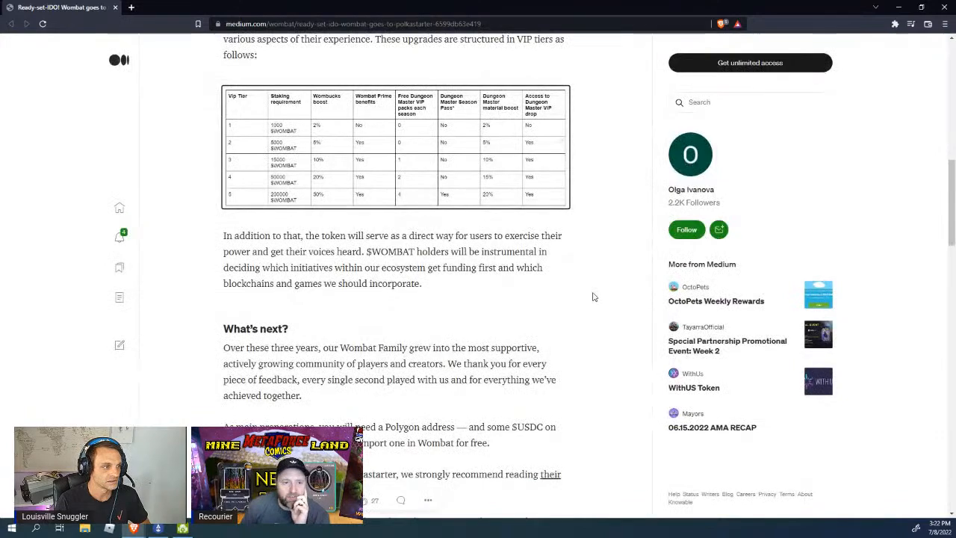
scroll("down", 3)
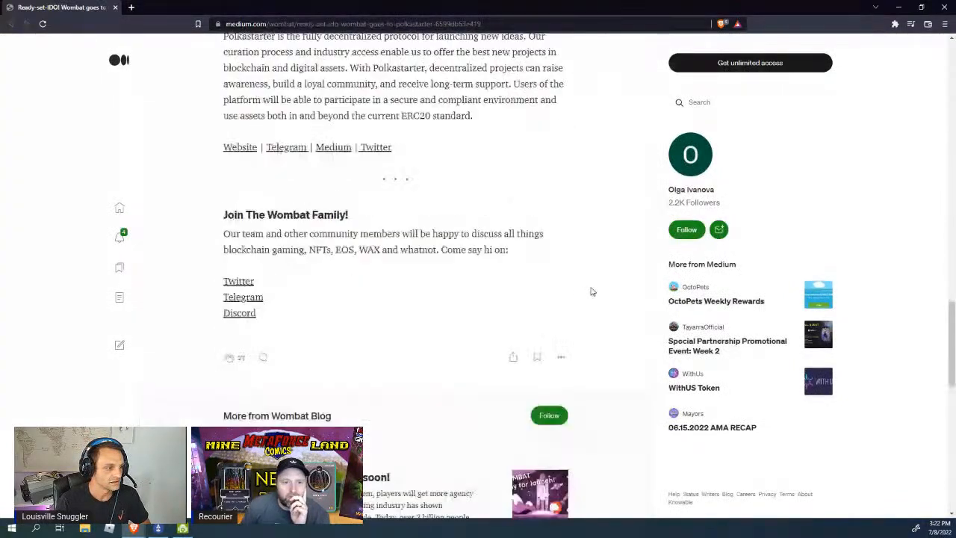
scroll("down", 3)
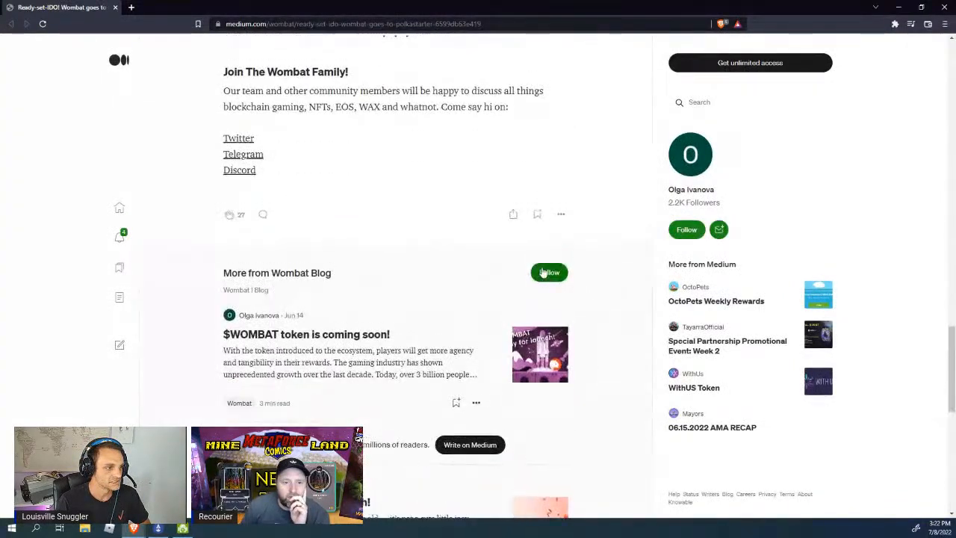
scroll("up", 3)
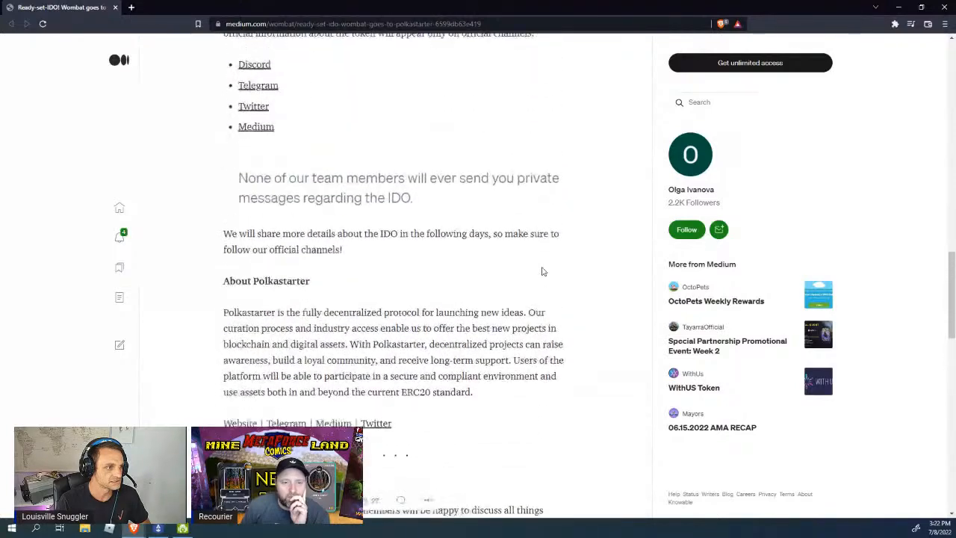
scroll("up", 3)
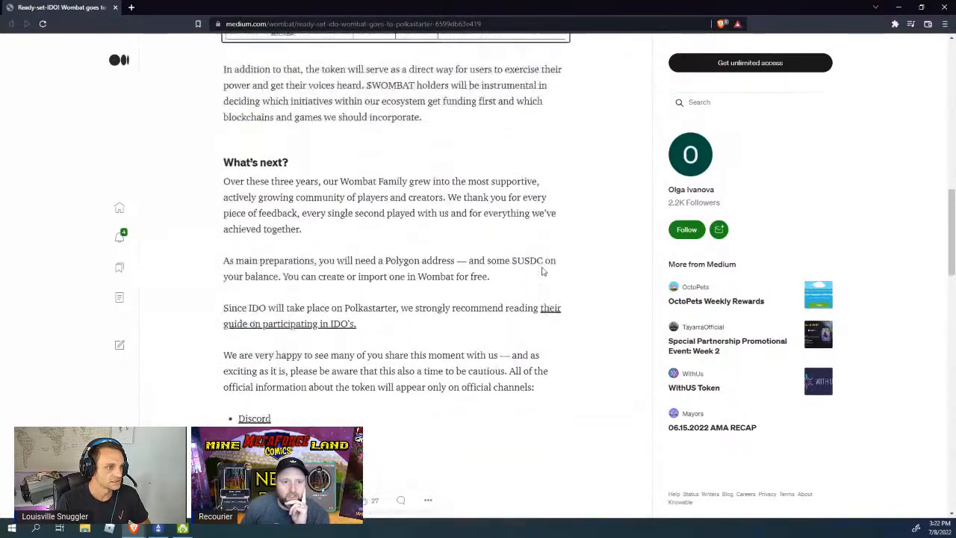
scroll("up", 3)
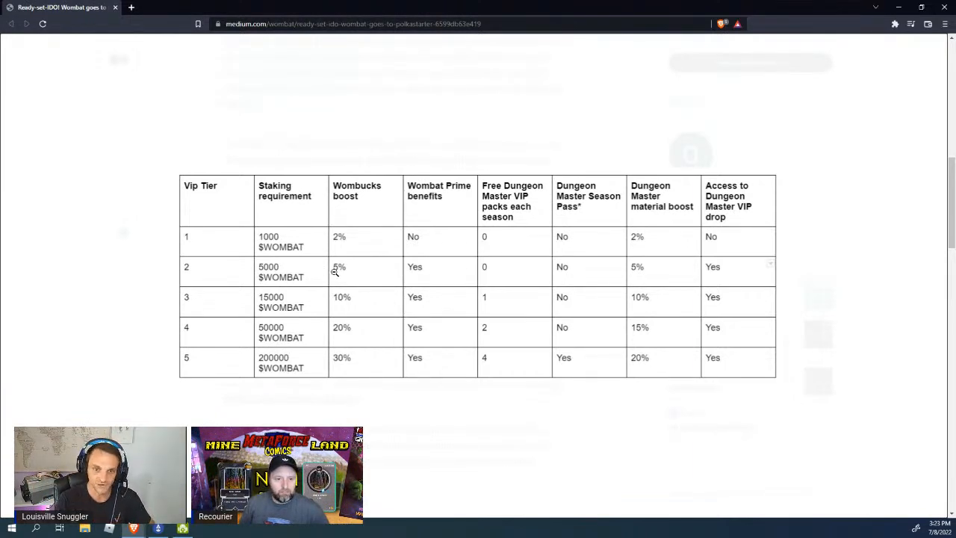
mouse_move(712, 295)
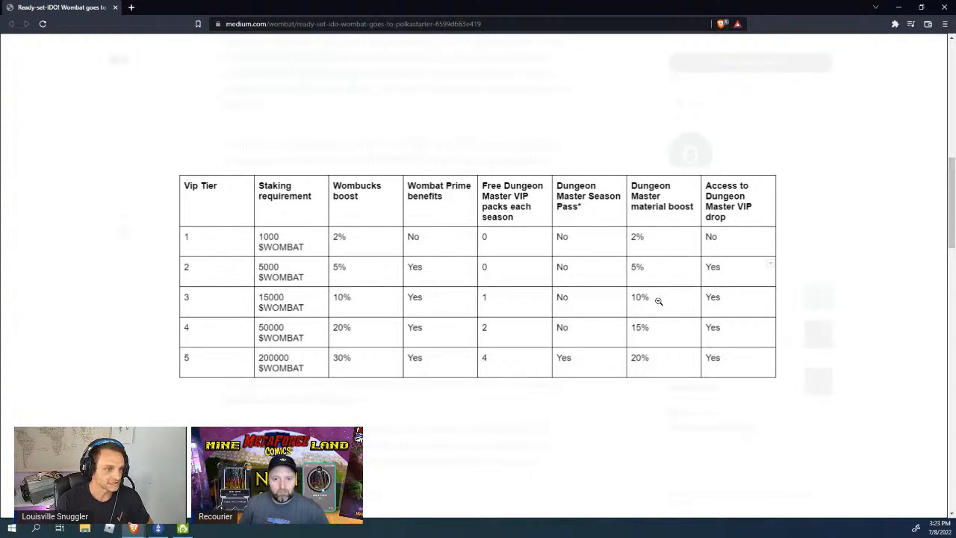
mouse_move(661, 342)
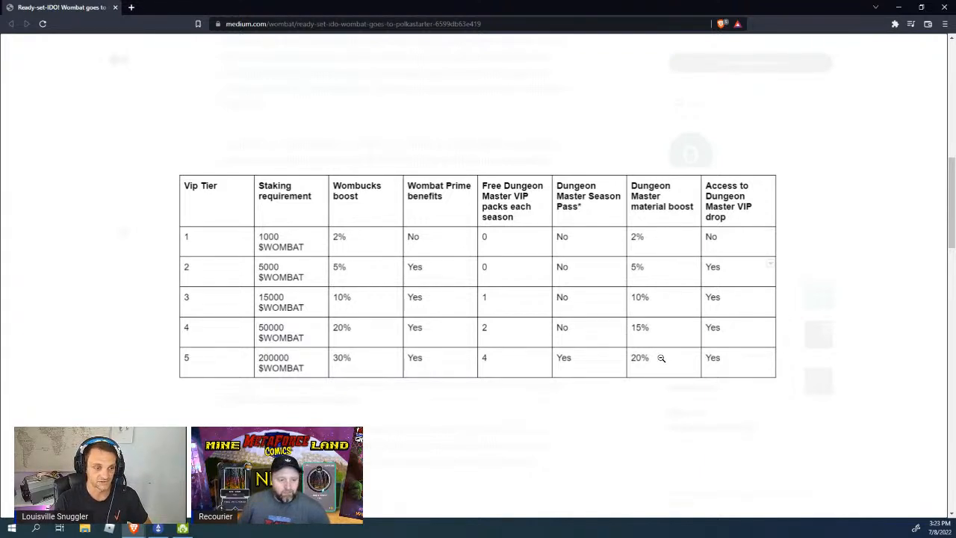
mouse_move(681, 319)
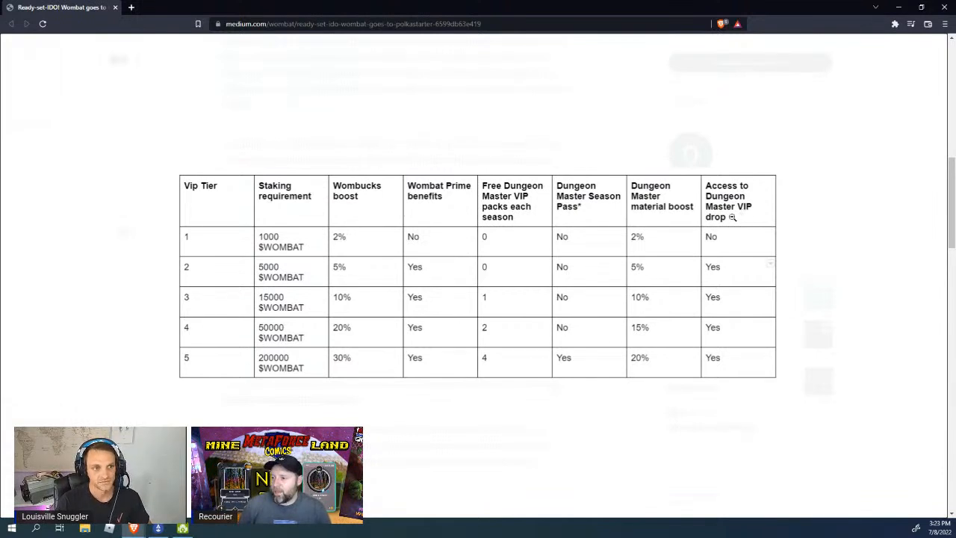
mouse_move(801, 221)
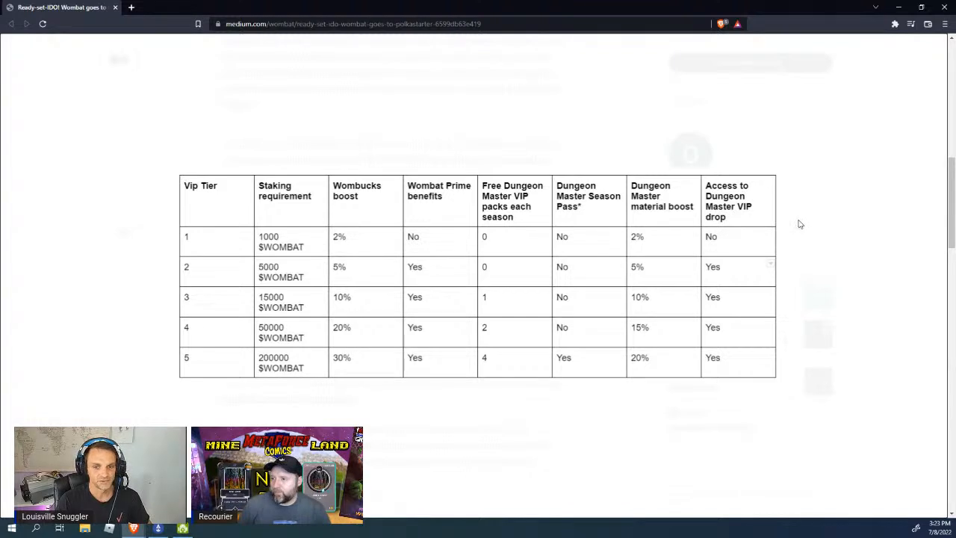
mouse_move(789, 269)
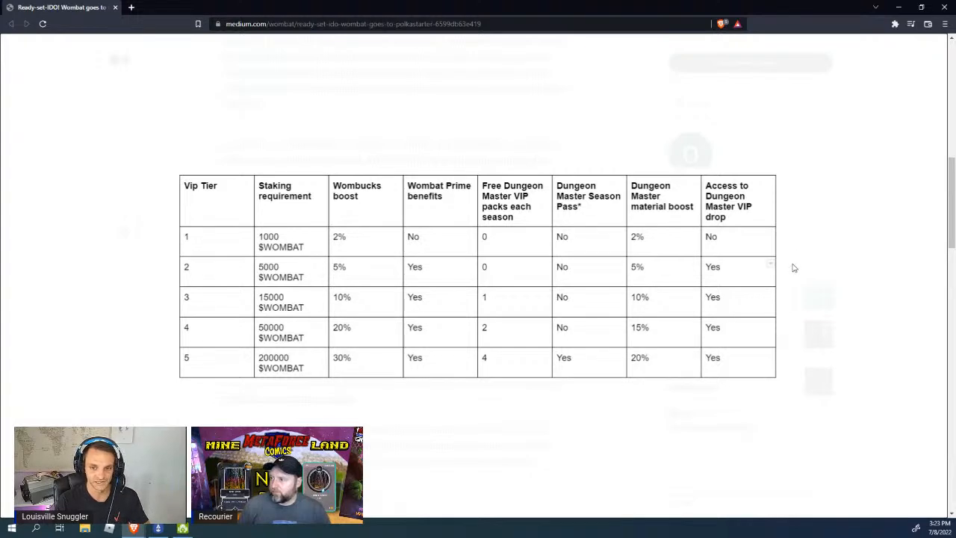
scroll("up", 3)
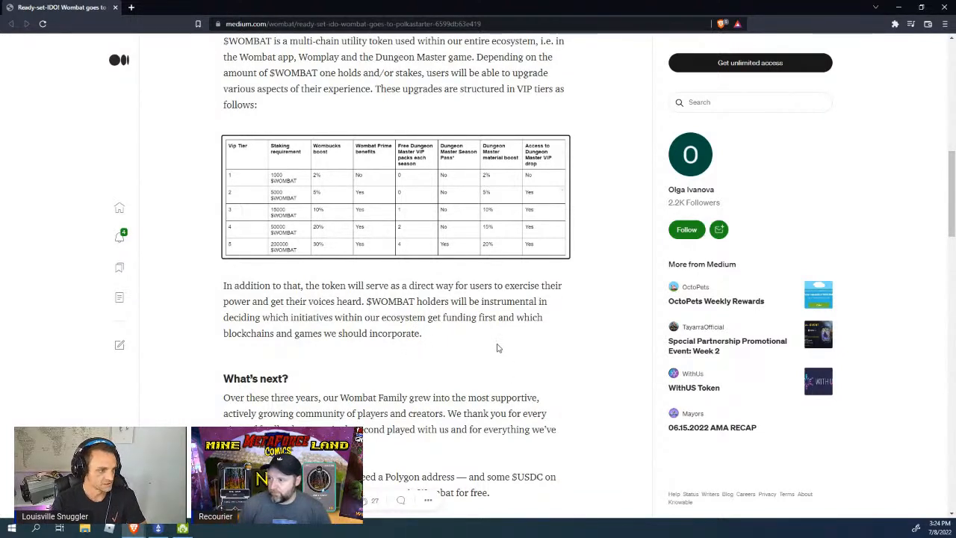
mouse_move(493, 370)
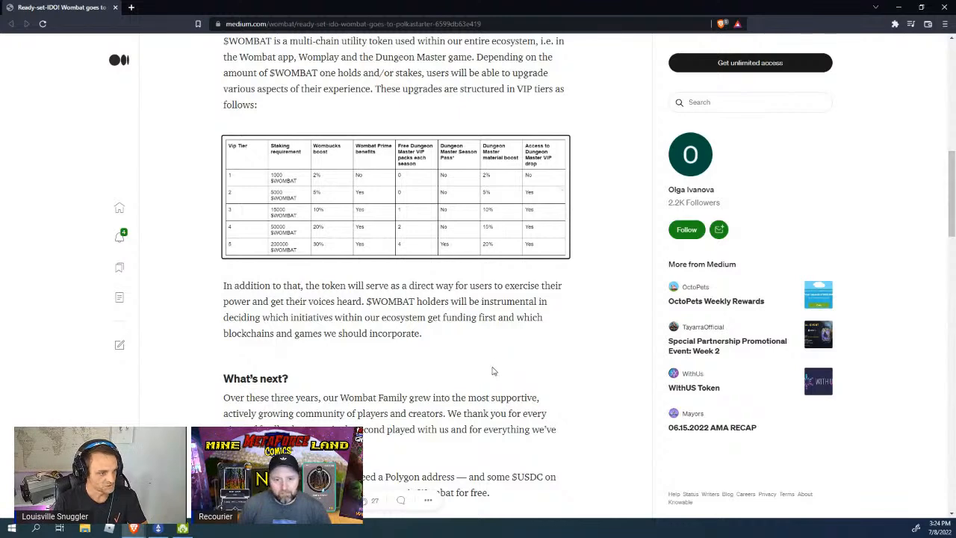
Step: Scroll past the VIP table to the What's next section on preparing for the IDO
scroll("down", 3)
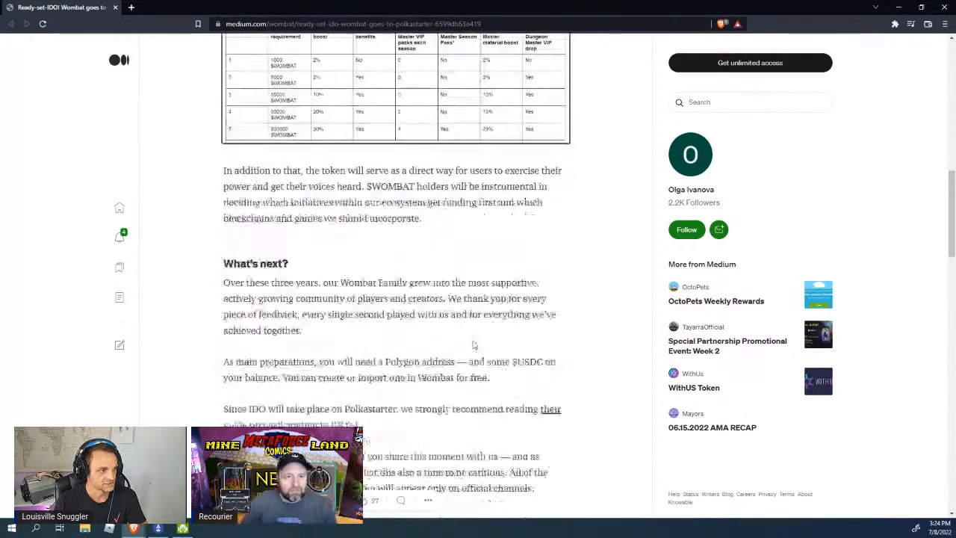
scroll("down", 3)
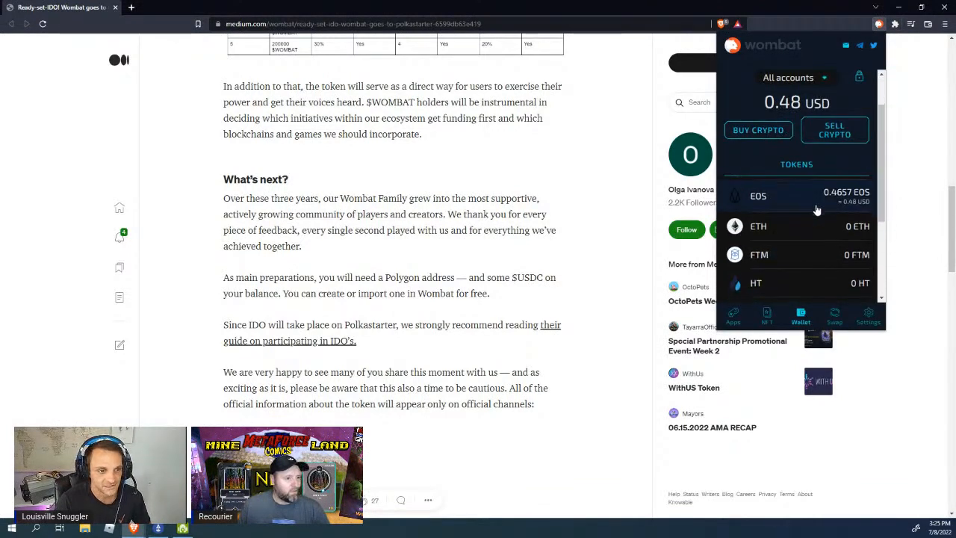
scroll("down", 3)
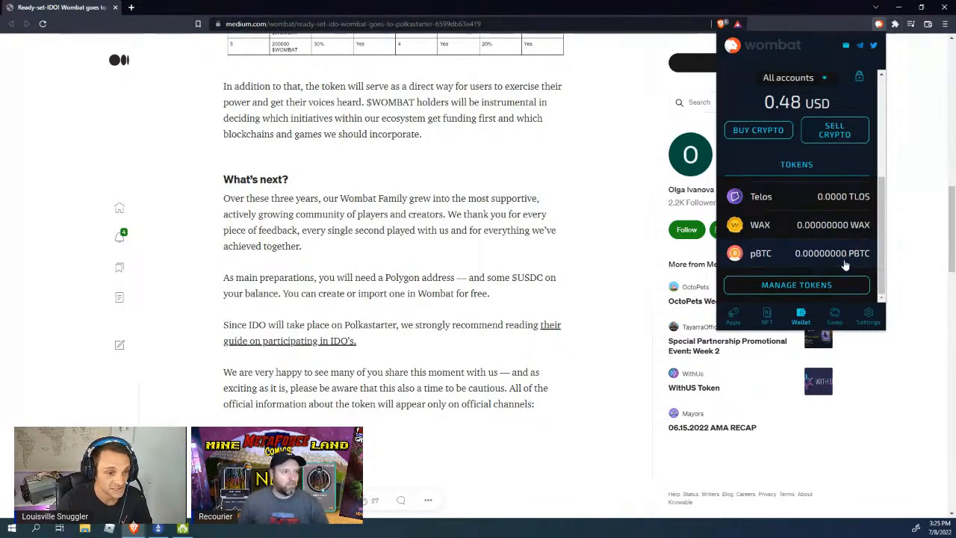
scroll("up", 3)
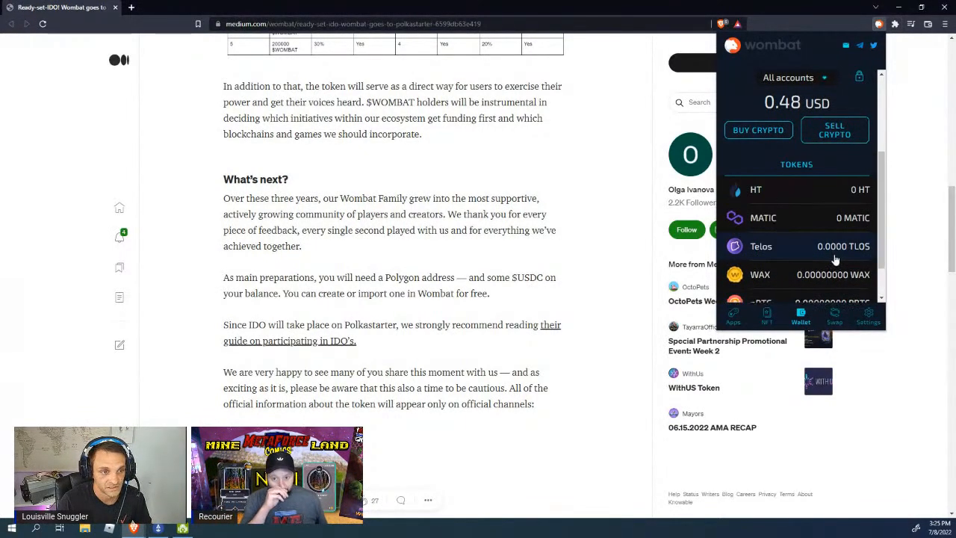
scroll("up", 3)
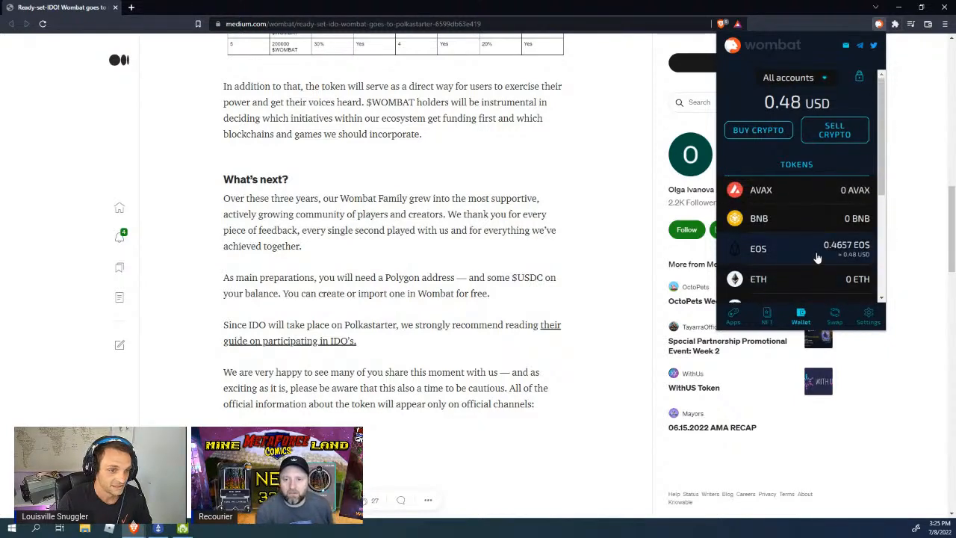
mouse_move(810, 215)
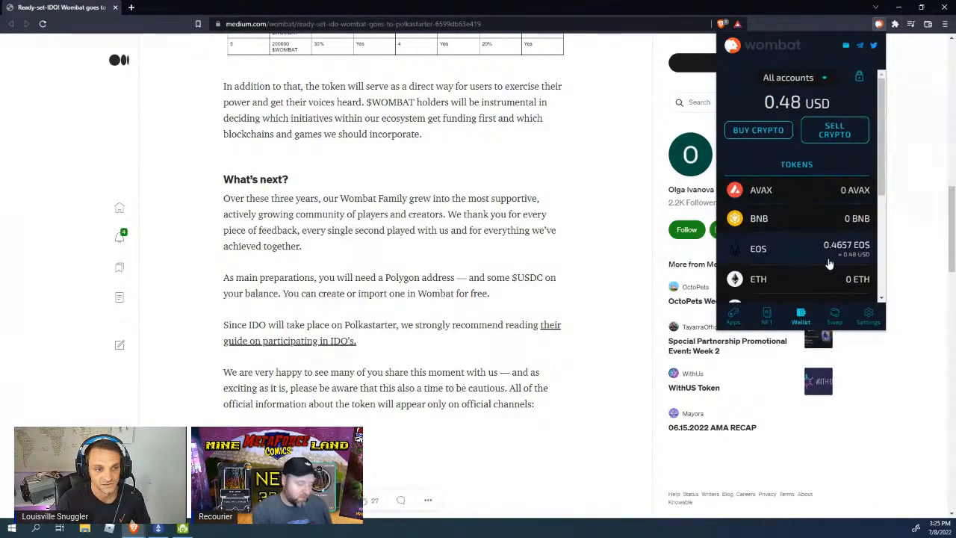
scroll("down", 3)
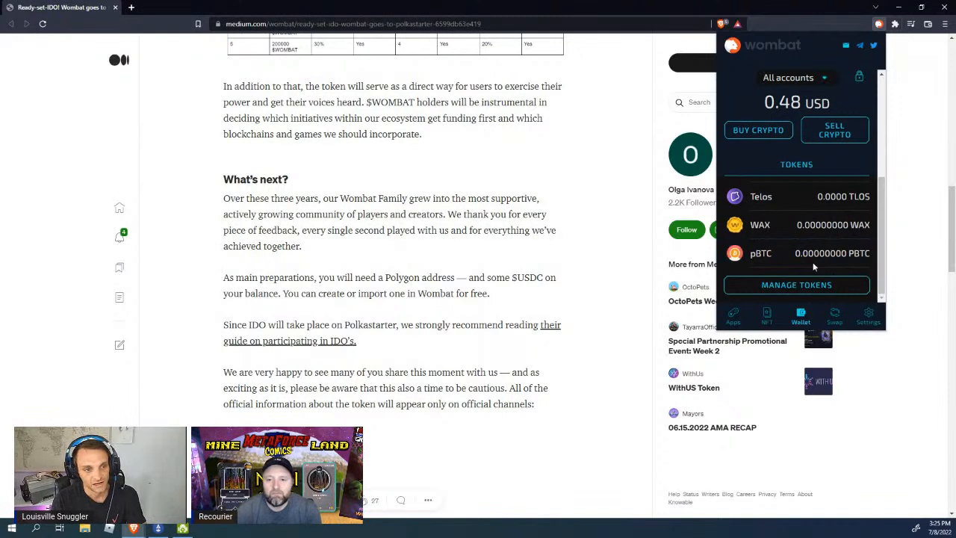
scroll("up", 3)
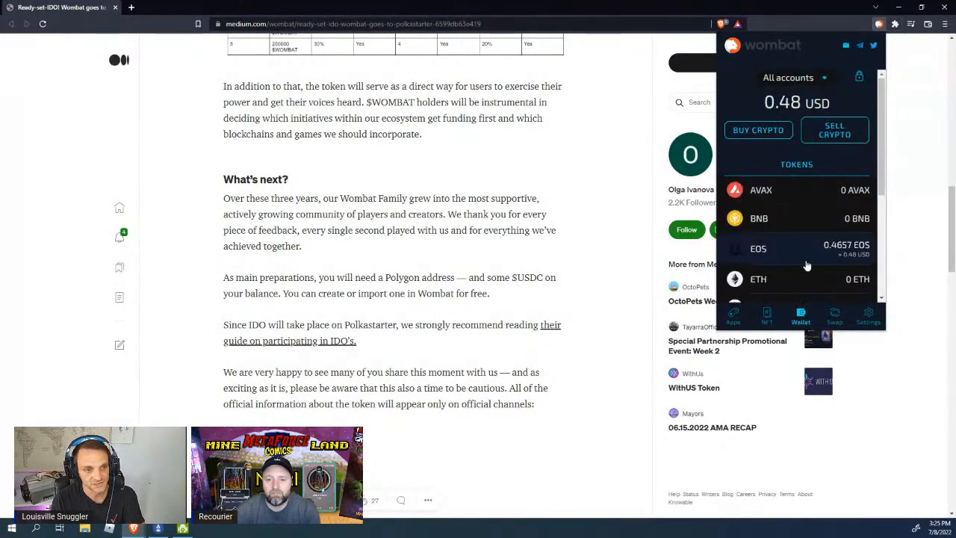
scroll("down", 3)
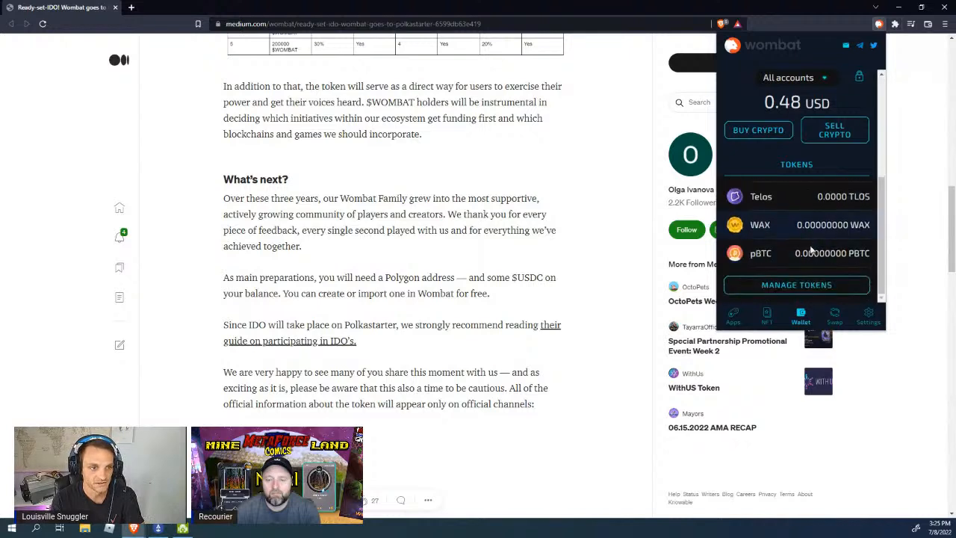
scroll("down", 3)
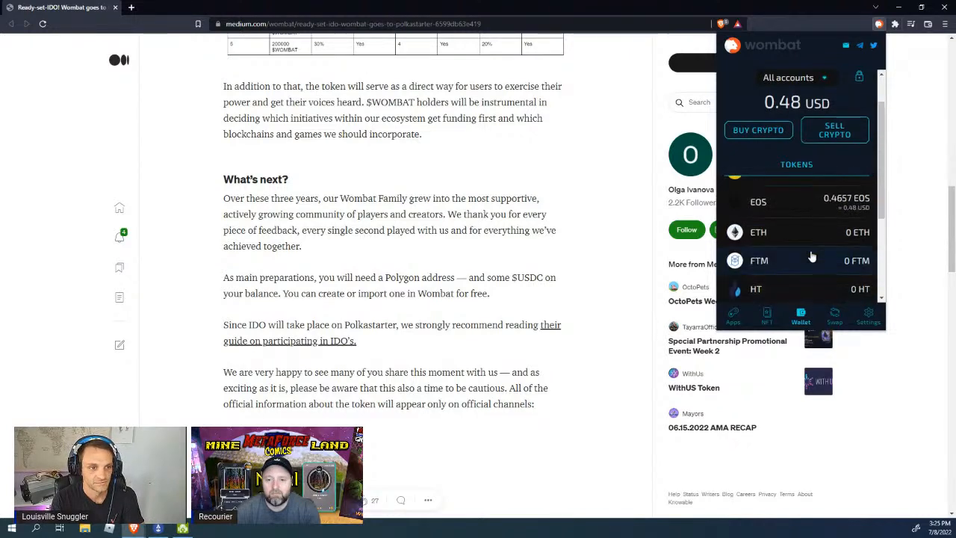
scroll("down", 3)
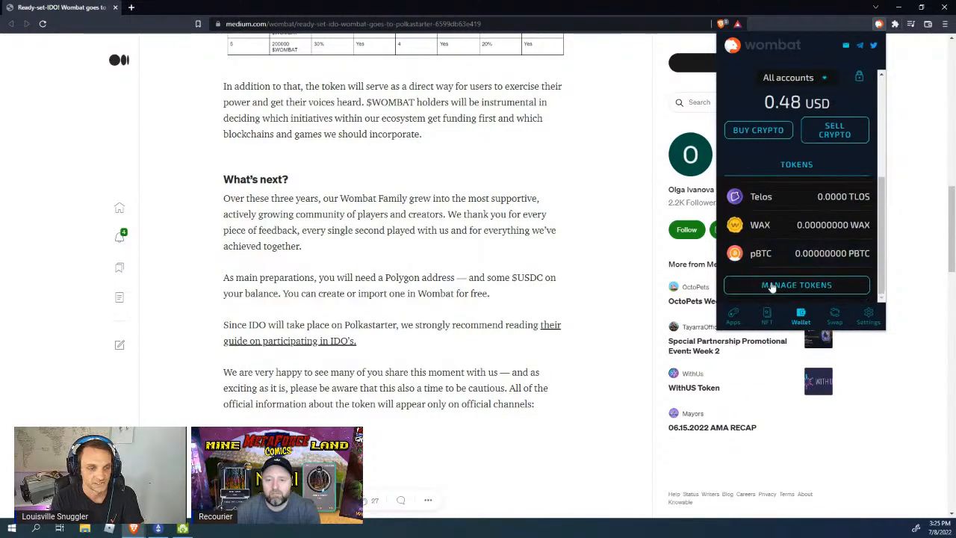
Step: Show the Manage Tokens catalogue and scroll through the Select Tokens list
left_click(797, 284)
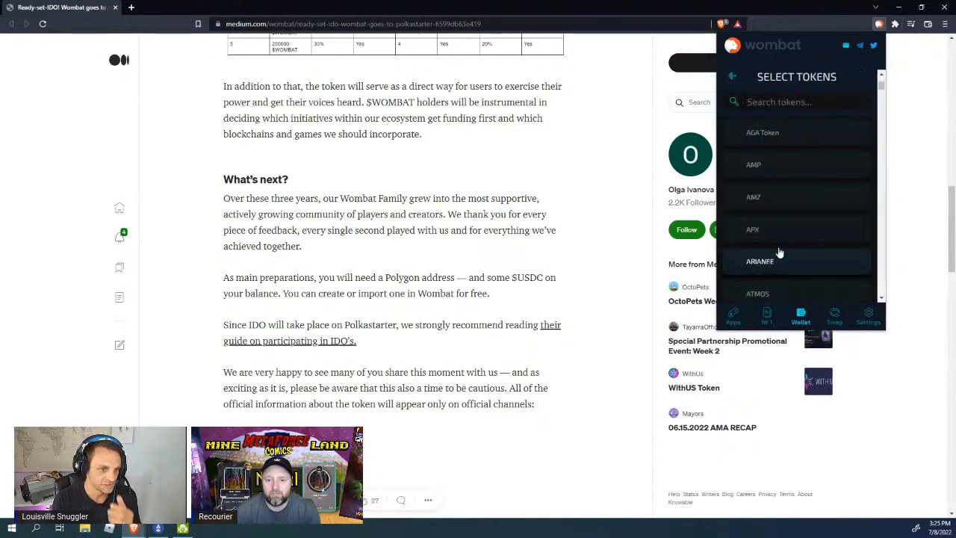
scroll("up", 3)
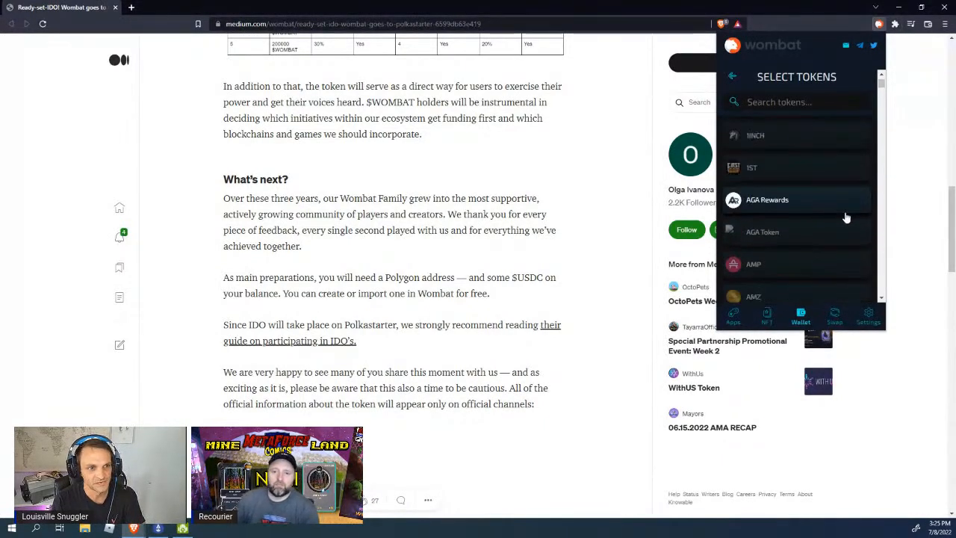
scroll("up", 3)
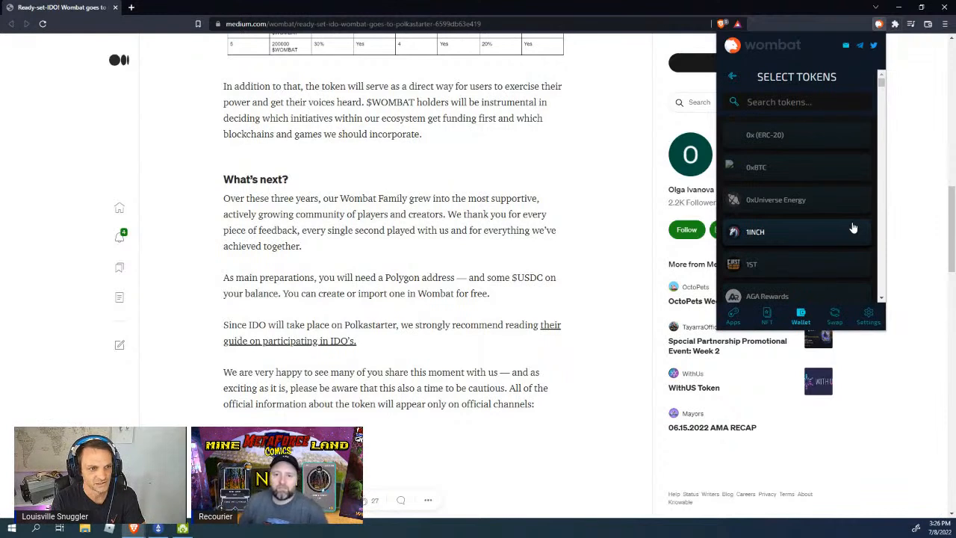
scroll("up", 3)
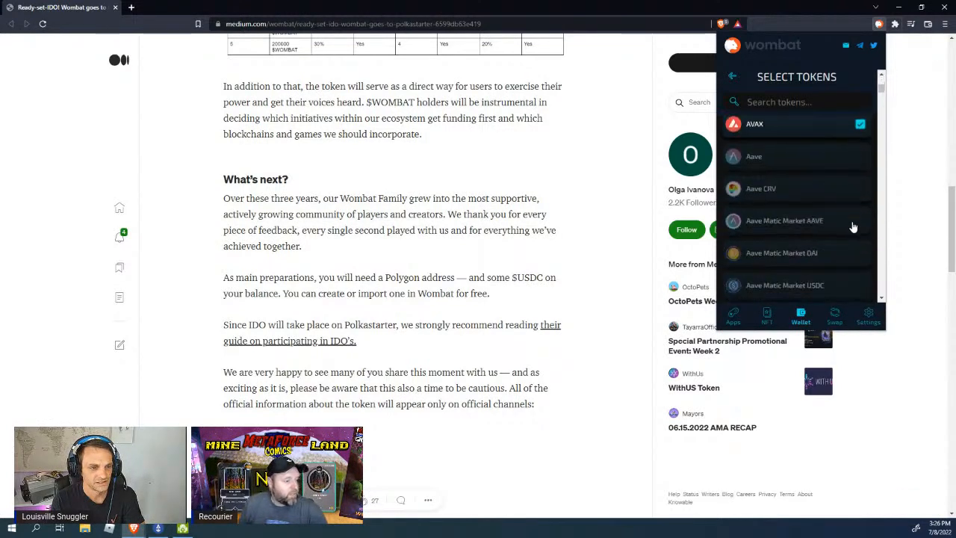
scroll("down", 3)
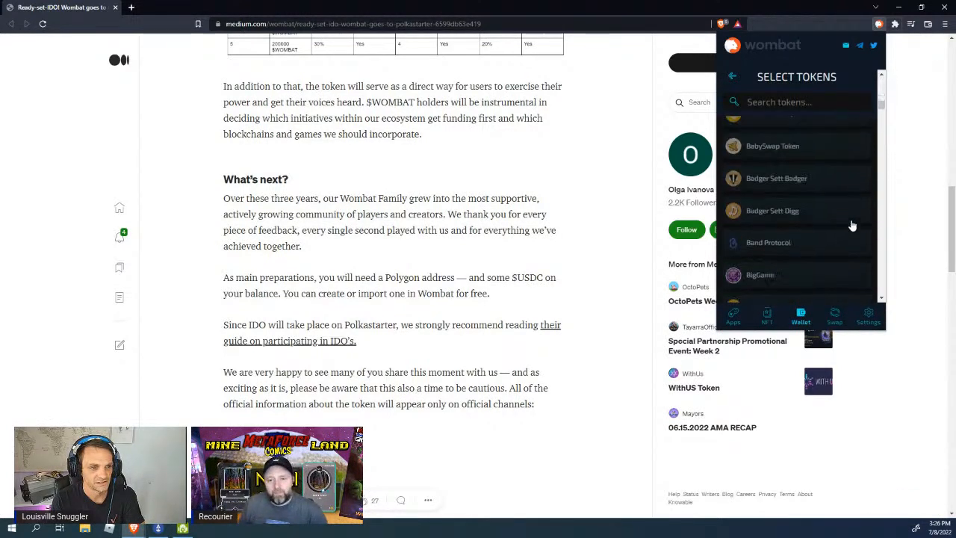
scroll("down", 3)
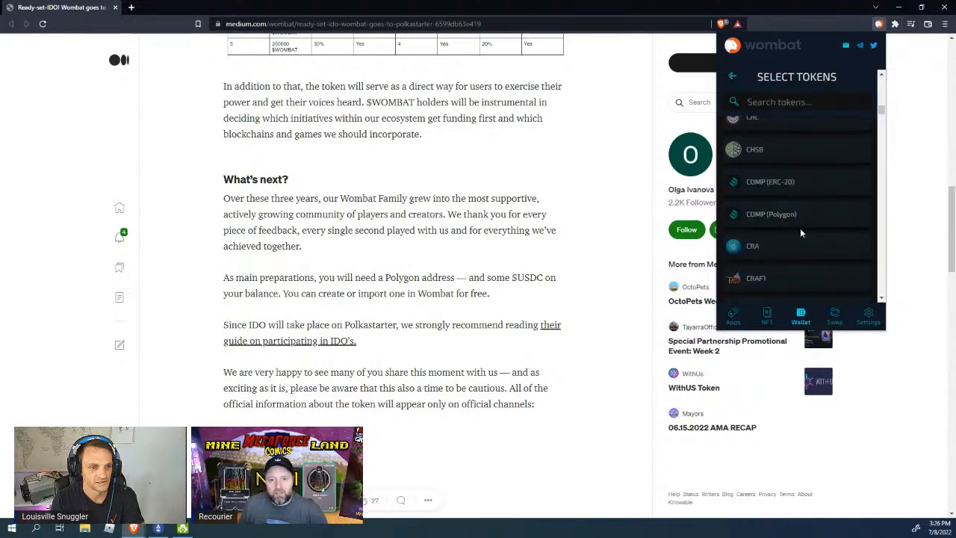
scroll("down", 3)
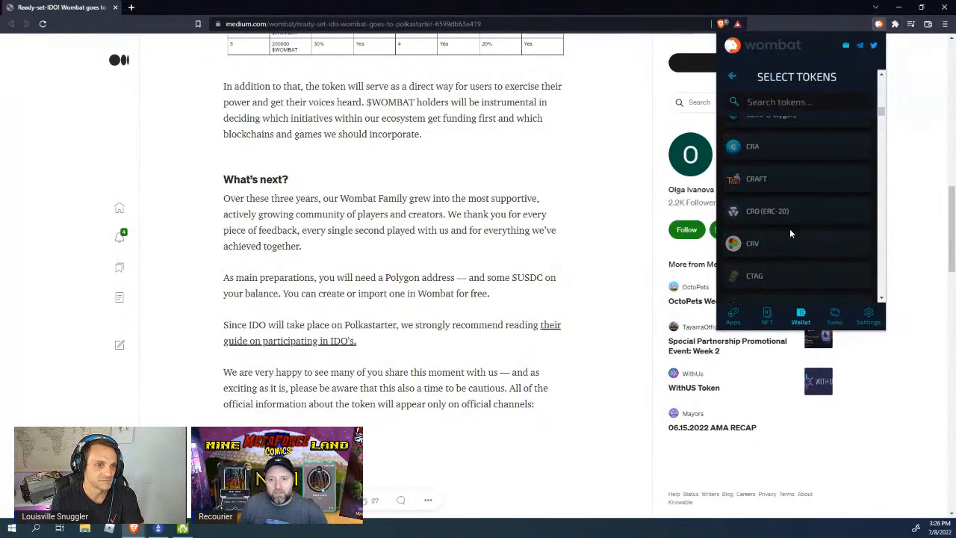
scroll("up", 3)
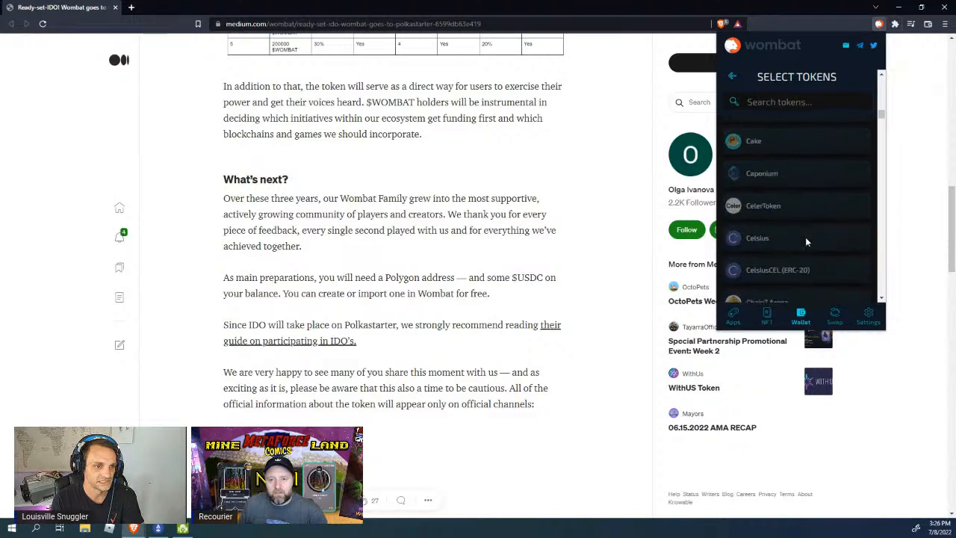
scroll("down", 3)
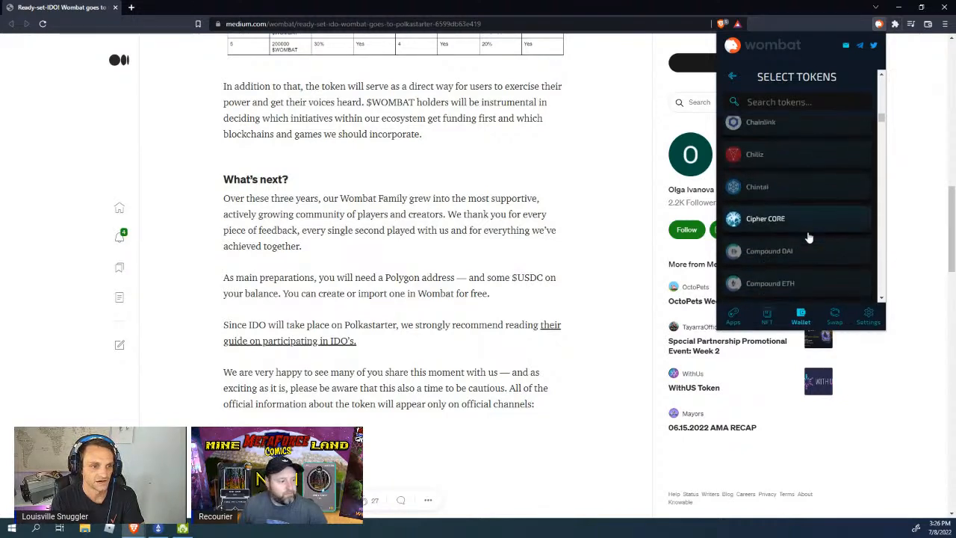
scroll("down", 3)
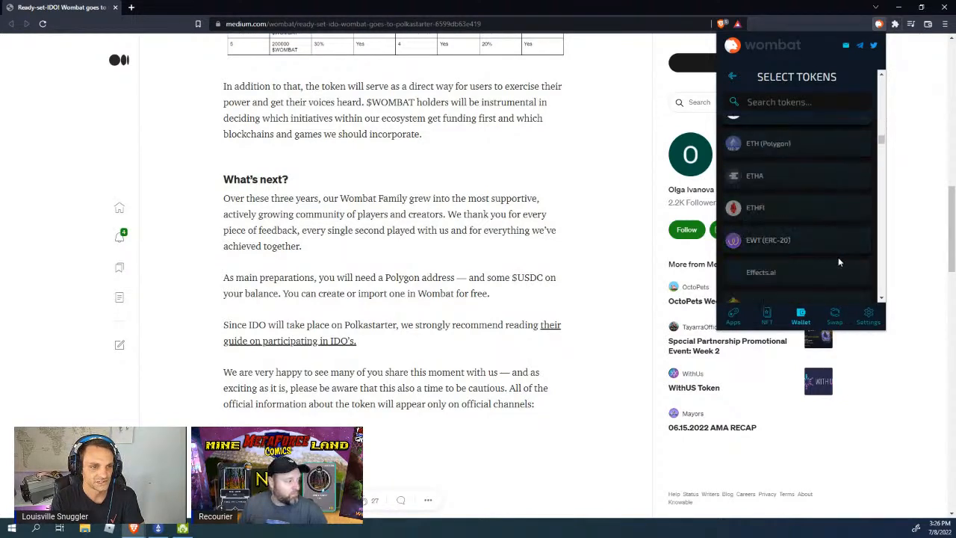
scroll("down", 3)
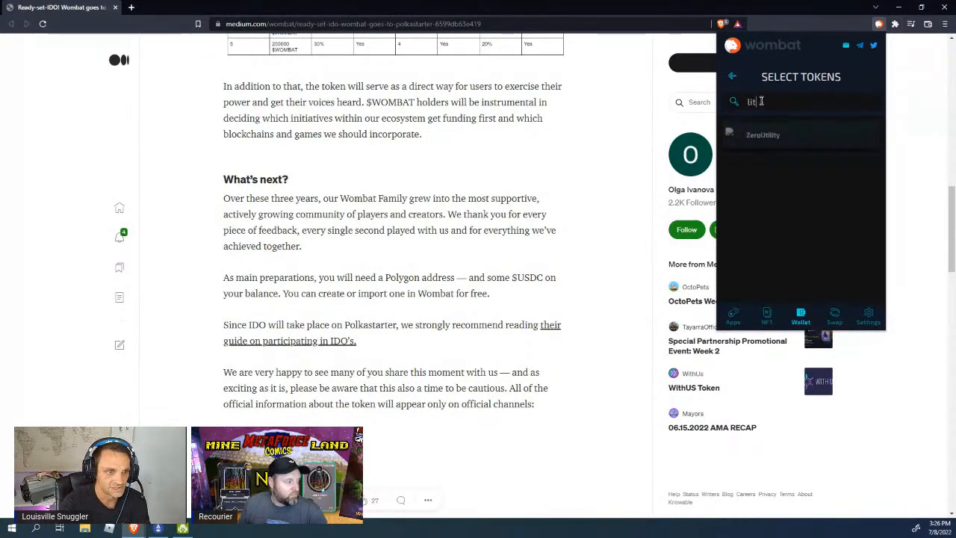
Step: Search the token list for 'ttc' and scroll through the matching results
type("ttc")
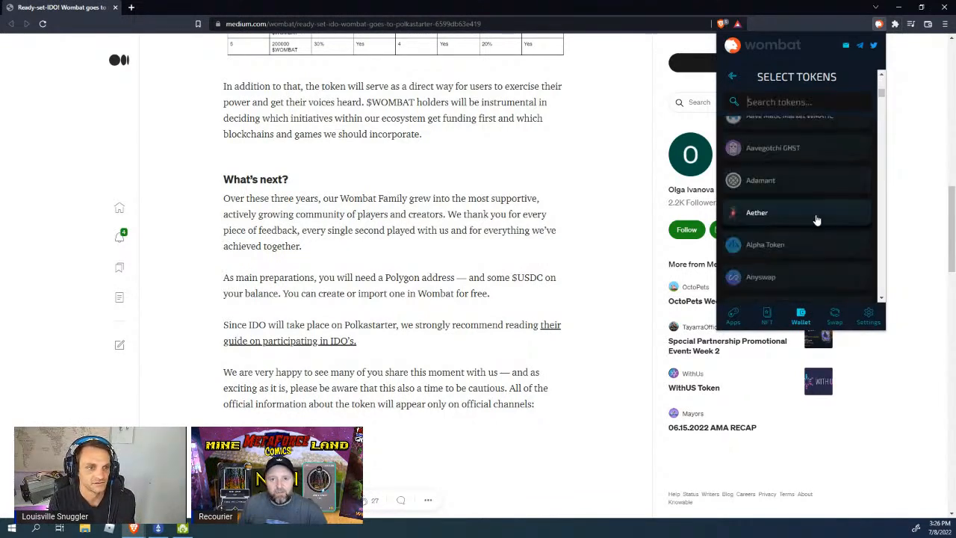
scroll("down", 3)
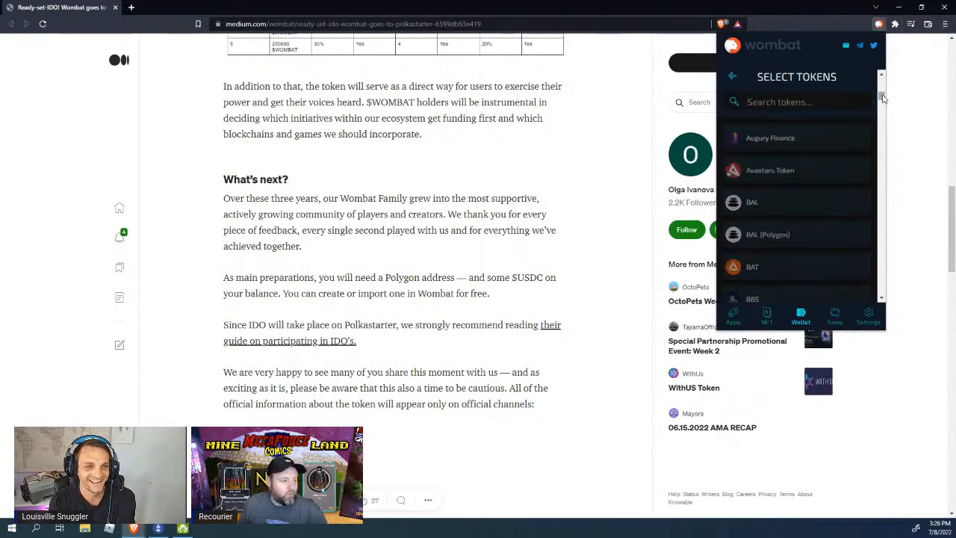
scroll("down", 3)
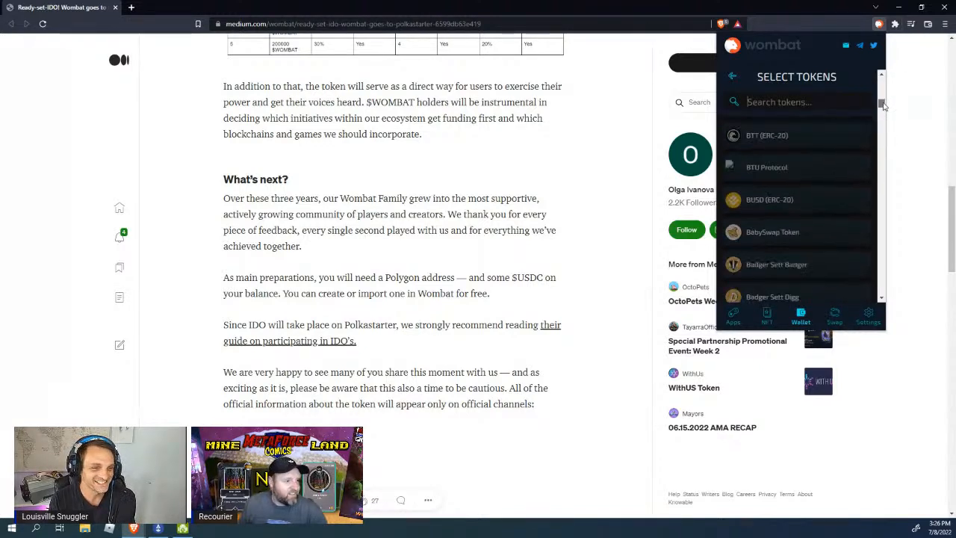
scroll("down", 3)
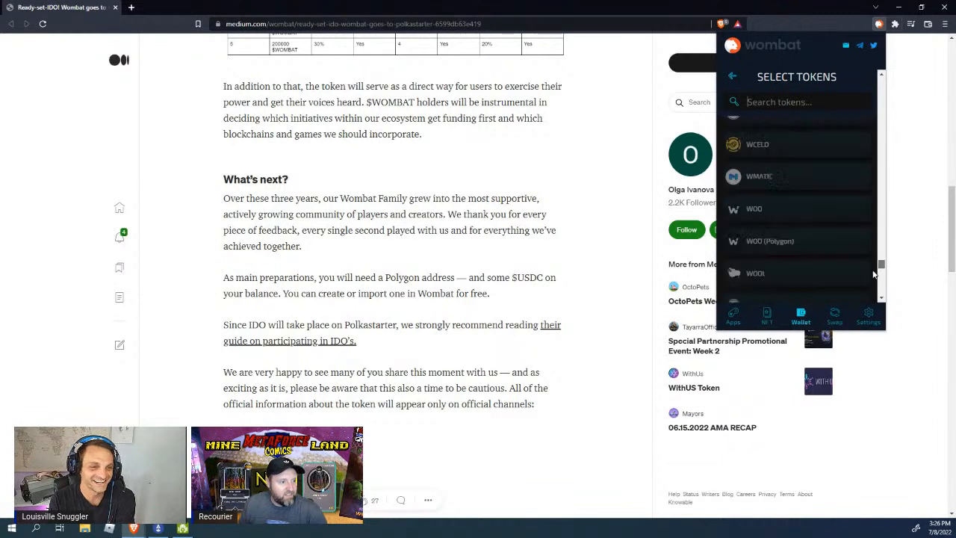
scroll("down", 3)
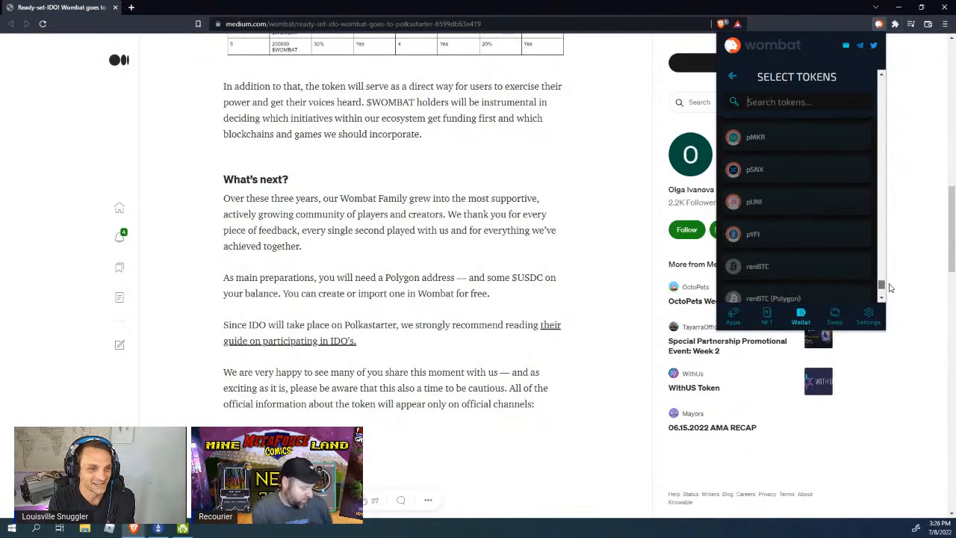
scroll("down", 3)
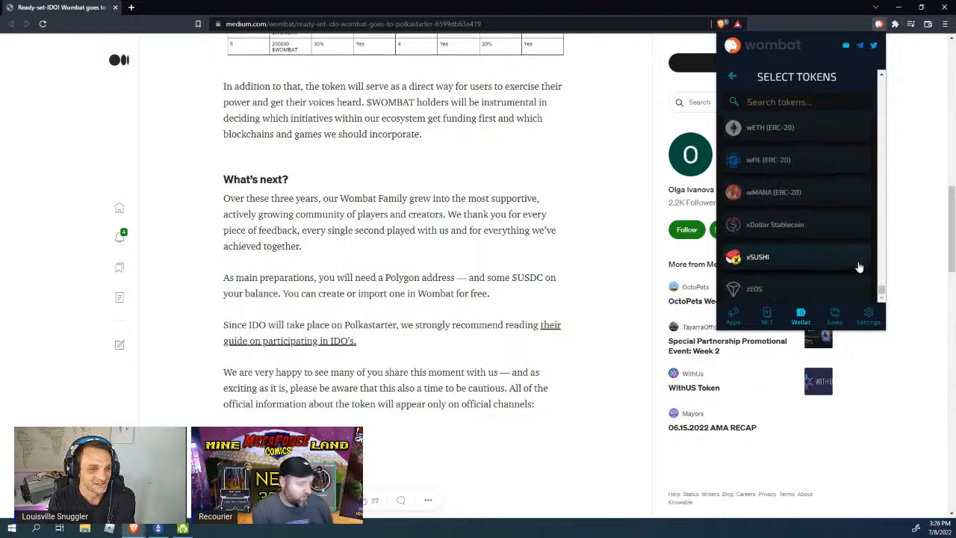
scroll("down", 3)
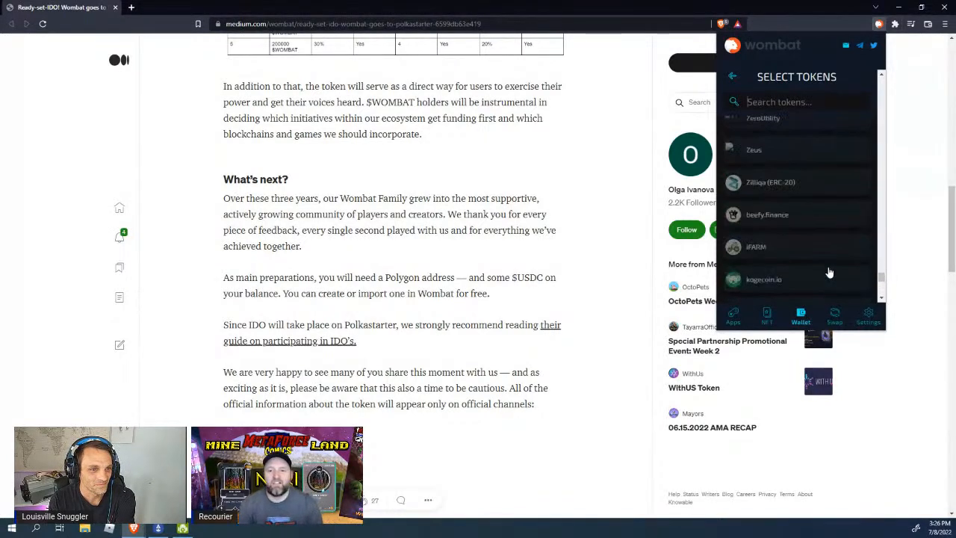
scroll("down", 3)
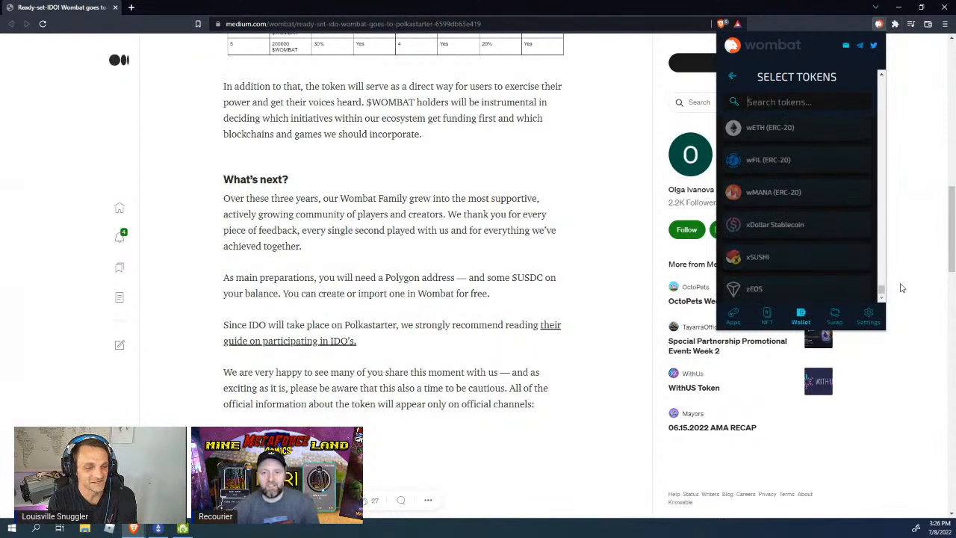
scroll("up", 3)
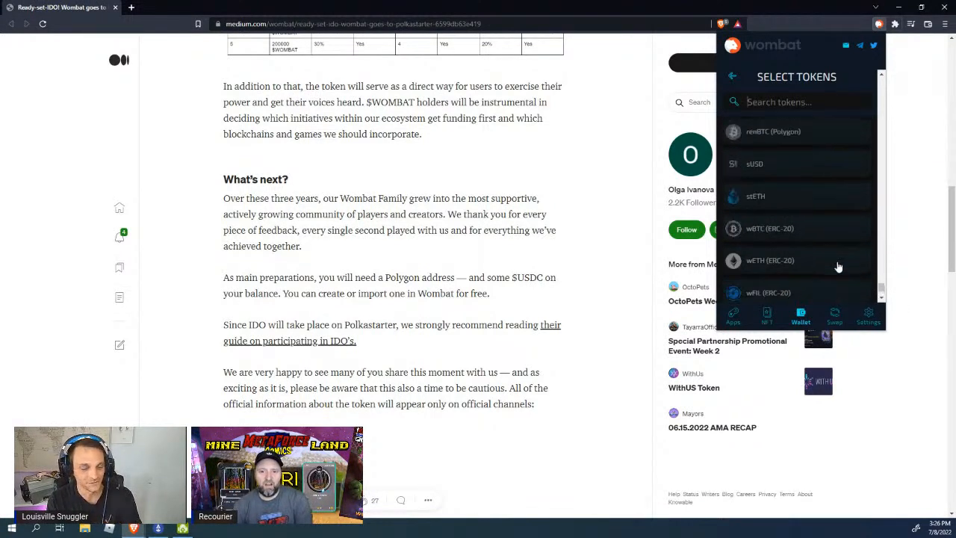
scroll("down", 3)
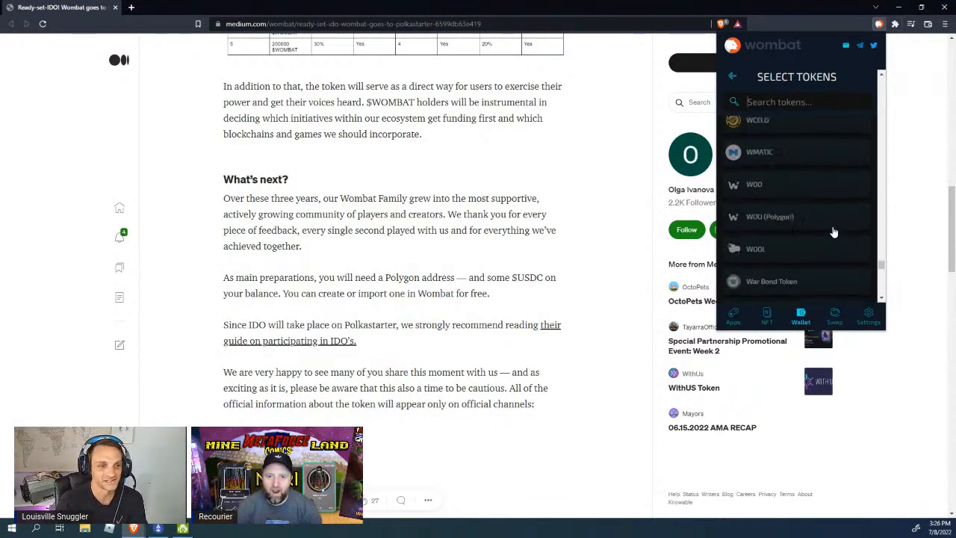
scroll("up", 3)
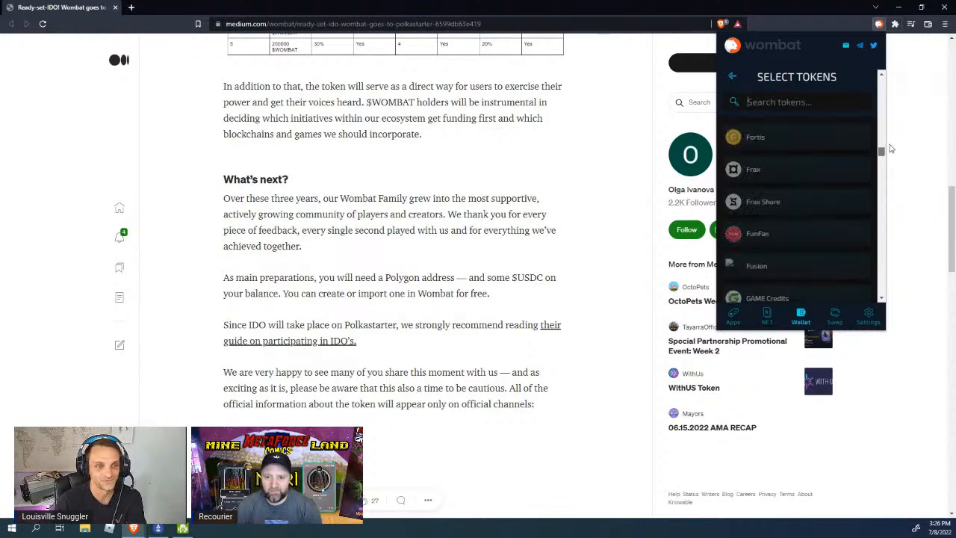
scroll("up", 3)
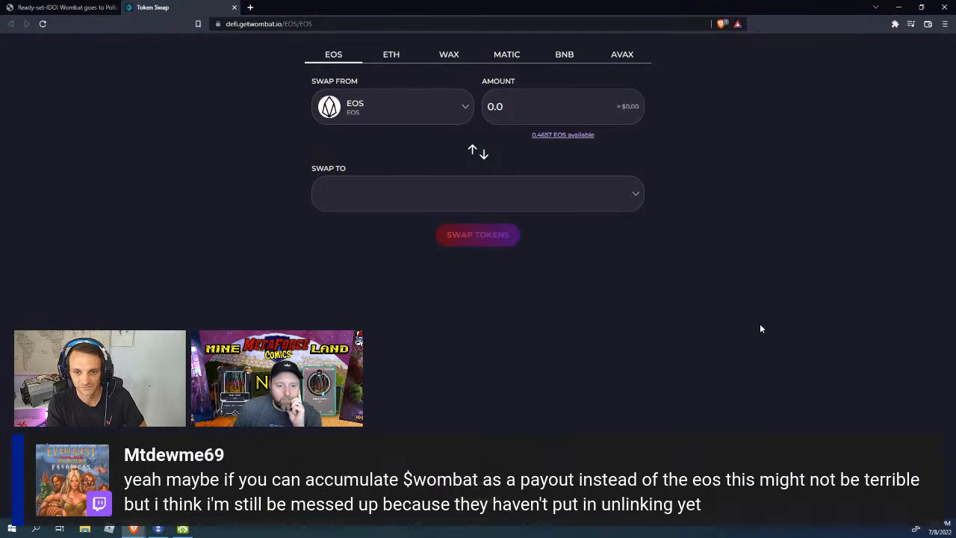
mouse_move(720, 292)
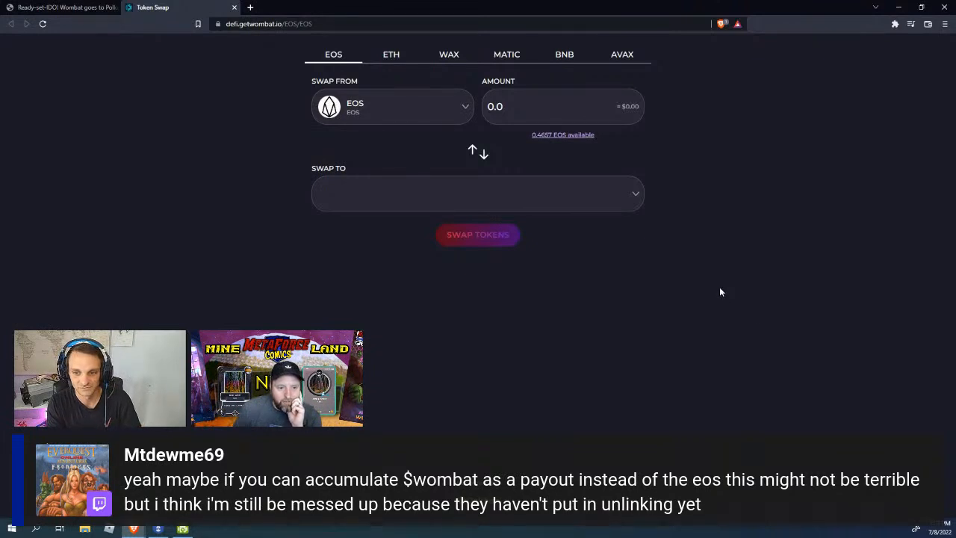
mouse_move(722, 281)
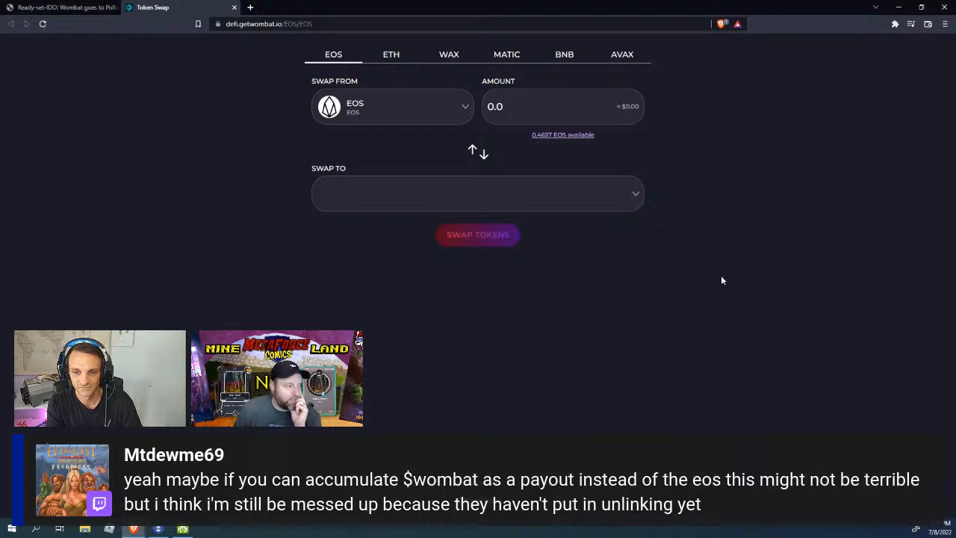
mouse_move(710, 247)
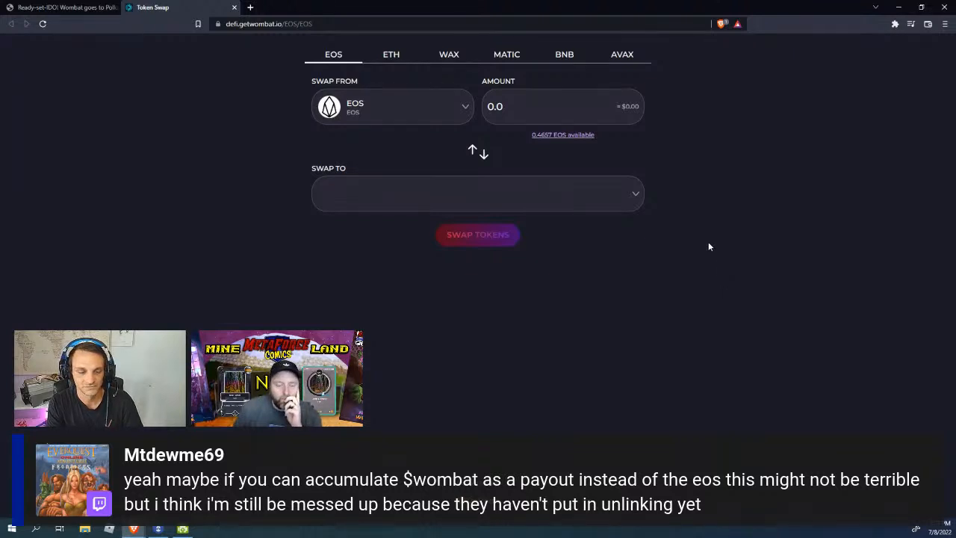
mouse_move(626, 120)
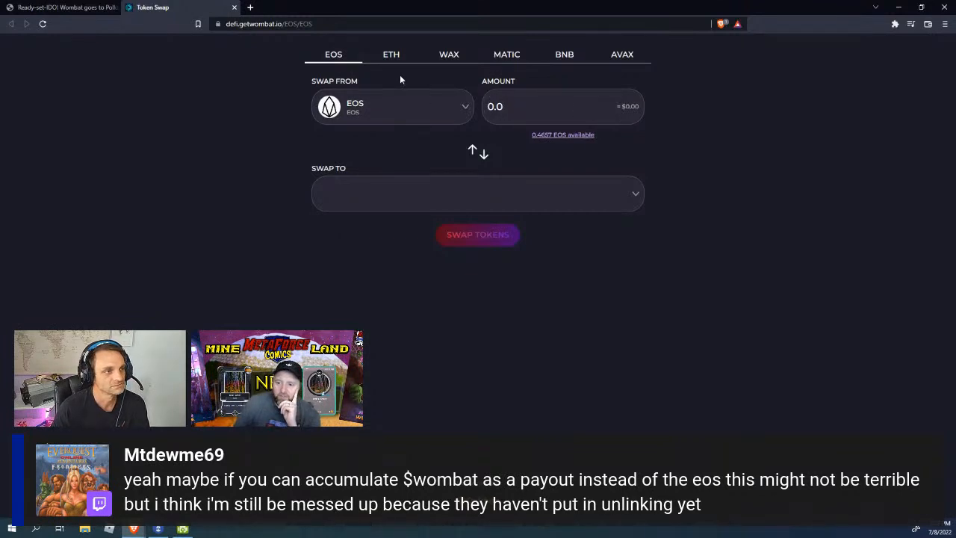
mouse_move(605, 60)
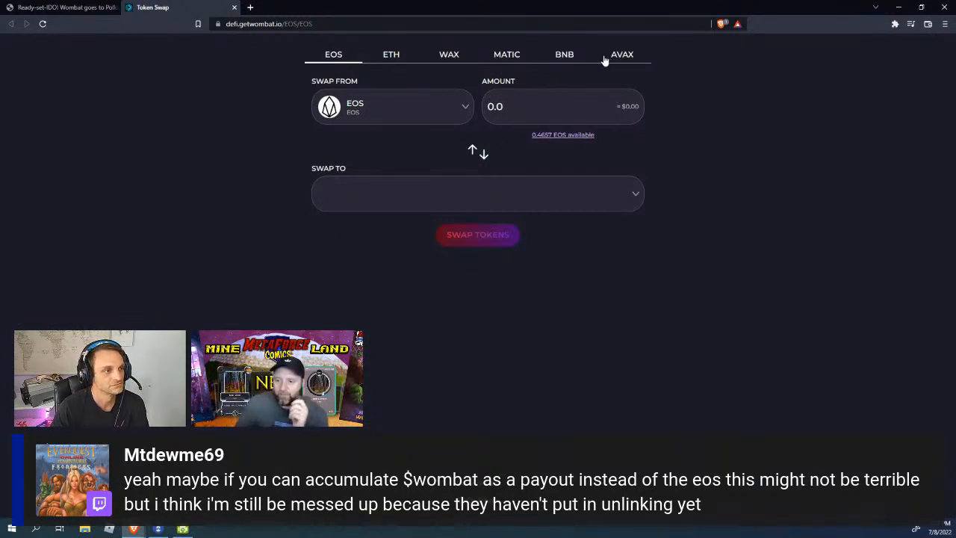
Step: Browse the swap form across the WAX, ETH, MATIC and AVAX chains, returning to EOS
left_click(448, 54)
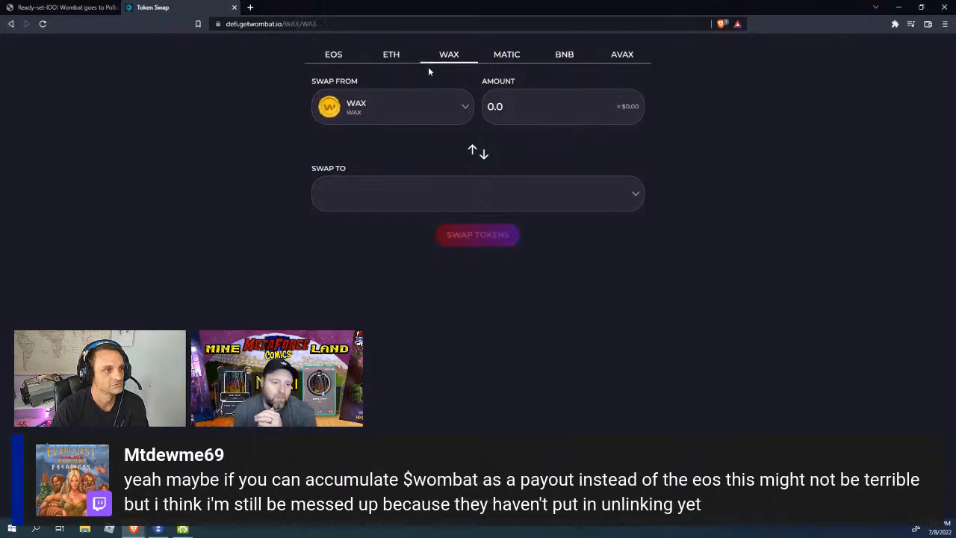
left_click(561, 106)
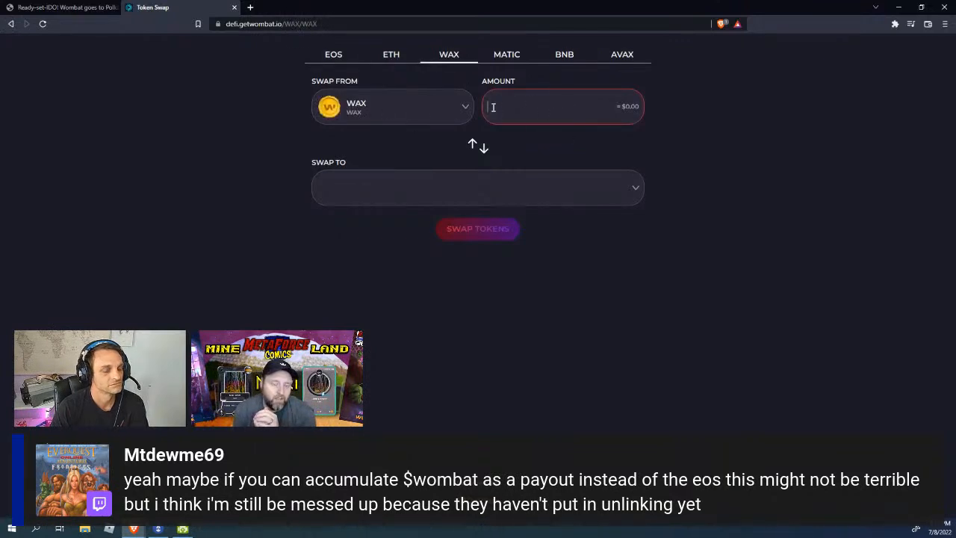
mouse_move(395, 99)
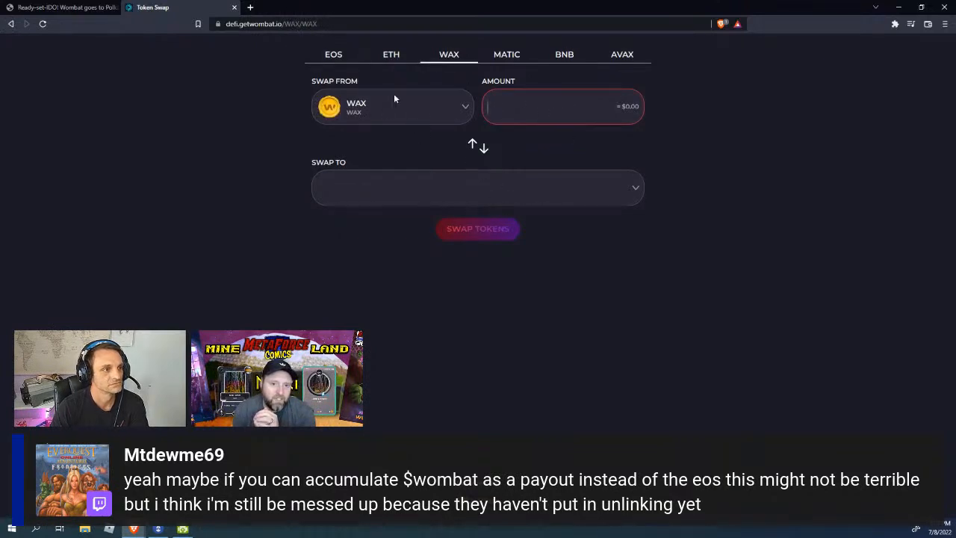
left_click(392, 54)
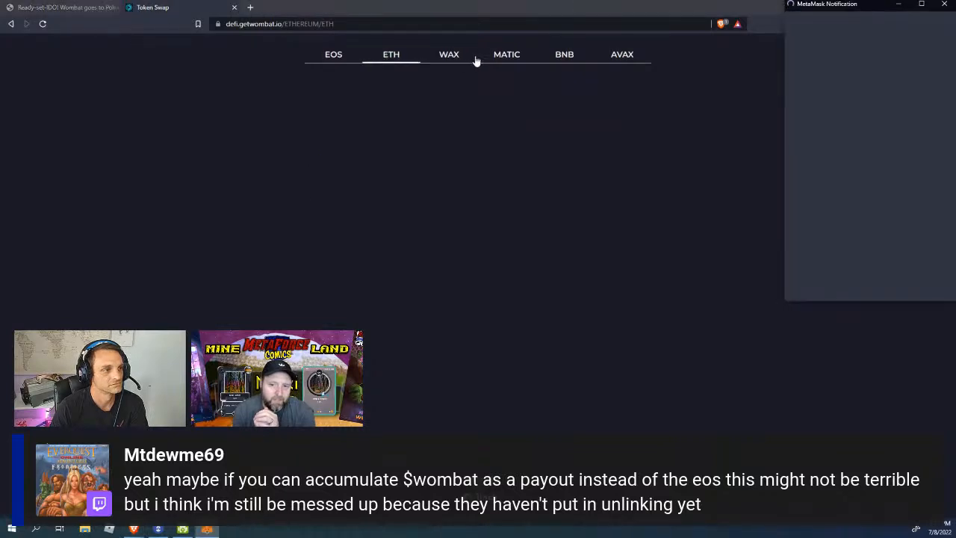
left_click(506, 54)
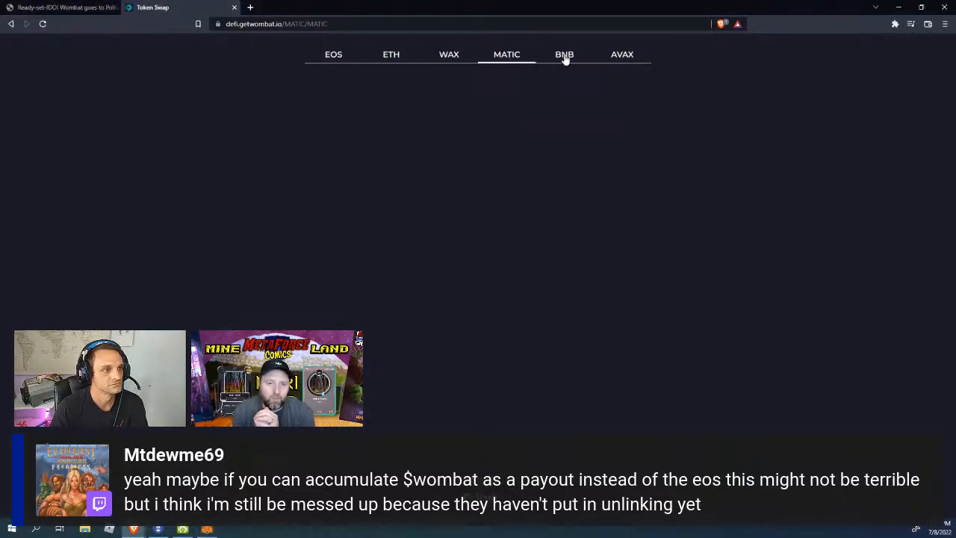
left_click(622, 54)
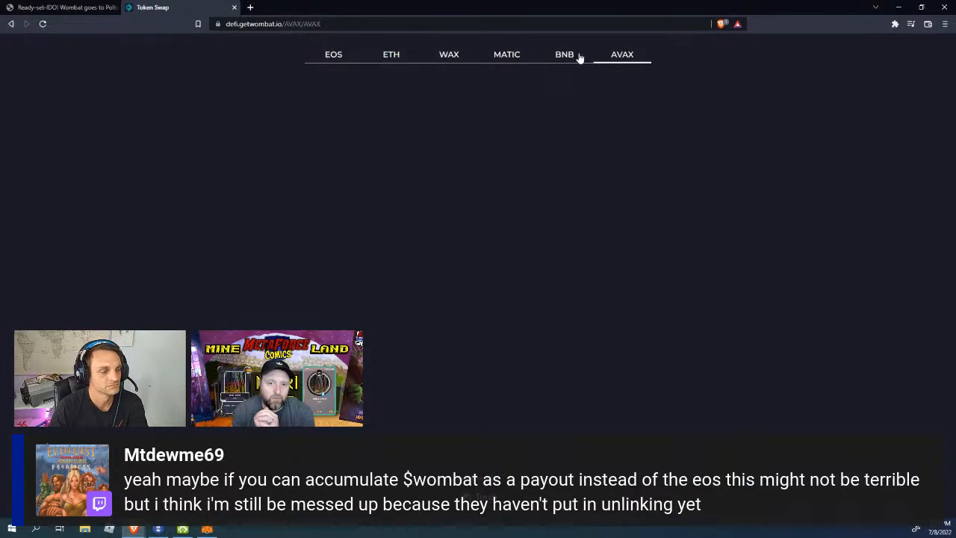
left_click(333, 54)
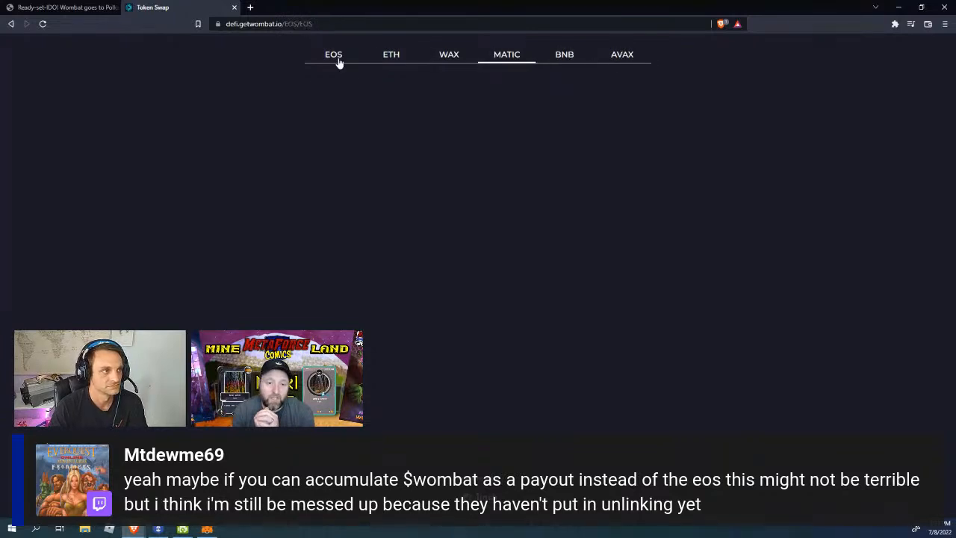
left_click(333, 53)
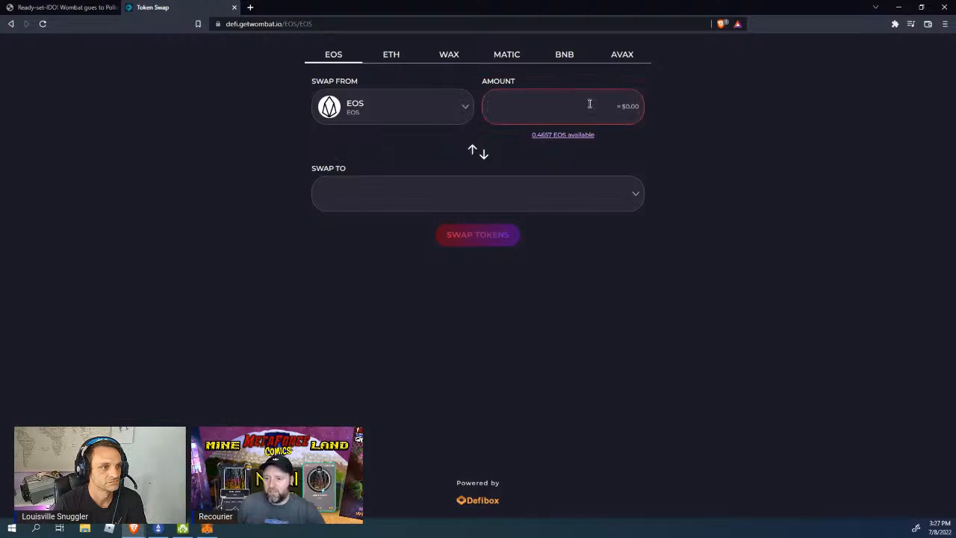
Step: Look through the Swap To destination token list on the EOS swap page
left_click(478, 192)
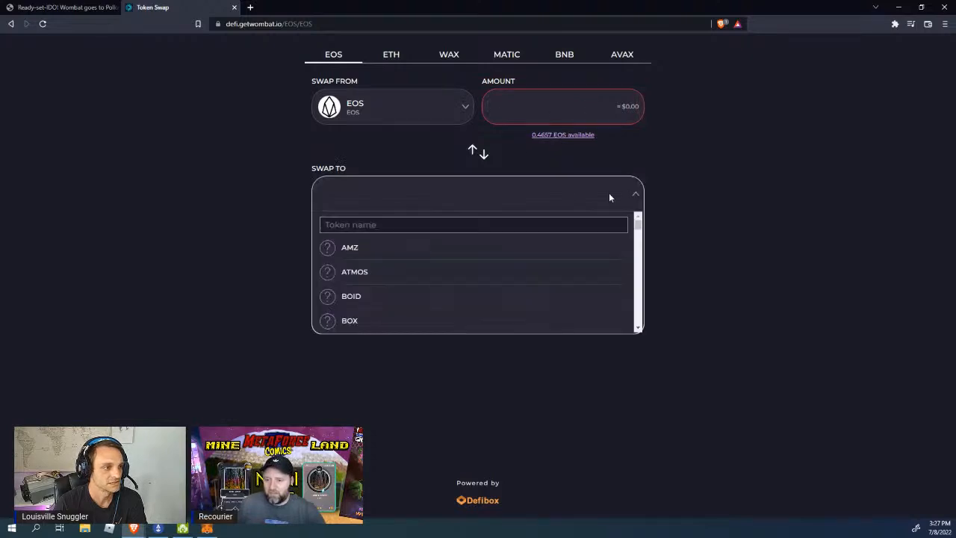
scroll("down", 3)
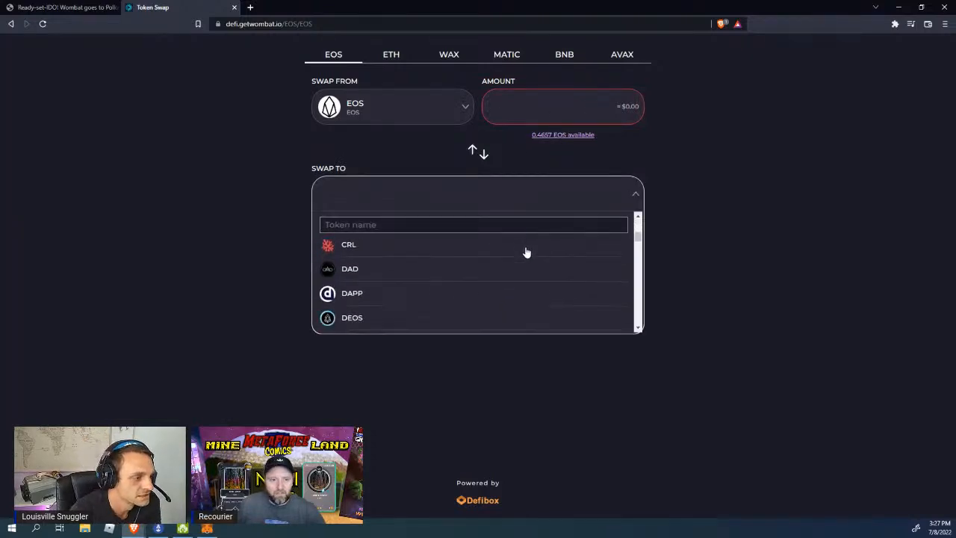
scroll("down", 3)
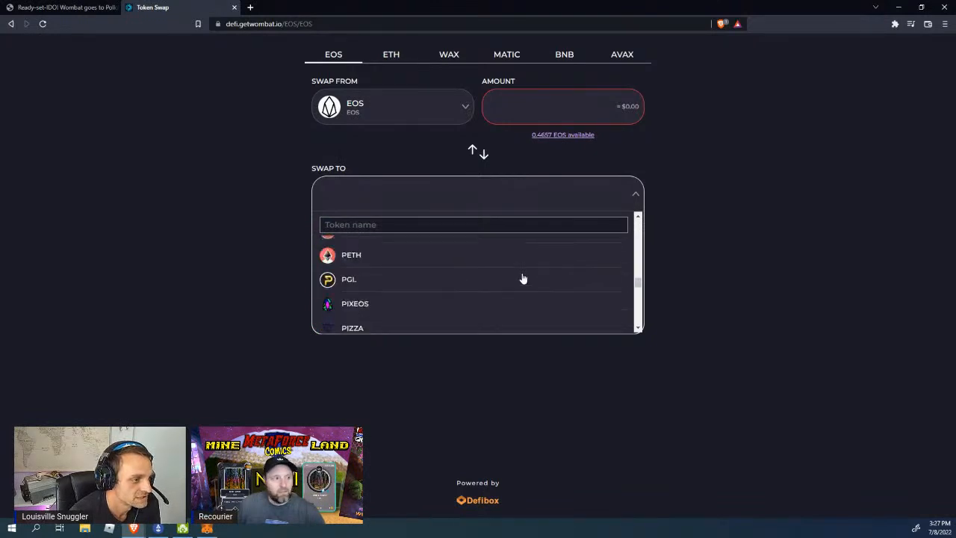
scroll("up", 3)
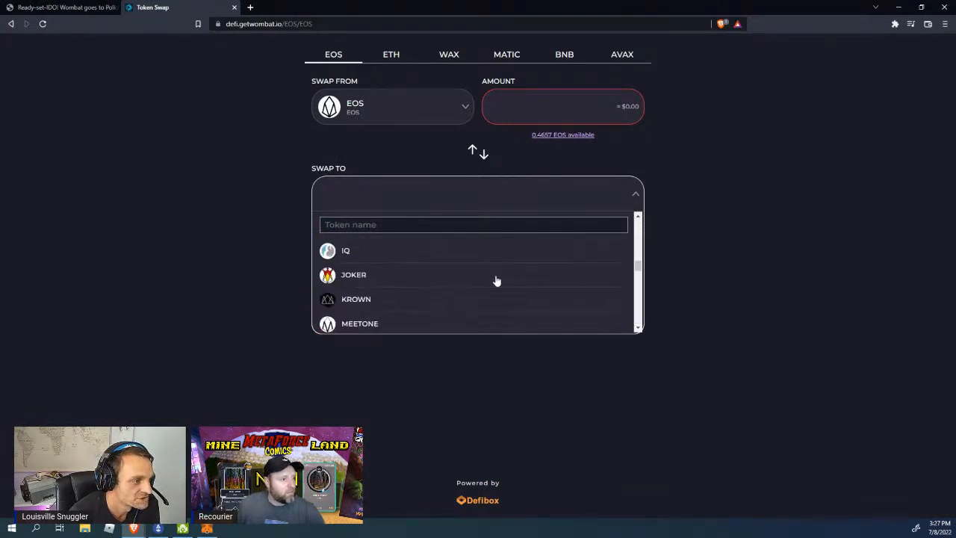
scroll("up", 3)
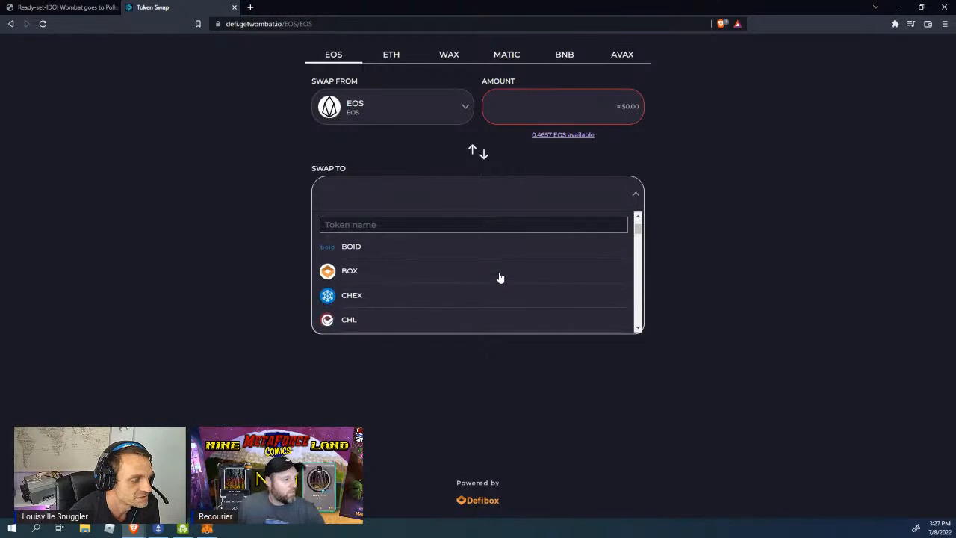
scroll("down", 3)
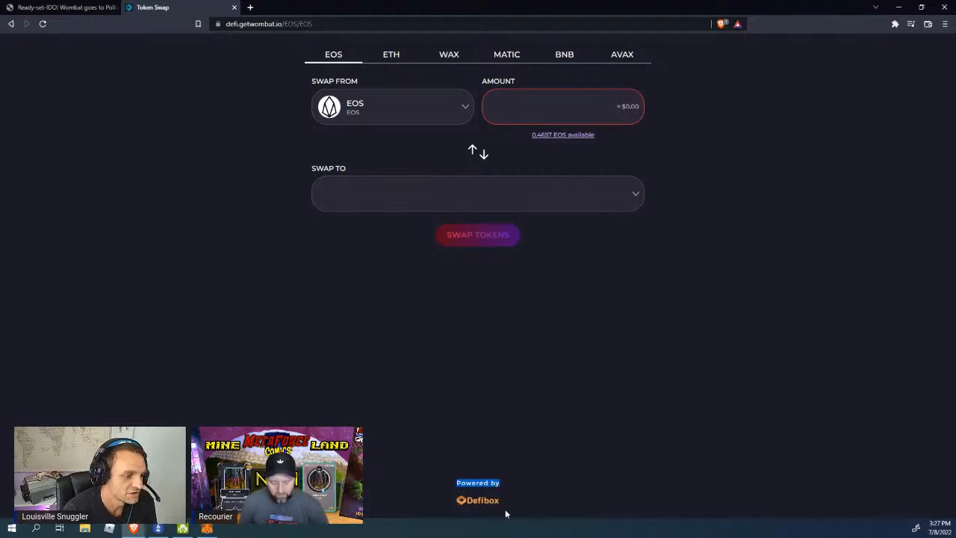
Step: Switch the swap source through ETH and back to EOS, ending on WAX
left_click(391, 54)
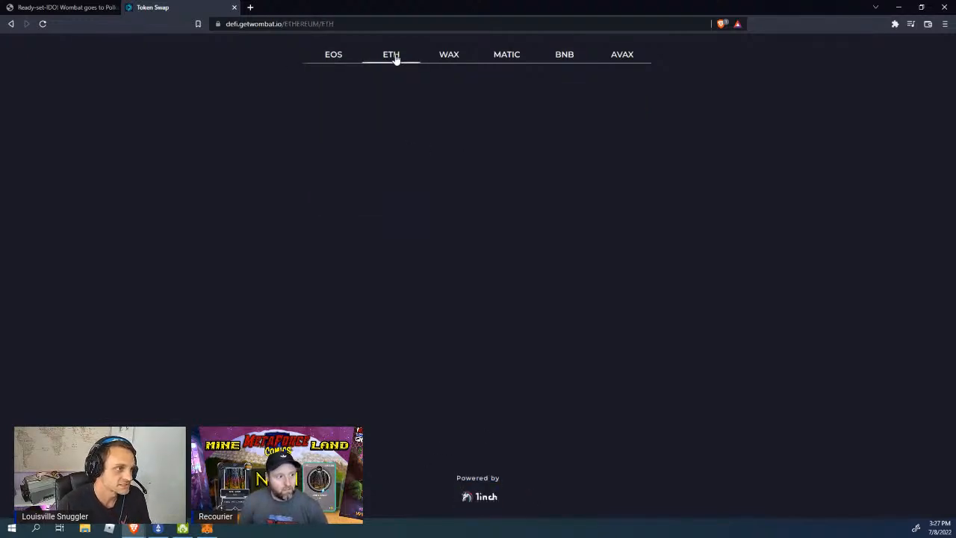
left_click(391, 54)
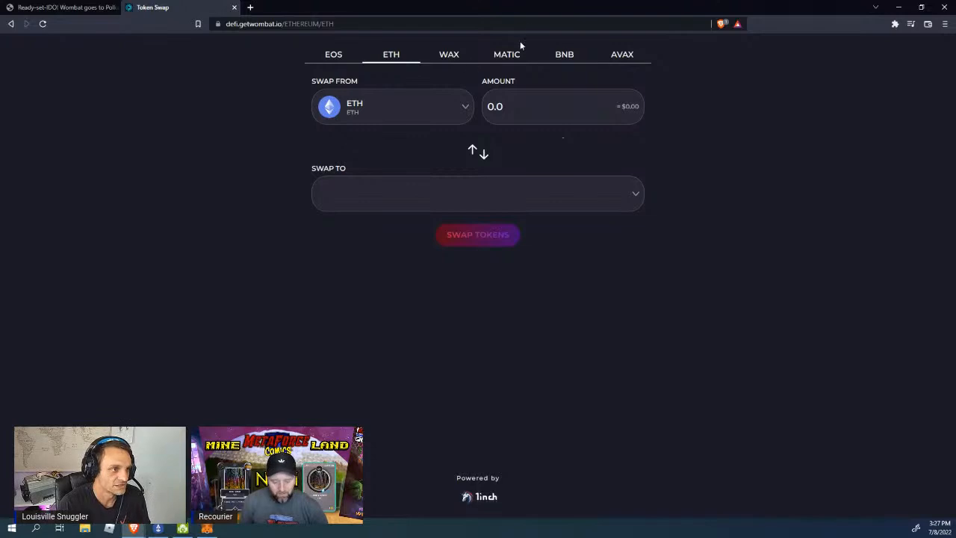
left_click(565, 54)
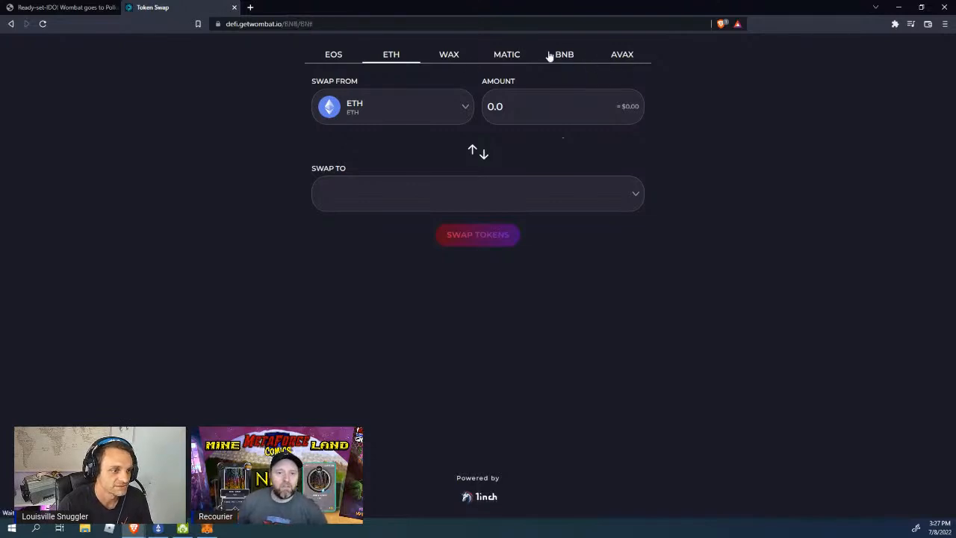
left_click(333, 54)
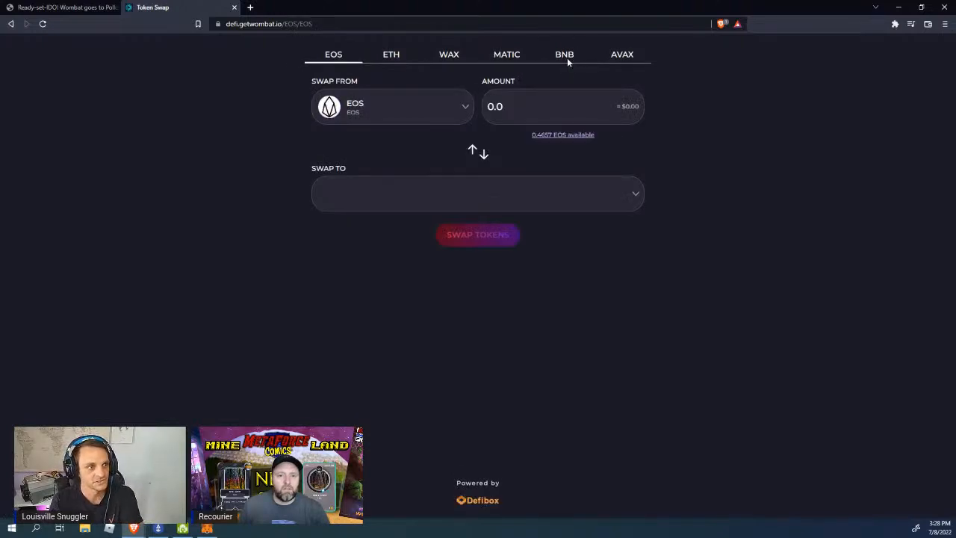
left_click(448, 54)
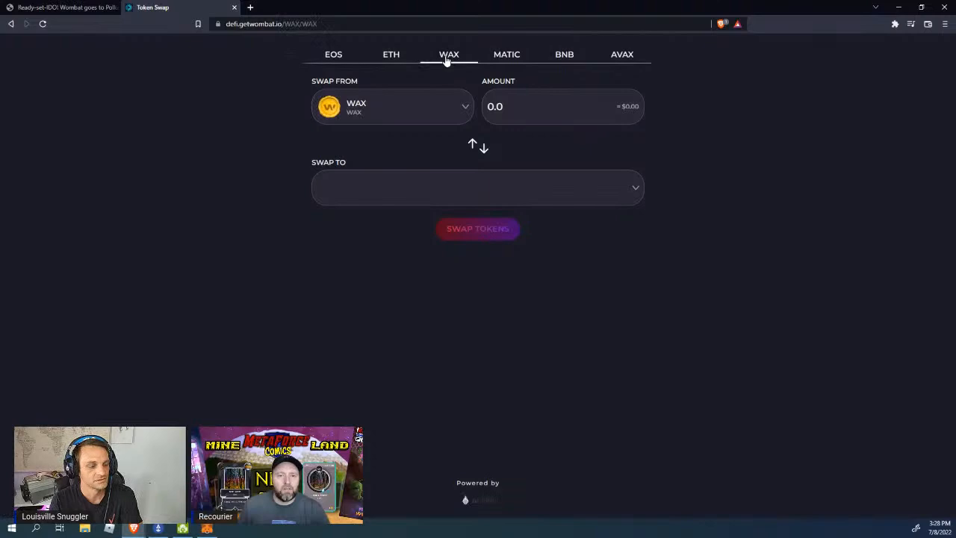
mouse_move(424, 439)
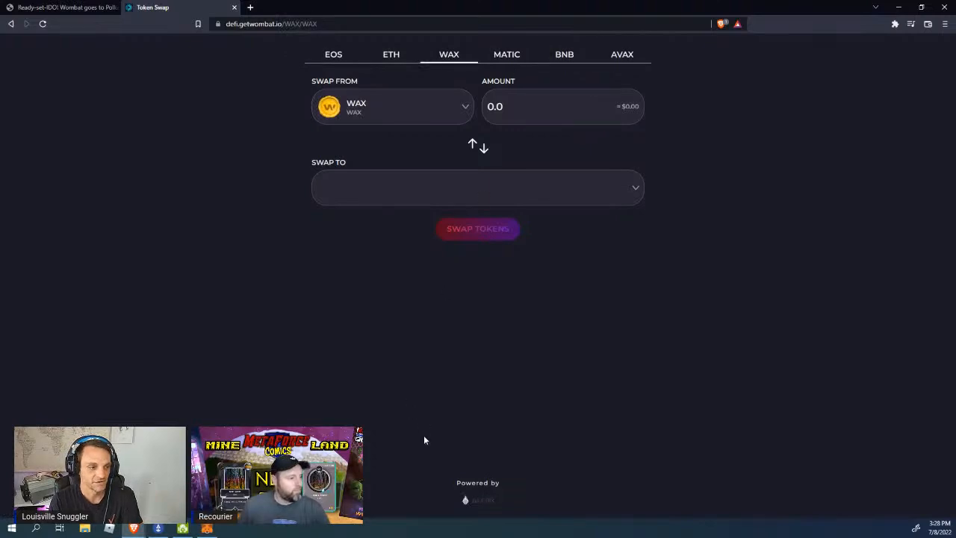
mouse_move(209, 4)
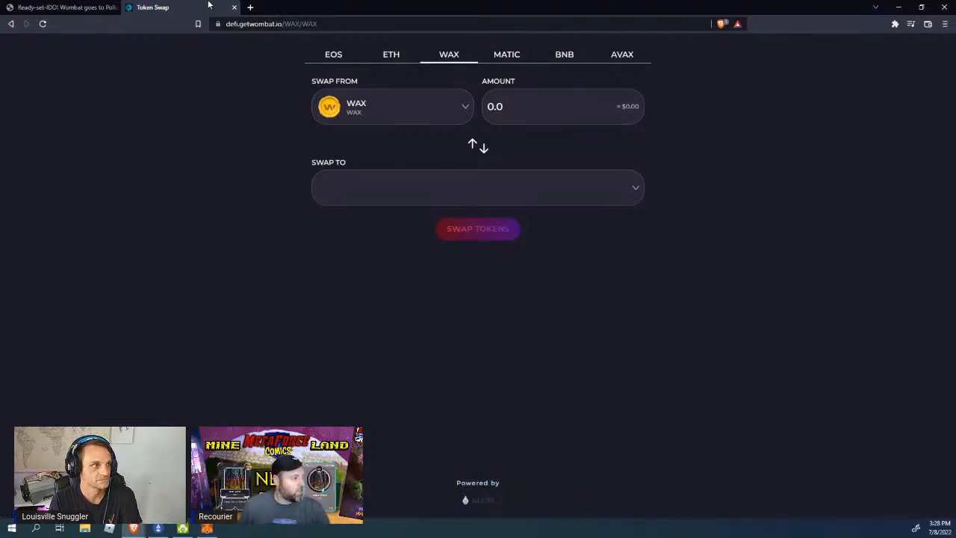
Step: Return to the Wombat wallet and scroll through its token list
left_click(895, 24)
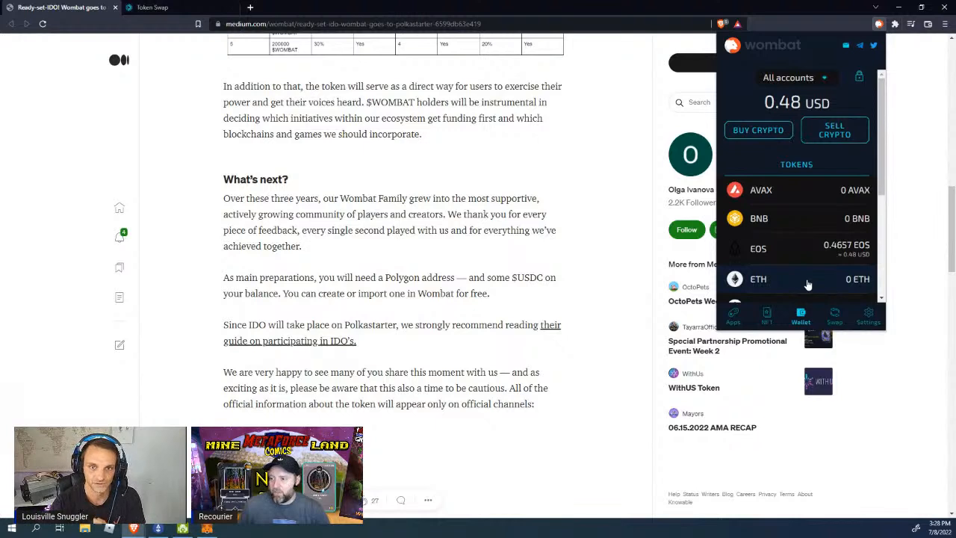
scroll("down", 3)
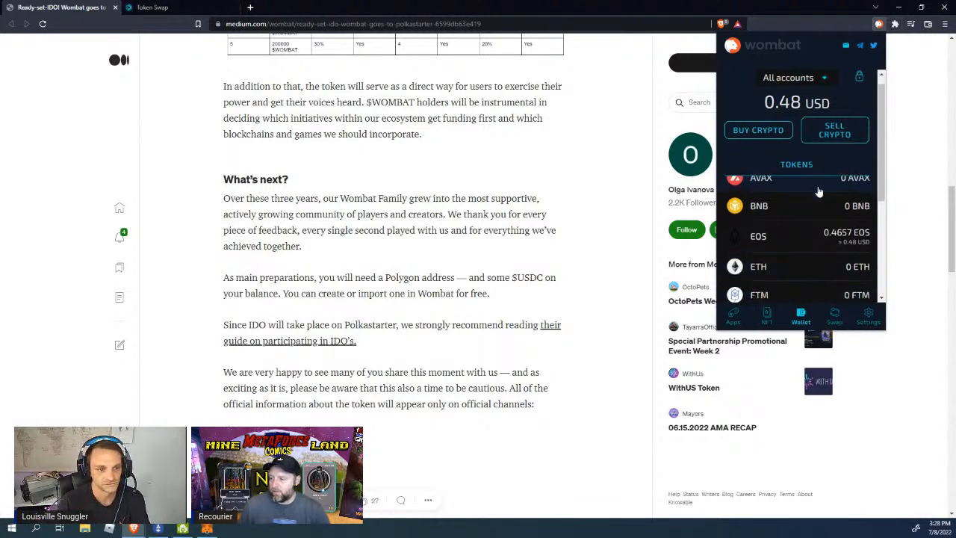
scroll("down", 3)
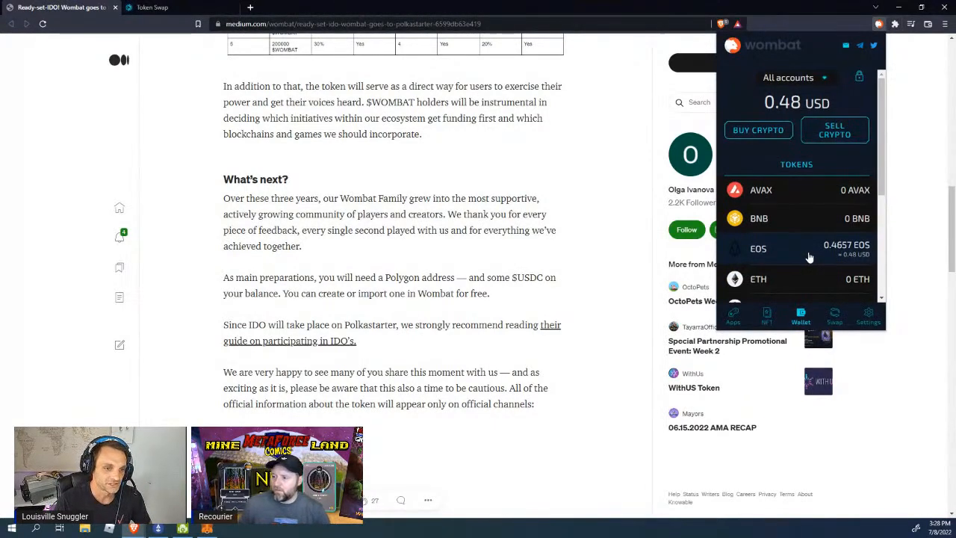
scroll("down", 3)
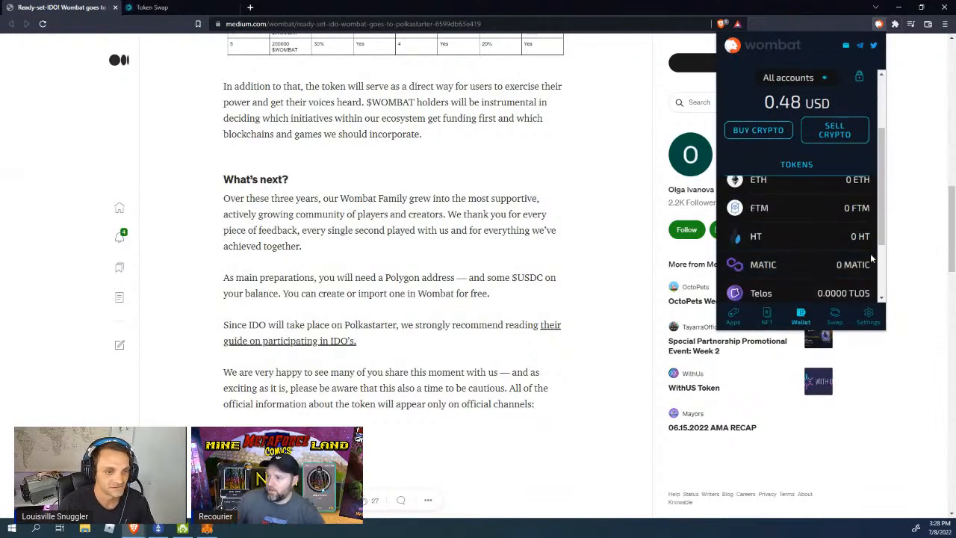
scroll("up", 3)
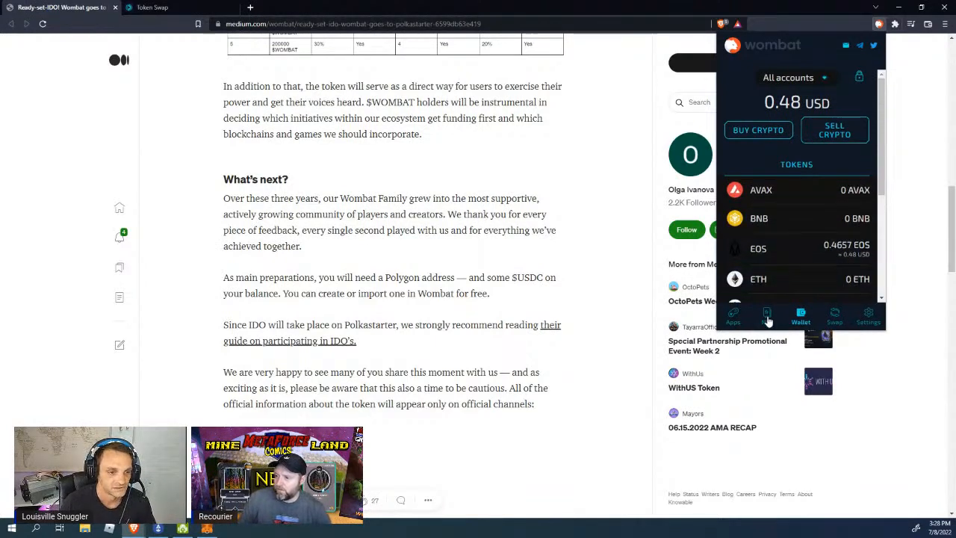
Step: View the wallet's Settings menu, then start a new browser tab
left_click(868, 317)
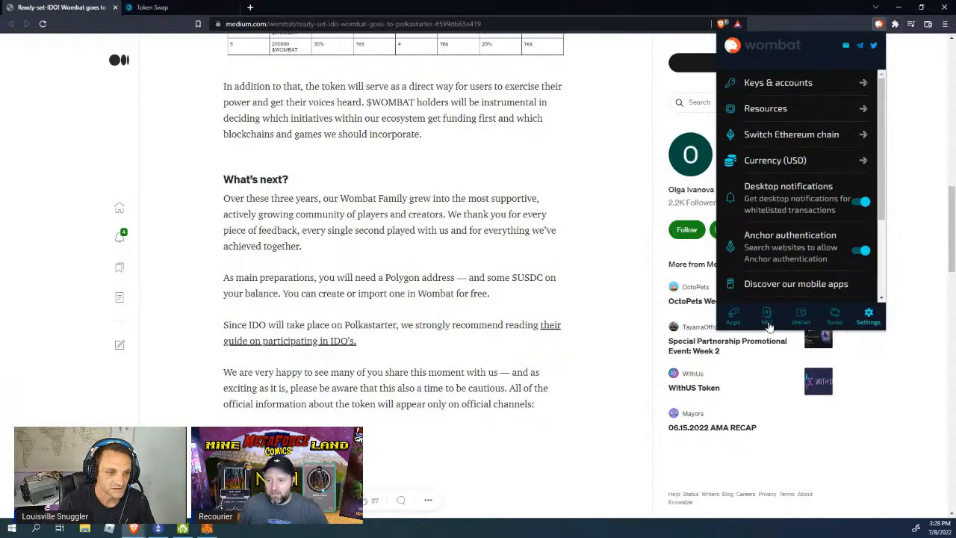
mouse_move(868, 313)
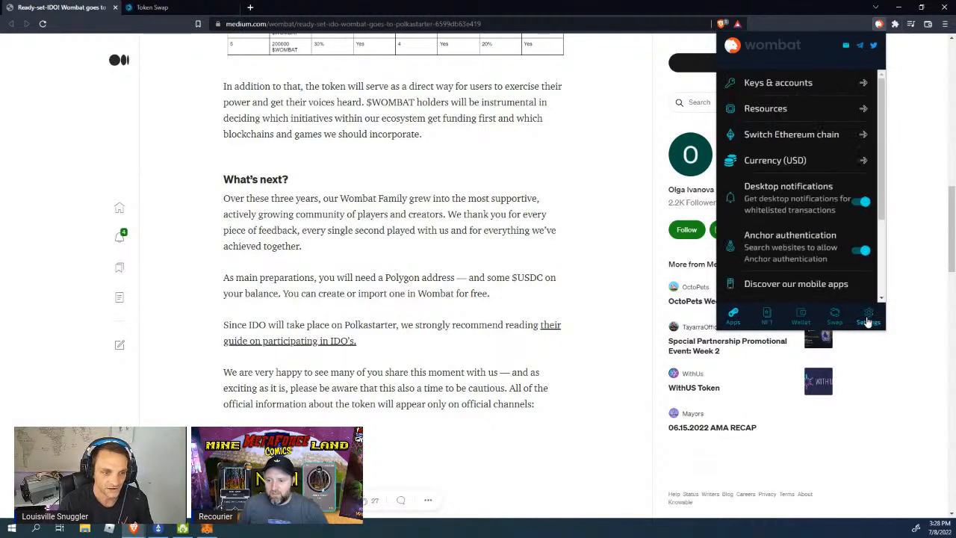
left_click(733, 317)
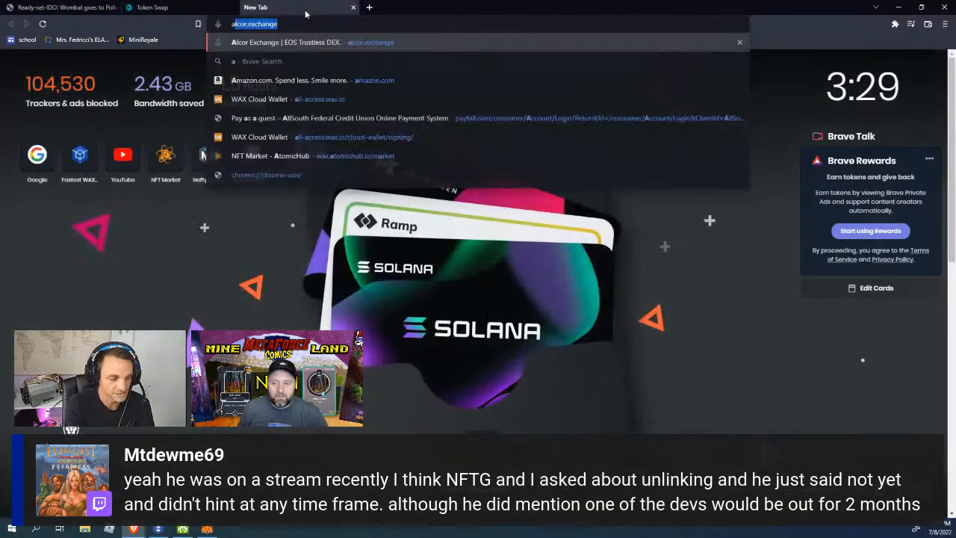
Step: Go to the AtomicHub NFT Market and bring up its wallet login choices
left_click(313, 156)
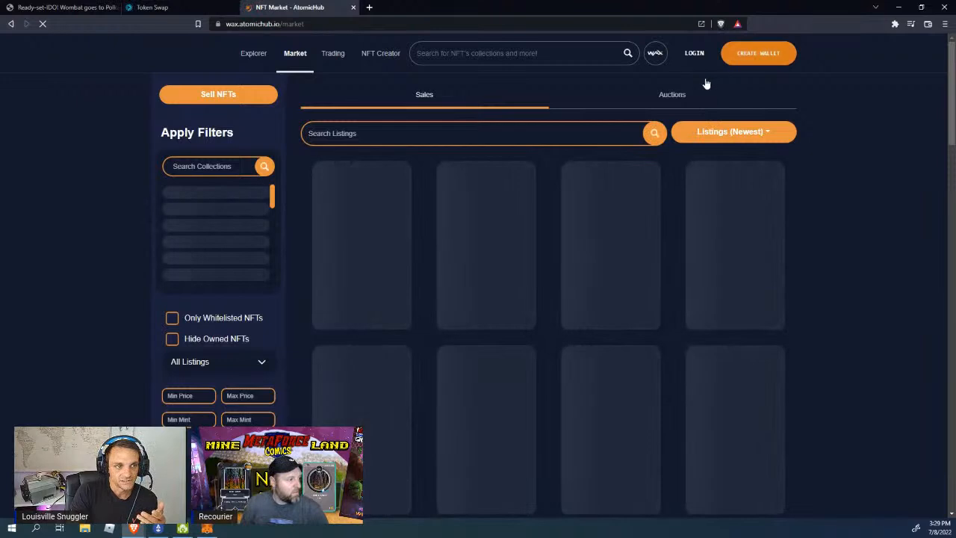
left_click(693, 53)
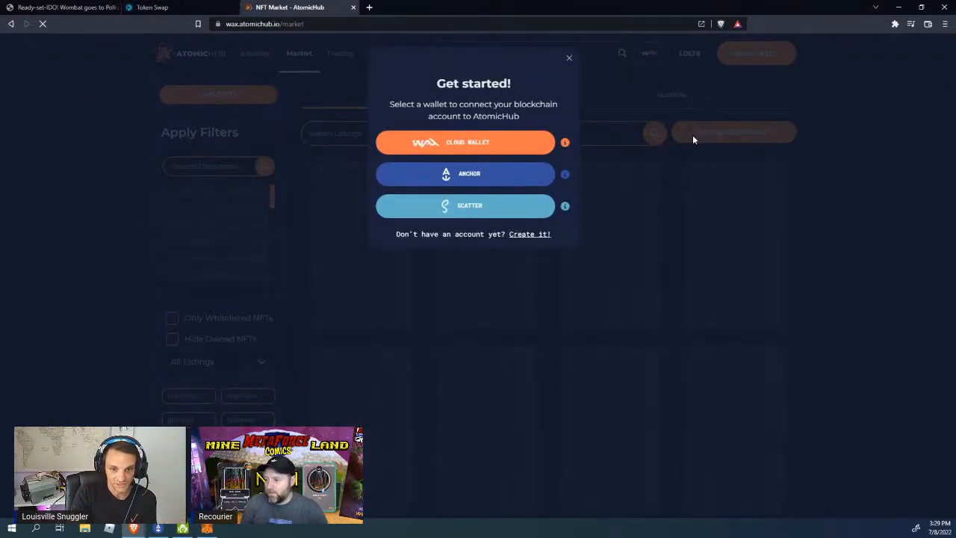
mouse_move(508, 166)
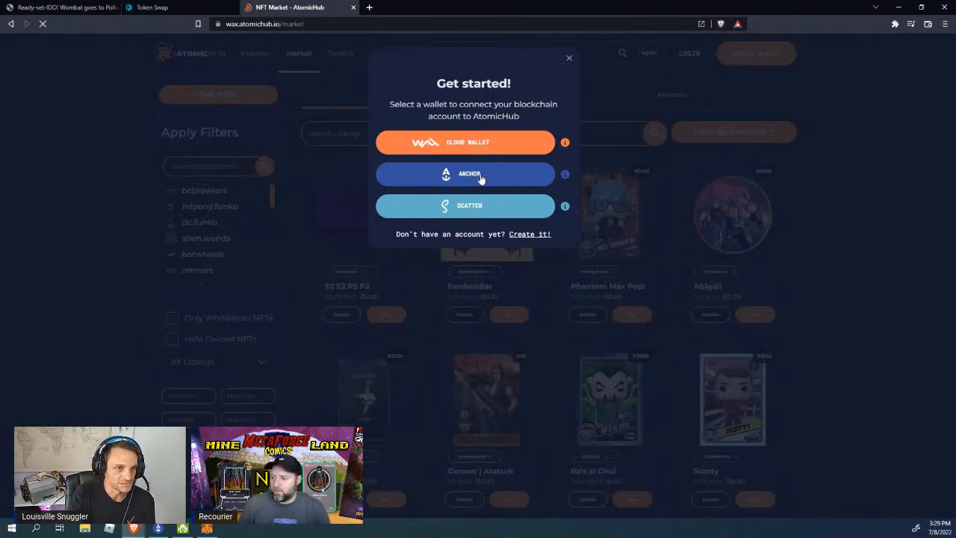
Step: In the Wombat wallet's settings, confirm Anchor authentication is enabled
left_click(893, 24)
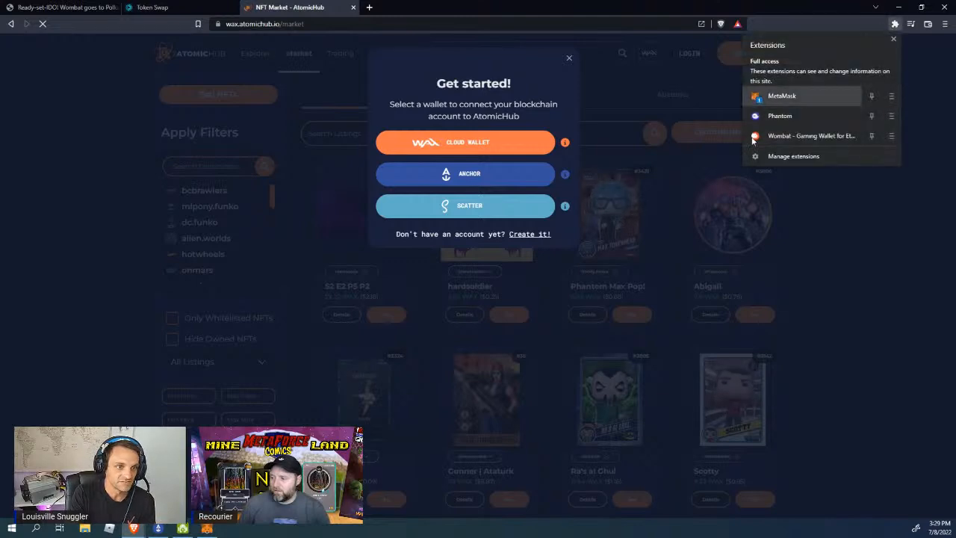
left_click(757, 136)
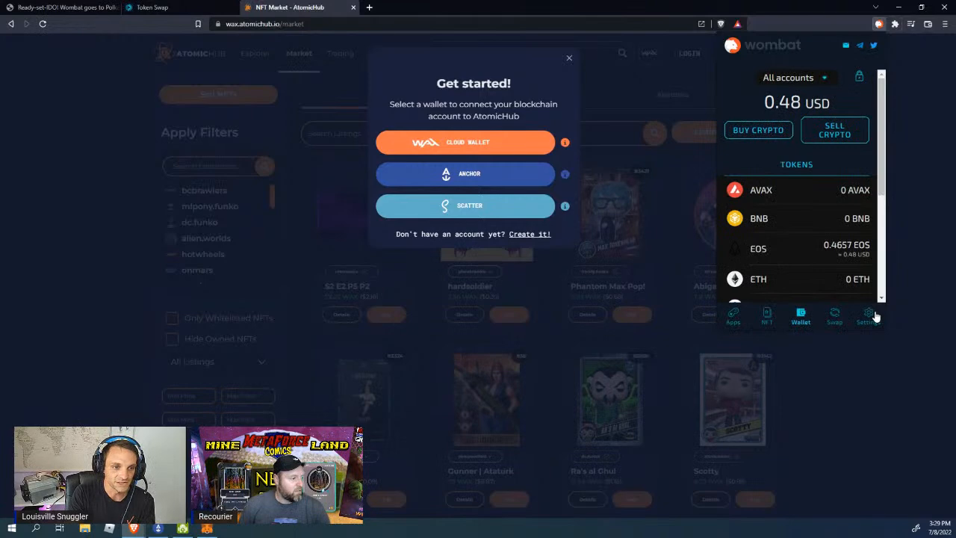
left_click(868, 317)
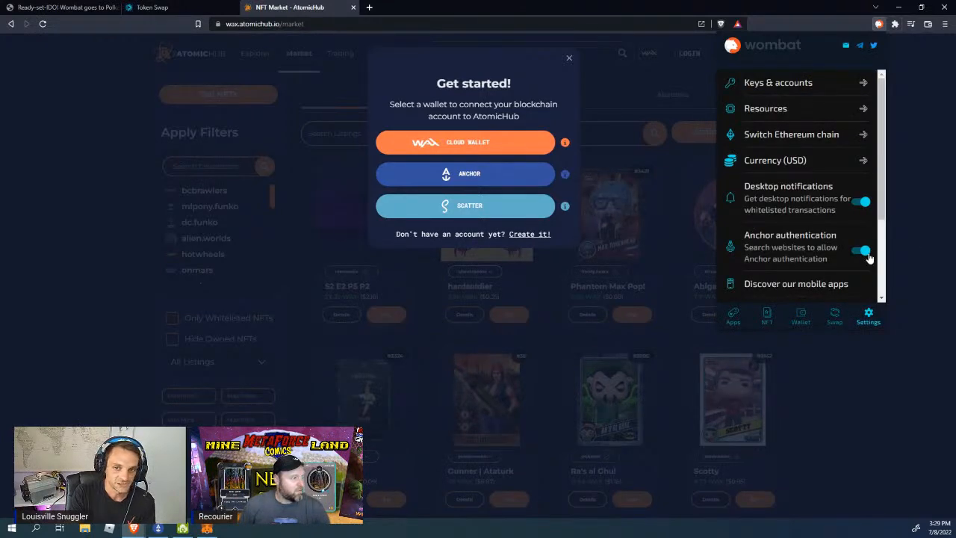
left_click(570, 57)
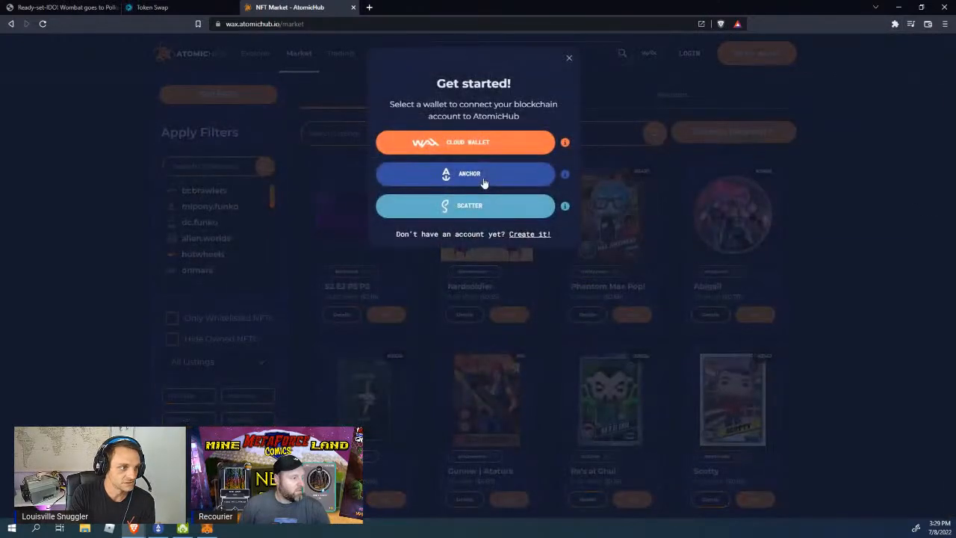
Step: Log in via Anchor, unlocking Wombat with the passphrase and signing the identity request
left_click(464, 173)
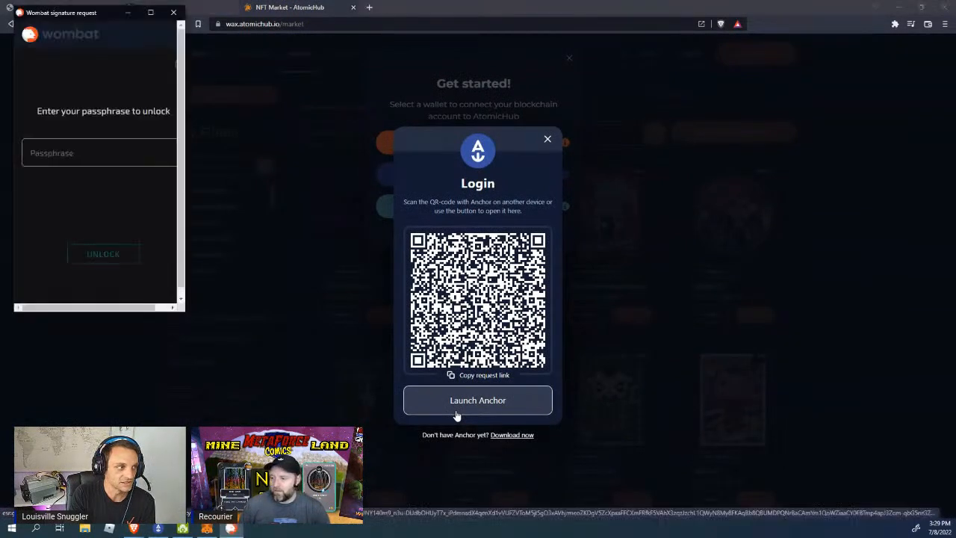
left_click(98, 153)
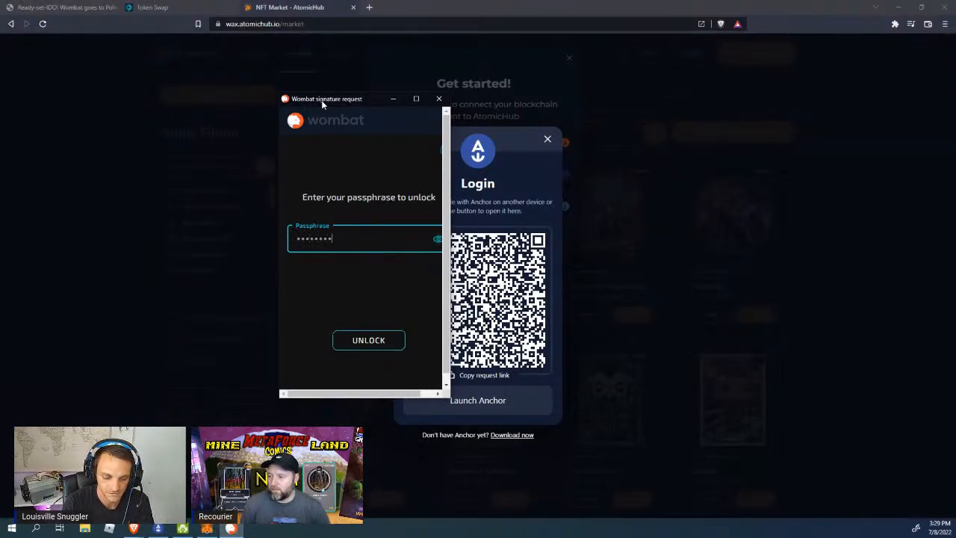
left_click(368, 341)
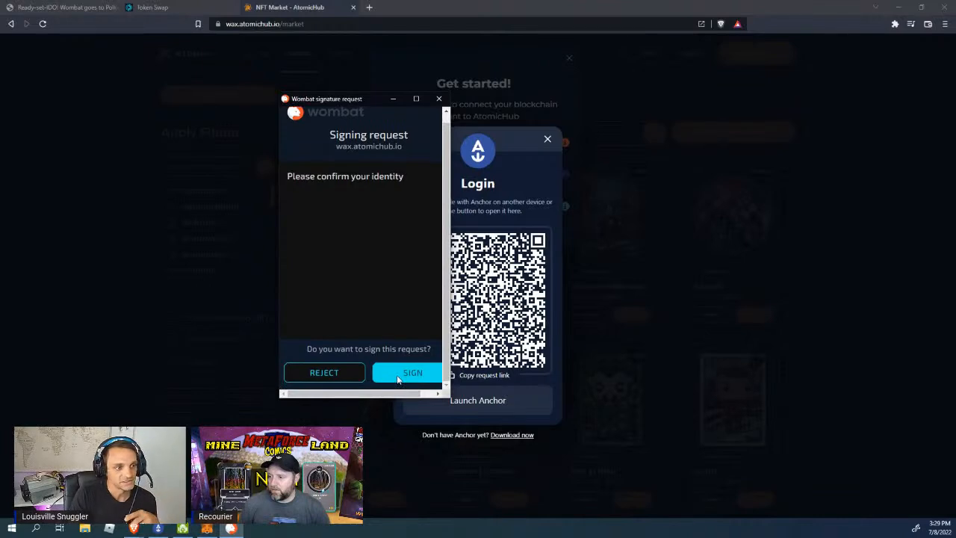
left_click(413, 372)
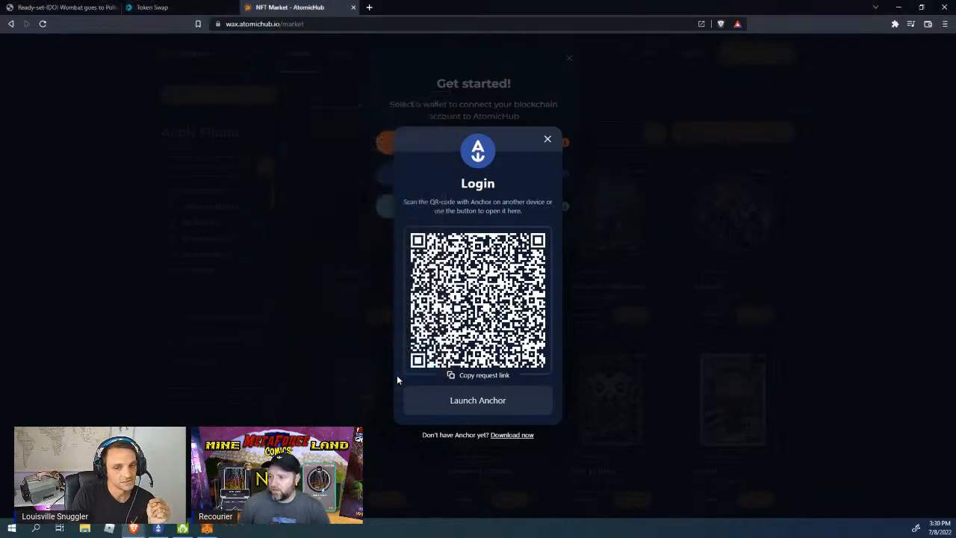
left_click(547, 139)
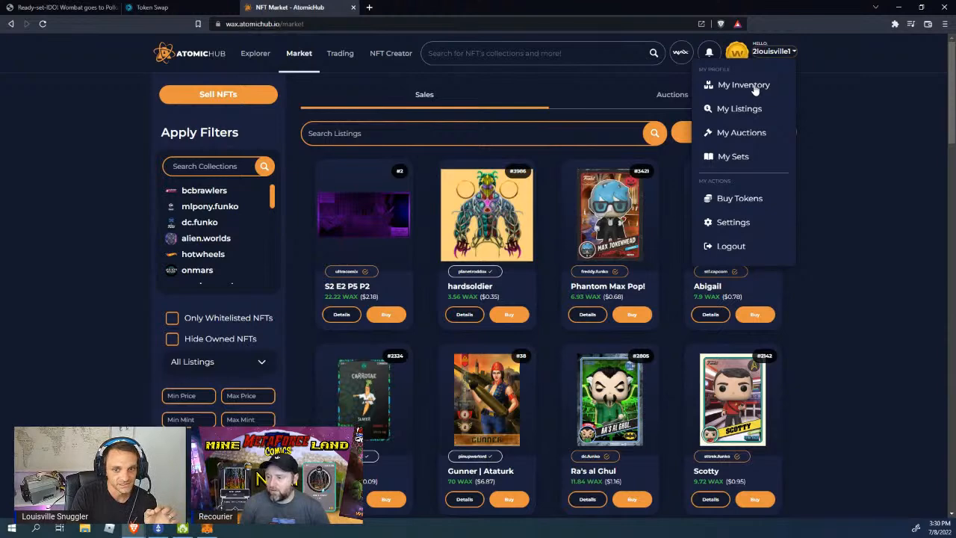
Step: View My Inventory on the EOS blockchain, which holds no NFTs
left_click(744, 83)
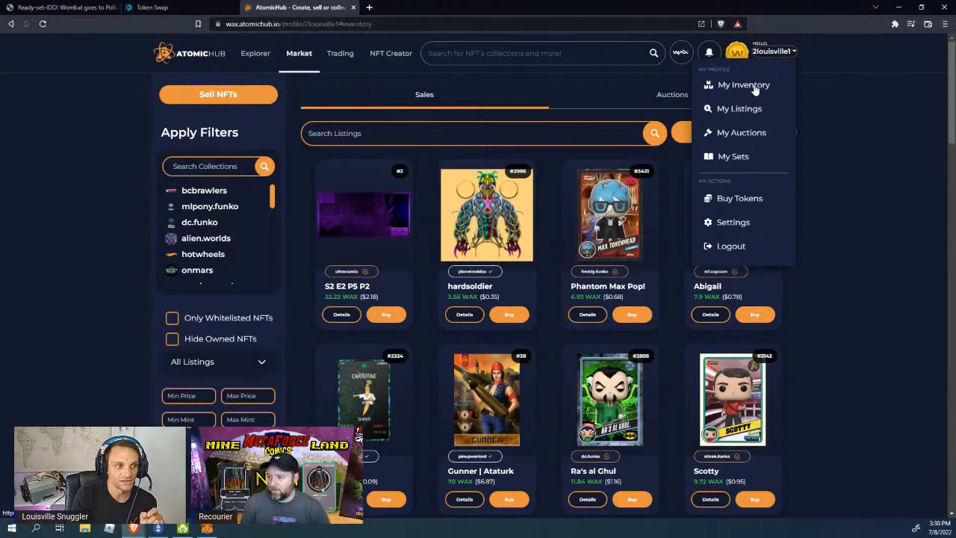
left_click(744, 84)
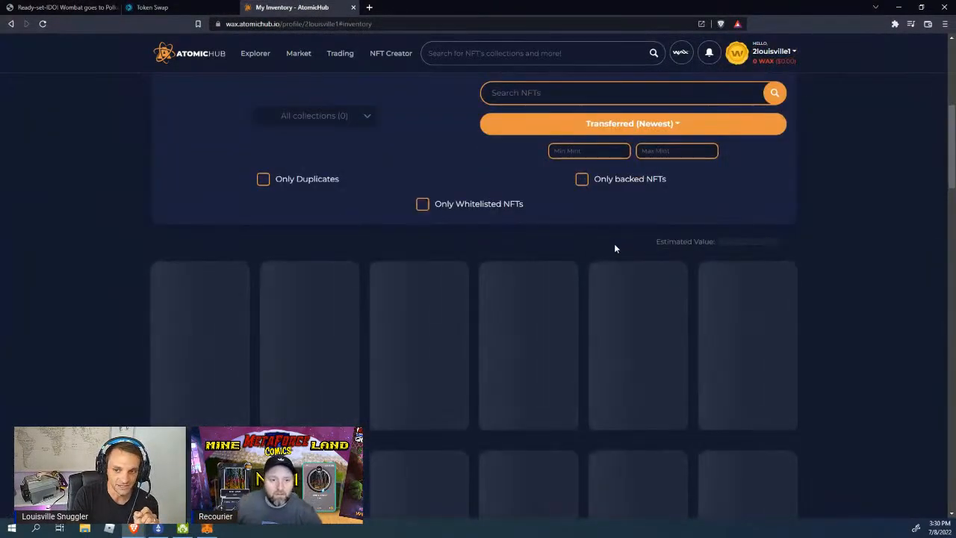
scroll("up", 3)
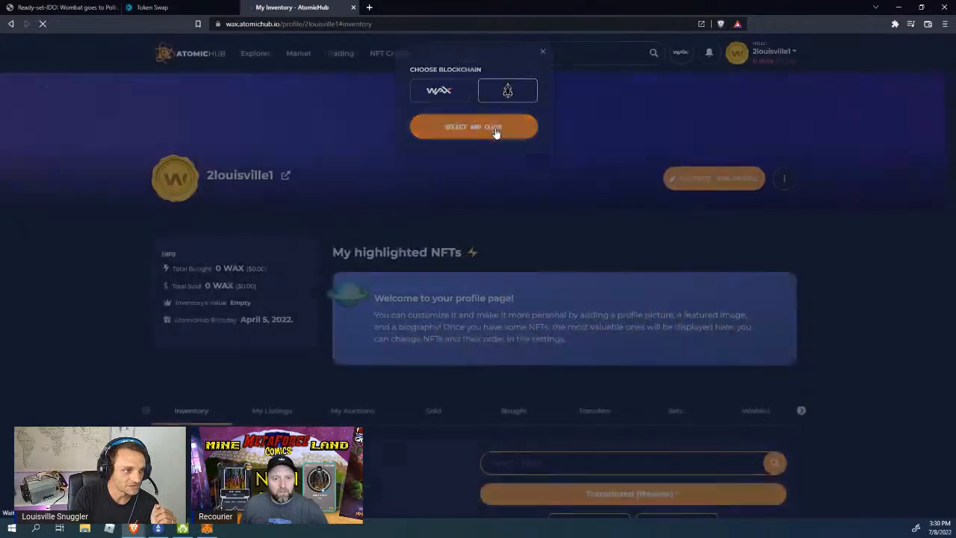
left_click(474, 125)
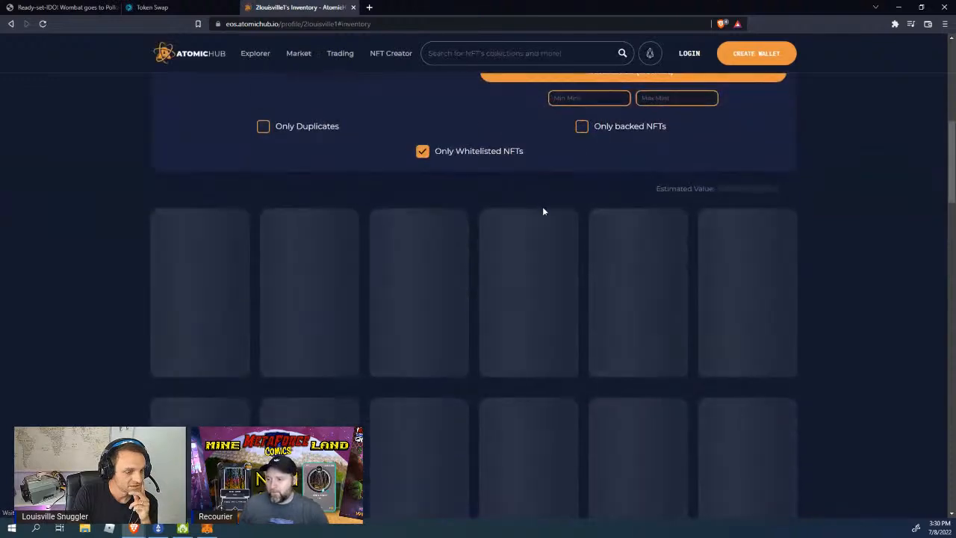
scroll("up", 3)
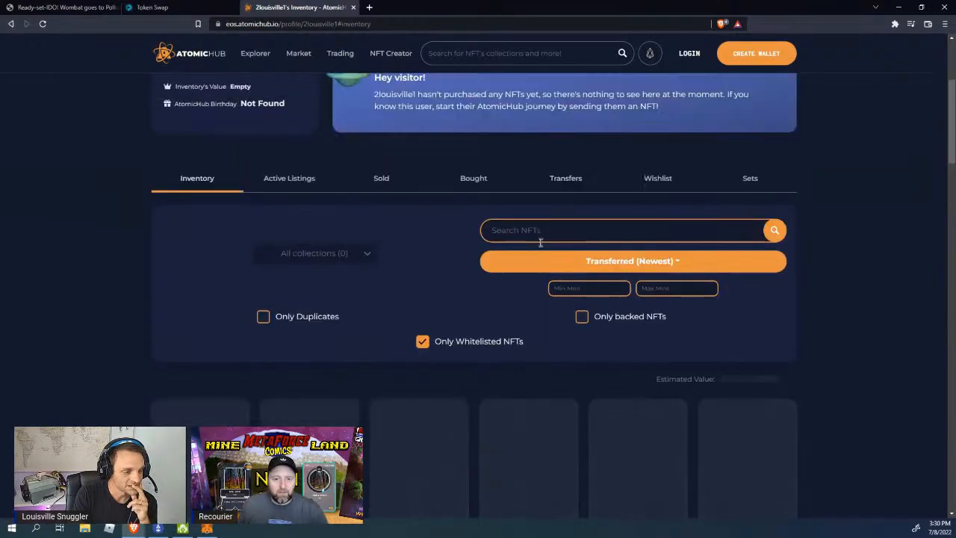
scroll("up", 3)
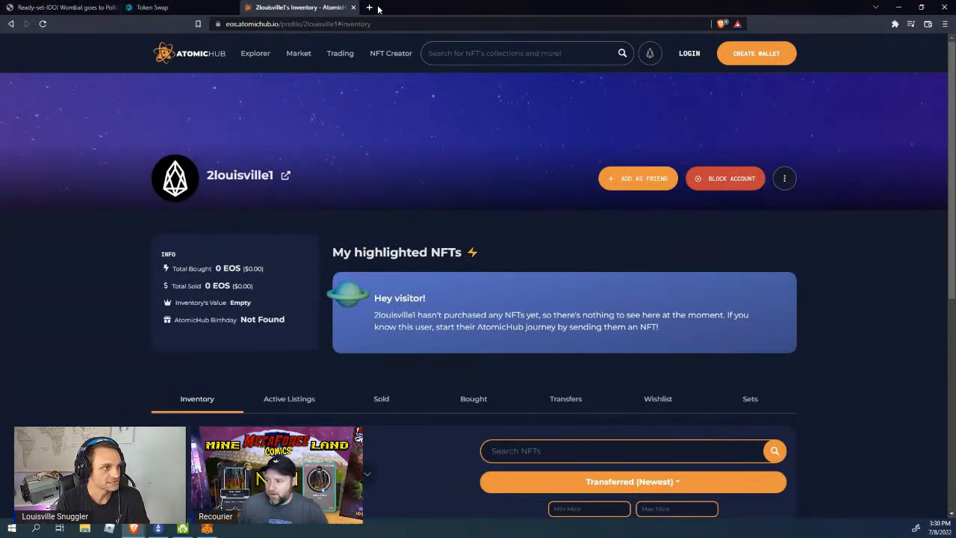
Step: Bring up Wombat Dungeon Master in another browser tab
left_click(368, 7)
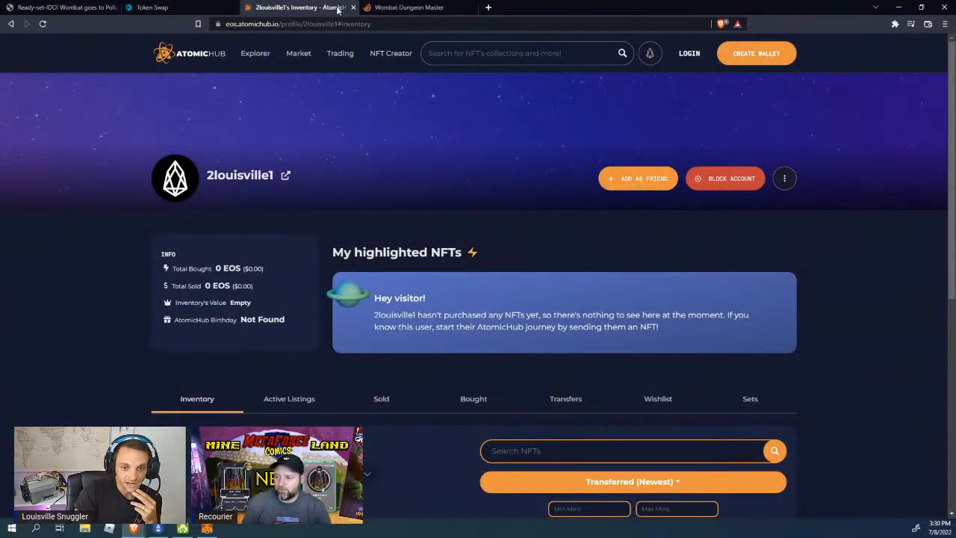
mouse_move(374, 51)
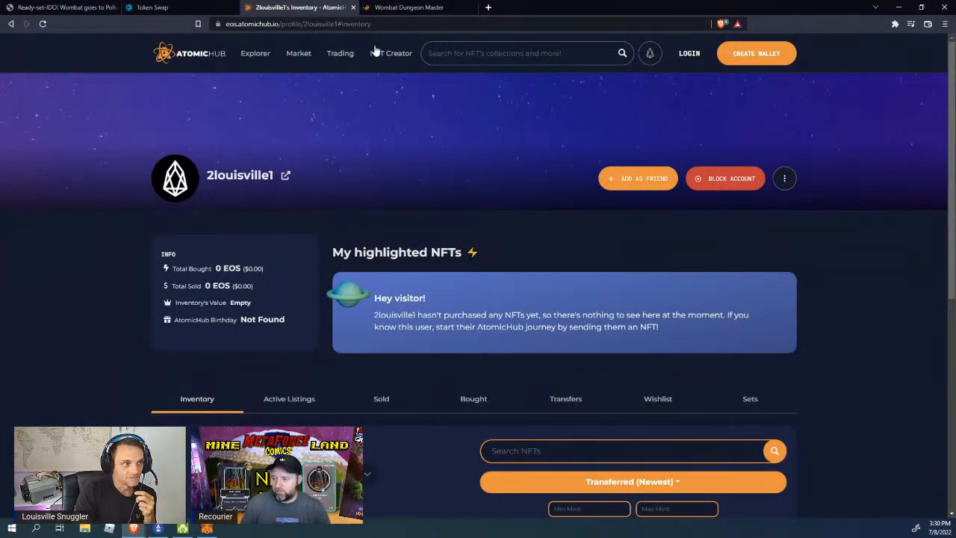
mouse_move(406, 7)
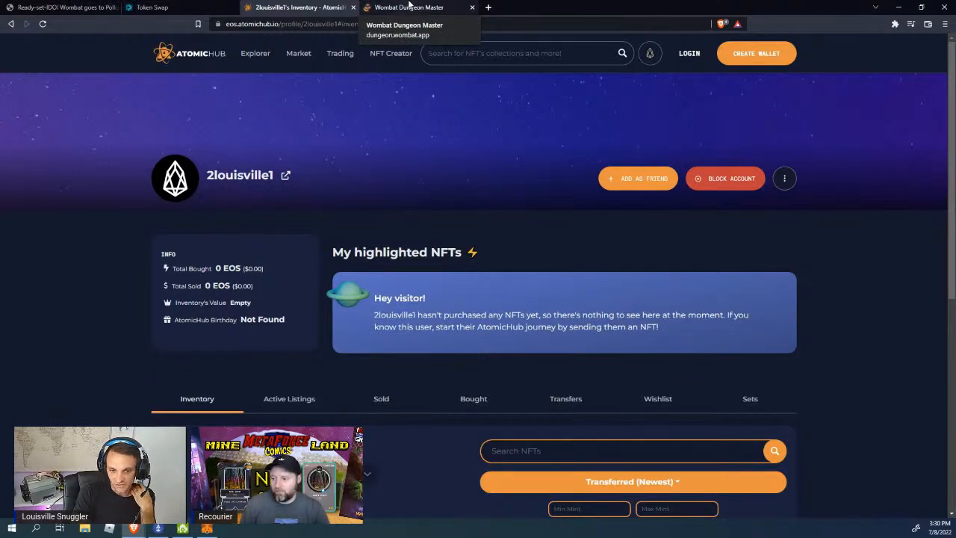
mouse_move(415, 9)
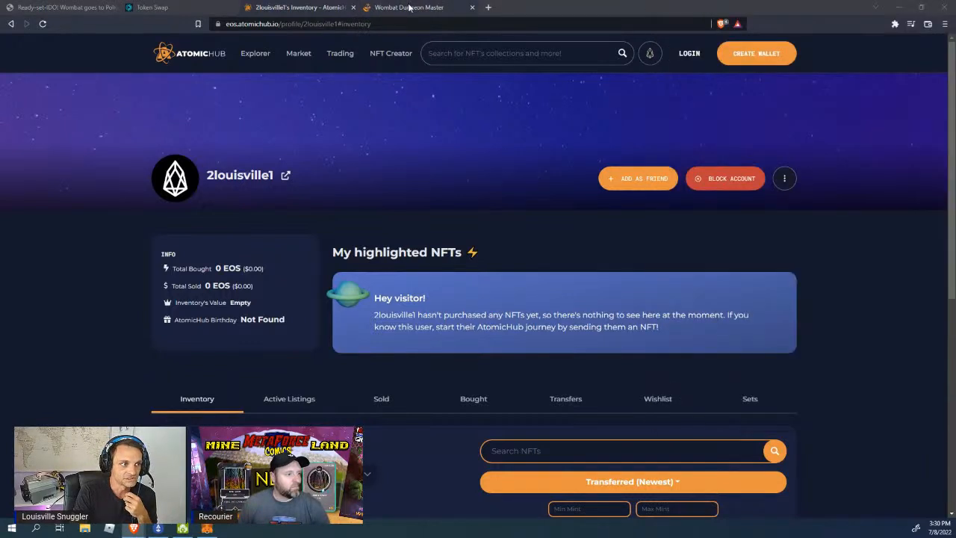
Step: From the dungeon, show the game settings with WAX Cloud Wallet and Wombat (EOS) connected
left_click(409, 6)
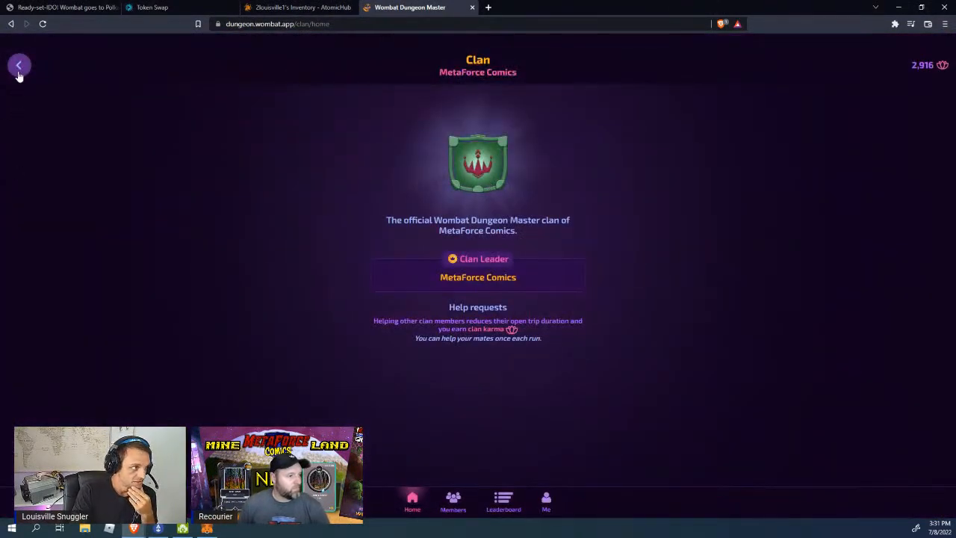
left_click(18, 66)
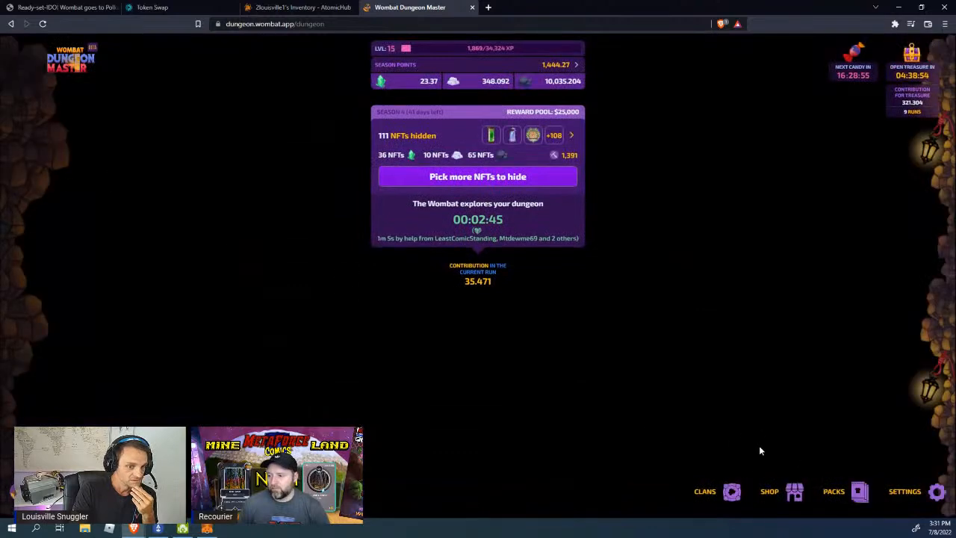
left_click(906, 490)
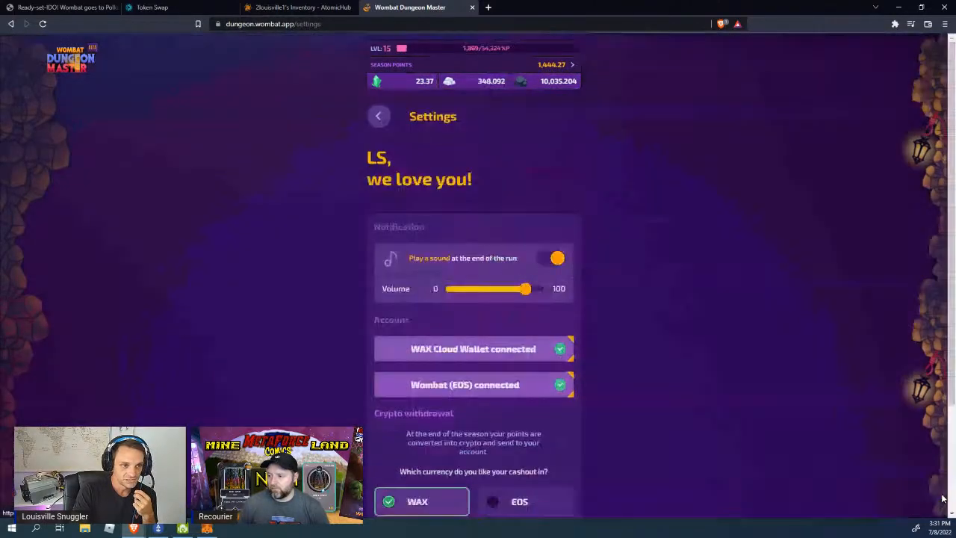
scroll("down", 3)
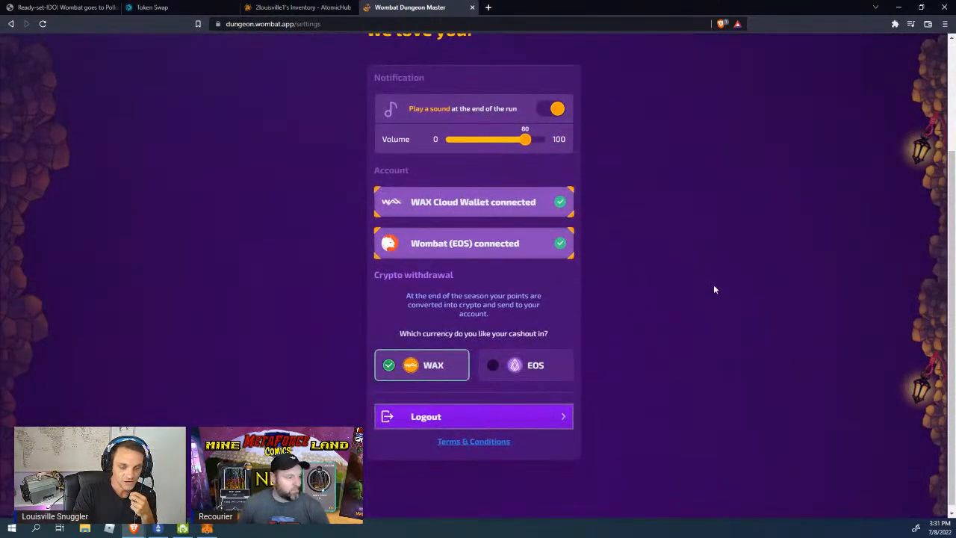
mouse_move(714, 283)
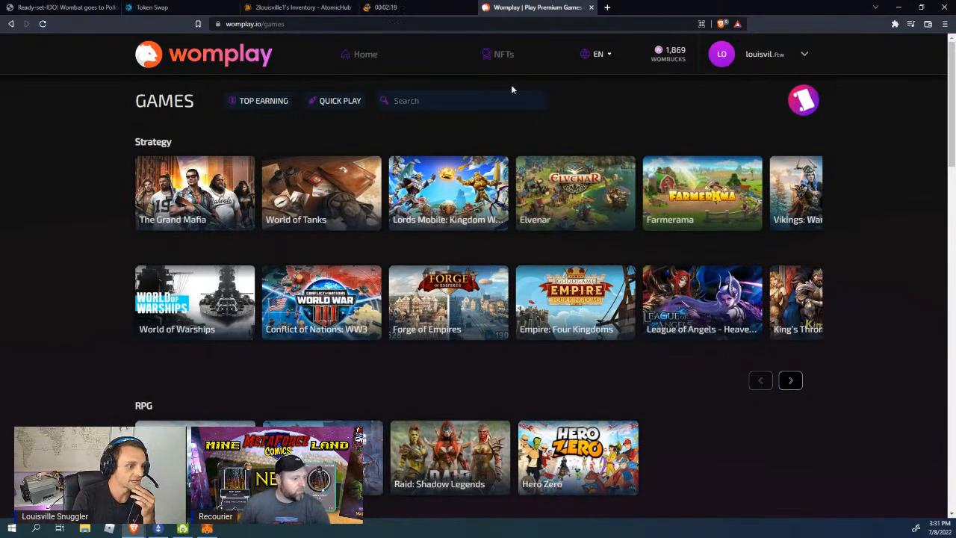
scroll("down", 3)
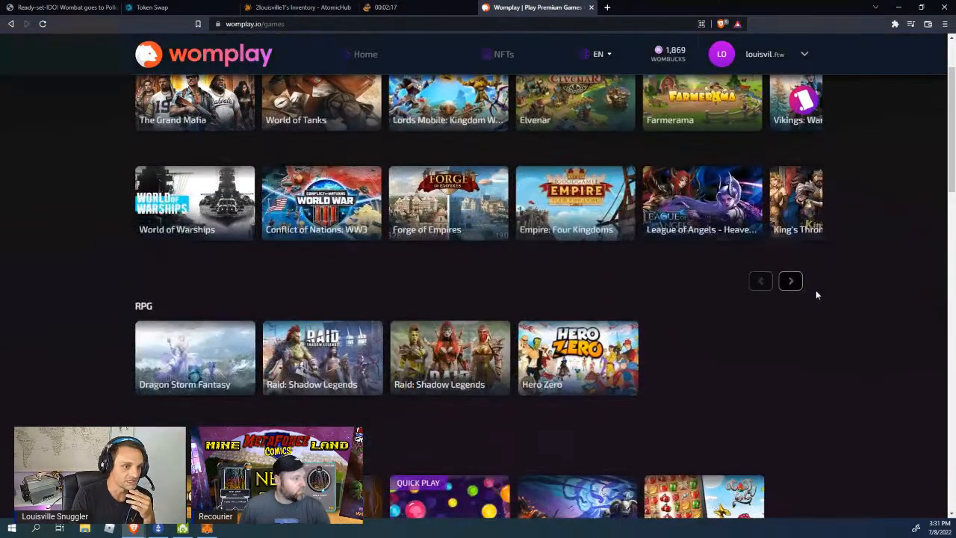
scroll("up", 3)
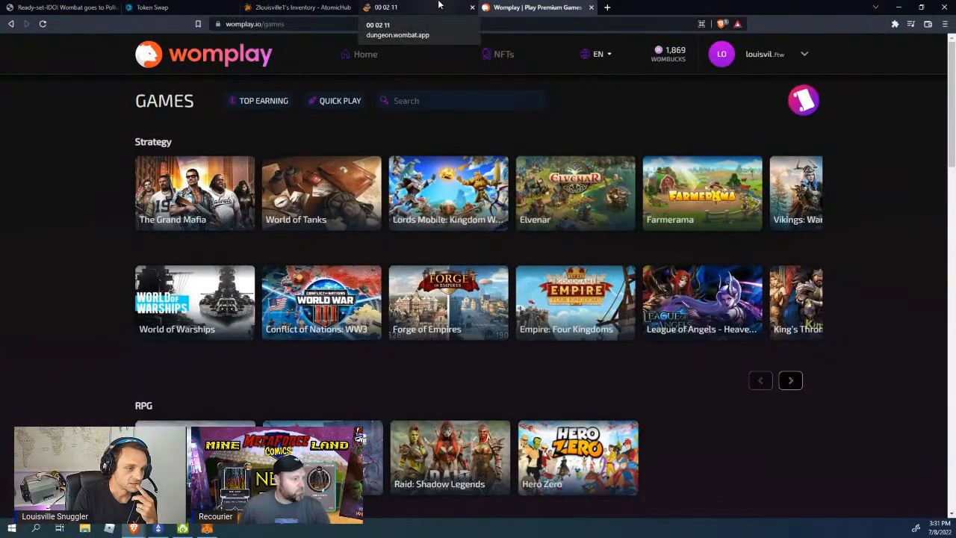
Step: Scroll the Dungeon Master settings through connected accounts and WAX crypto withdrawal
left_click(407, 8)
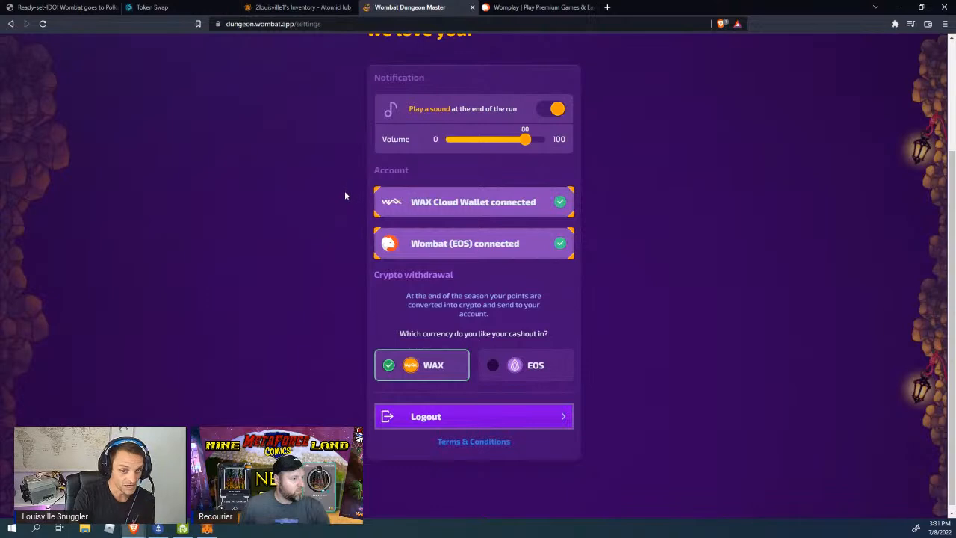
mouse_move(344, 204)
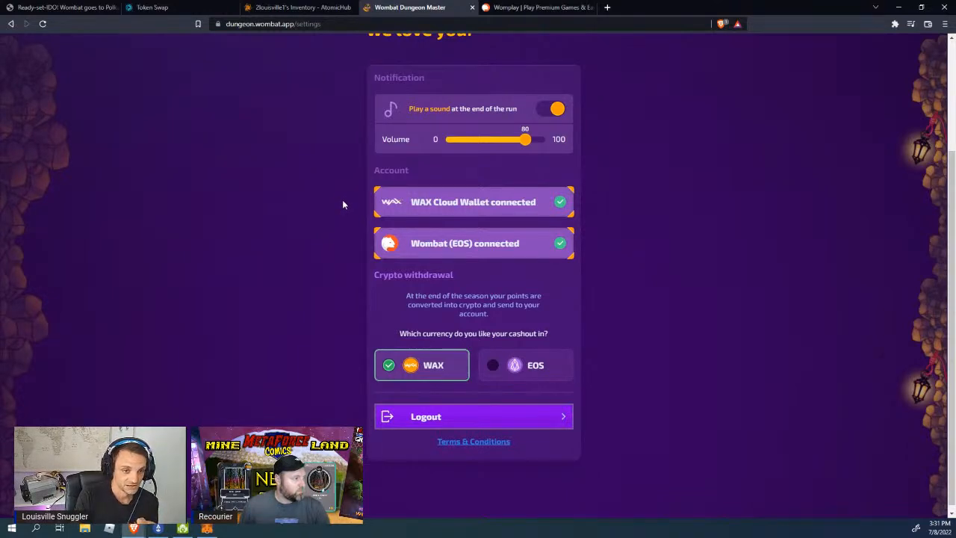
mouse_move(347, 229)
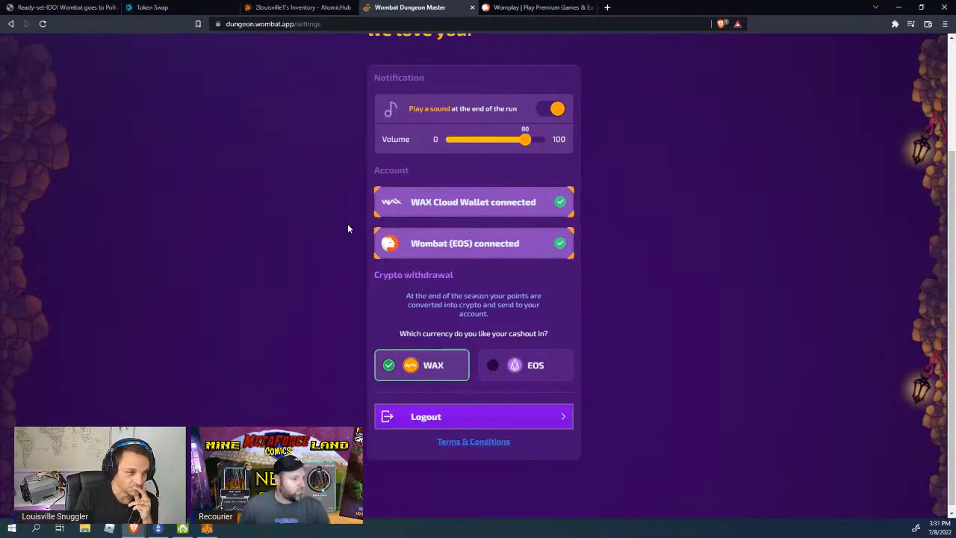
mouse_move(307, 272)
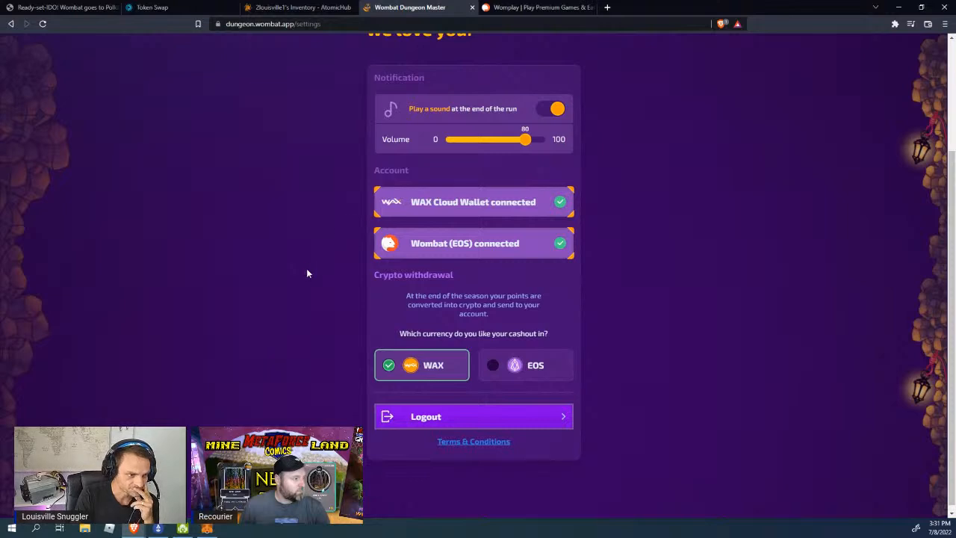
scroll("up", 3)
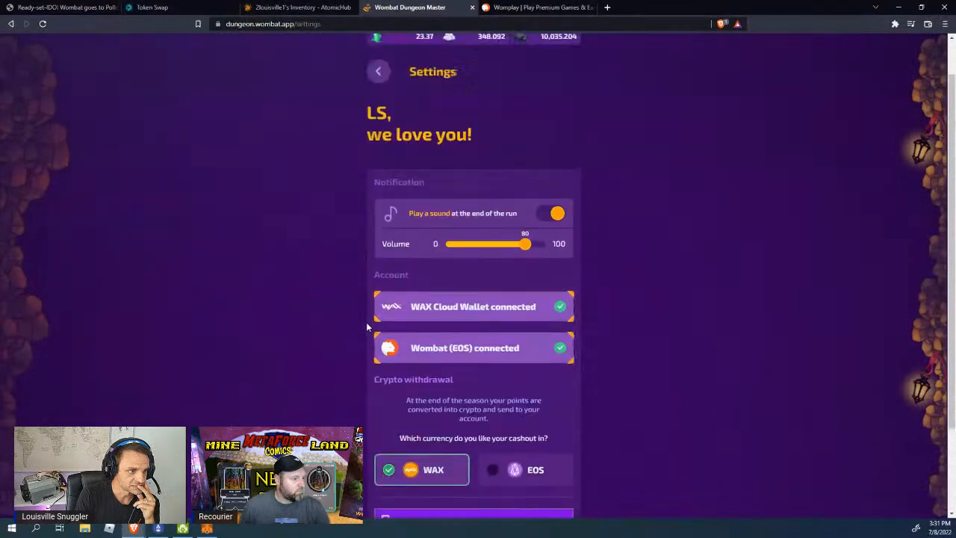
scroll("down", 3)
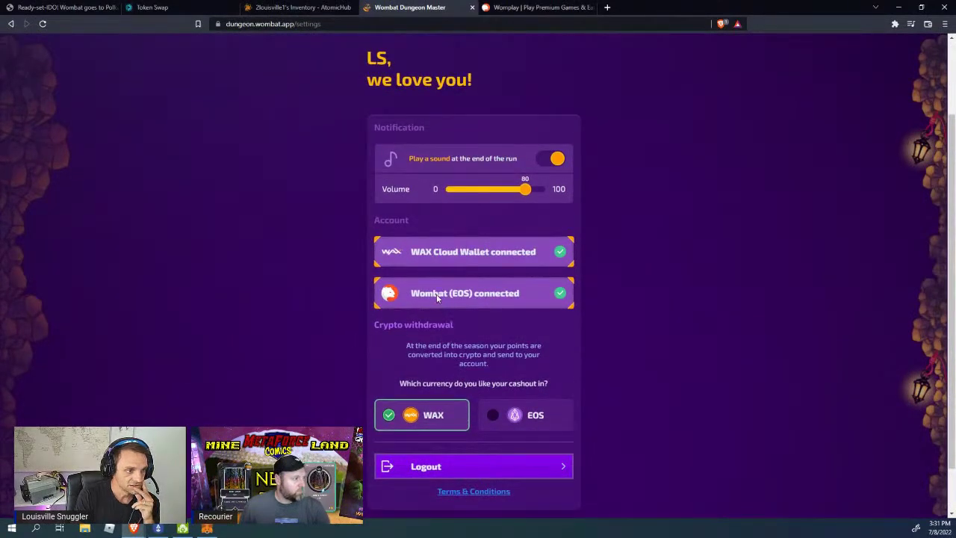
mouse_move(463, 325)
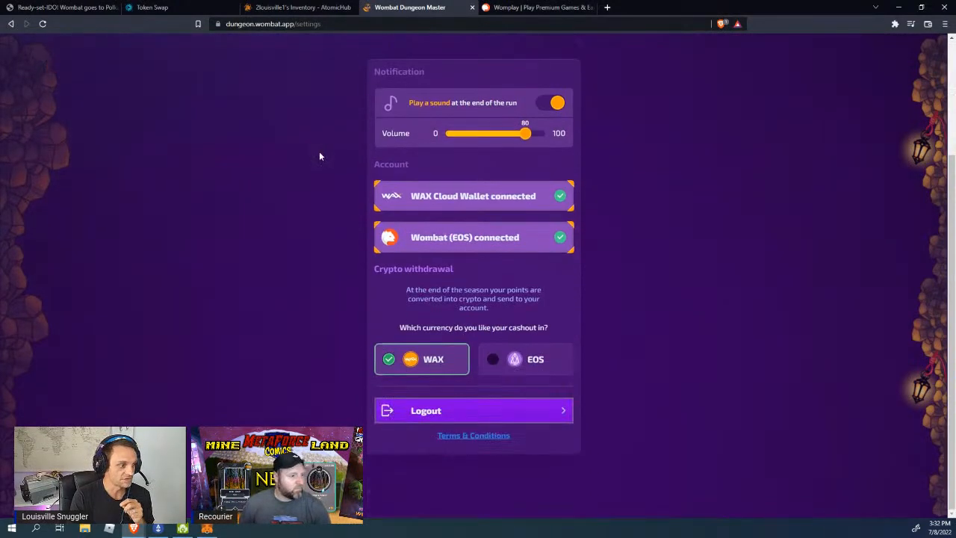
mouse_move(653, 437)
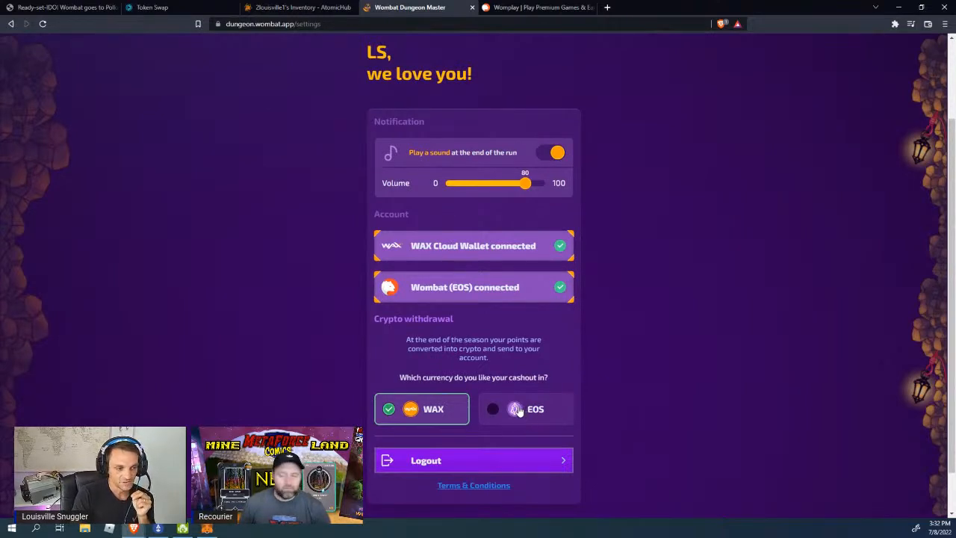
mouse_move(500, 422)
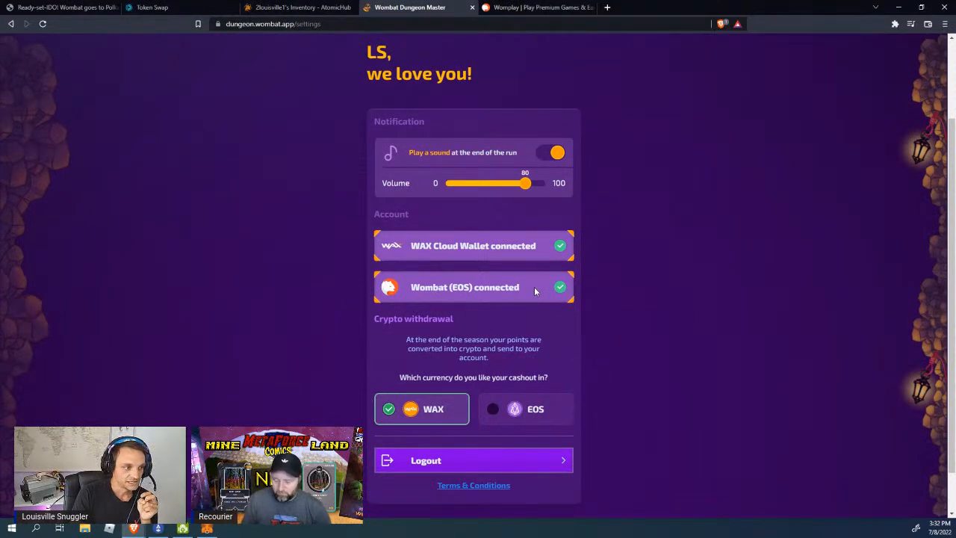
mouse_move(485, 251)
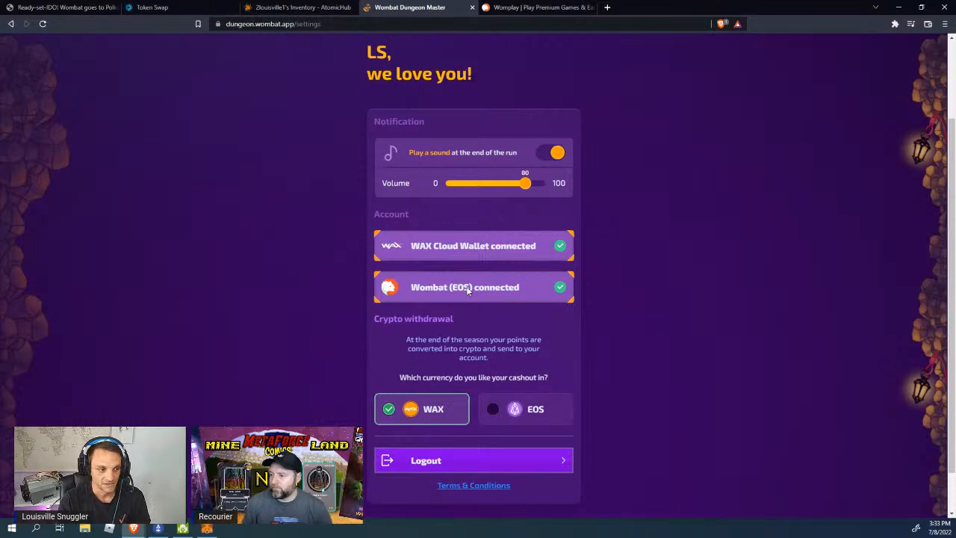
scroll("down", 3)
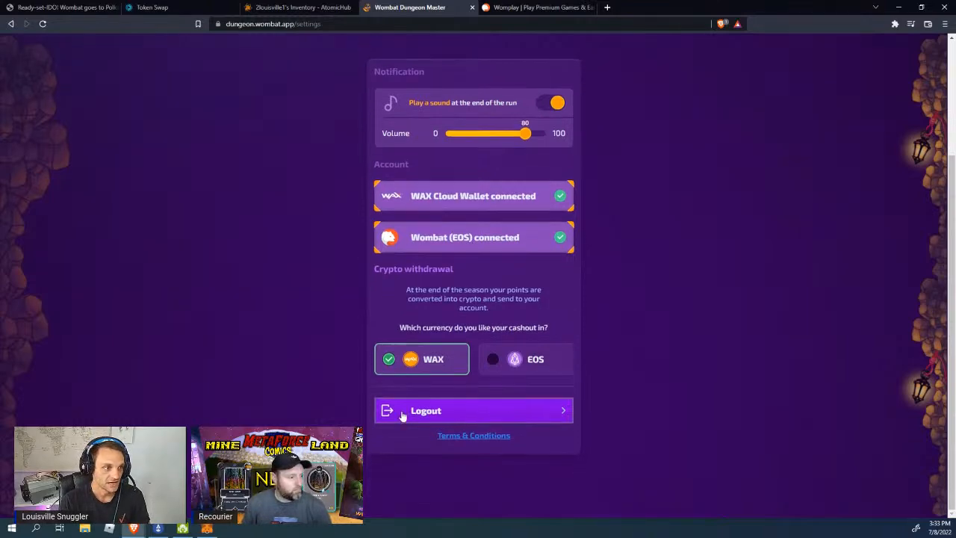
scroll("up", 3)
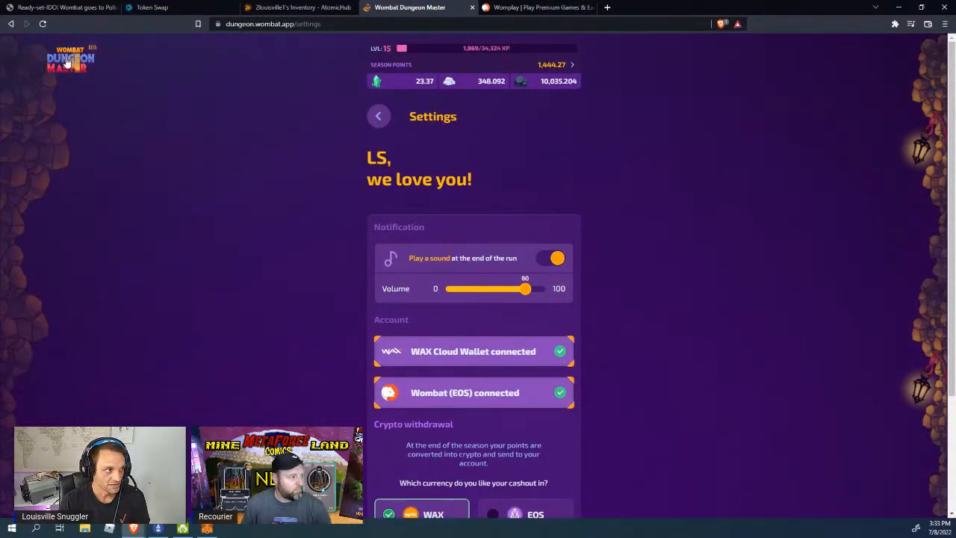
Step: Return to the Dungeon Master home, enter the dungeon via Play now, then move to a fresh tab
left_click(69, 60)
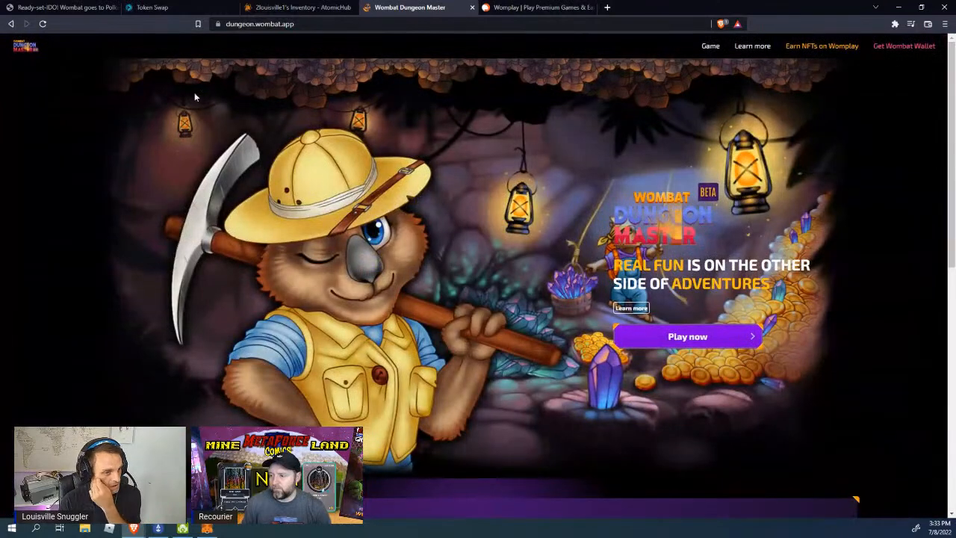
left_click(686, 337)
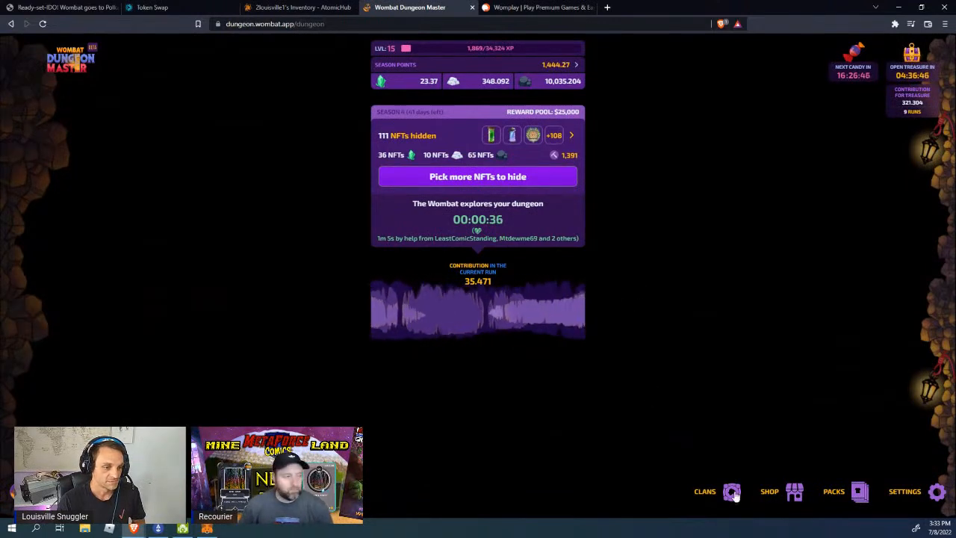
left_click(705, 491)
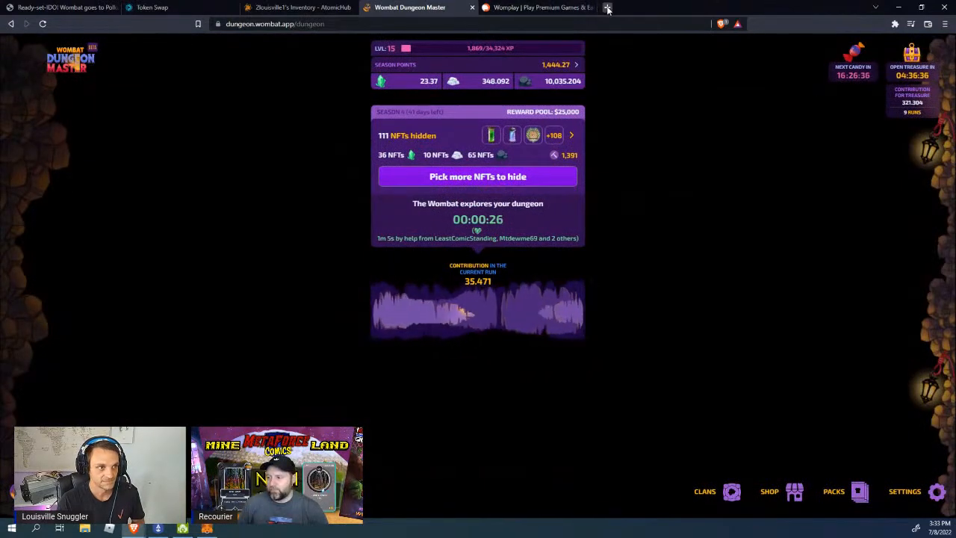
left_click(607, 8)
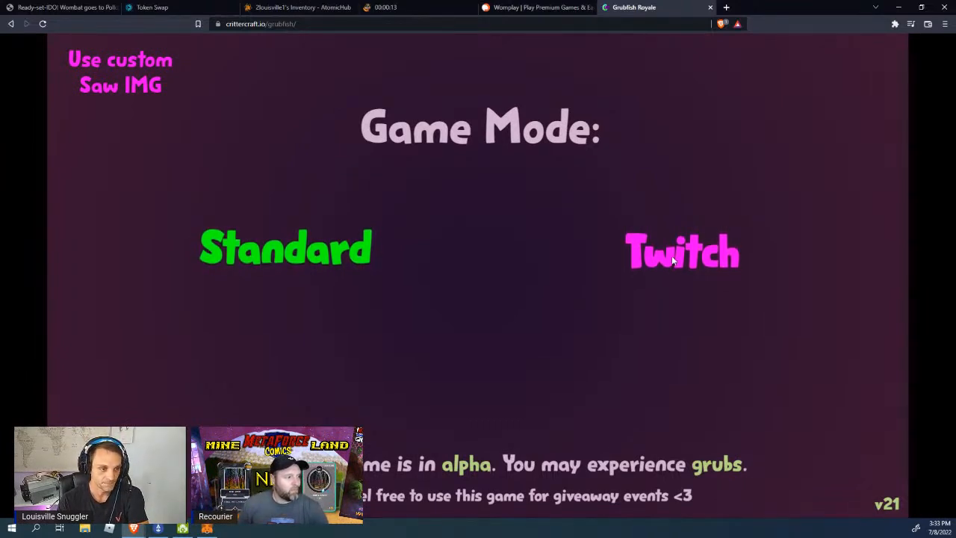
Step: Choose Twitch game mode and enter metaforcecomics as the Twitch channel name
left_click(681, 251)
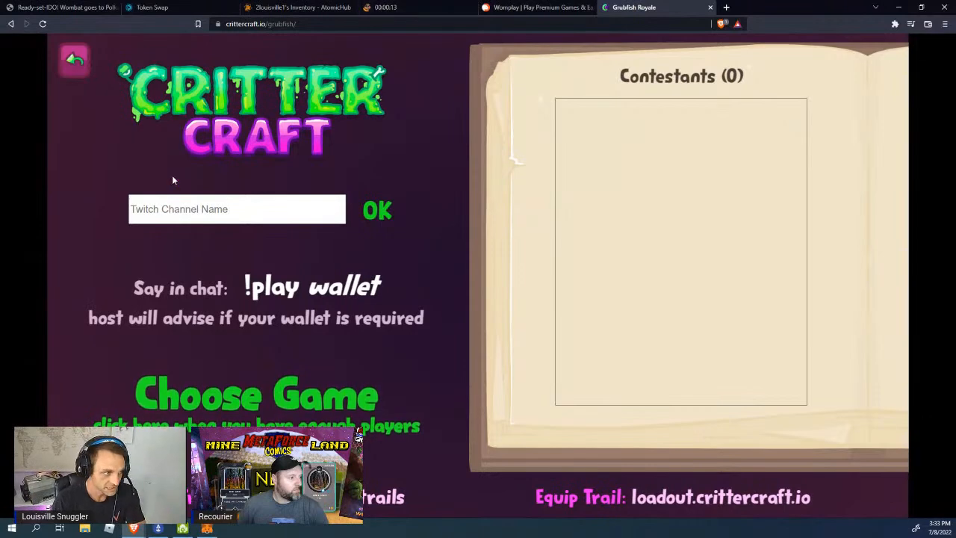
left_click(236, 209)
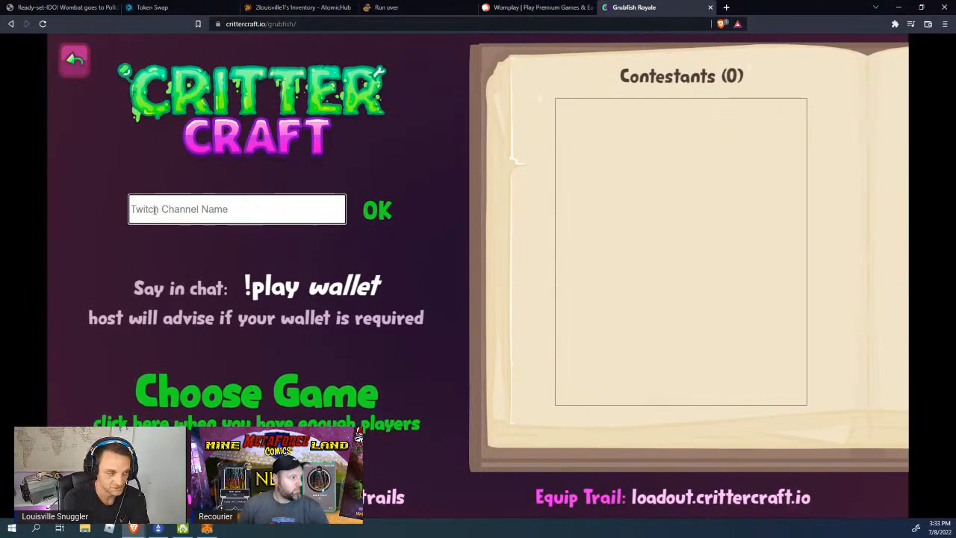
type("tw")
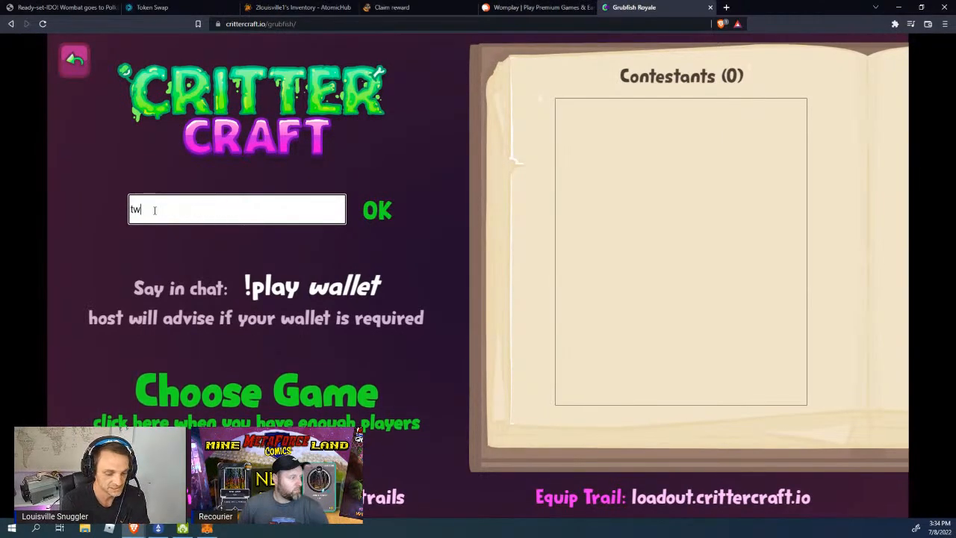
type("itch")
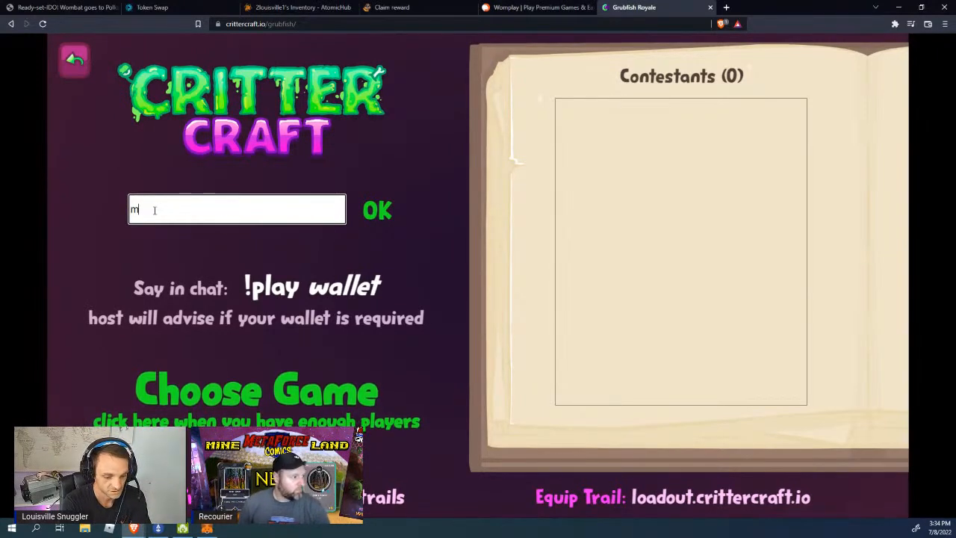
type("etaforcecomic")
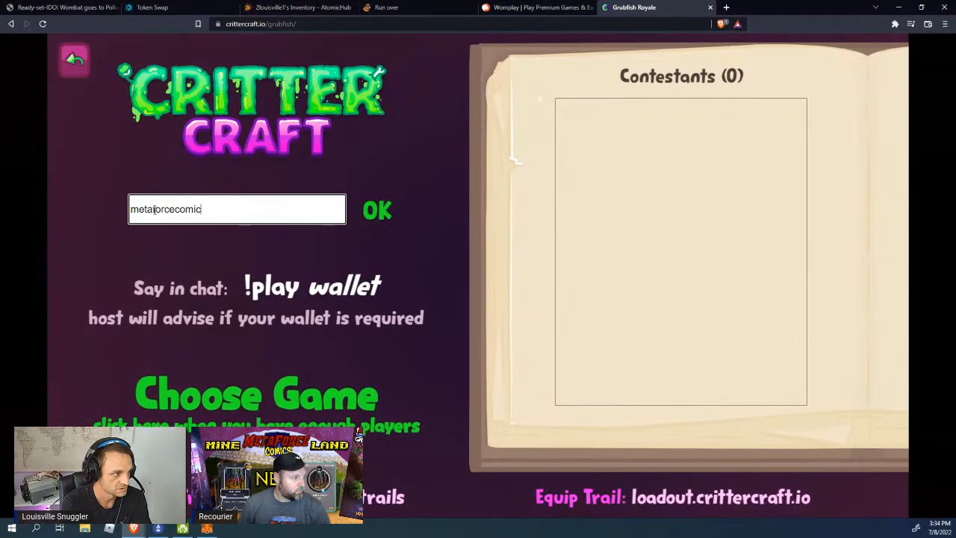
type("s")
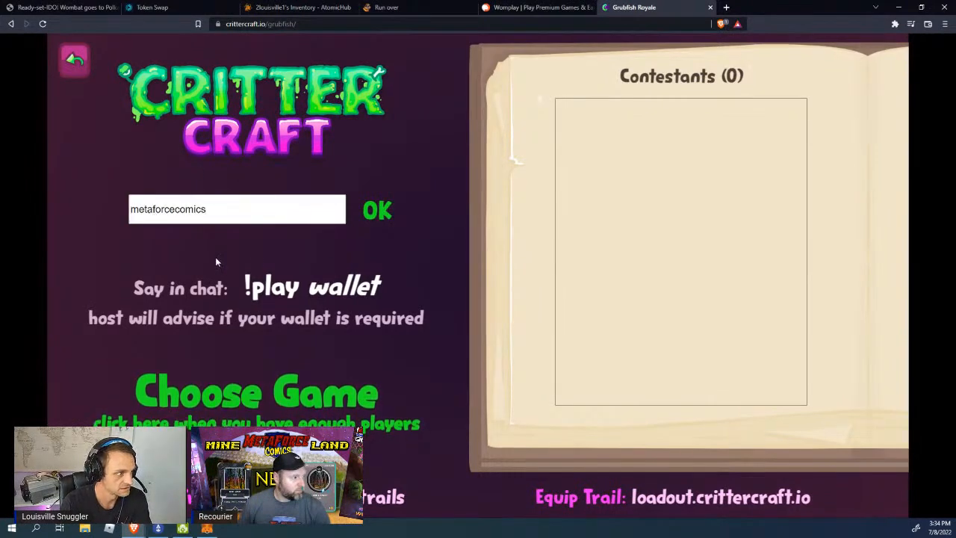
left_click(377, 209)
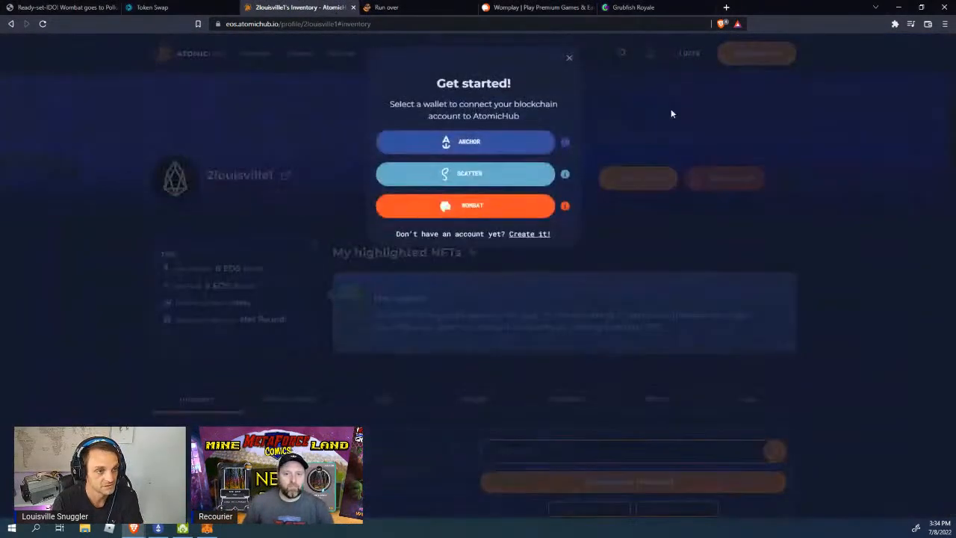
Step: Switch AtomicHub to the WAX blockchain, log out the current account and start a new login
left_click(570, 57)
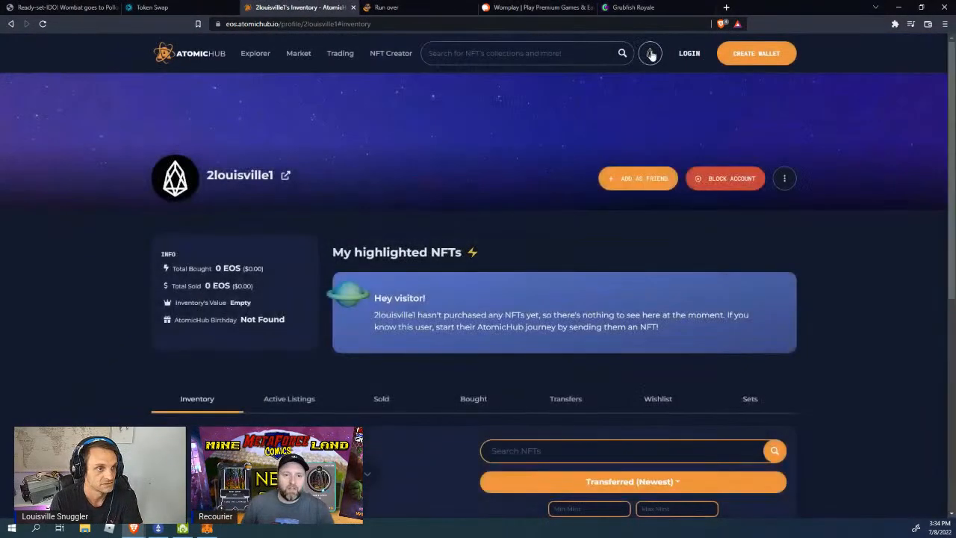
left_click(648, 54)
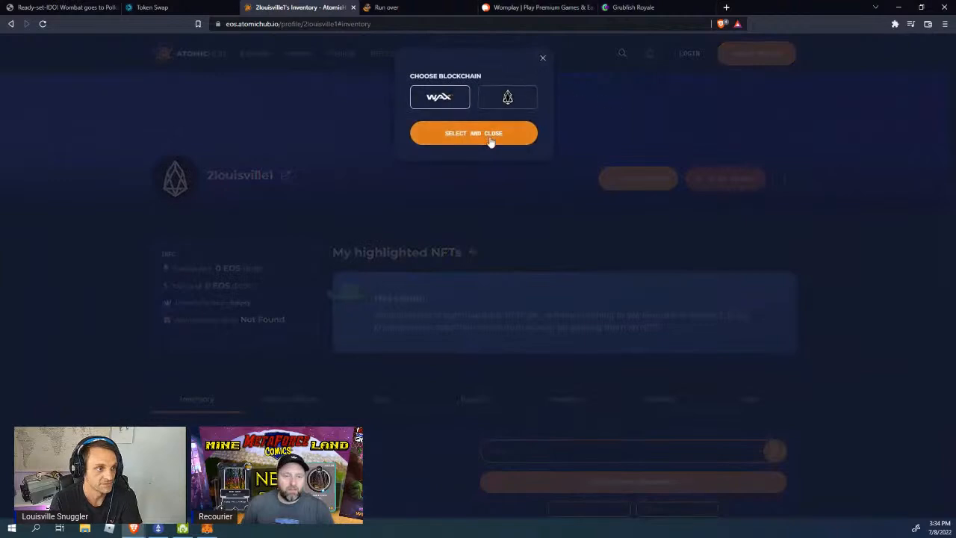
left_click(472, 133)
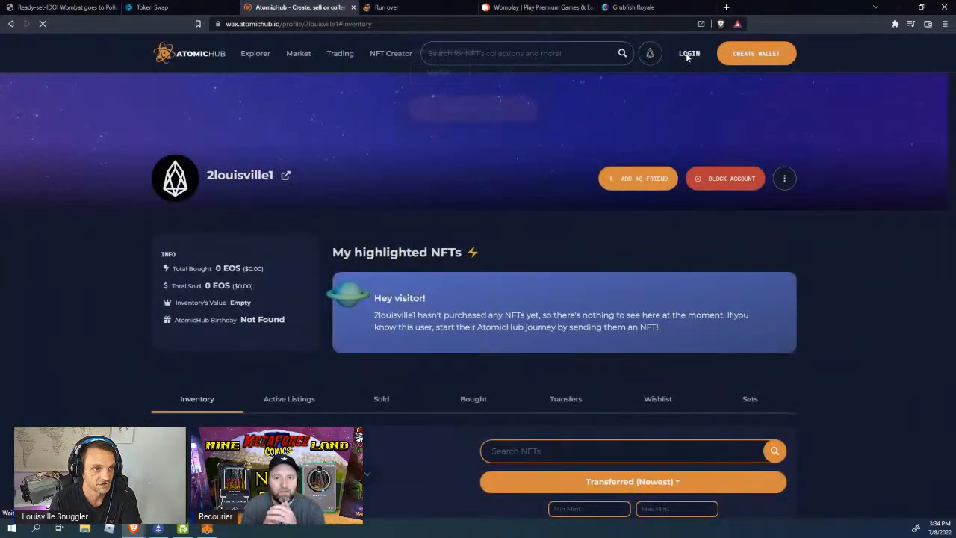
left_click(689, 54)
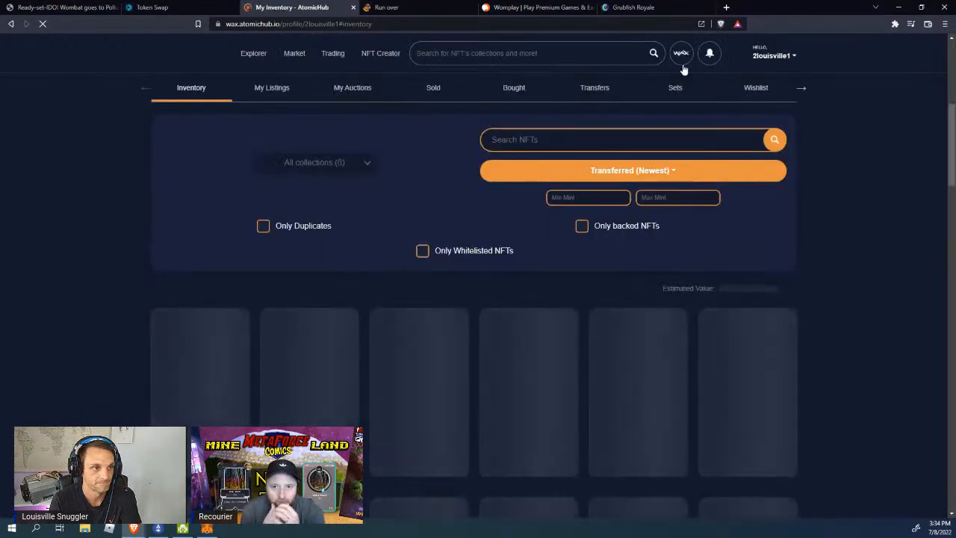
left_click(774, 55)
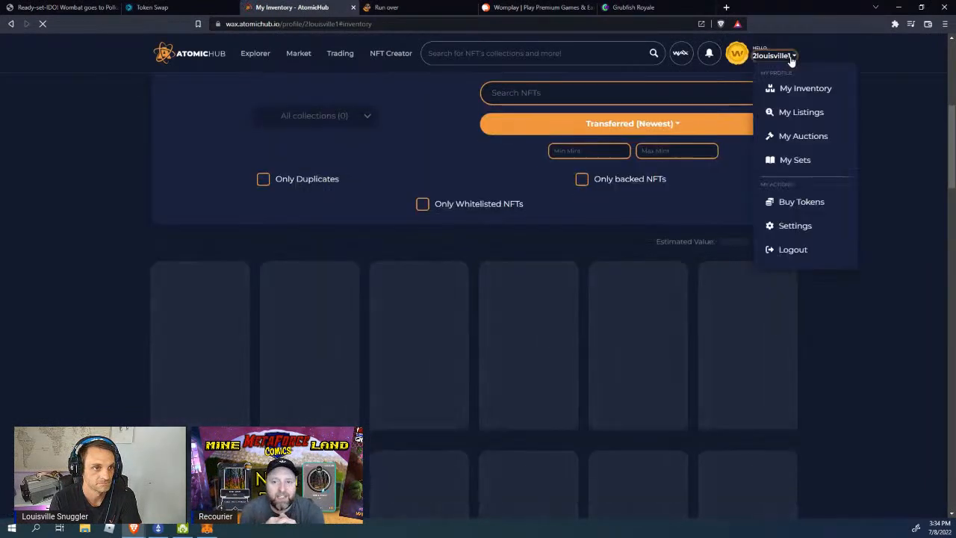
left_click(794, 250)
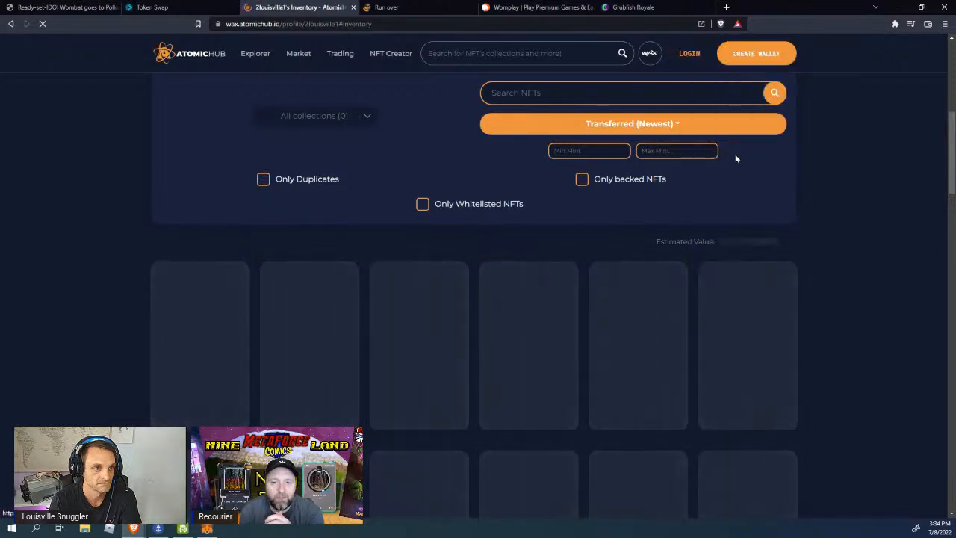
left_click(687, 54)
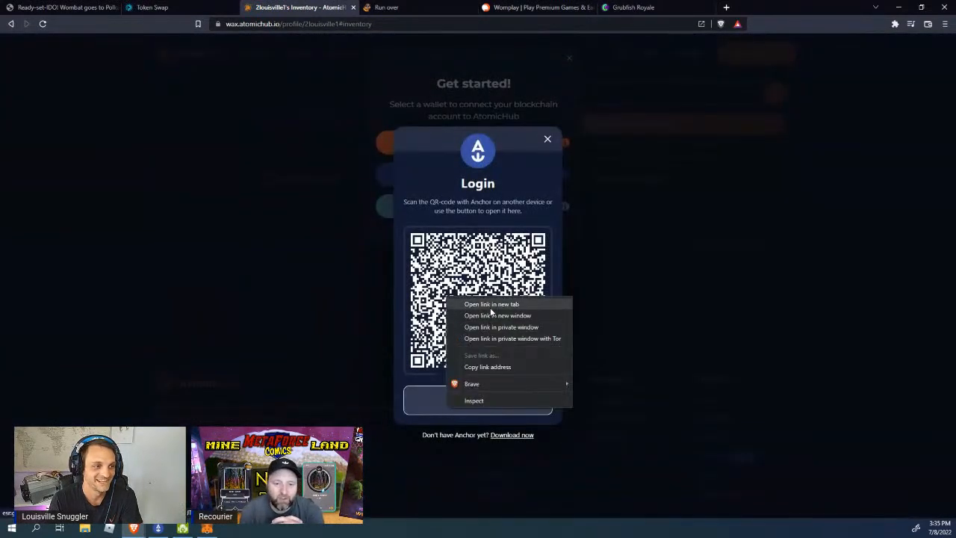
left_click(492, 305)
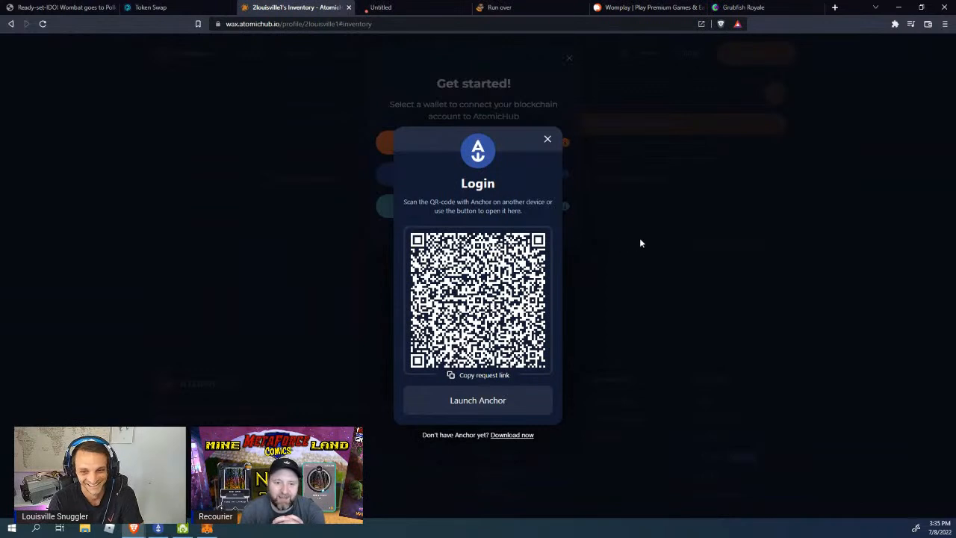
mouse_move(743, 179)
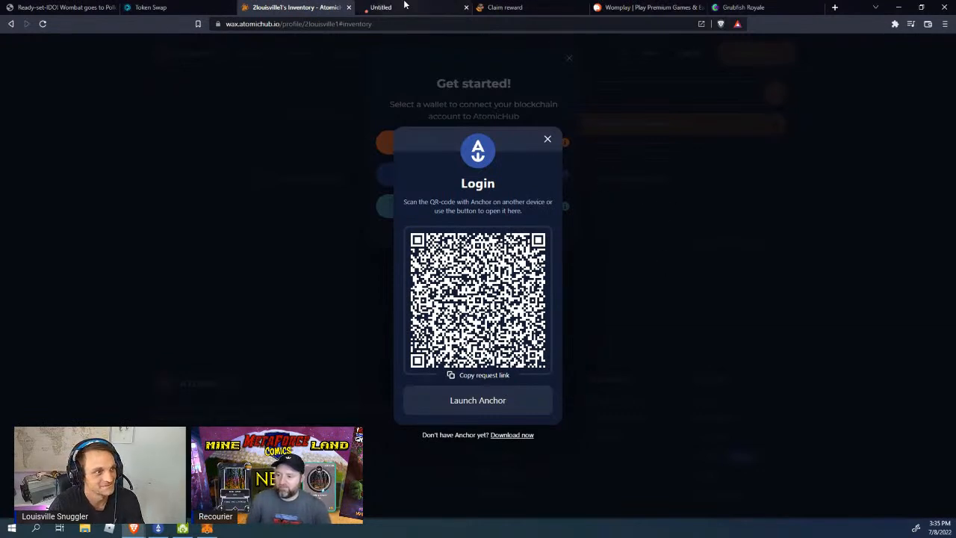
Step: Launch Anchor and approve the identity request to sign in with the other WAX account
left_click(467, 7)
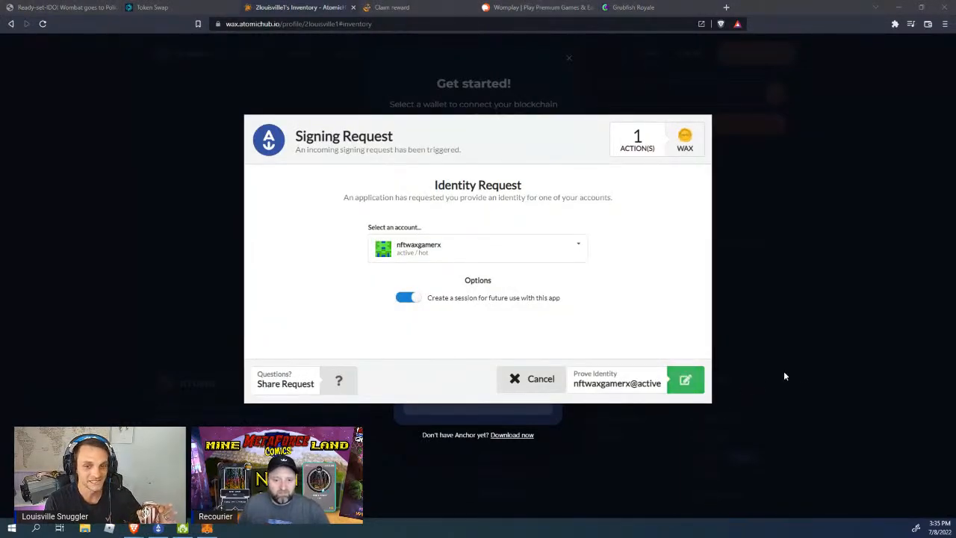
left_click(685, 380)
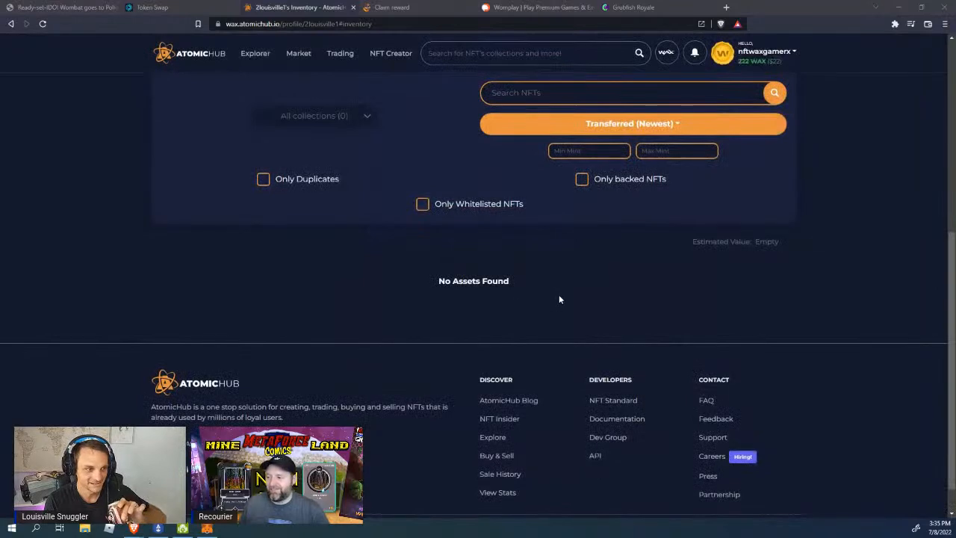
scroll("up", 3)
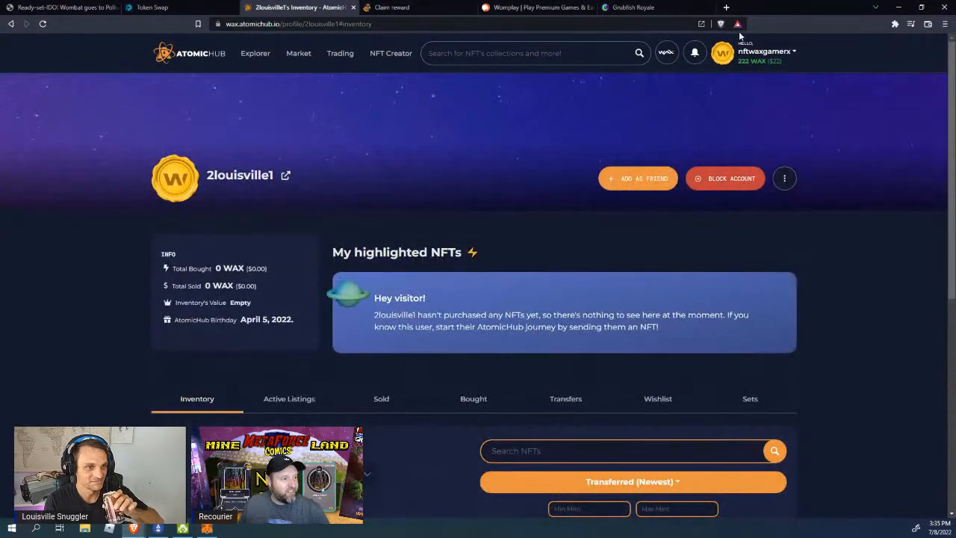
left_click(762, 51)
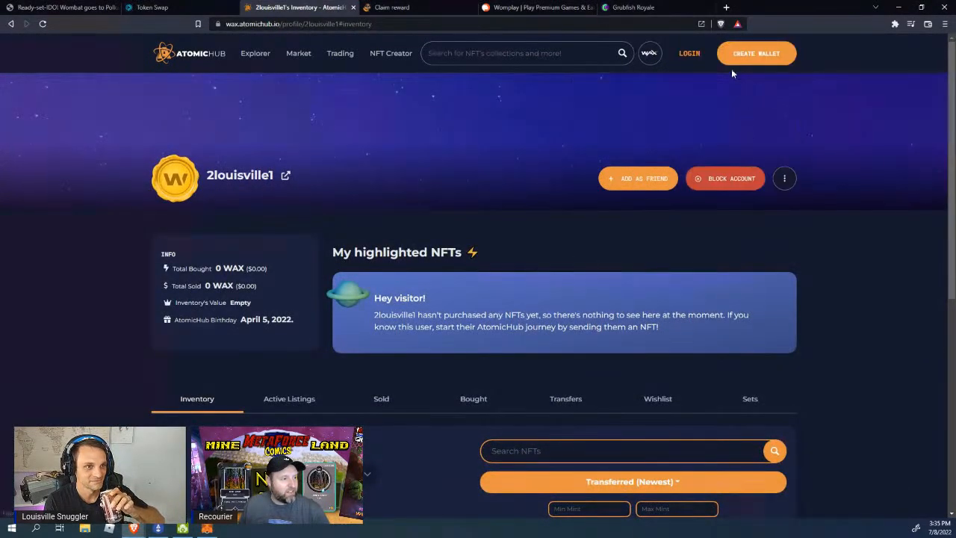
left_click(689, 54)
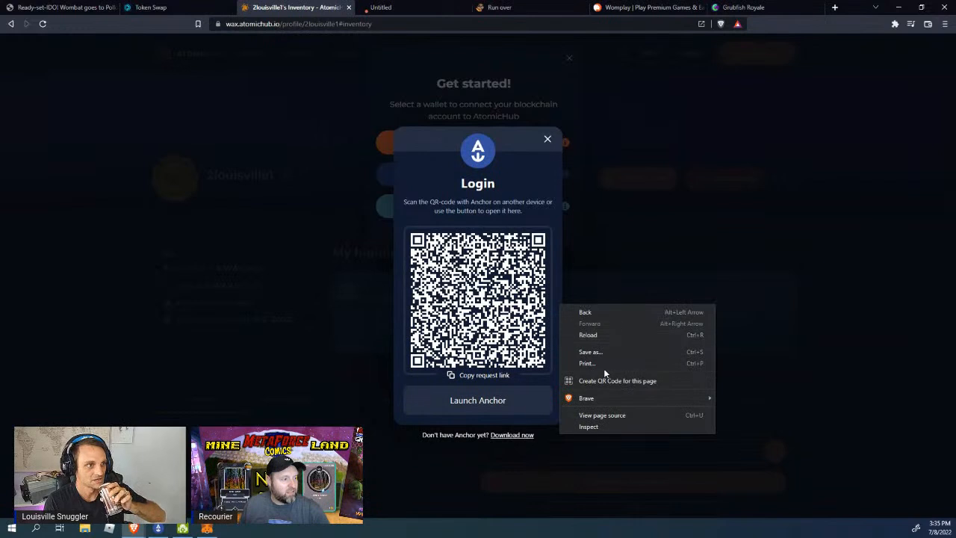
left_click(511, 122)
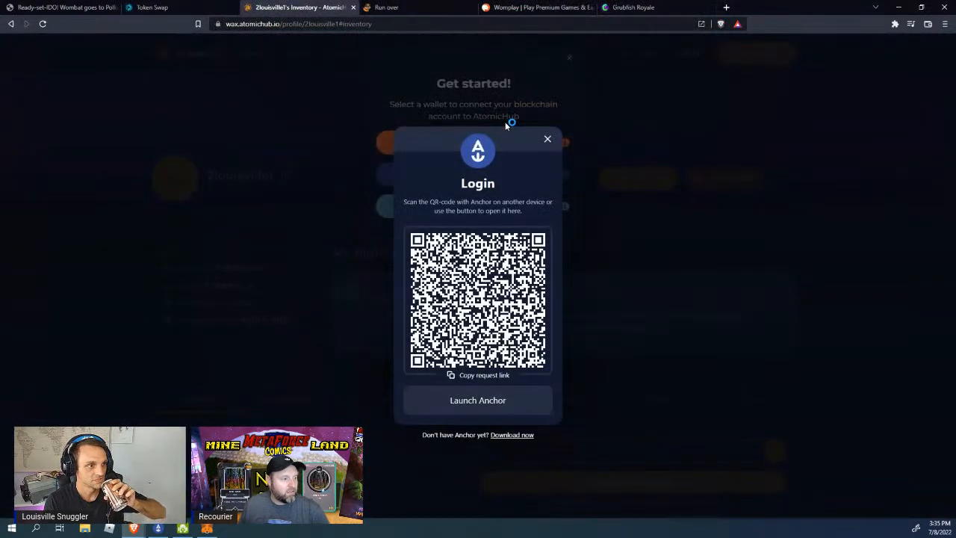
mouse_move(640, 230)
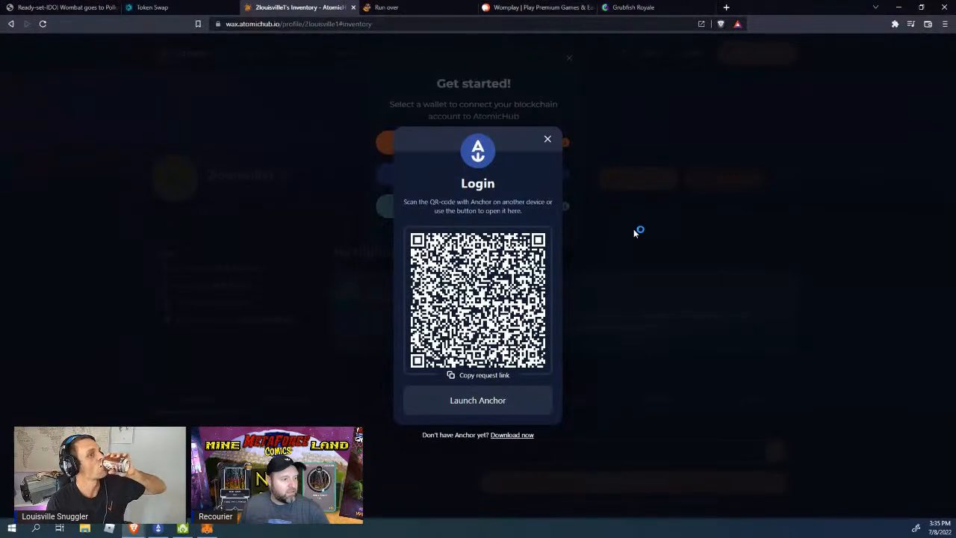
mouse_move(664, 221)
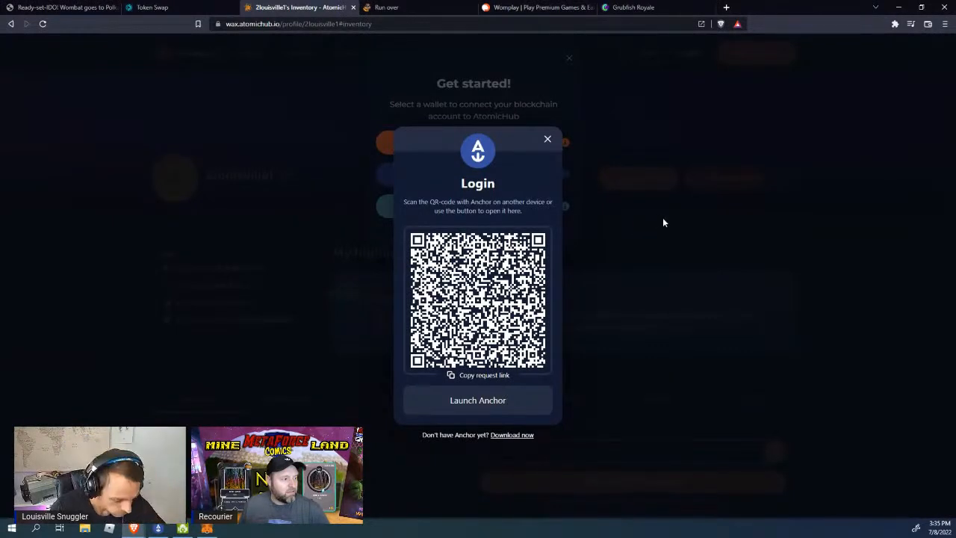
left_click(479, 401)
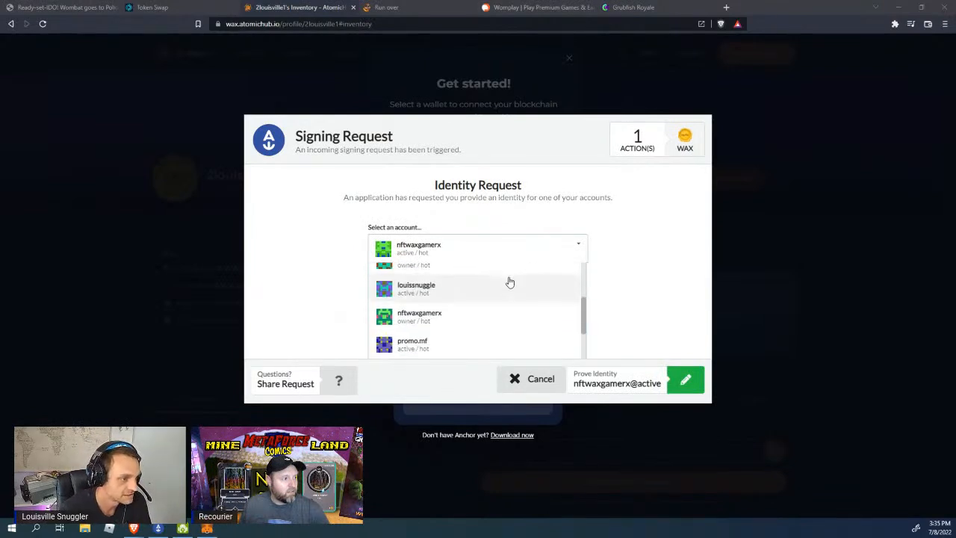
Step: Pick the other wallet account, authorize the login with the Anchor password, then leave the tab
scroll("down", 3)
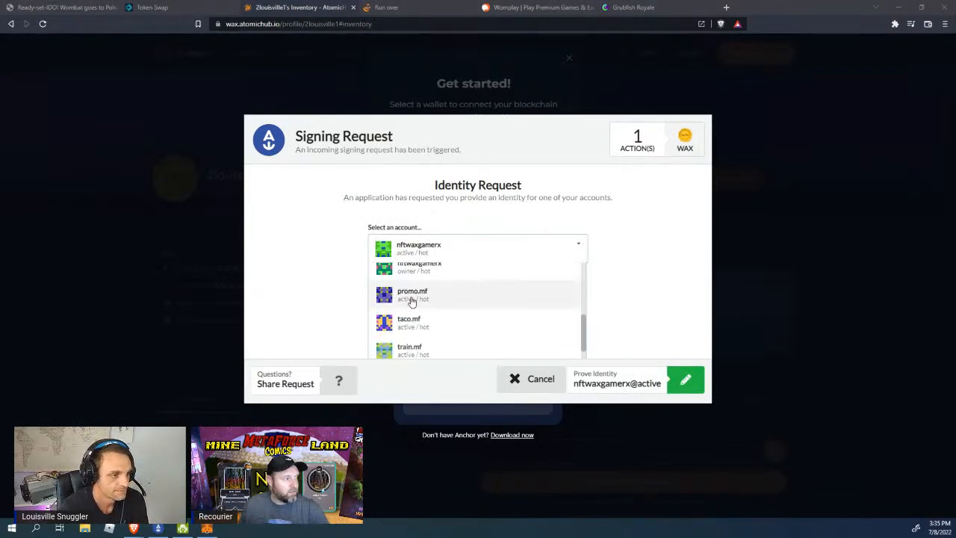
left_click(413, 294)
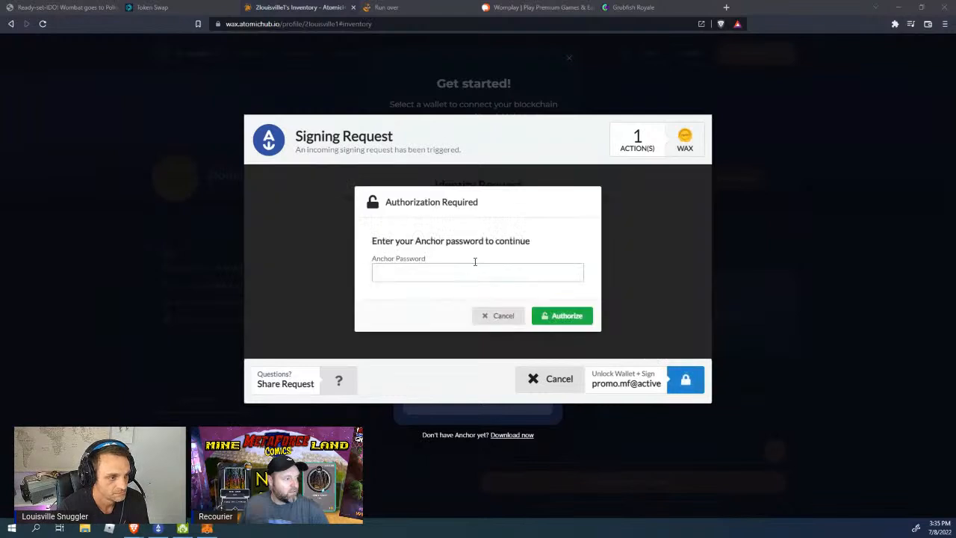
left_click(497, 315)
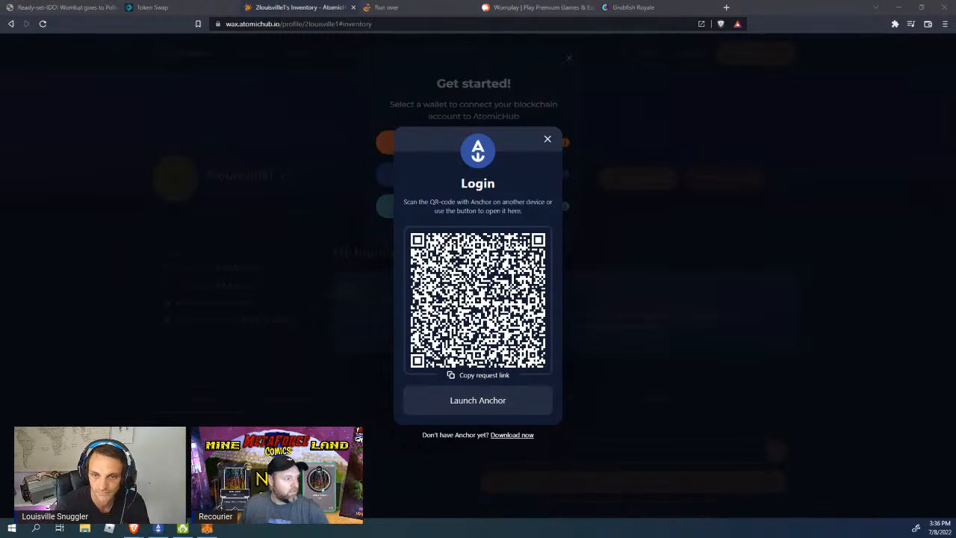
left_click(478, 401)
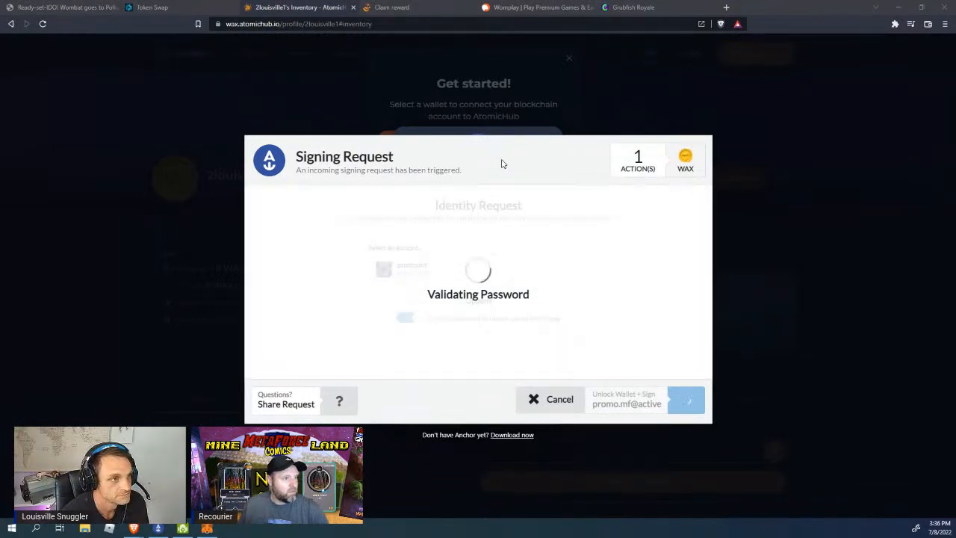
left_click(633, 7)
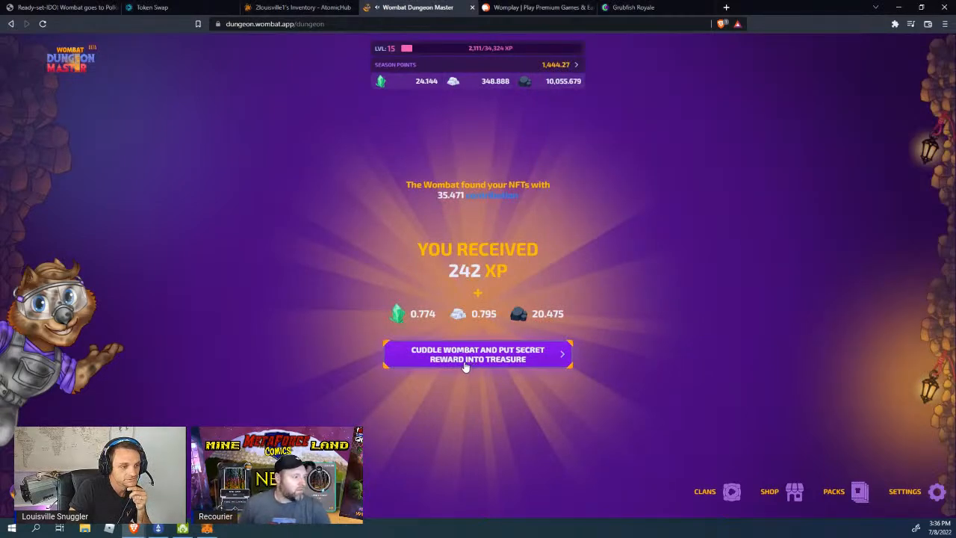
Step: Cuddle the Wombat to bank the reward, send it into the dungeon for an hour, and check the clan members
left_click(479, 355)
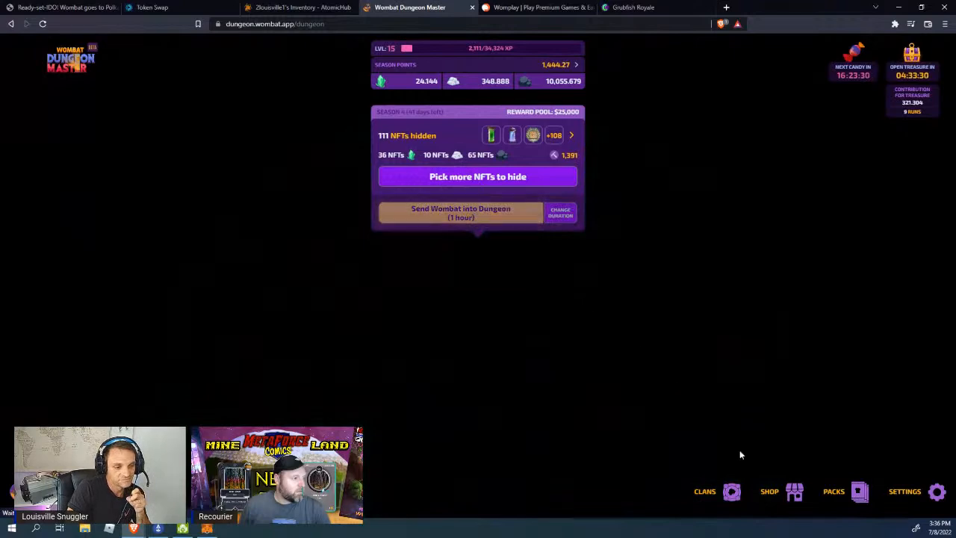
left_click(461, 213)
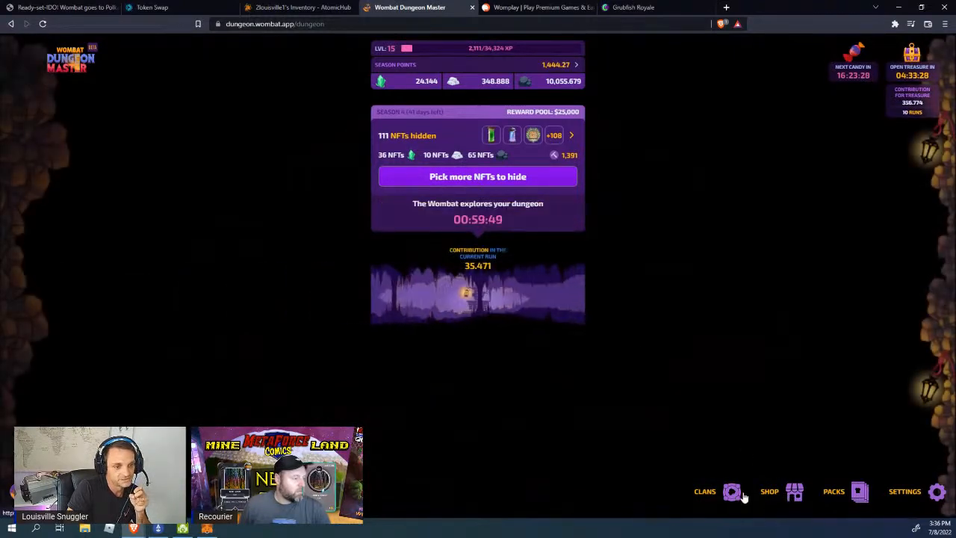
left_click(705, 491)
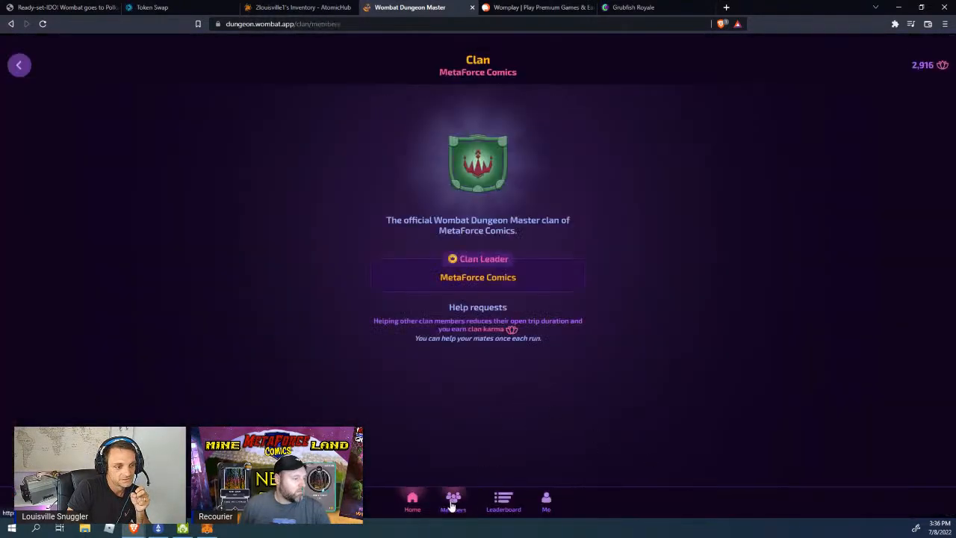
left_click(453, 500)
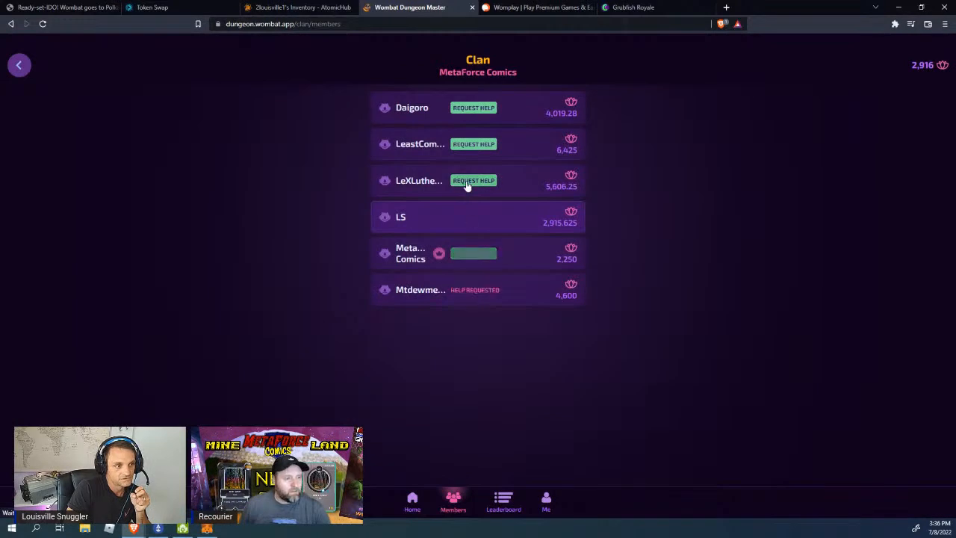
left_click(474, 179)
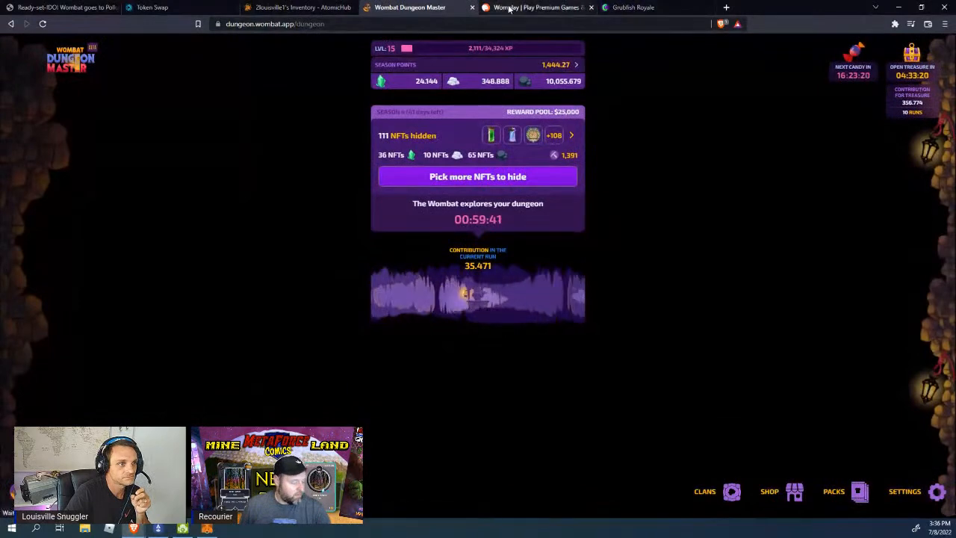
left_click(298, 8)
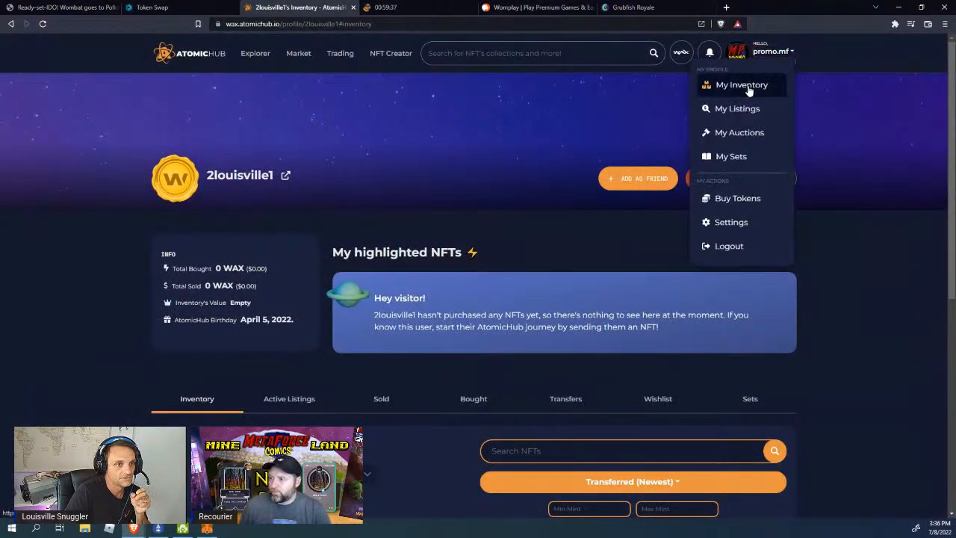
Step: Show the logged-in account's My Inventory profile and scroll through its NFTs
left_click(742, 83)
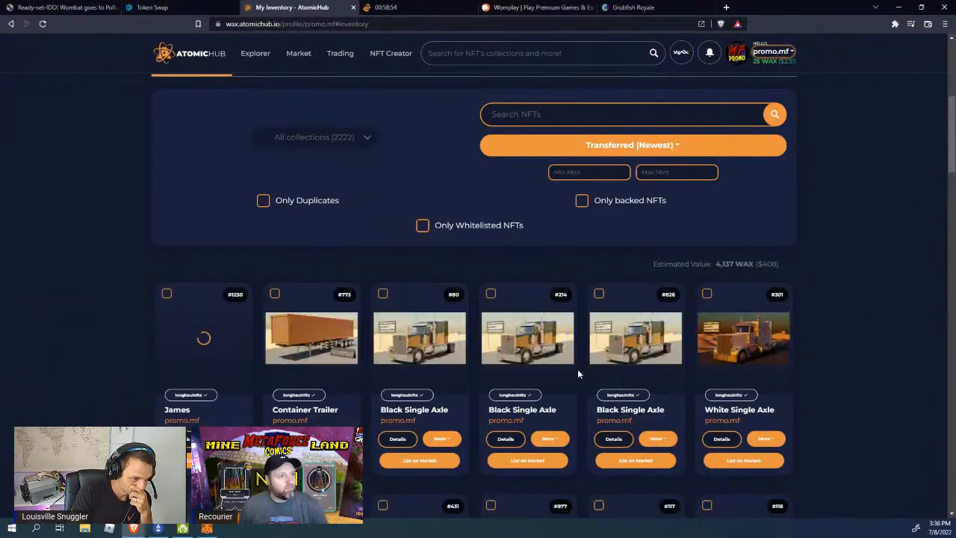
scroll("down", 3)
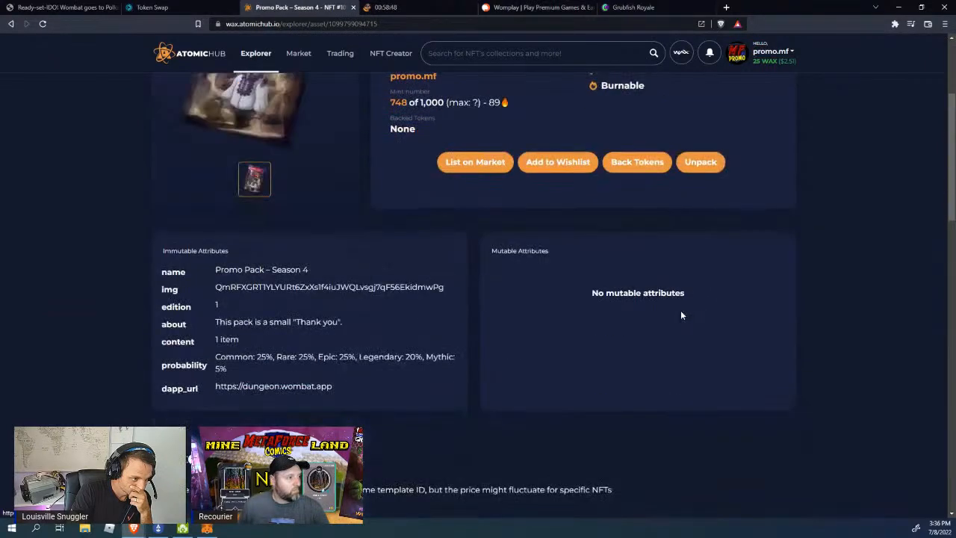
scroll("down", 3)
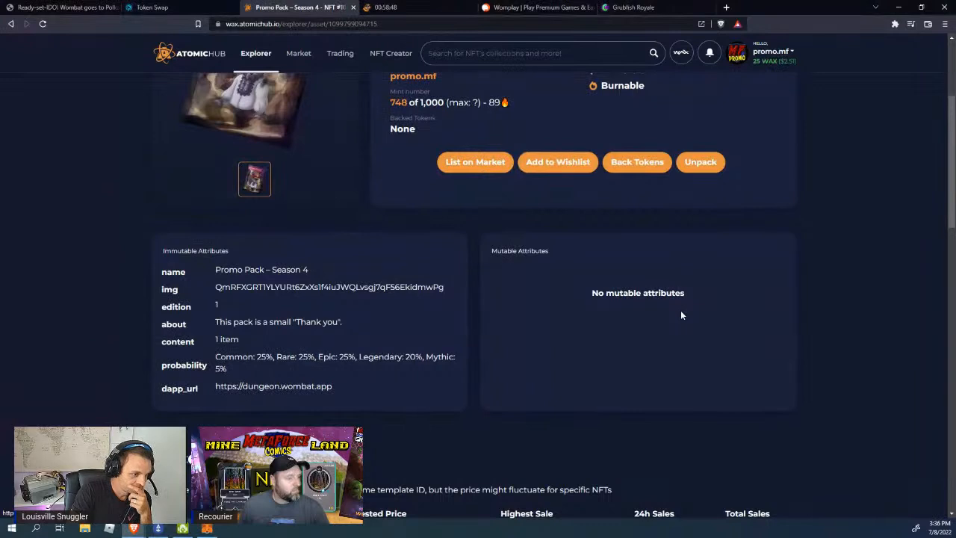
mouse_move(598, 349)
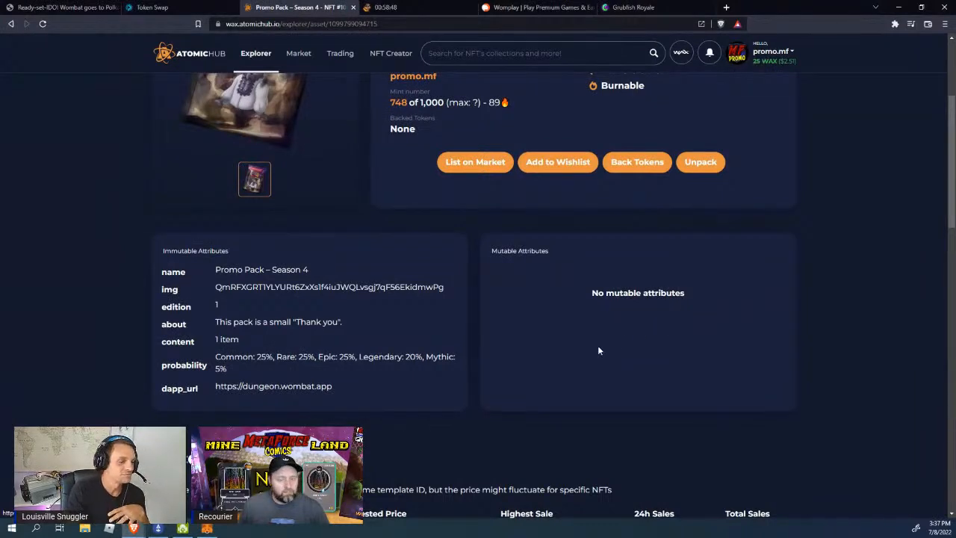
mouse_move(430, 383)
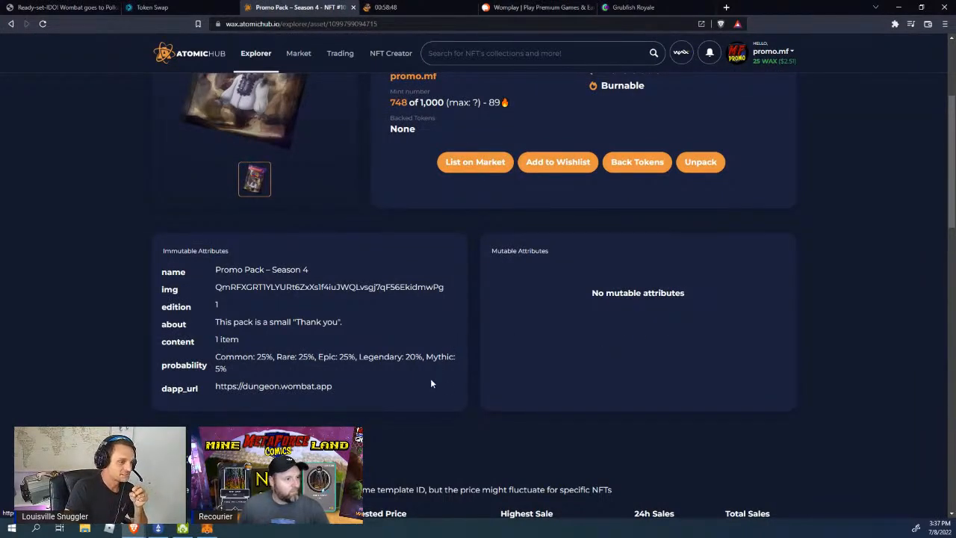
mouse_move(481, 335)
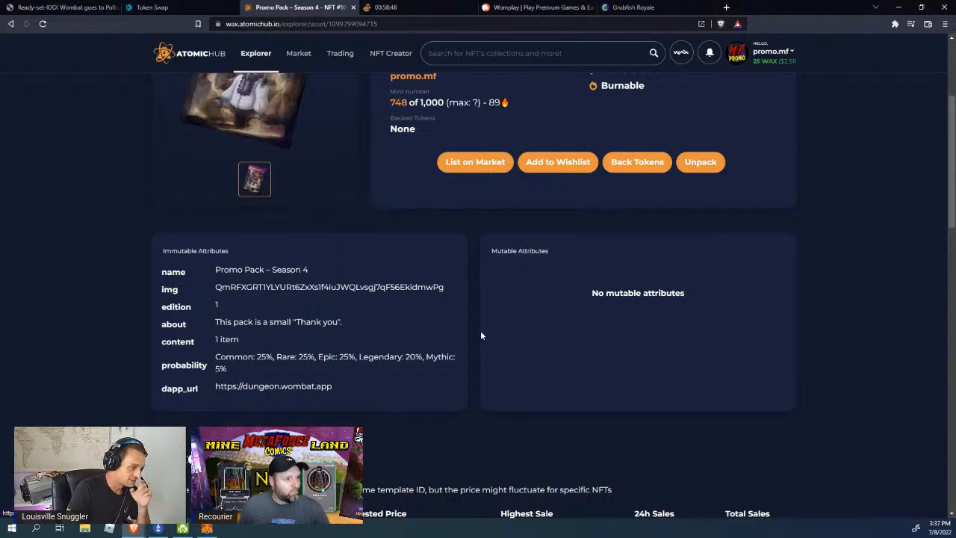
mouse_move(514, 372)
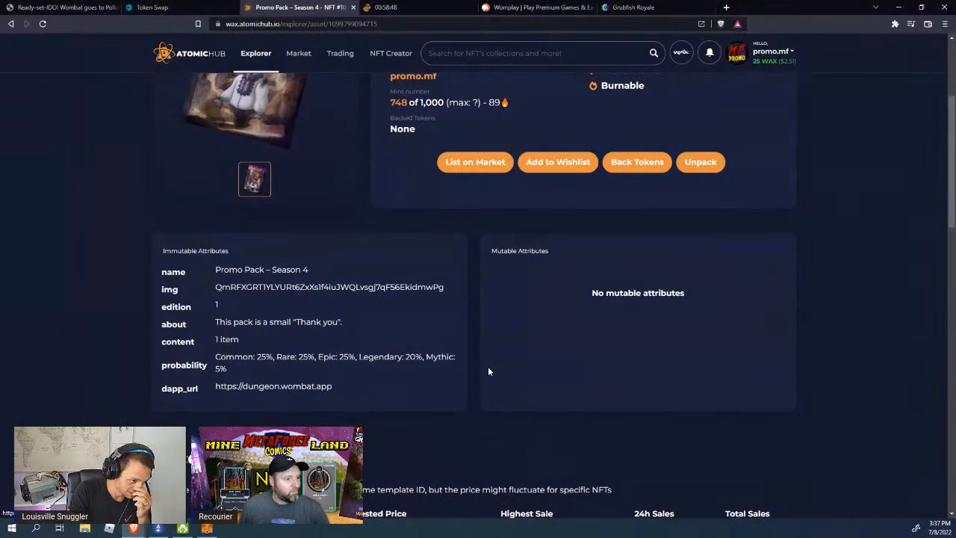
mouse_move(464, 371)
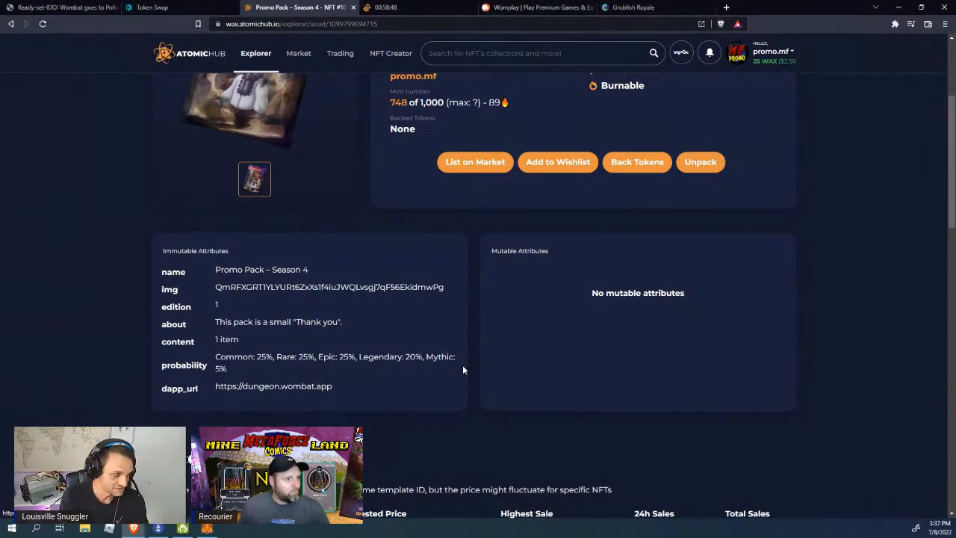
scroll("up", 3)
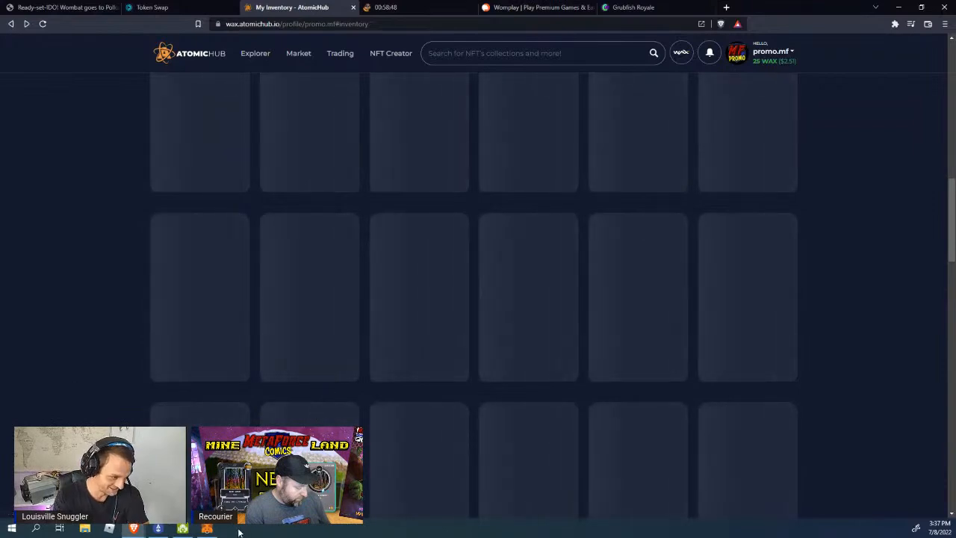
mouse_move(95, 284)
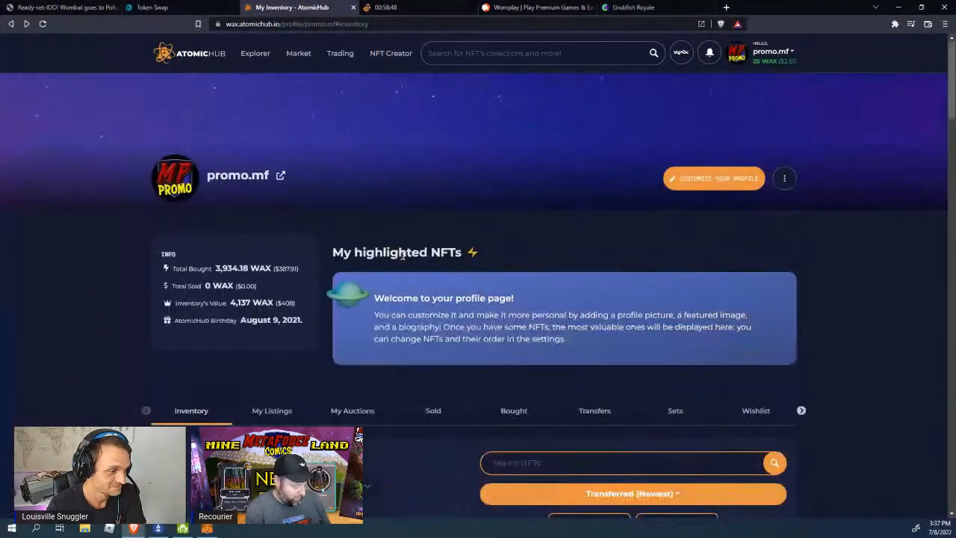
Step: Switch to the Grubfish Royale lobby tab listing the metaforcecomics contestants
left_click(634, 8)
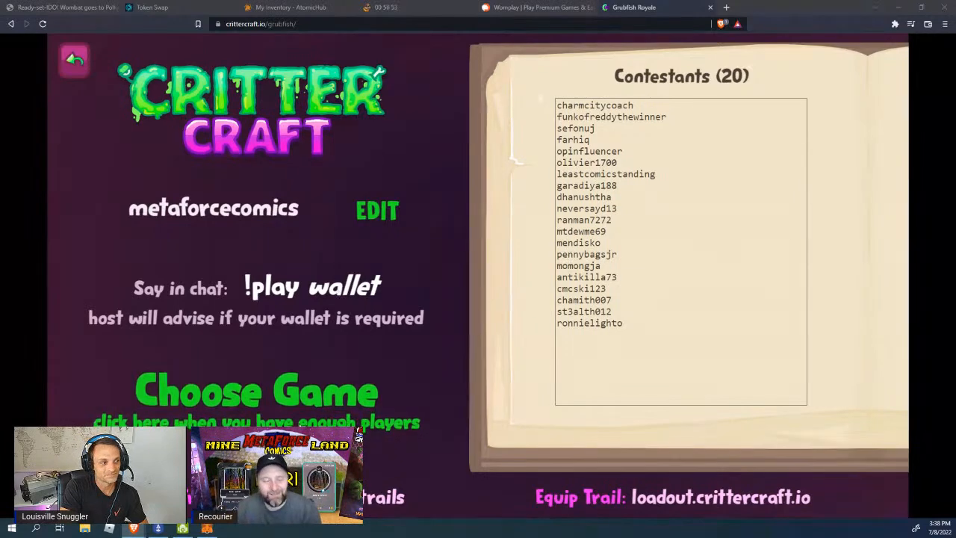
Step: Choose Grubfish Royale from the game selection and start the match for the 20 contestants
left_click(256, 391)
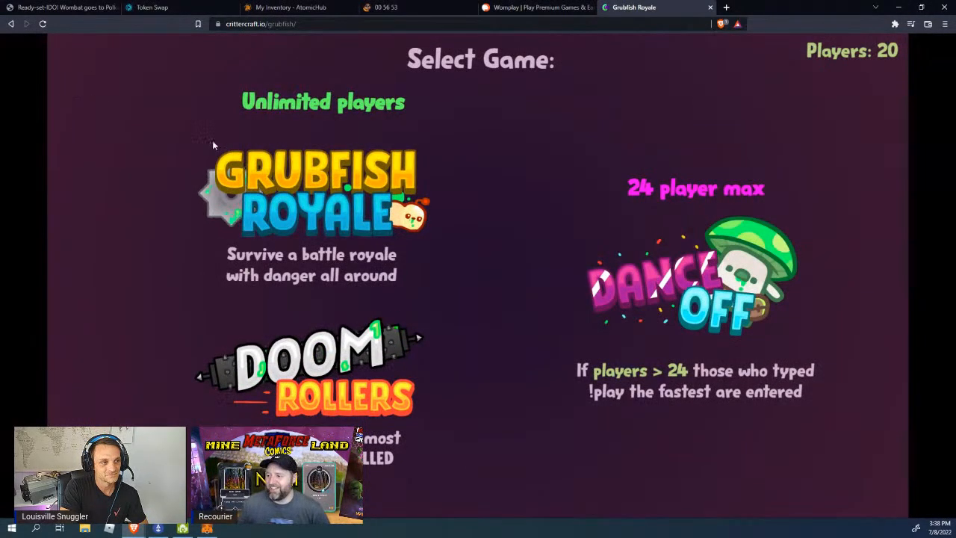
mouse_move(127, 172)
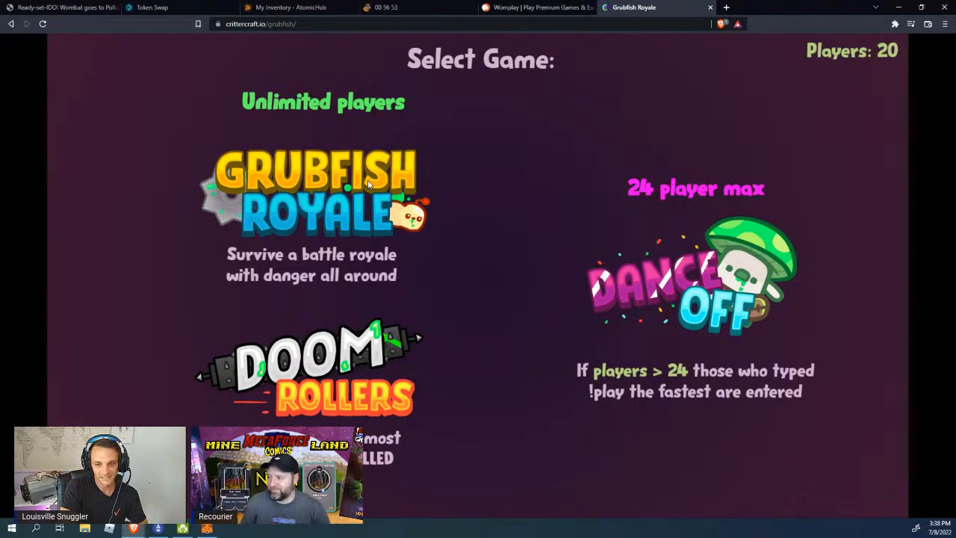
mouse_move(212, 129)
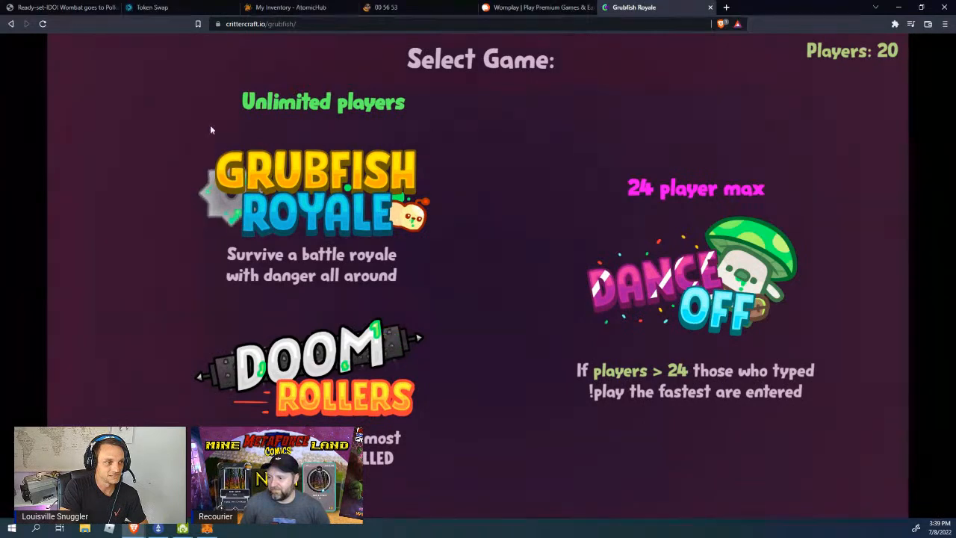
mouse_move(324, 177)
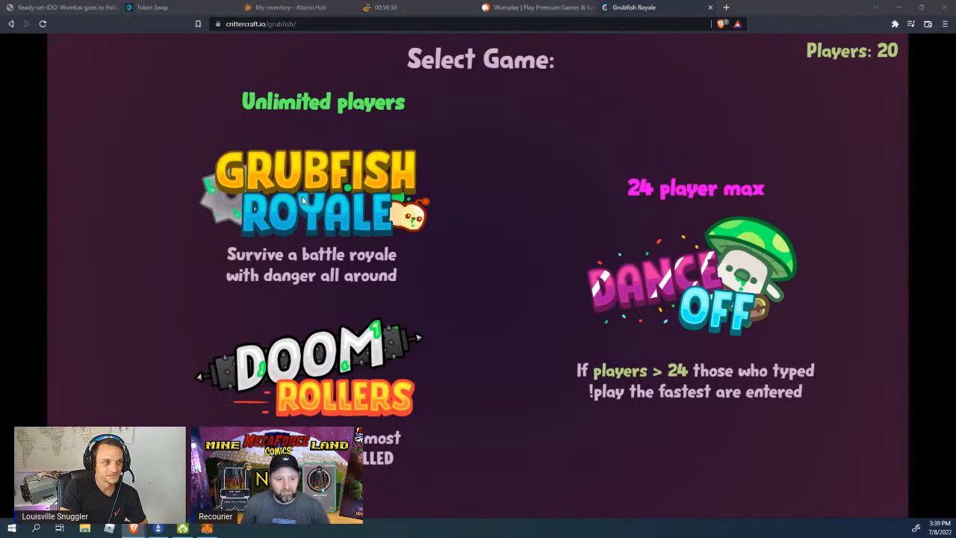
left_click(310, 194)
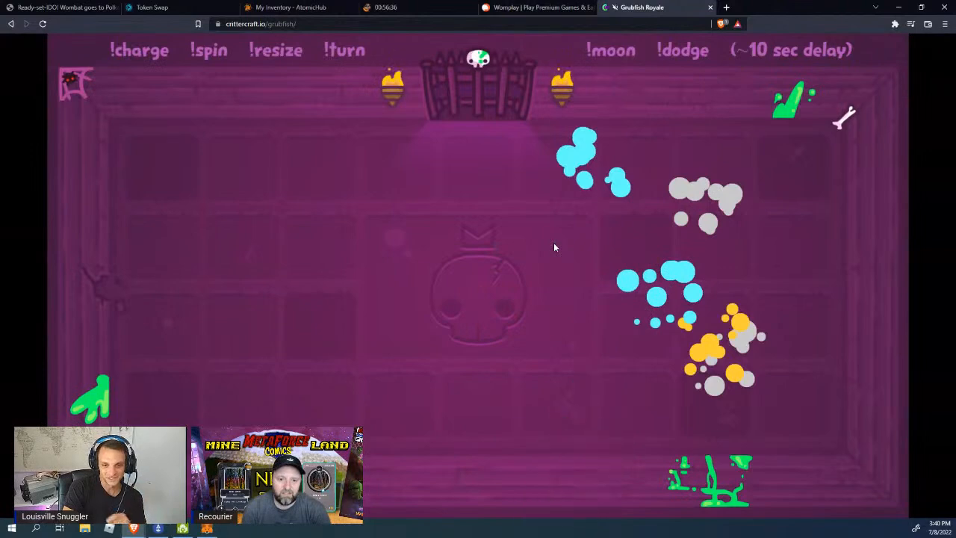
mouse_move(597, 320)
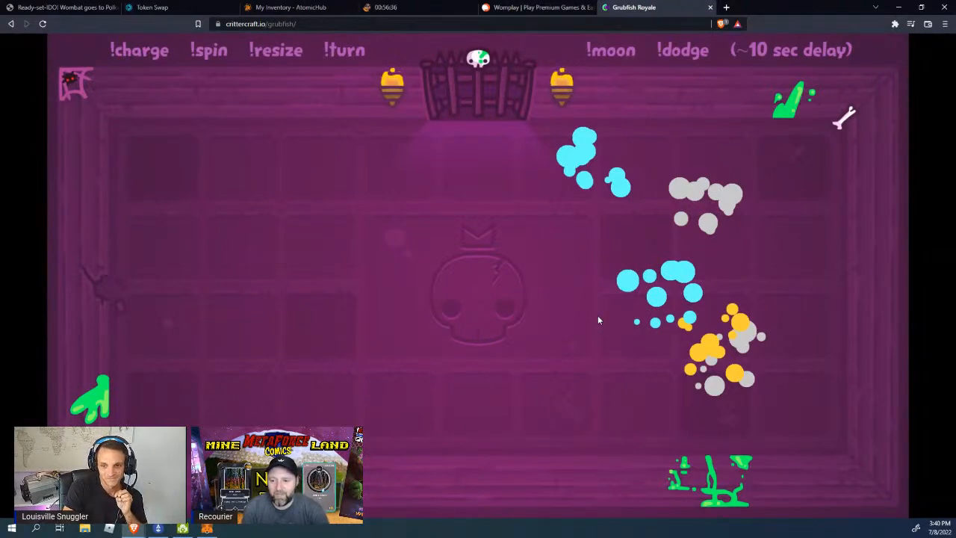
mouse_move(566, 260)
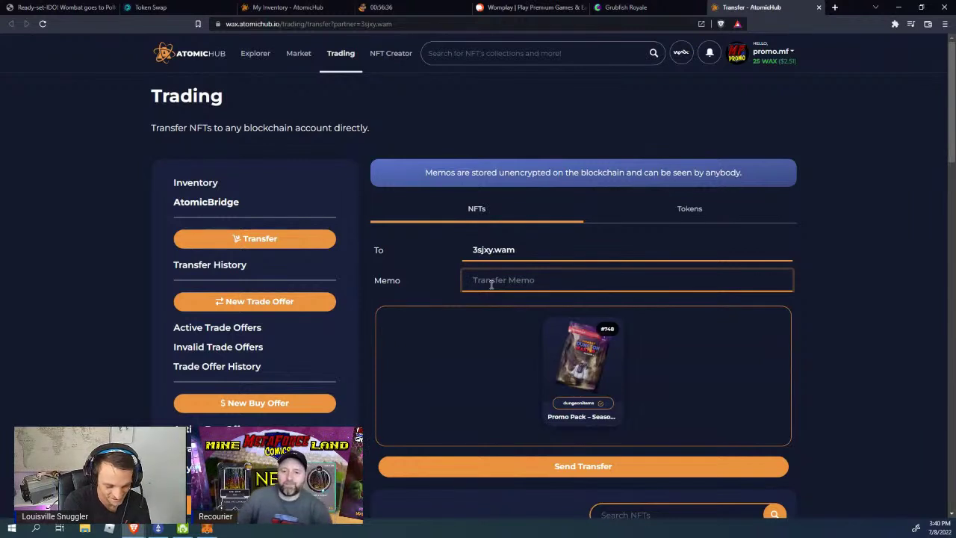
Step: Send the Promo Pack transfer with memo 'grub winner!', confirm it, and return to the results
type("grub w")
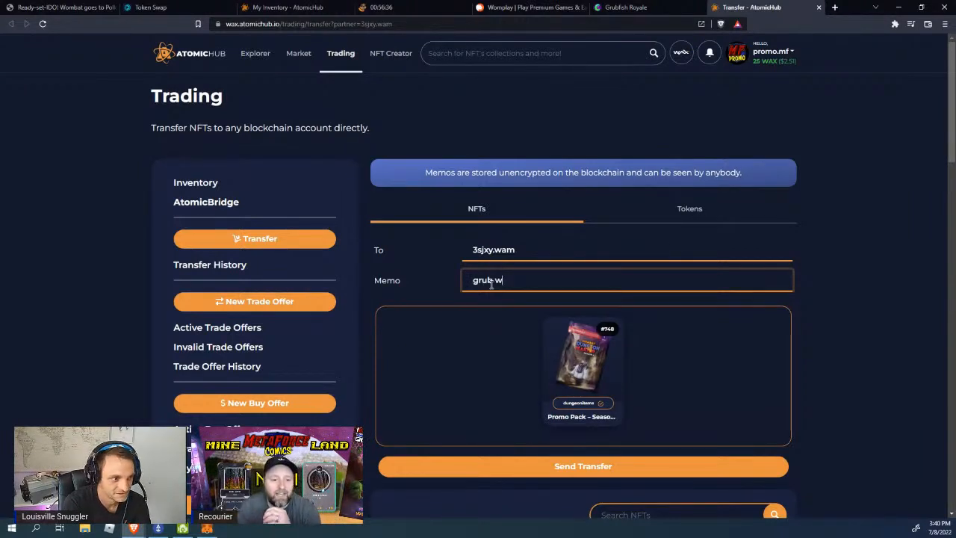
type("inner!")
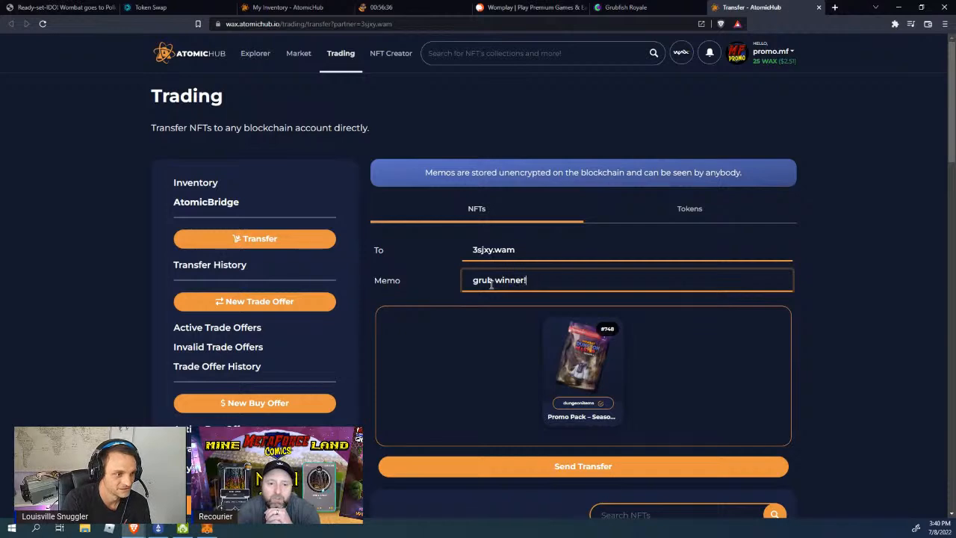
left_click(583, 466)
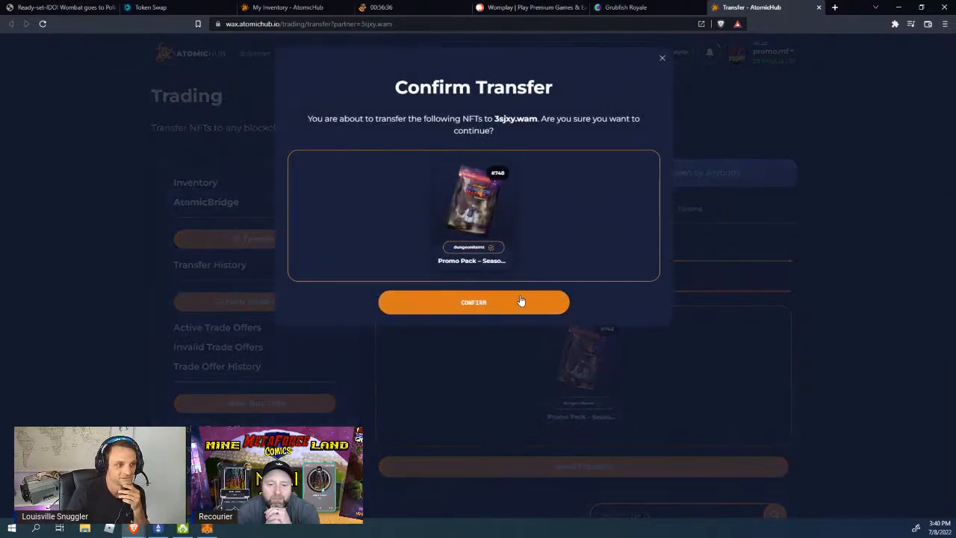
left_click(473, 302)
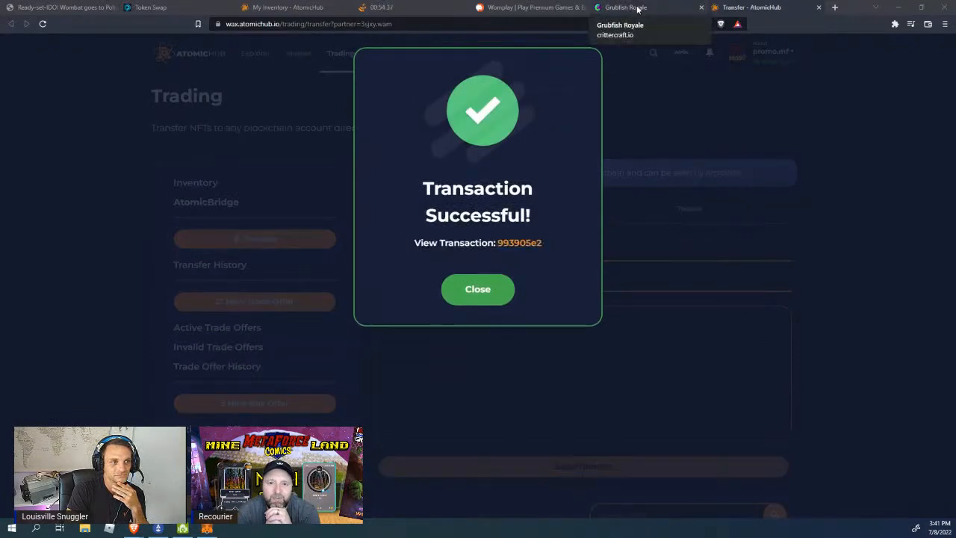
left_click(628, 7)
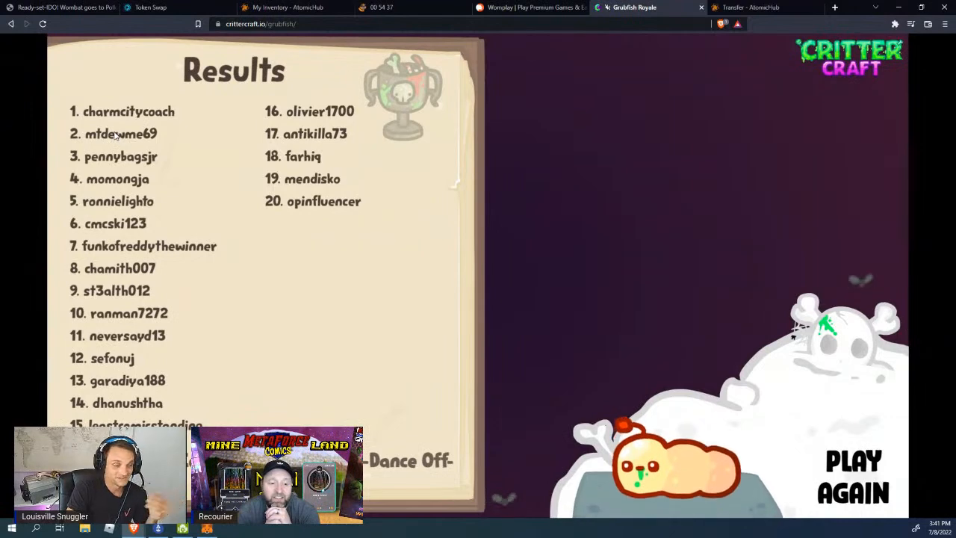
Step: Switch back to the AtomicHub Transfer tab listing the 1 CMX - 2022 NFTs
left_click(669, 8)
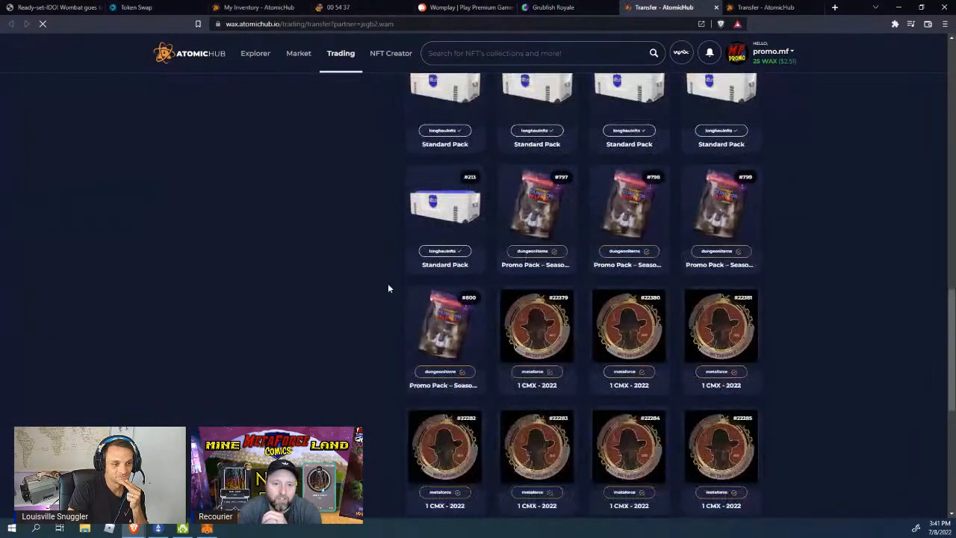
Step: Fill in the transfer memo 'grub winner' for the two 1 CMX - 2022 NFTs
scroll("down", 3)
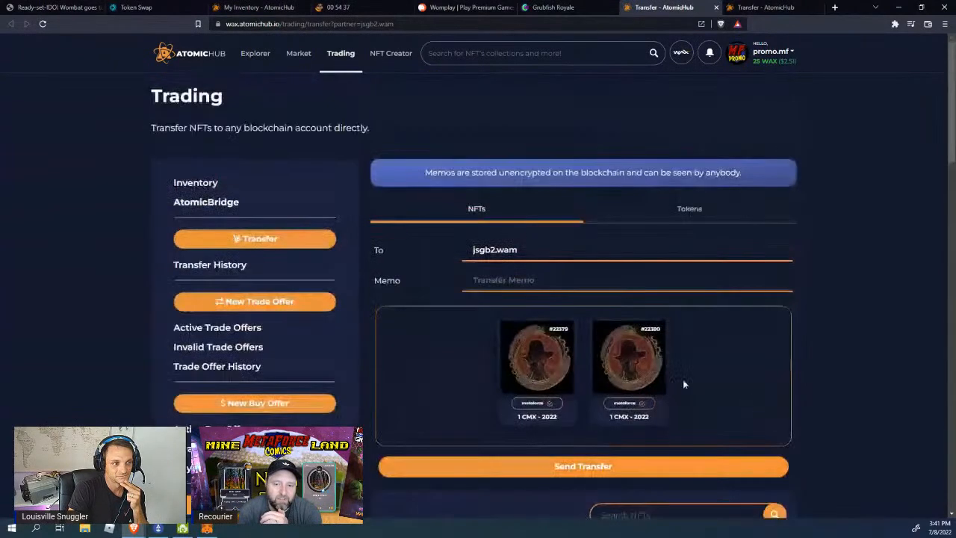
left_click(626, 279)
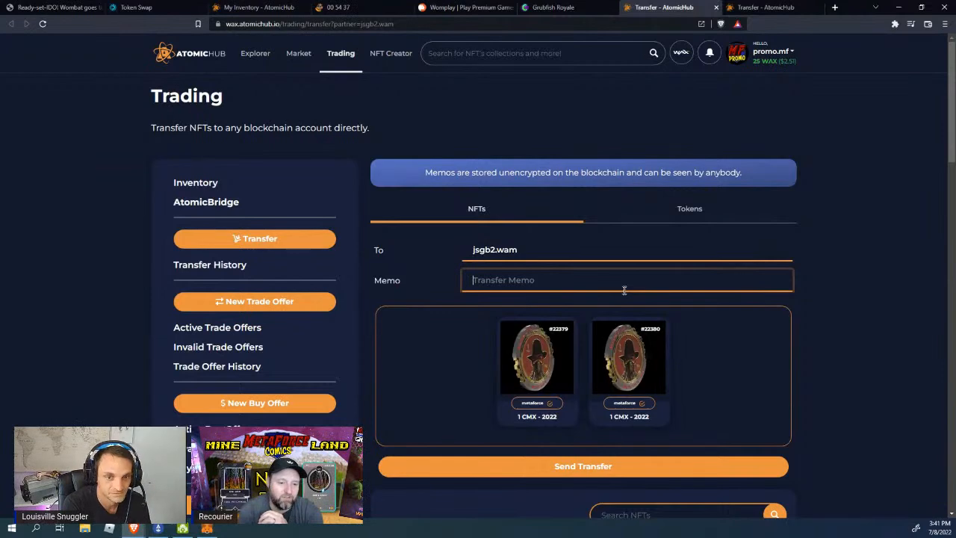
type("grub wi")
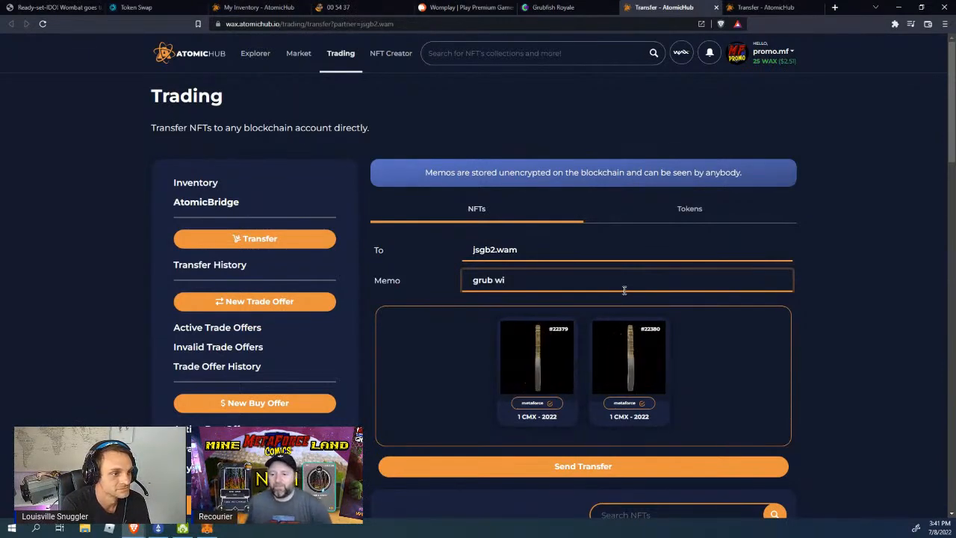
type("nner")
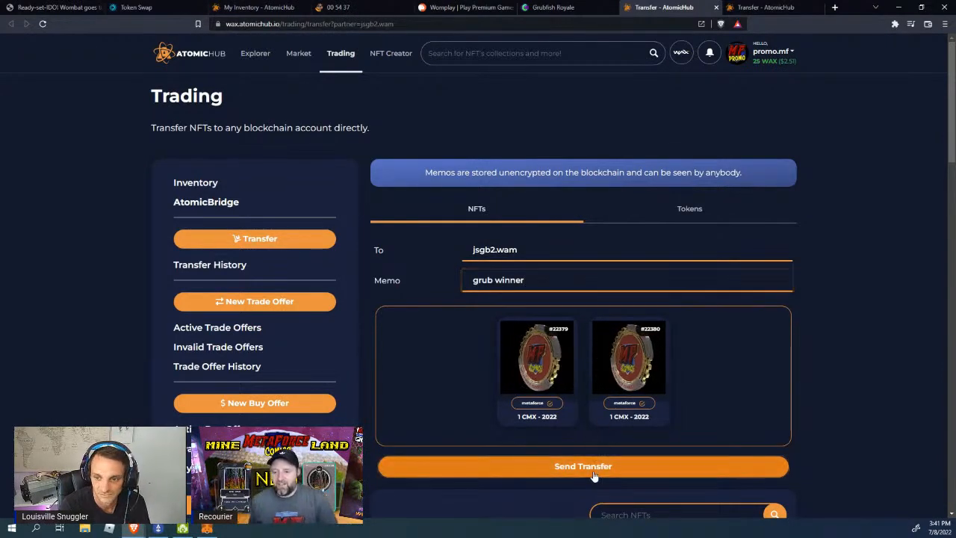
left_click(583, 467)
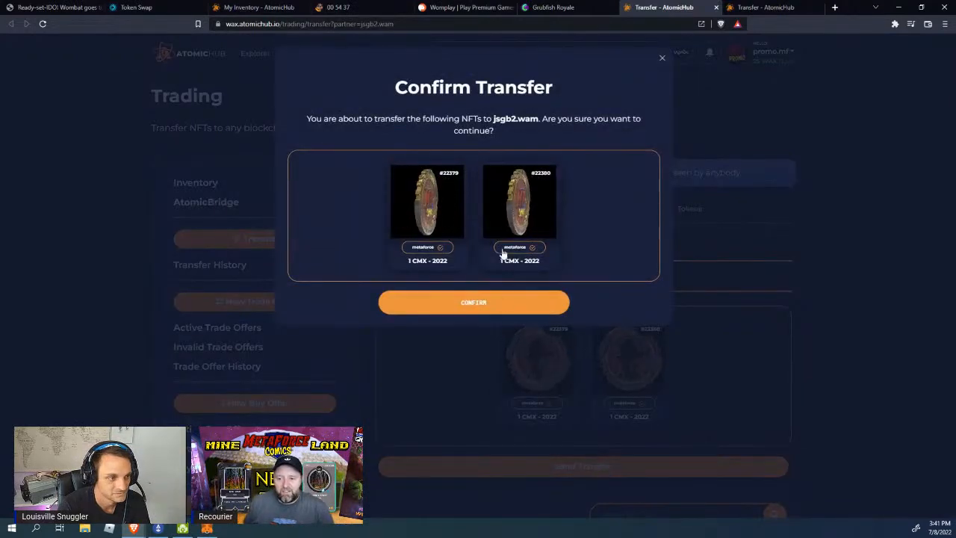
left_click(474, 302)
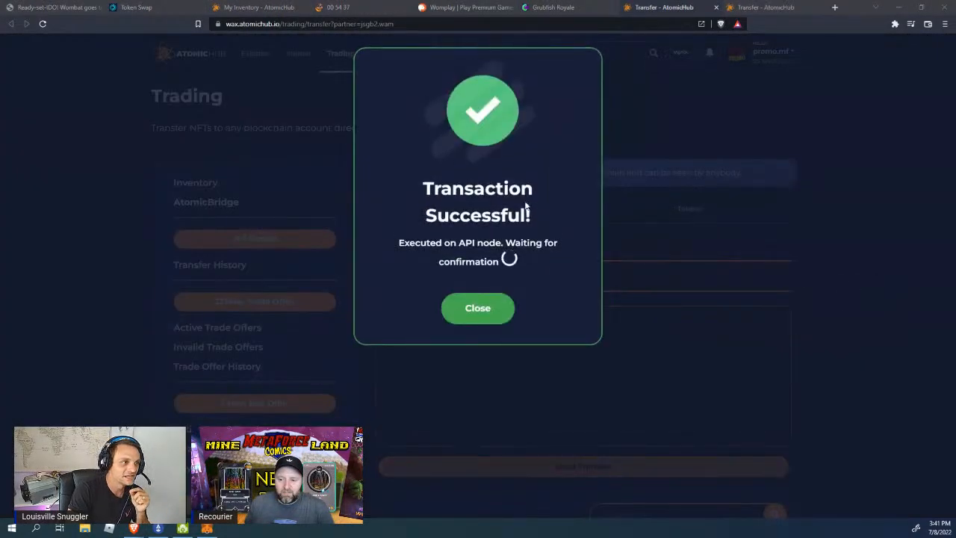
left_click(479, 307)
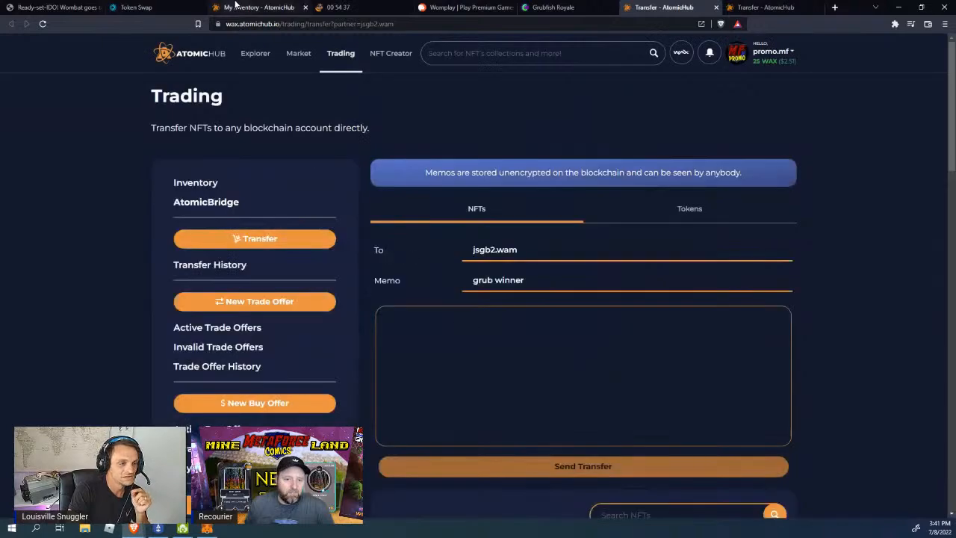
left_click(257, 7)
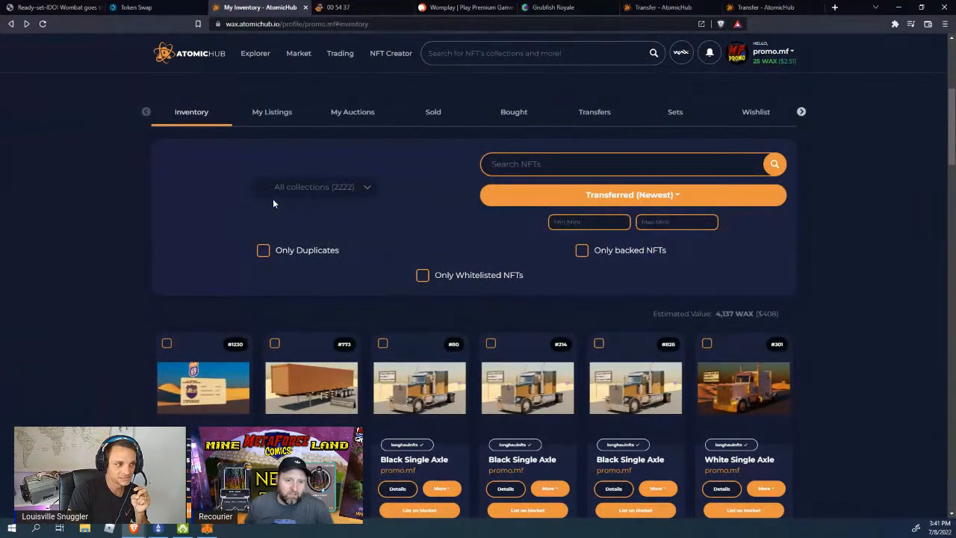
Step: Filter promo.mf's inventory to the metaforce collection showing 1 CMX - 2022 NFTs
left_click(314, 185)
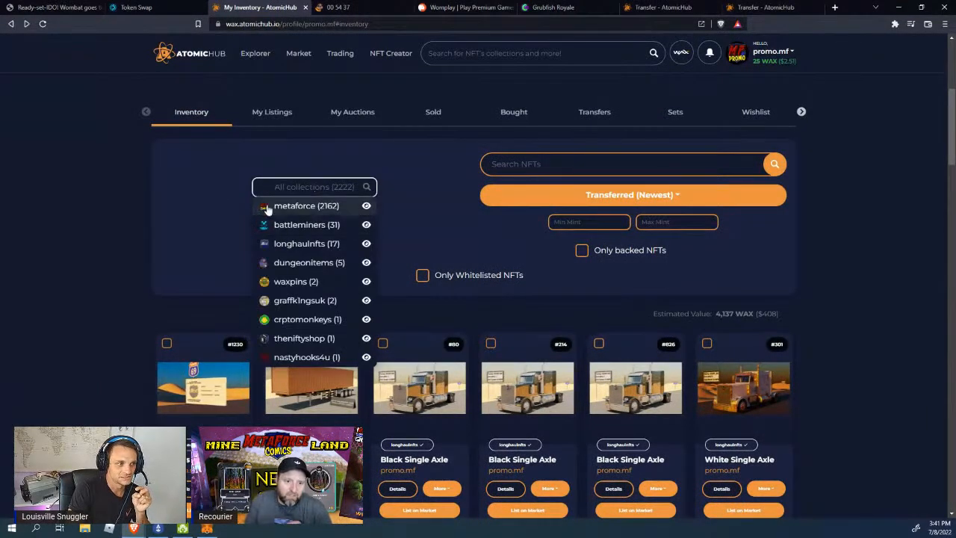
left_click(296, 206)
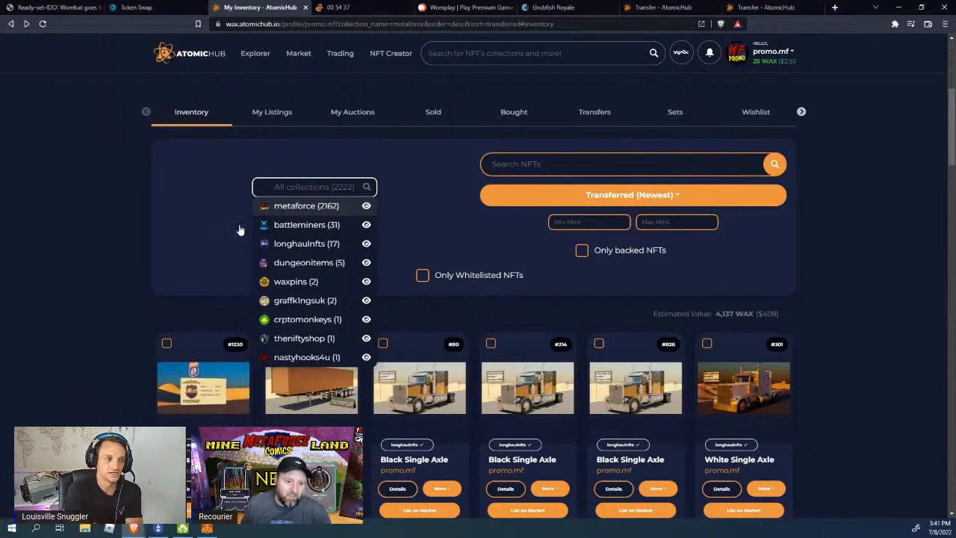
left_click(306, 206)
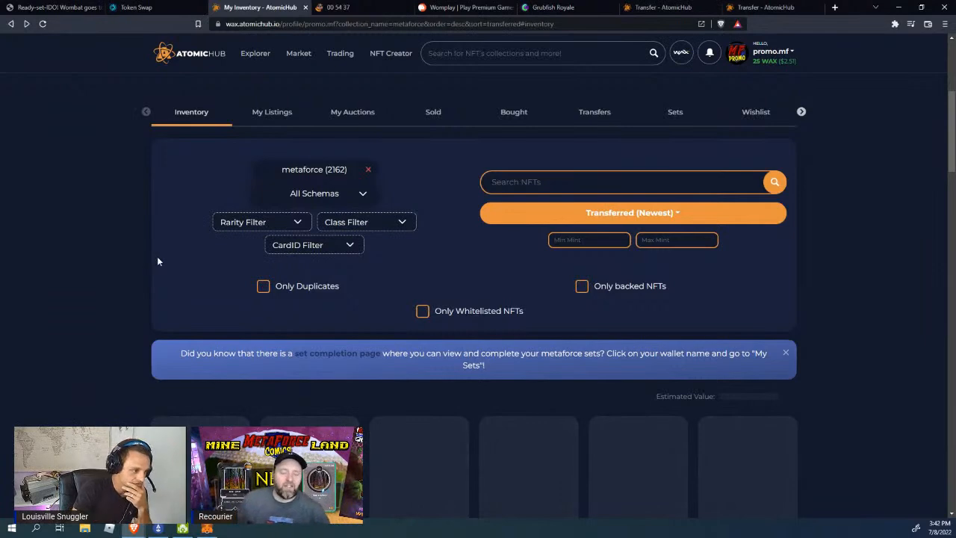
scroll("down", 3)
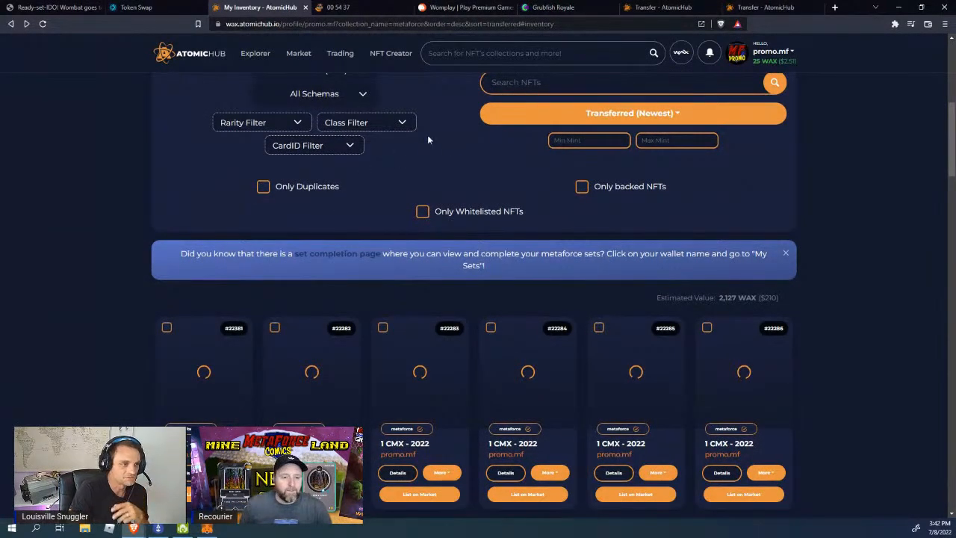
scroll("up", 3)
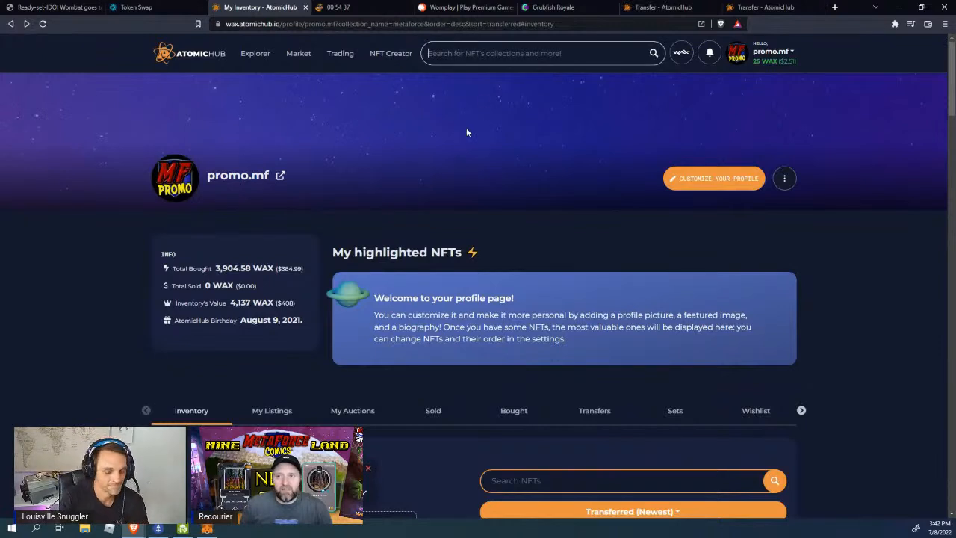
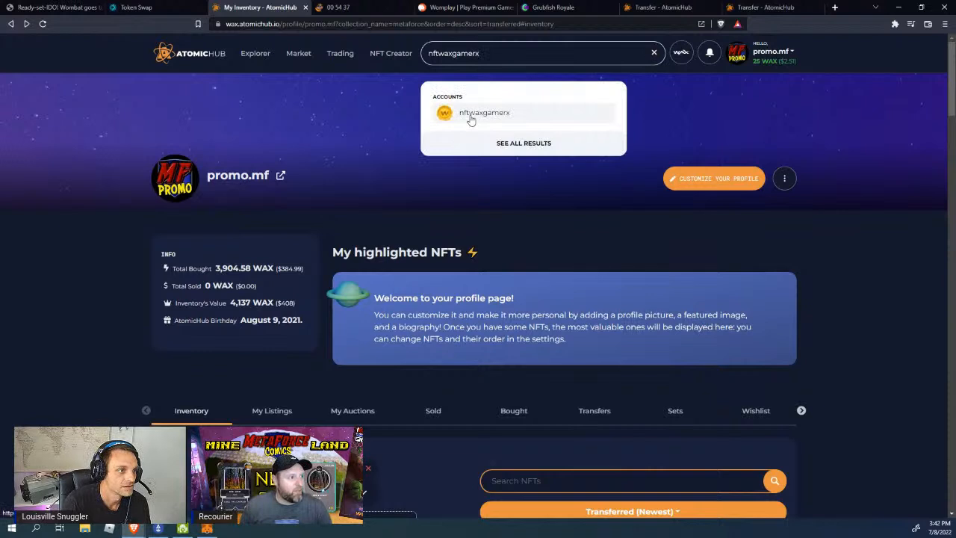
left_click(485, 112)
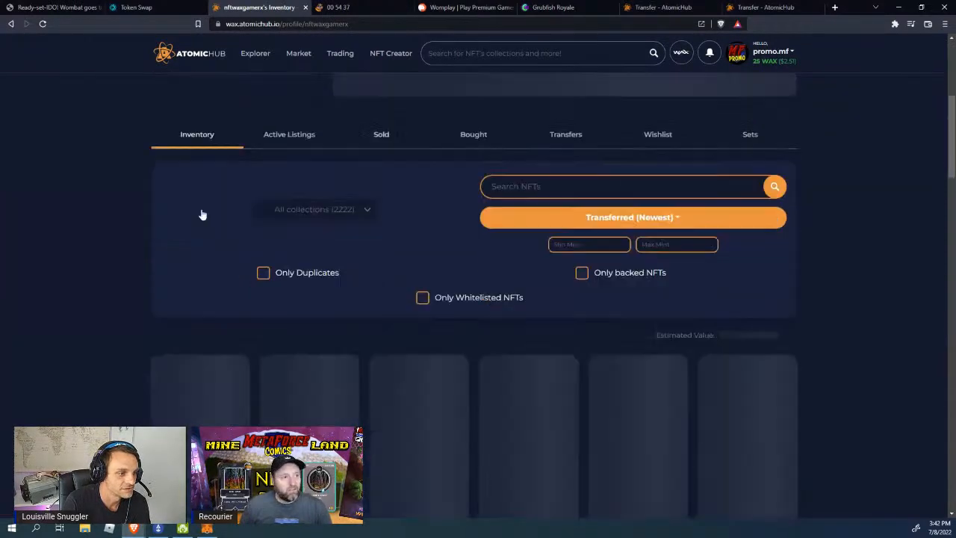
scroll("down", 3)
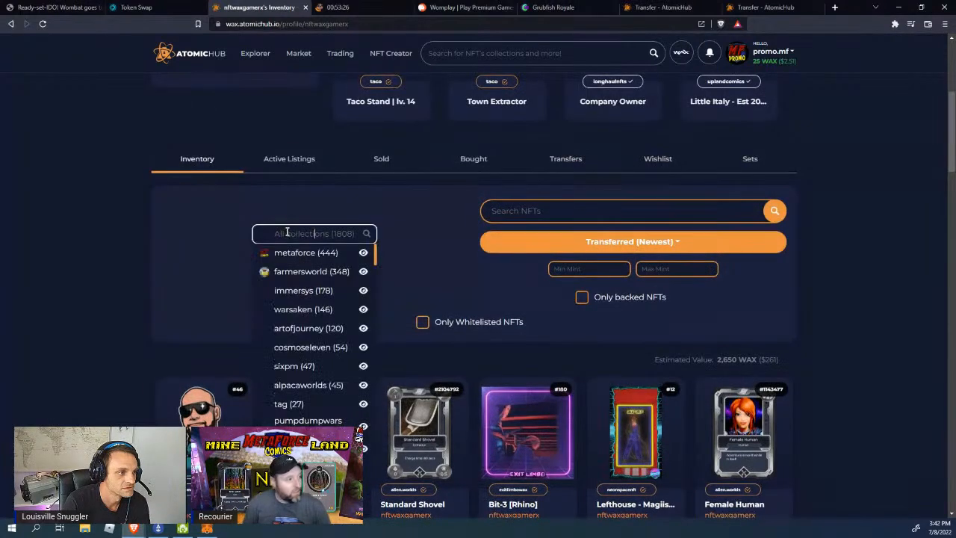
left_click(305, 253)
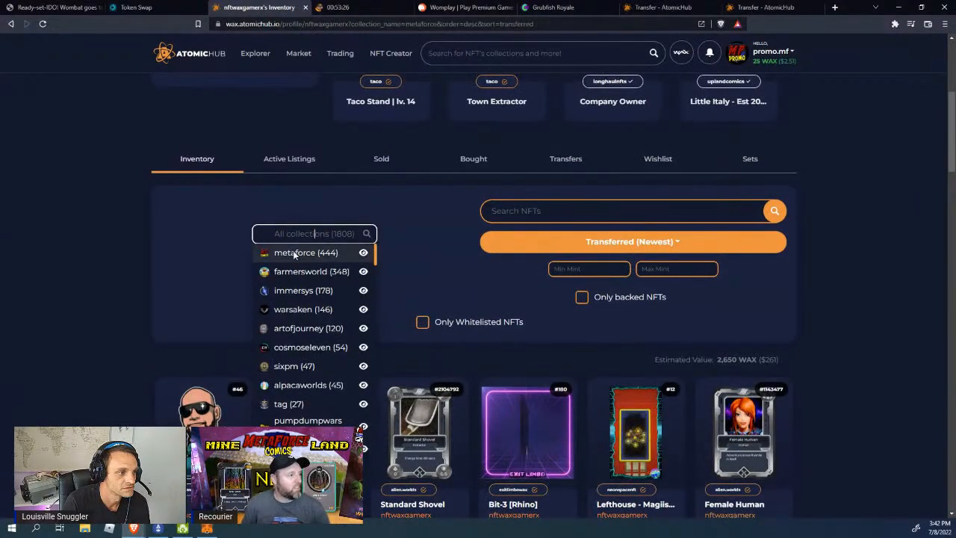
left_click(304, 253)
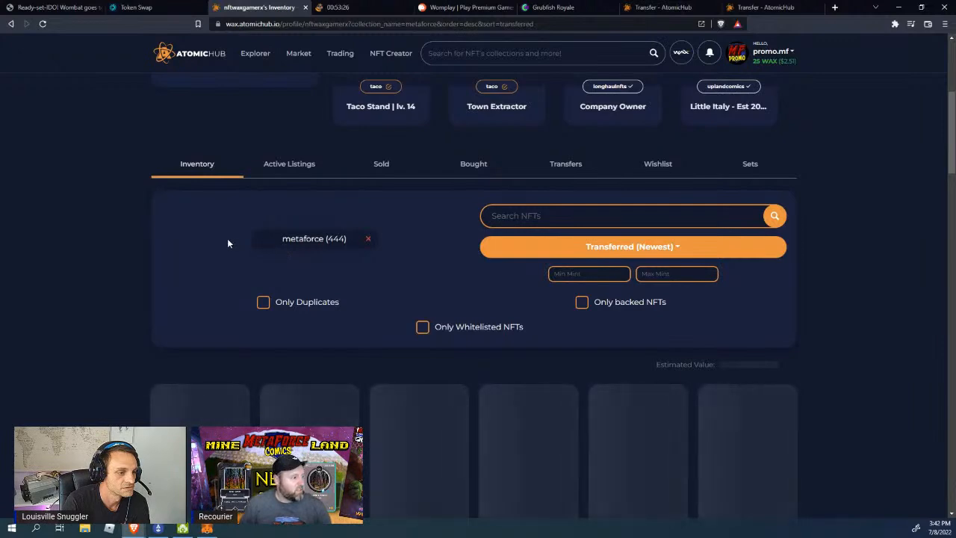
Step: Scroll the metaforce inventory and load more NFT cards
scroll("down", 3)
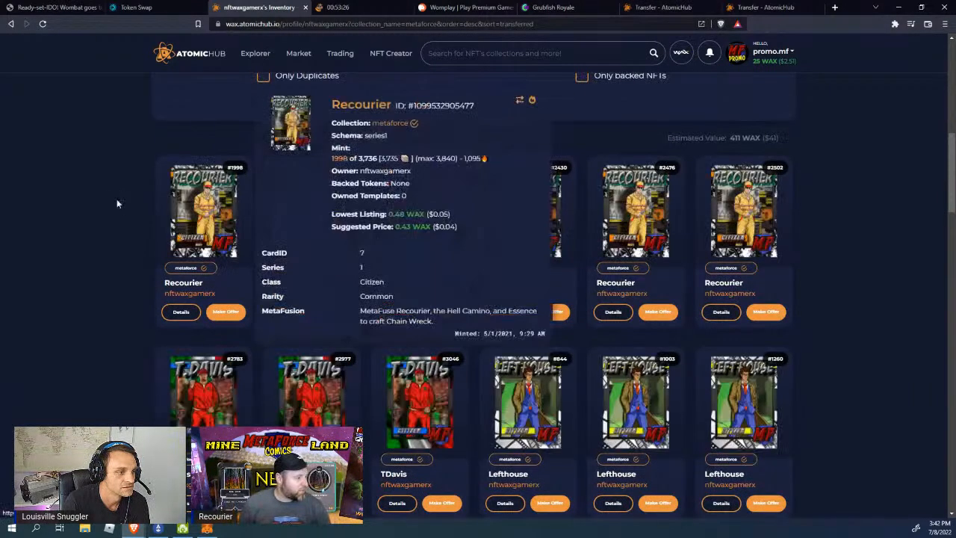
scroll("down", 3)
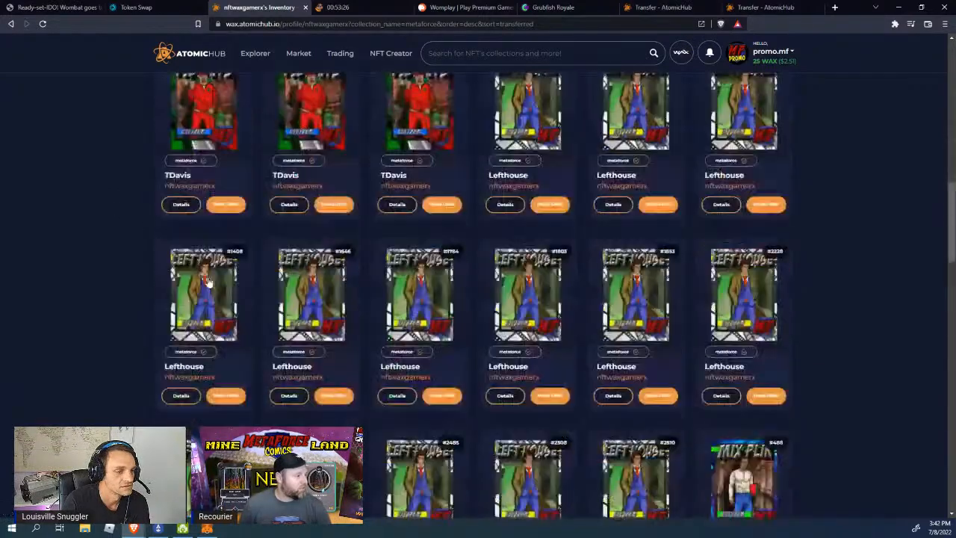
scroll("down", 3)
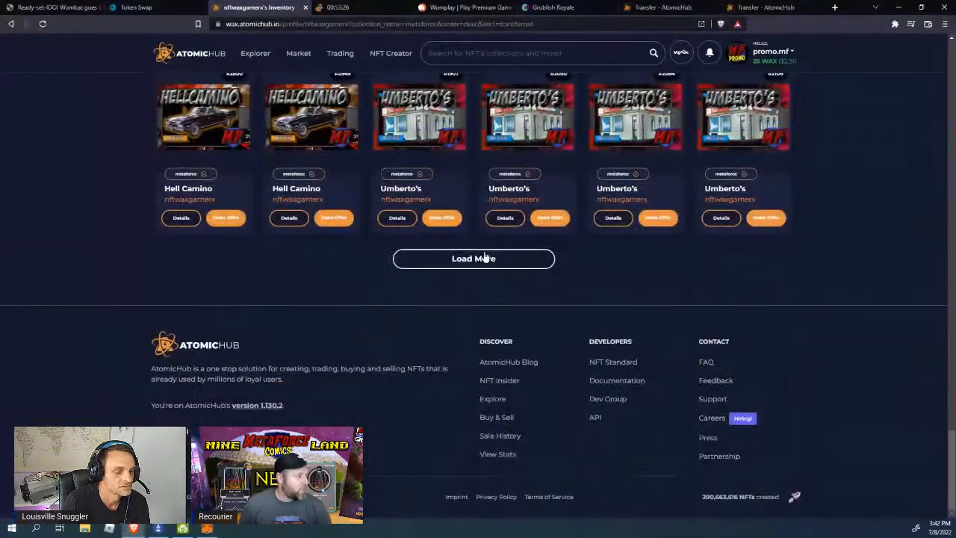
left_click(474, 259)
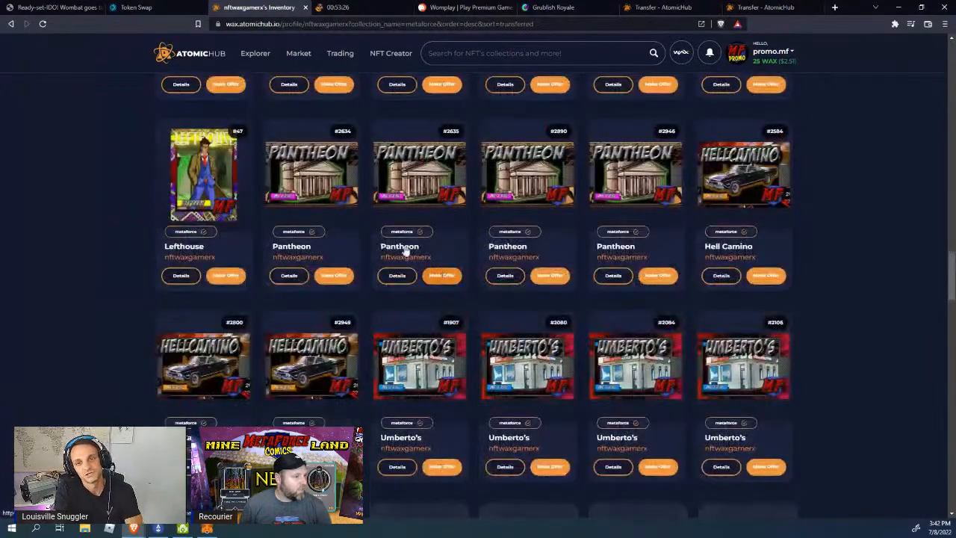
scroll("down", 3)
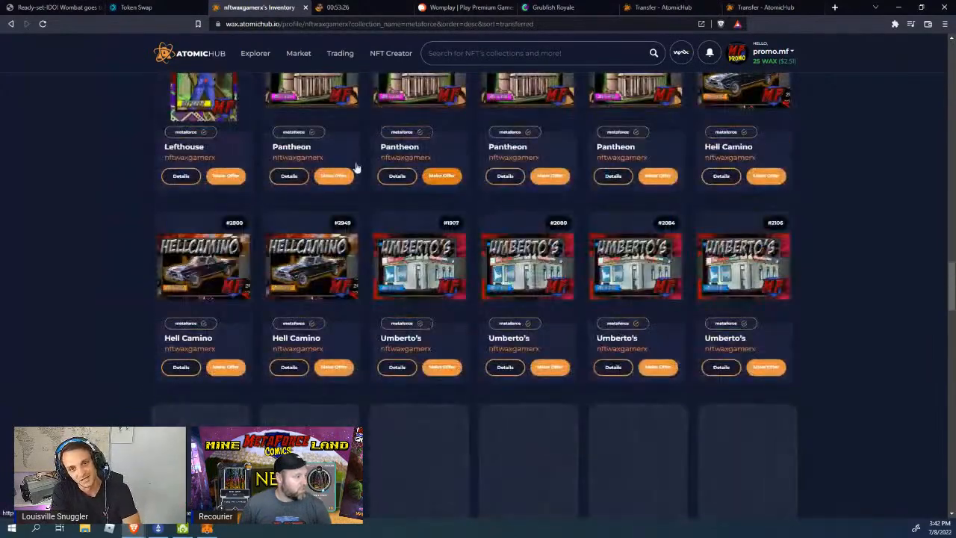
scroll("down", 3)
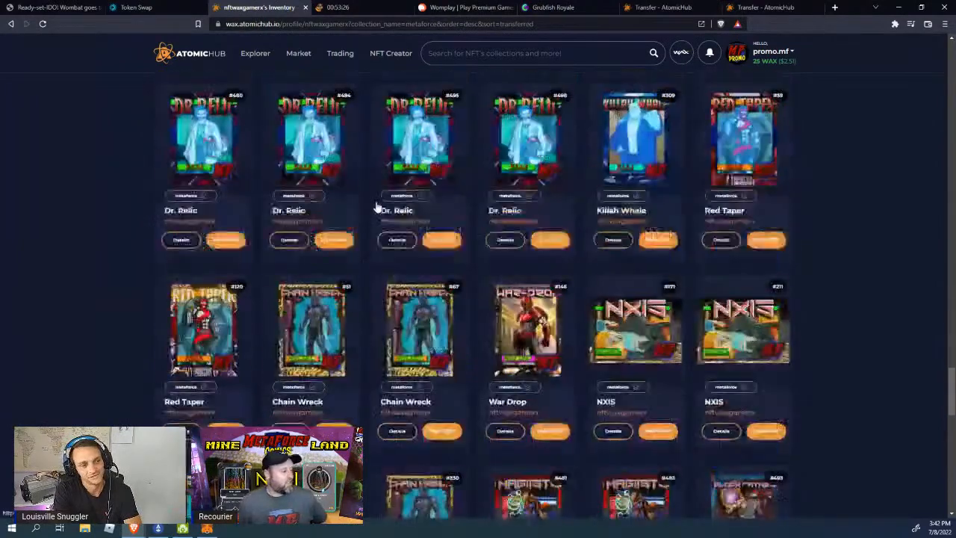
scroll("down", 3)
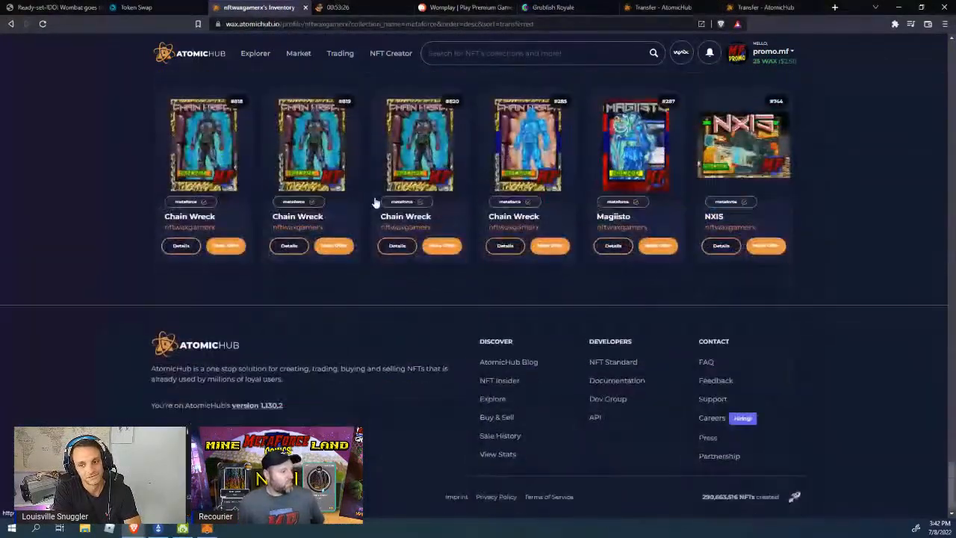
scroll("down", 3)
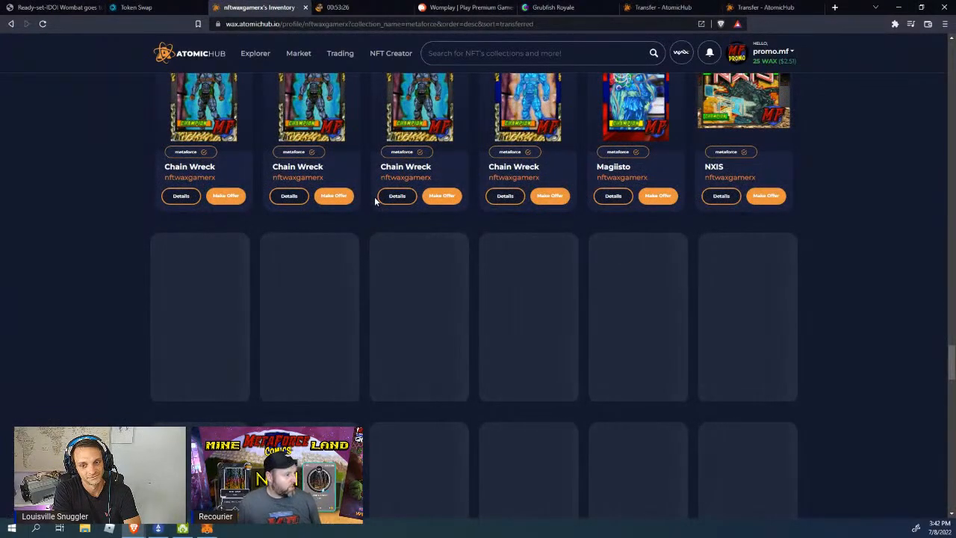
scroll("down", 3)
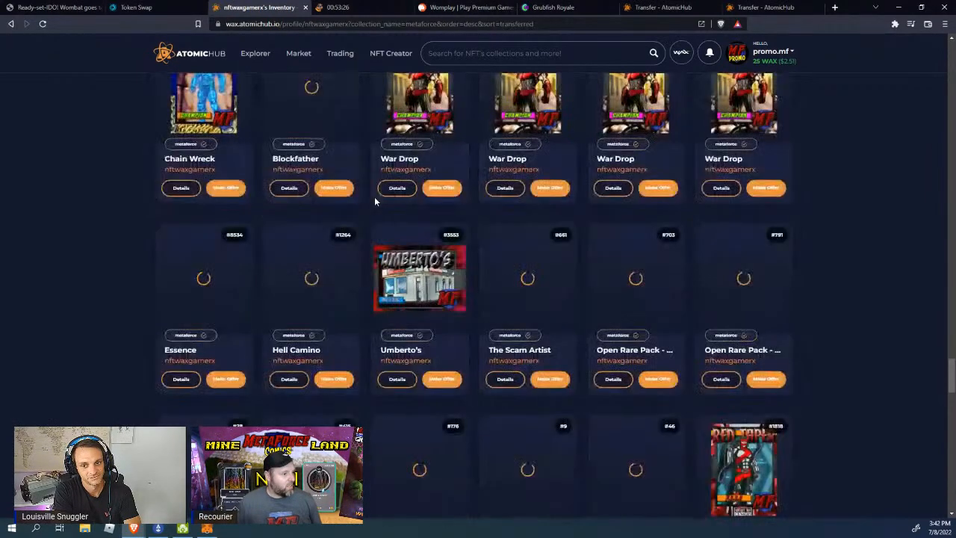
scroll("down", 3)
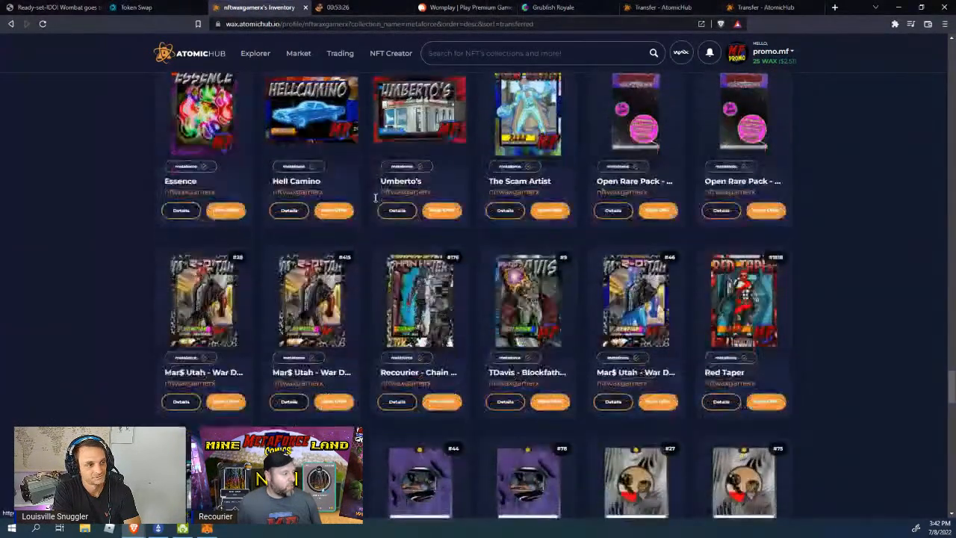
scroll("down", 3)
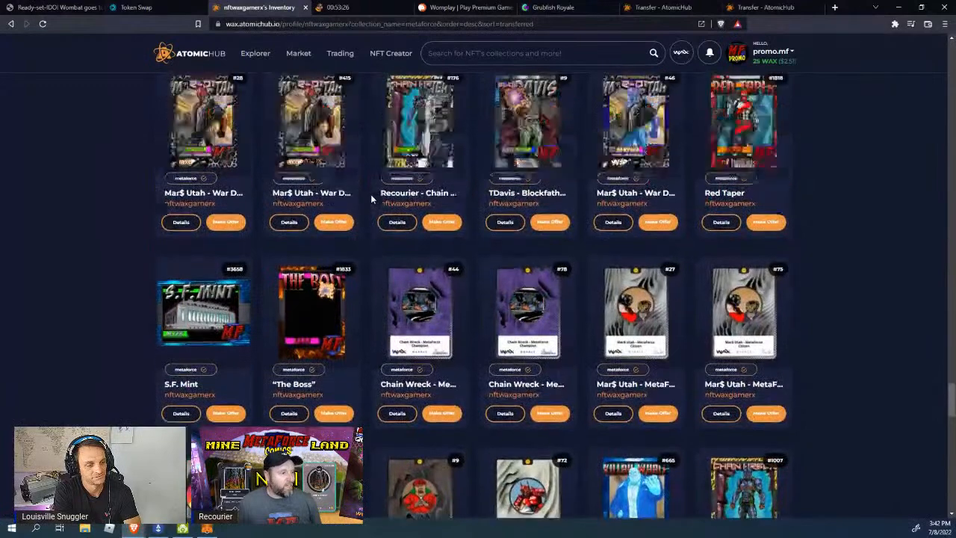
scroll("up", 3)
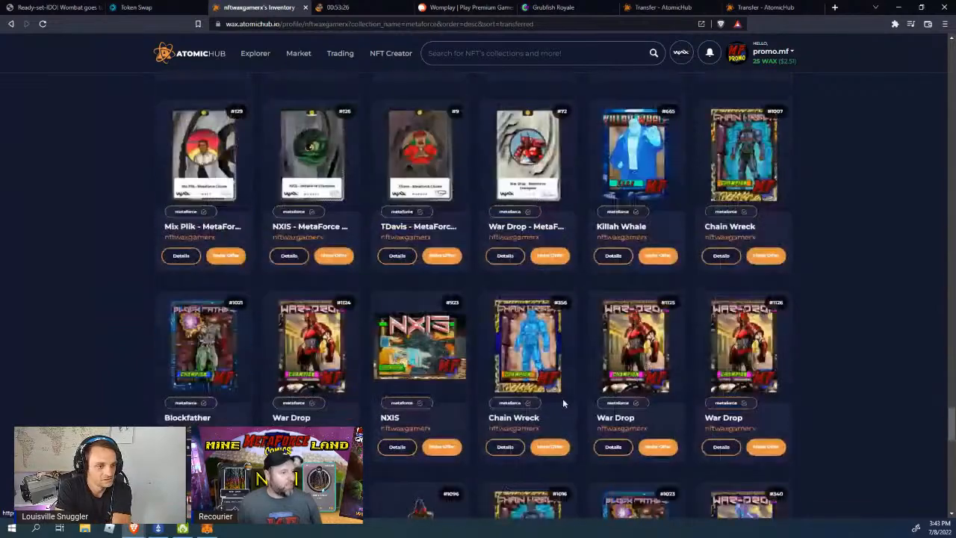
Step: Browse the loaded cards down to the Galaxy Jumper and Token Press comics
scroll("down", 3)
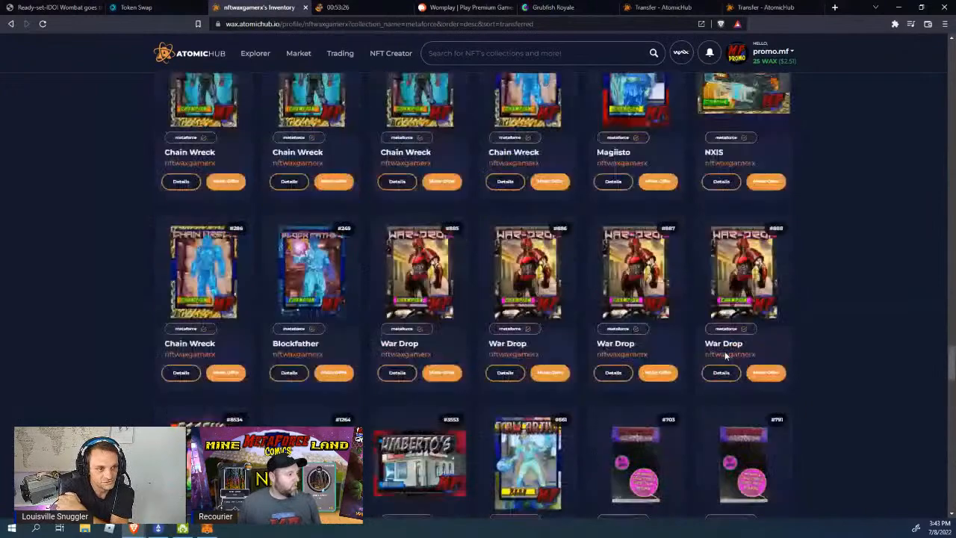
scroll("down", 3)
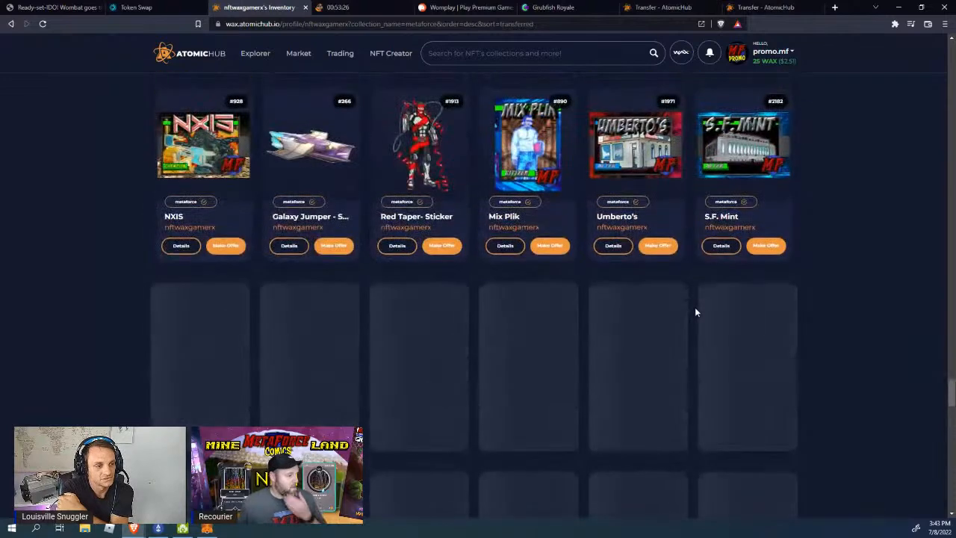
scroll("down", 3)
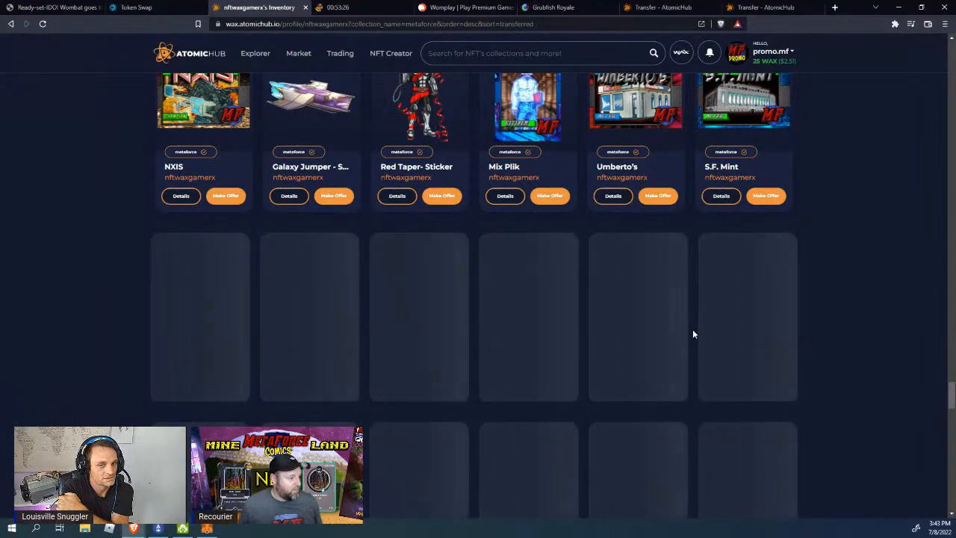
scroll("down", 3)
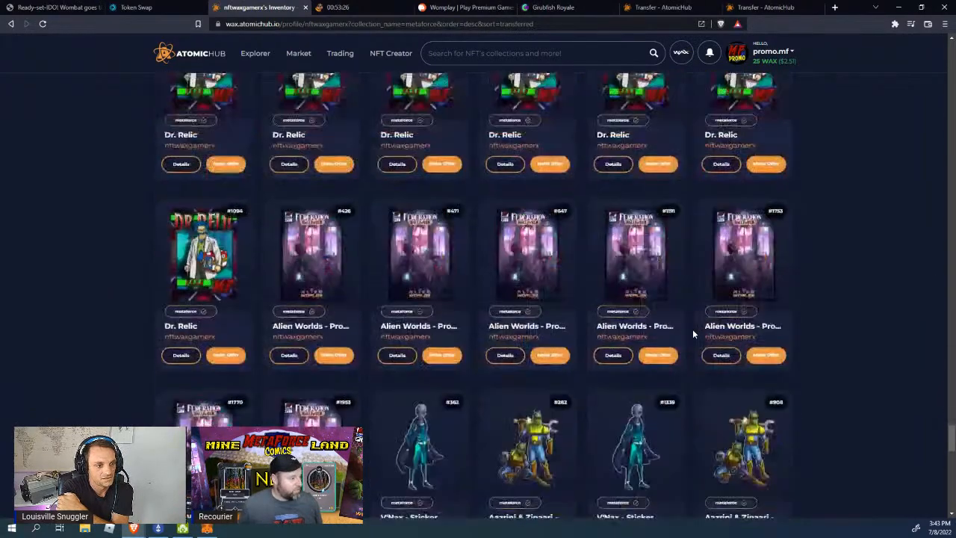
scroll("down", 3)
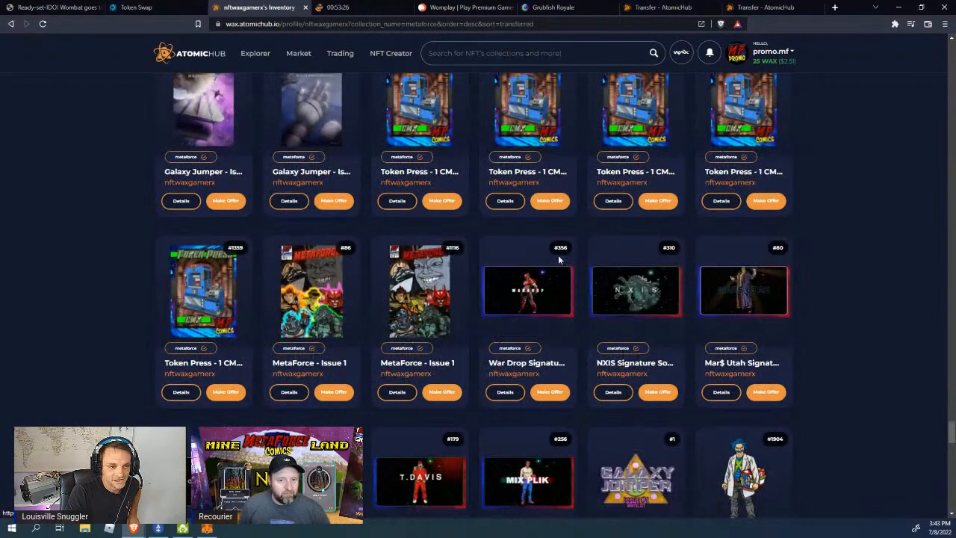
scroll("down", 3)
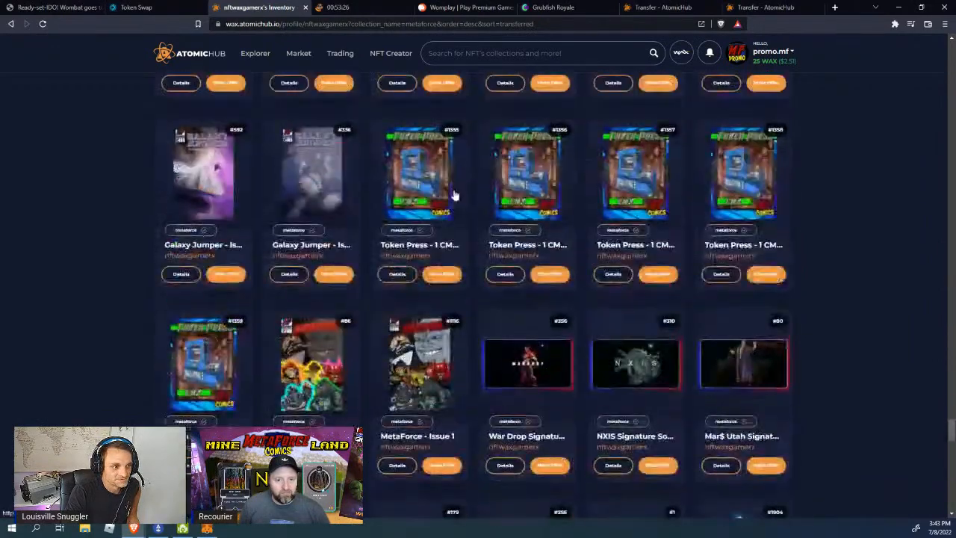
scroll("up", 3)
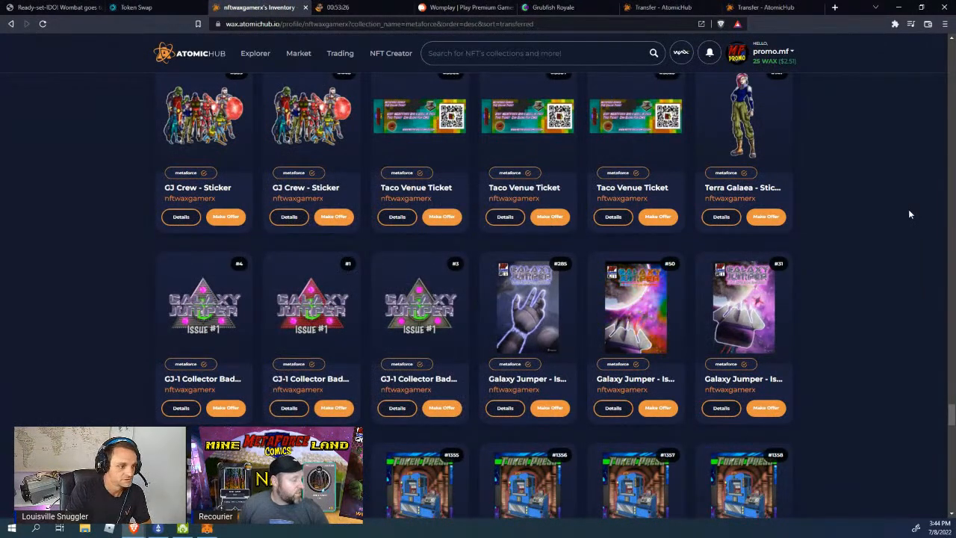
scroll("down", 3)
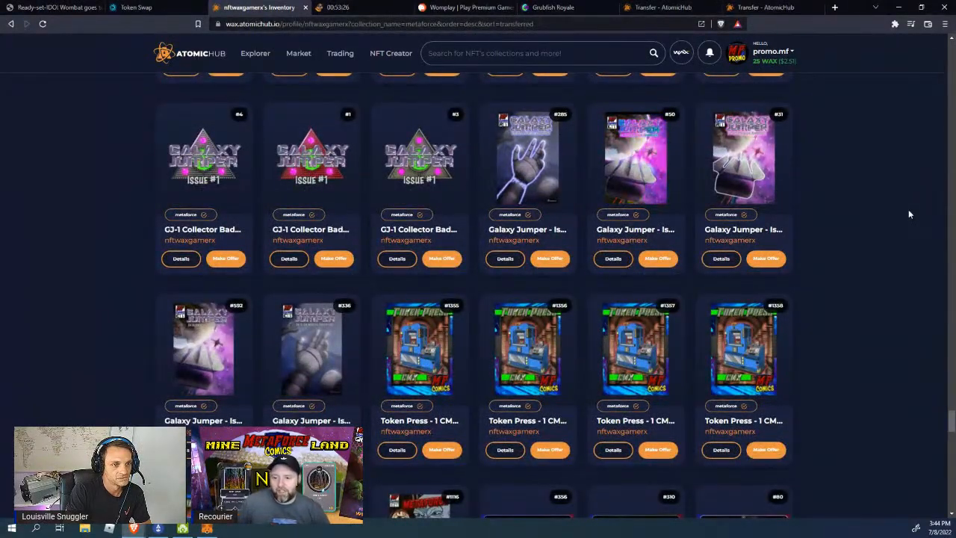
scroll("down", 3)
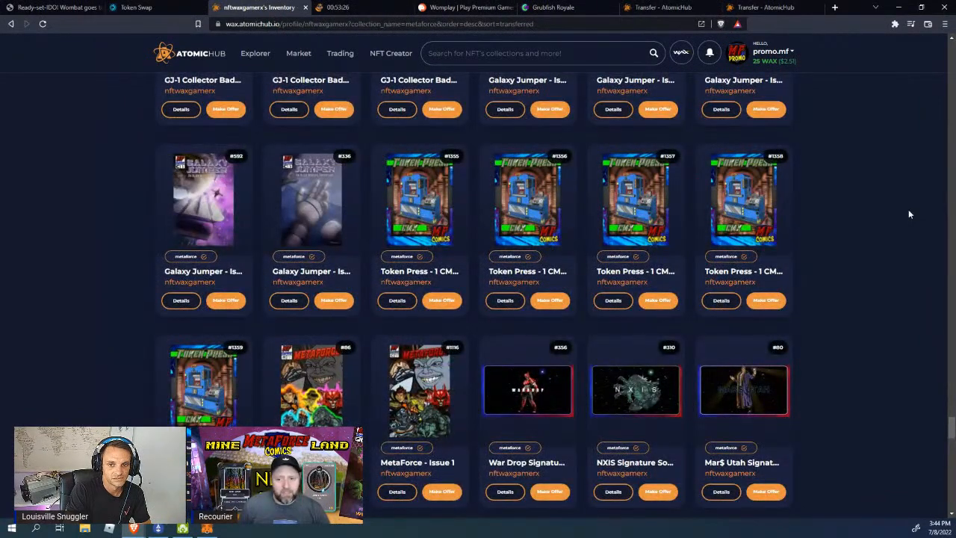
scroll("up", 3)
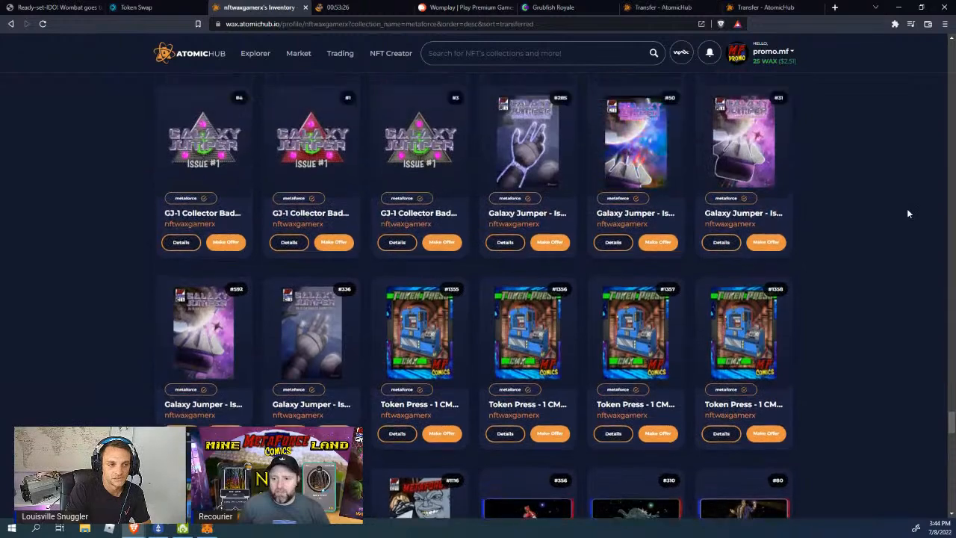
scroll("up", 3)
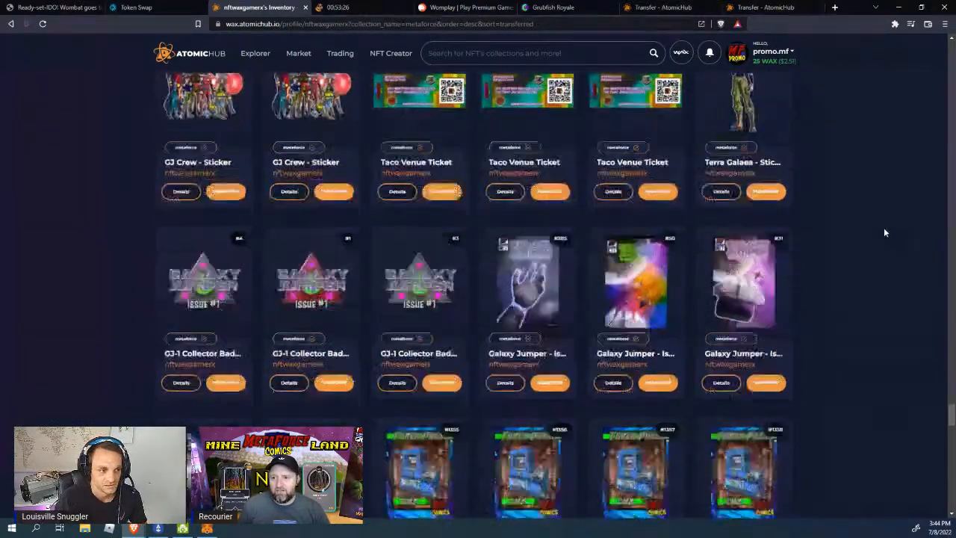
scroll("down", 3)
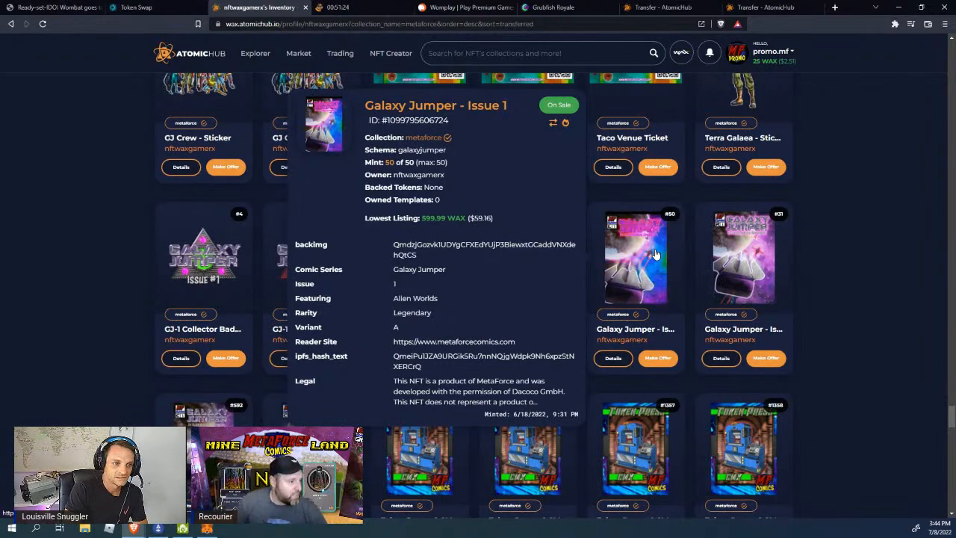
Step: View the Galaxy Jumper - Issue 1 NFT page, mint 285 of 300, with its cover enlarged
scroll("down", 3)
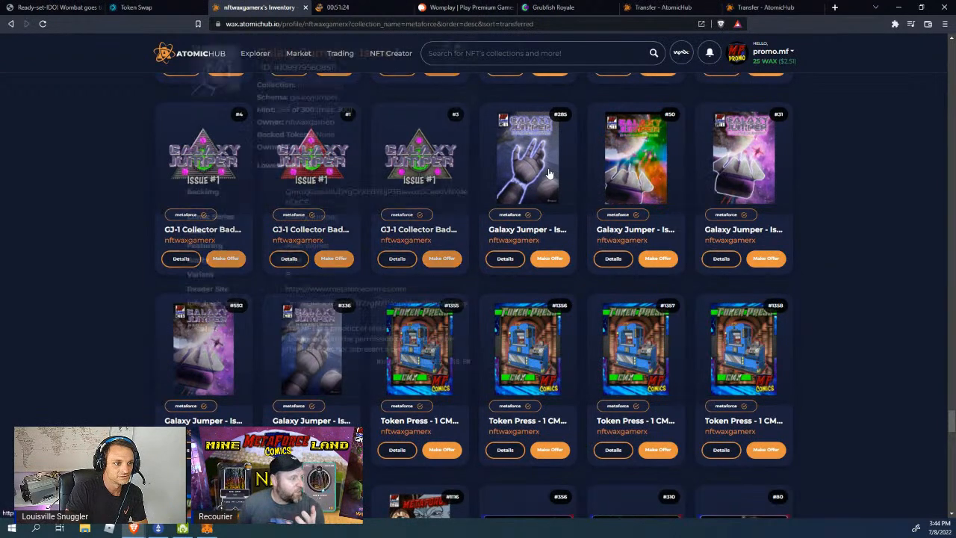
left_click(526, 157)
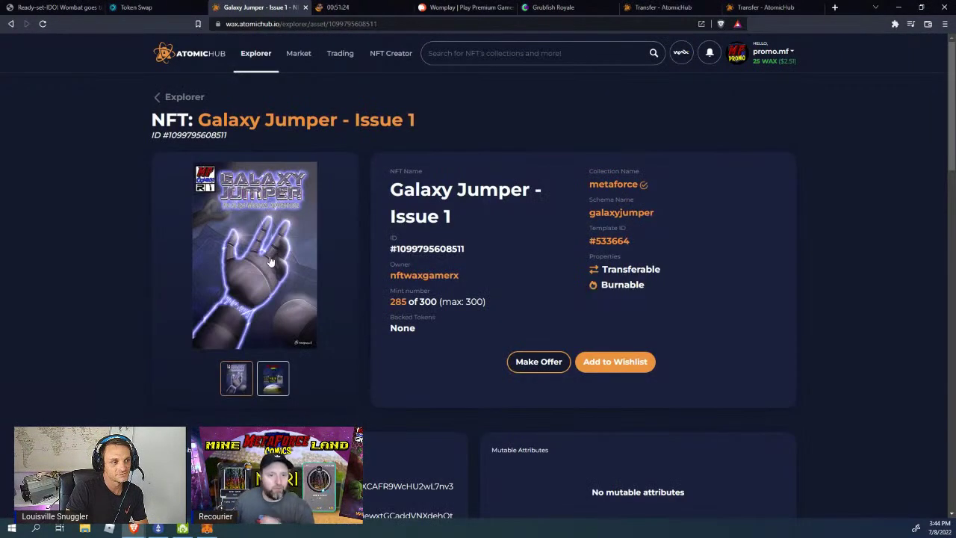
left_click(254, 254)
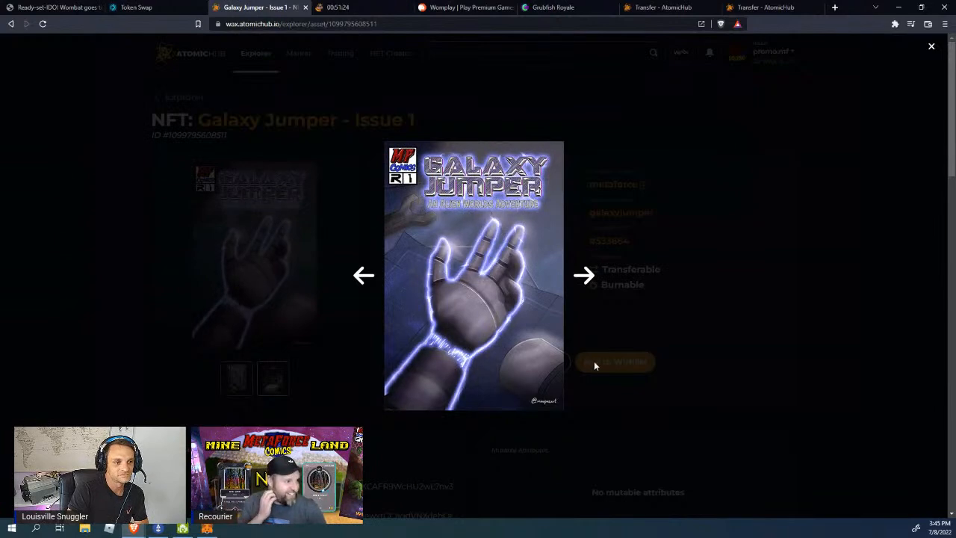
left_click(933, 46)
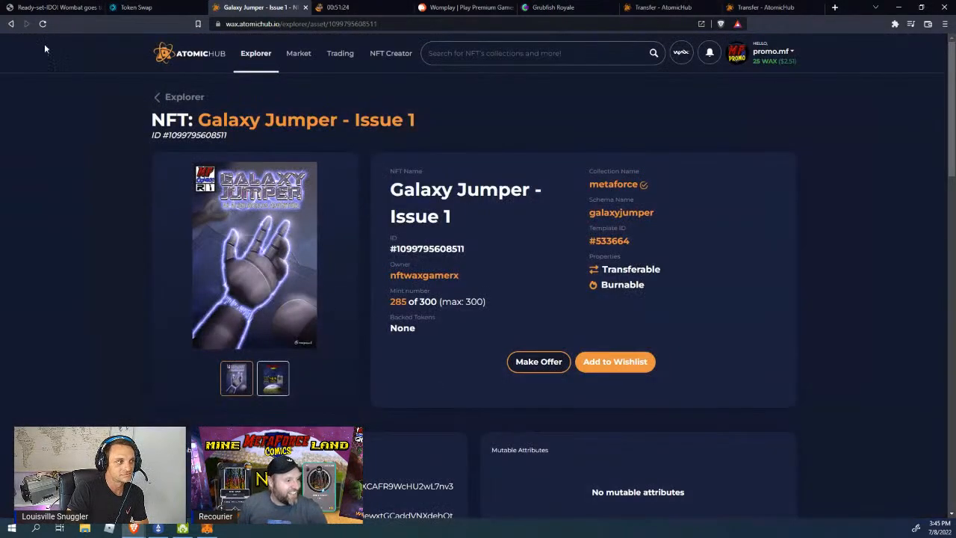
Step: Go back to the metaforce inventory and load more NFT cards
left_click(425, 275)
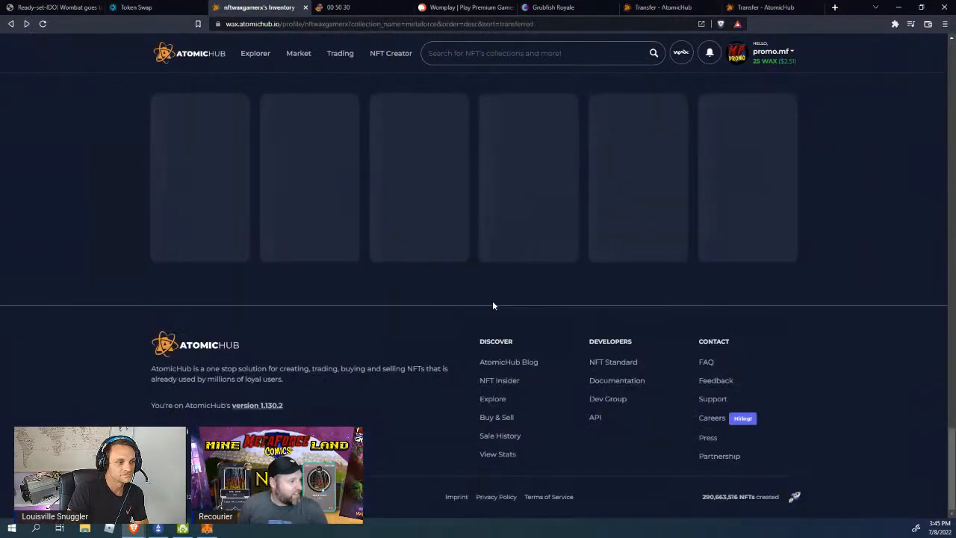
scroll("down", 3)
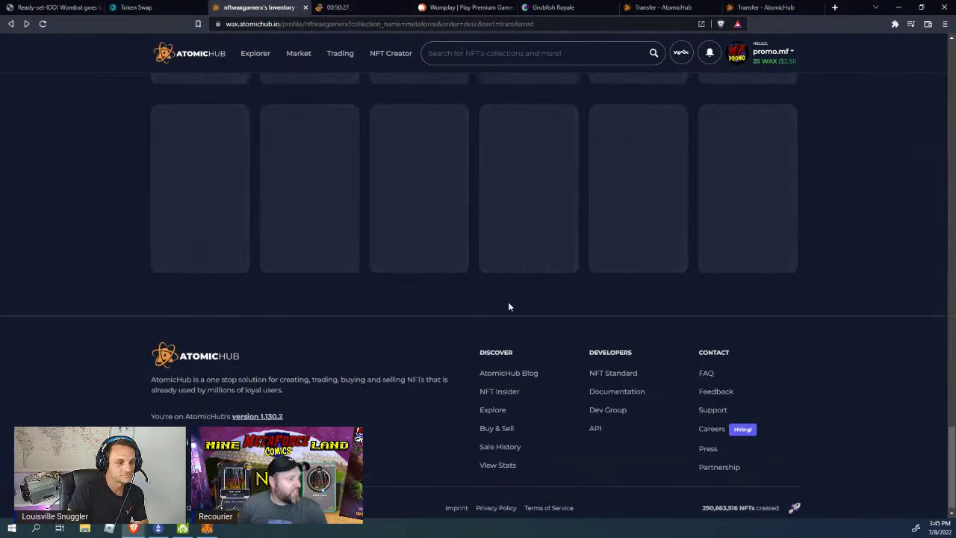
scroll("down", 3)
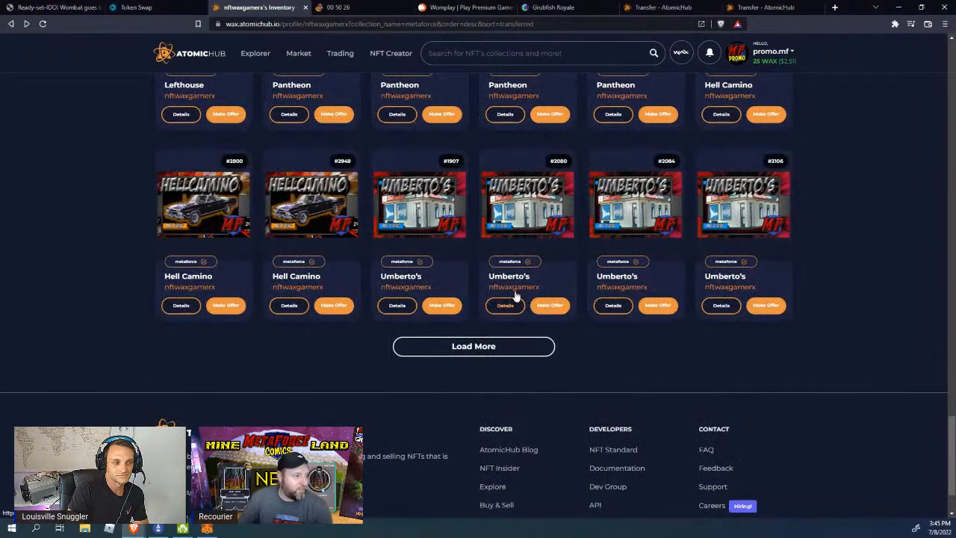
left_click(474, 347)
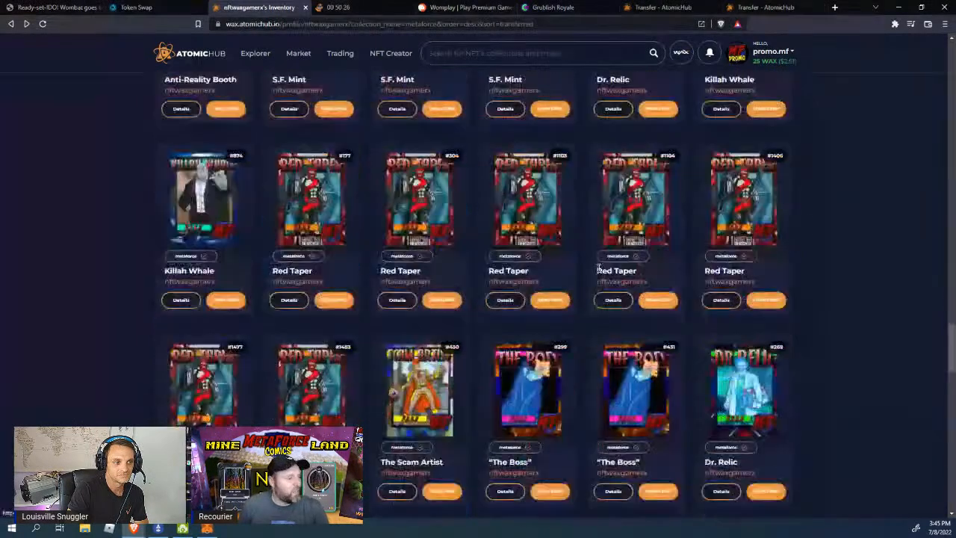
scroll("down", 3)
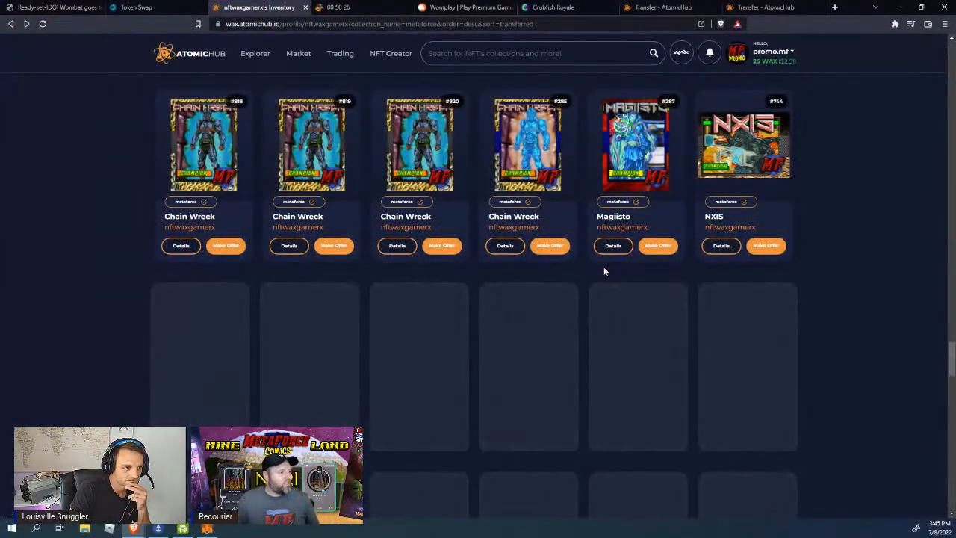
scroll("down", 3)
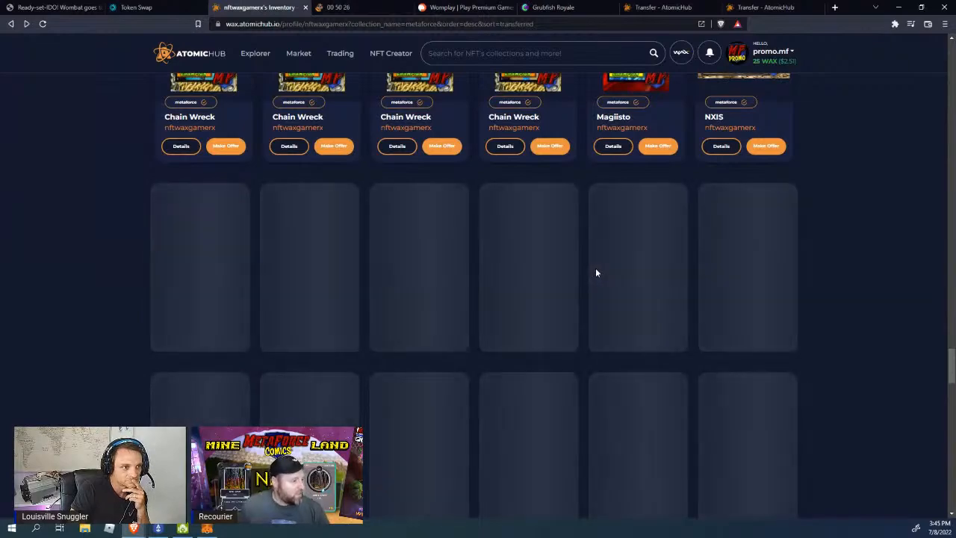
scroll("down", 3)
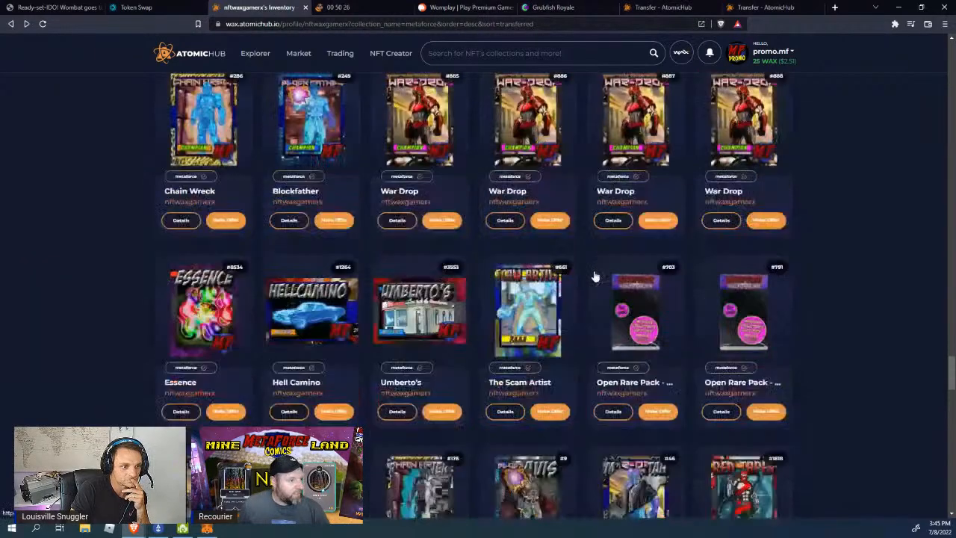
scroll("down", 3)
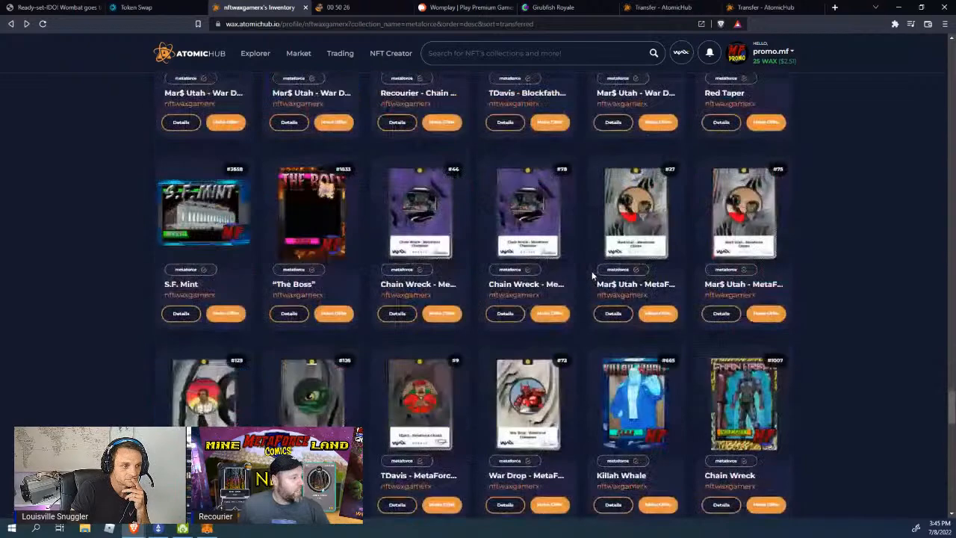
Step: Browse cards like Mar$ Utah, S.F. Mint and Pantheon, ending at the profile top
scroll("up", 3)
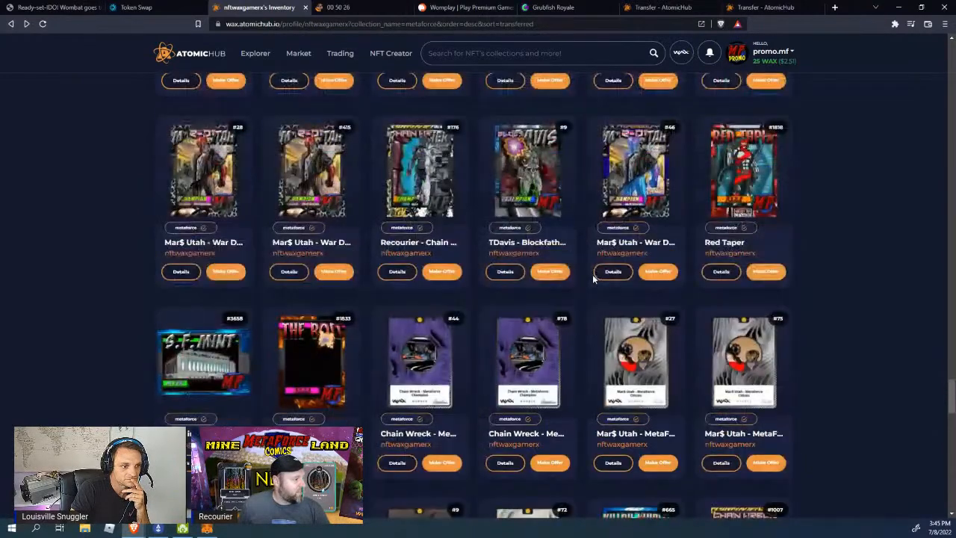
scroll("up", 3)
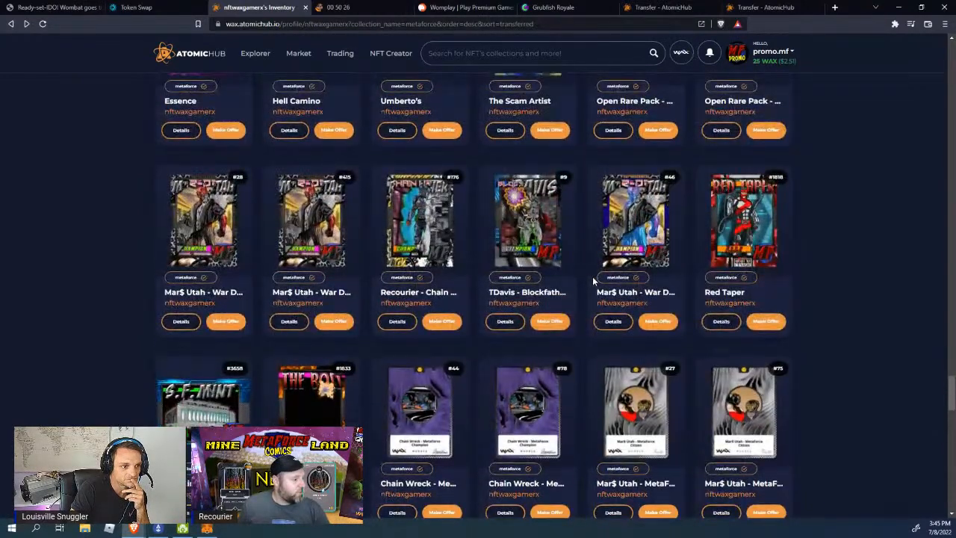
scroll("down", 3)
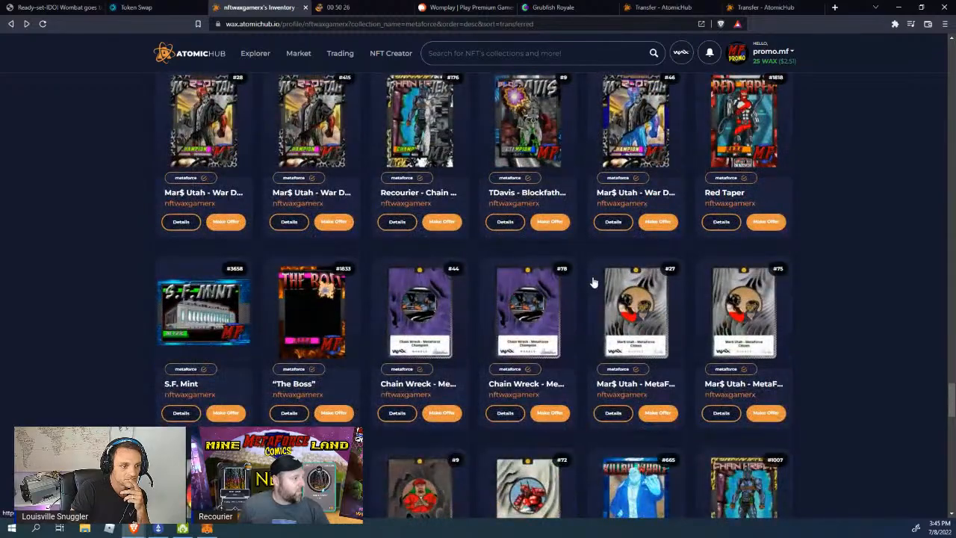
scroll("down", 3)
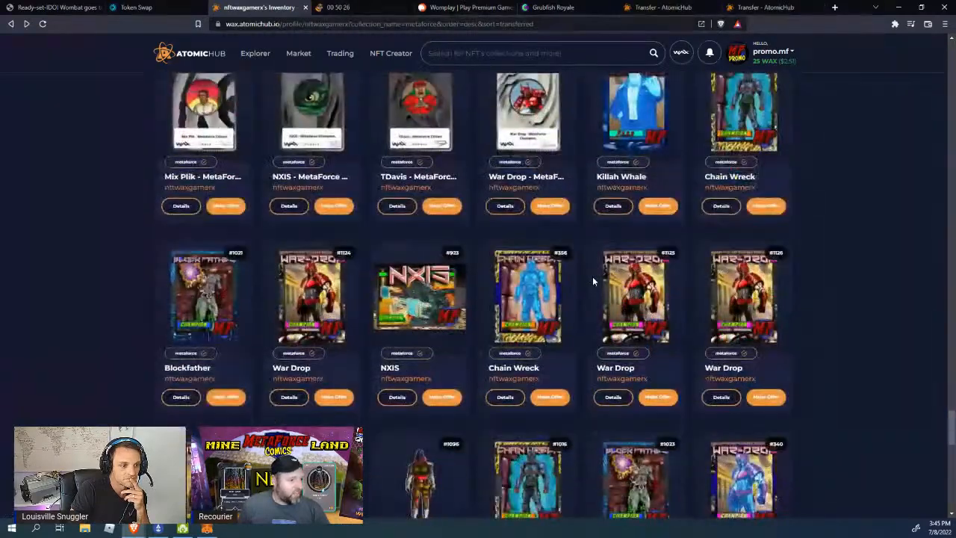
scroll("down", 3)
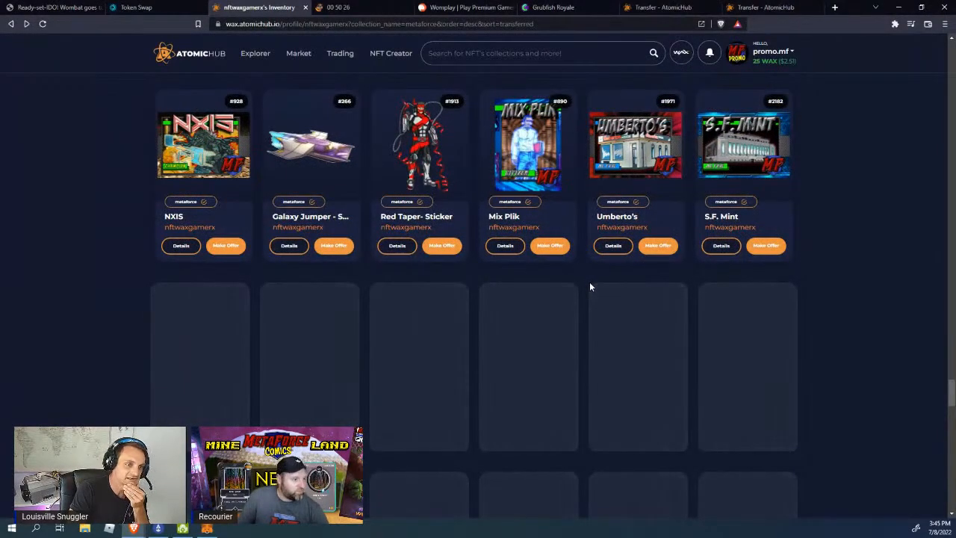
scroll("down", 3)
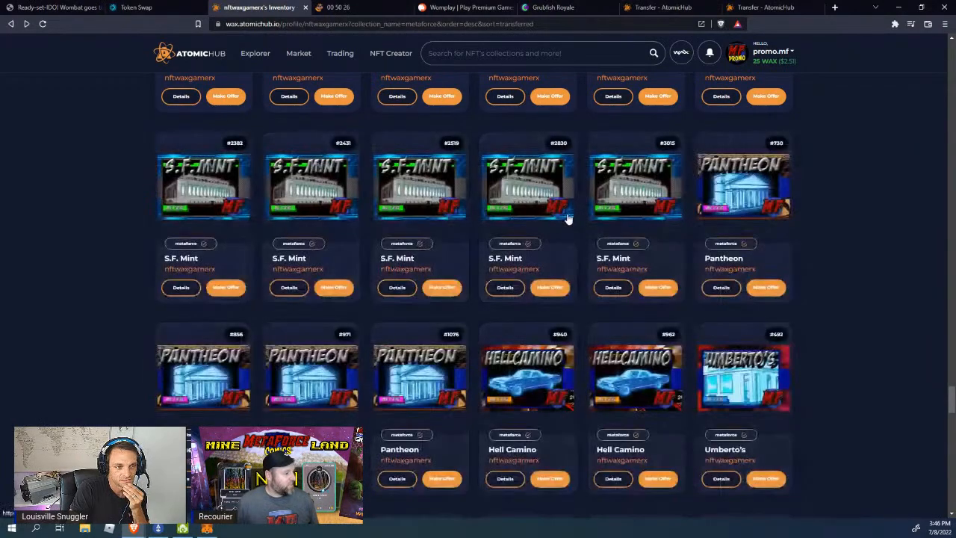
scroll("down", 3)
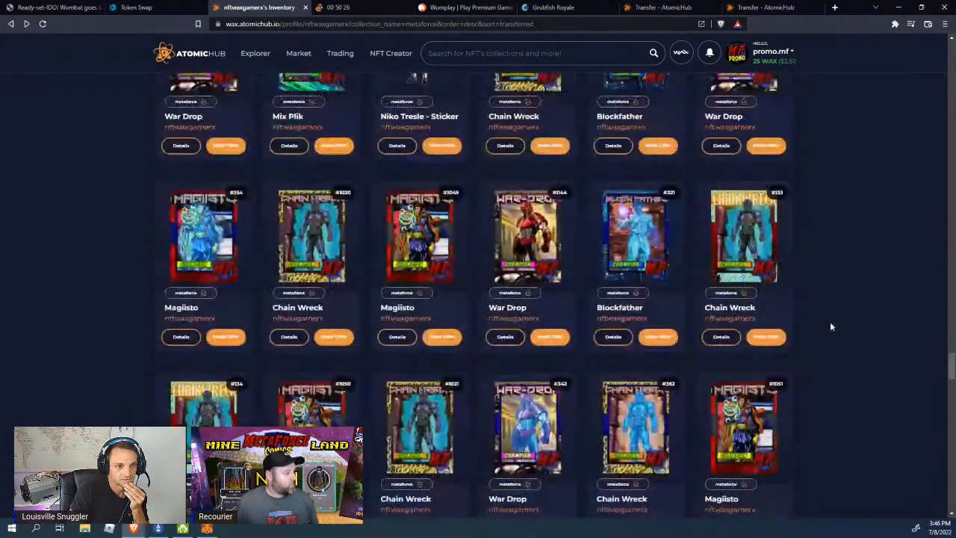
scroll("up", 3)
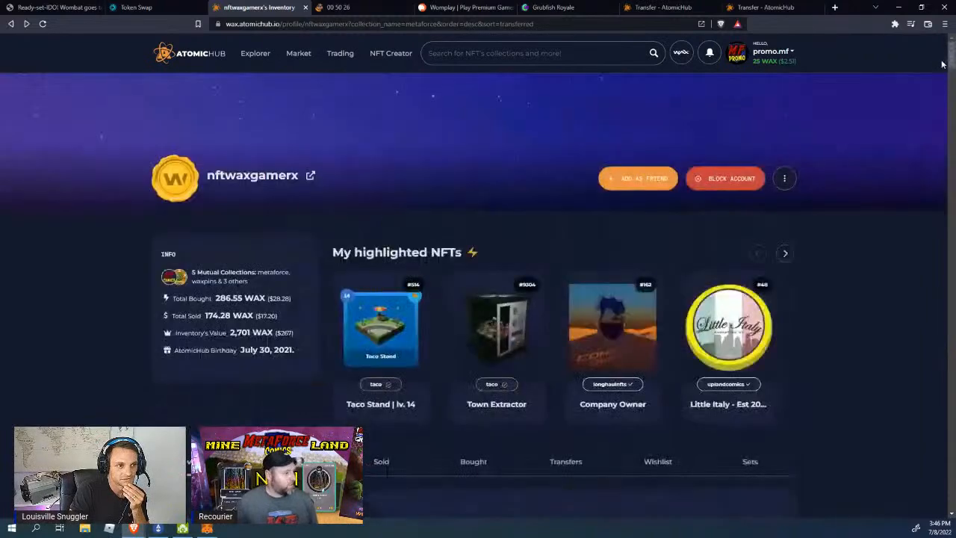
Step: Sort the metaforce inventory by Mint (Lowest)
scroll("down", 3)
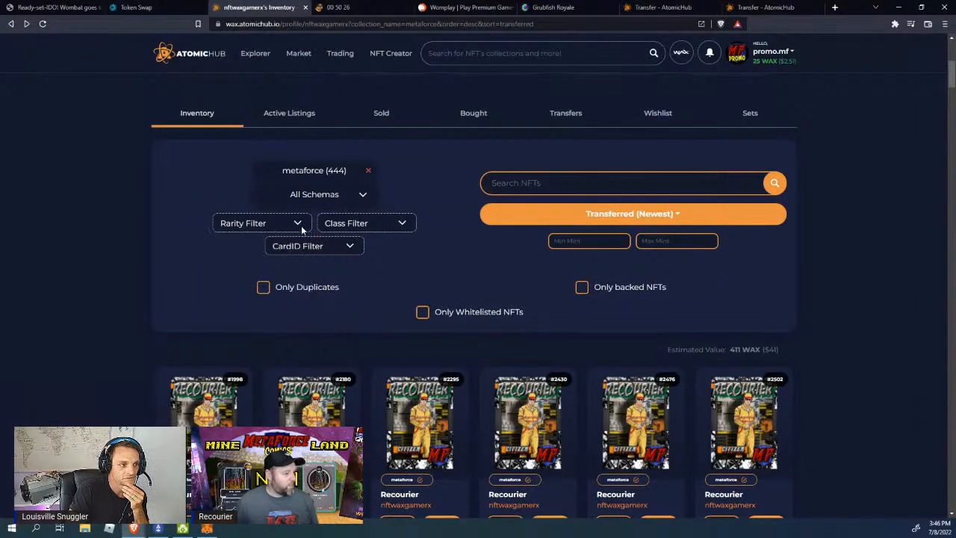
left_click(633, 213)
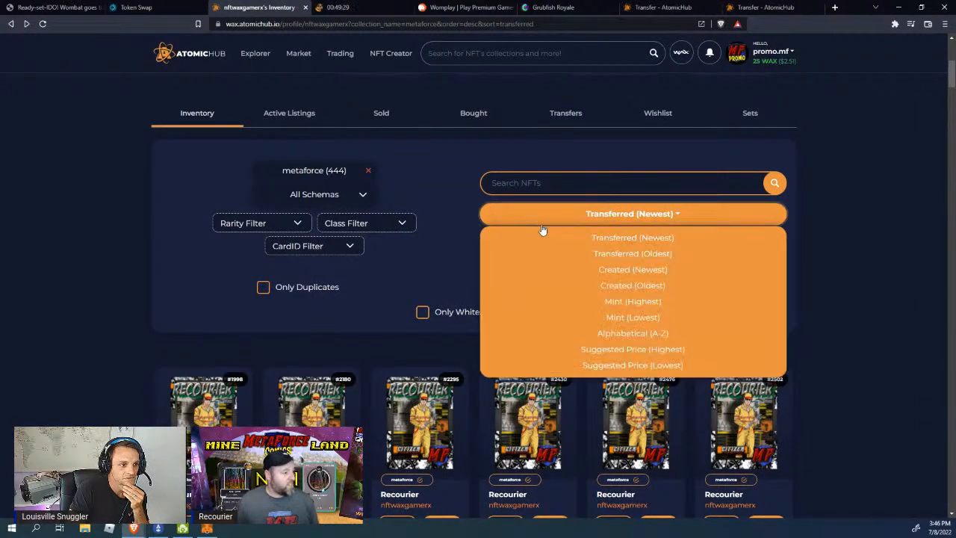
mouse_move(634, 316)
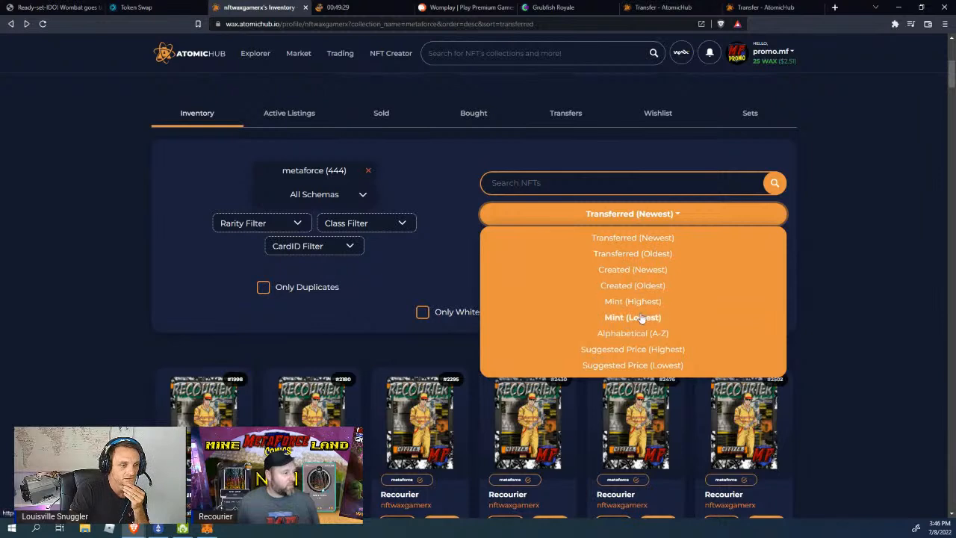
left_click(633, 317)
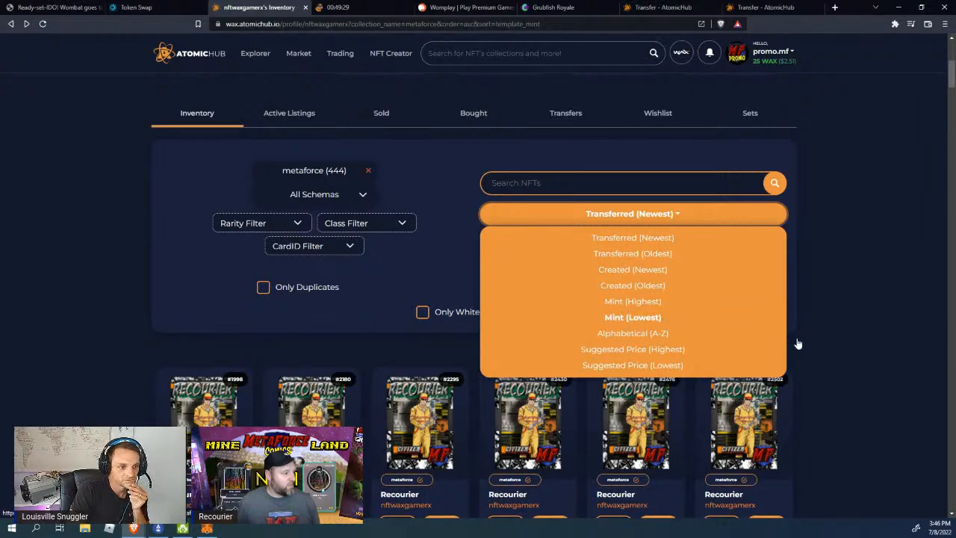
left_click(634, 317)
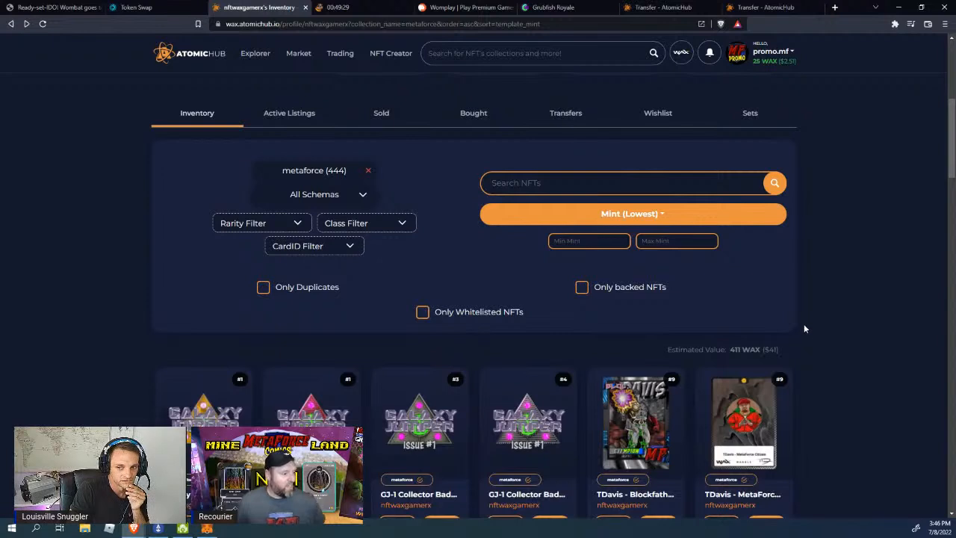
Step: Browse the mint-sorted cards and view the Galaxy Jumper - Issue 1 NFT, mint 50 of 50
scroll("down", 3)
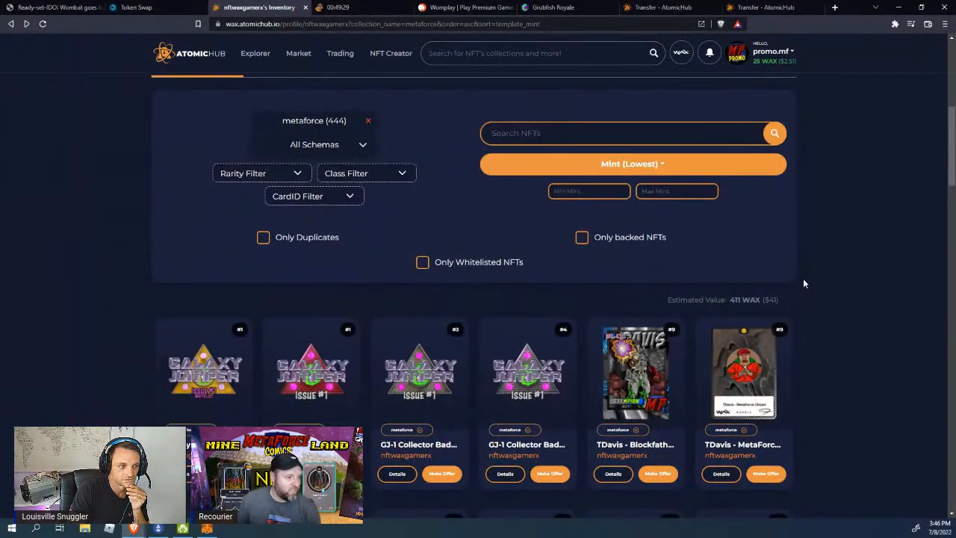
scroll("down", 3)
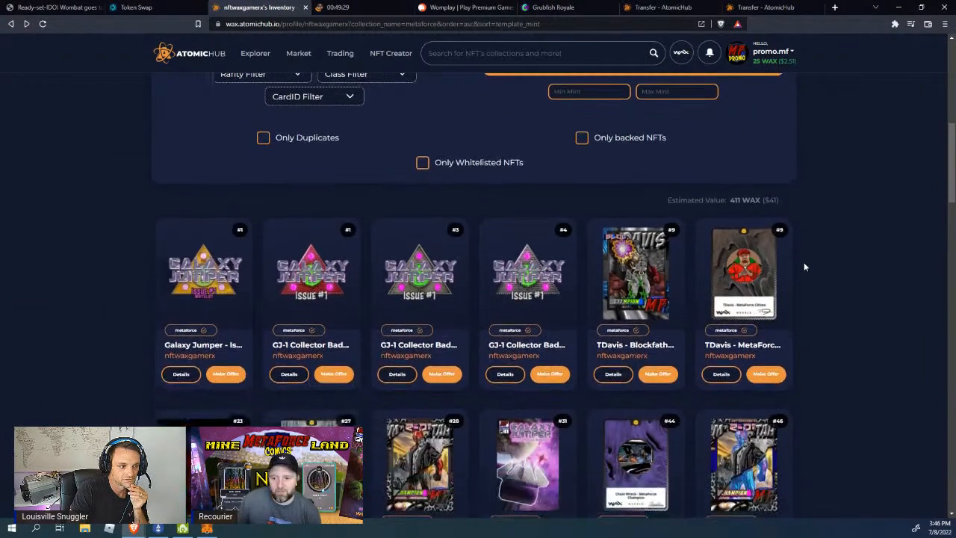
scroll("down", 3)
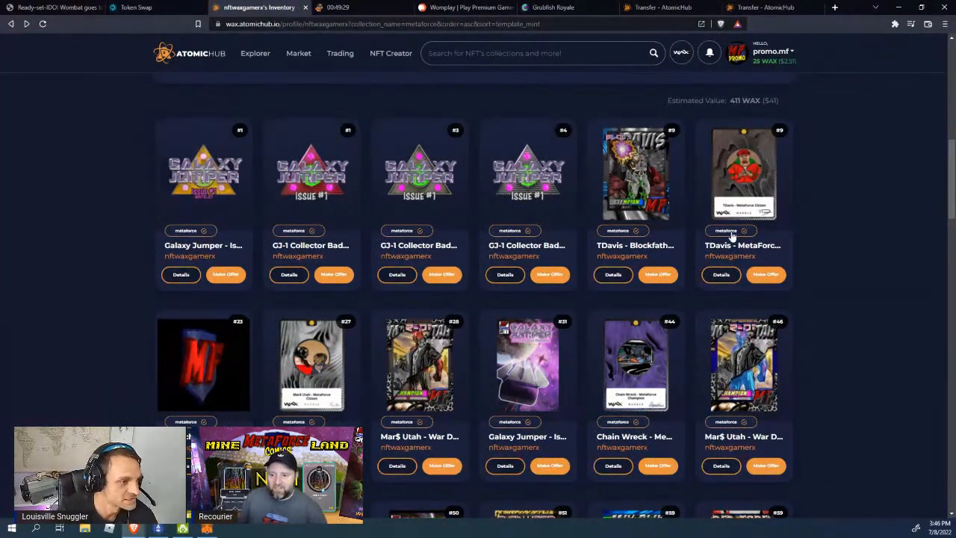
left_click(635, 172)
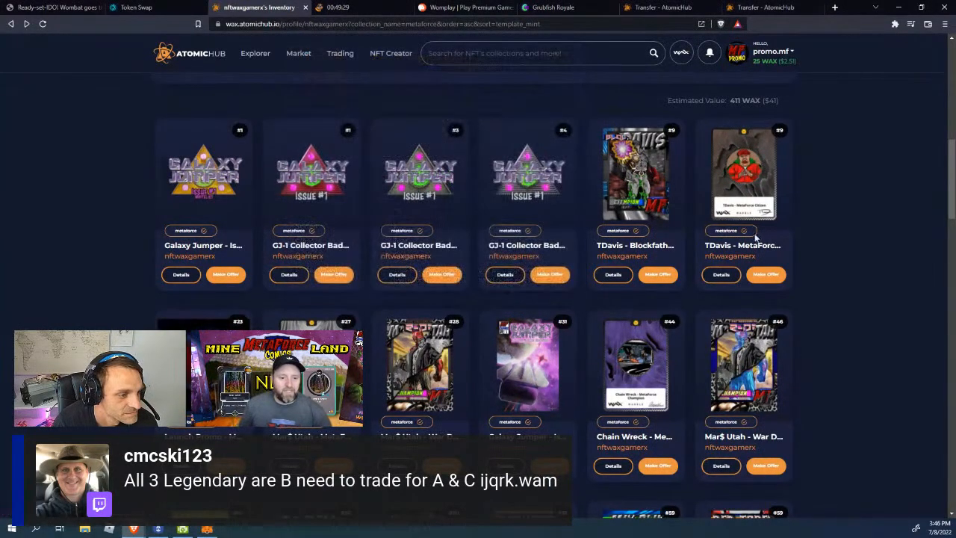
scroll("down", 3)
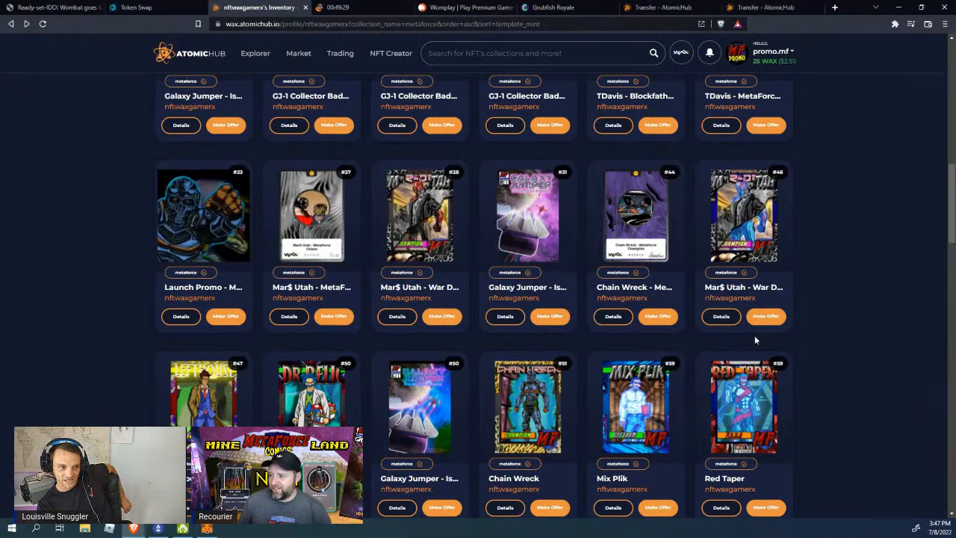
scroll("down", 3)
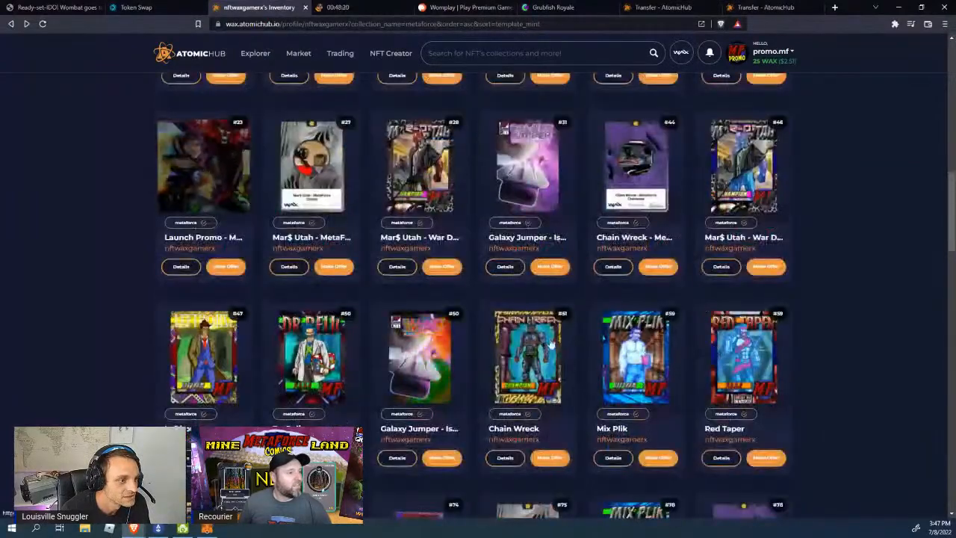
left_click(526, 166)
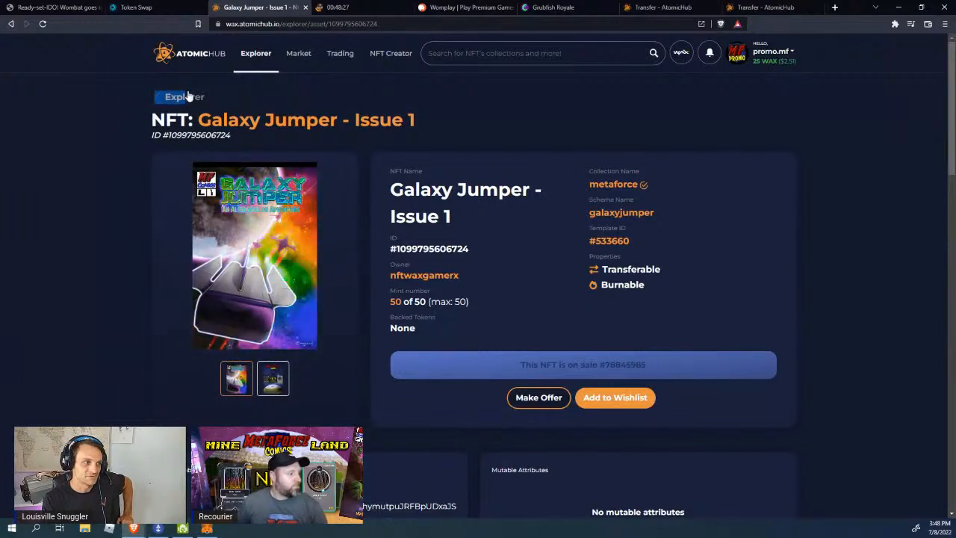
Step: Return from the NFT page to the mint-sorted metaforce inventory
left_click(424, 275)
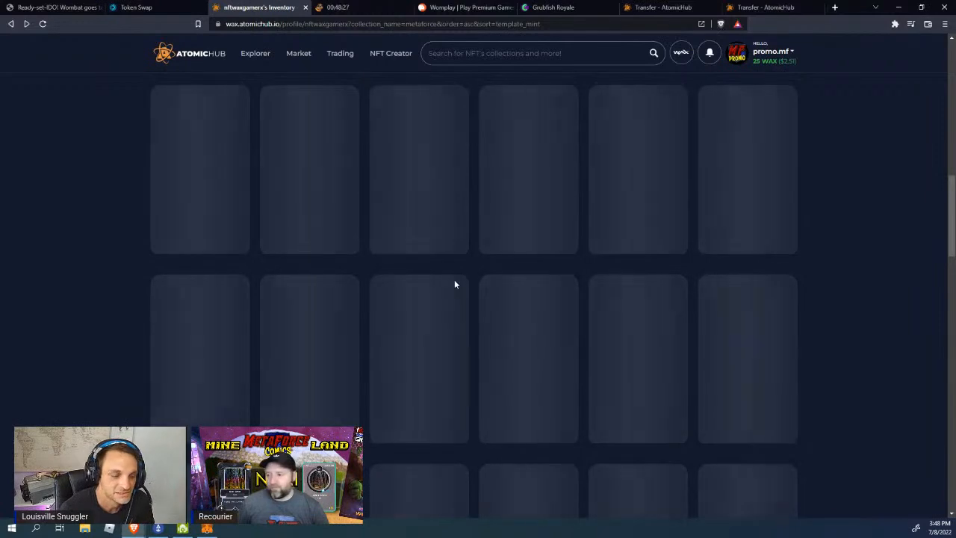
scroll("up", 3)
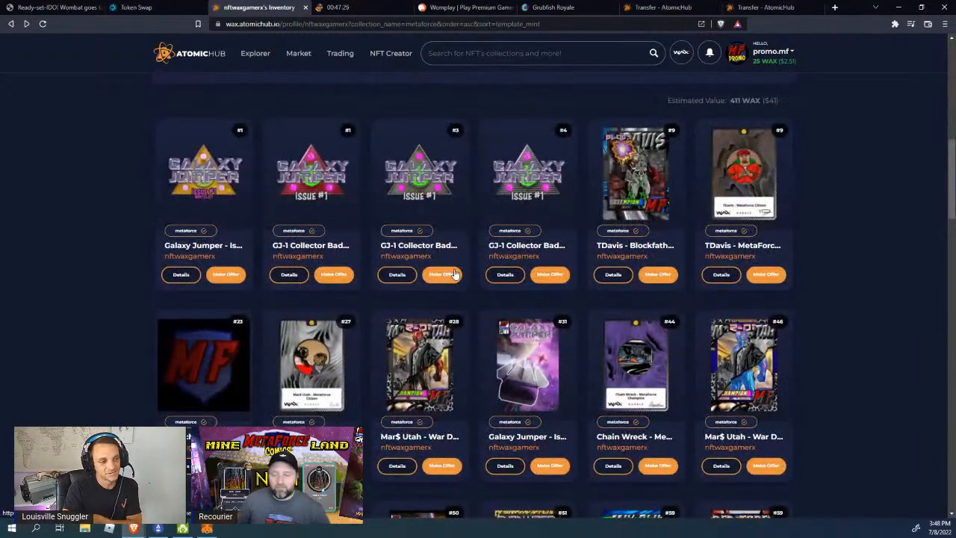
scroll("down", 3)
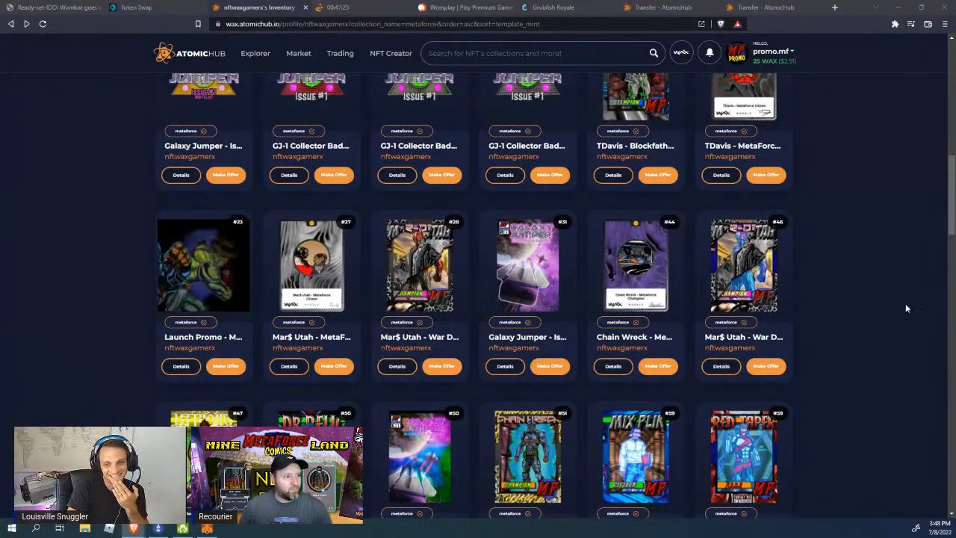
scroll("down", 3)
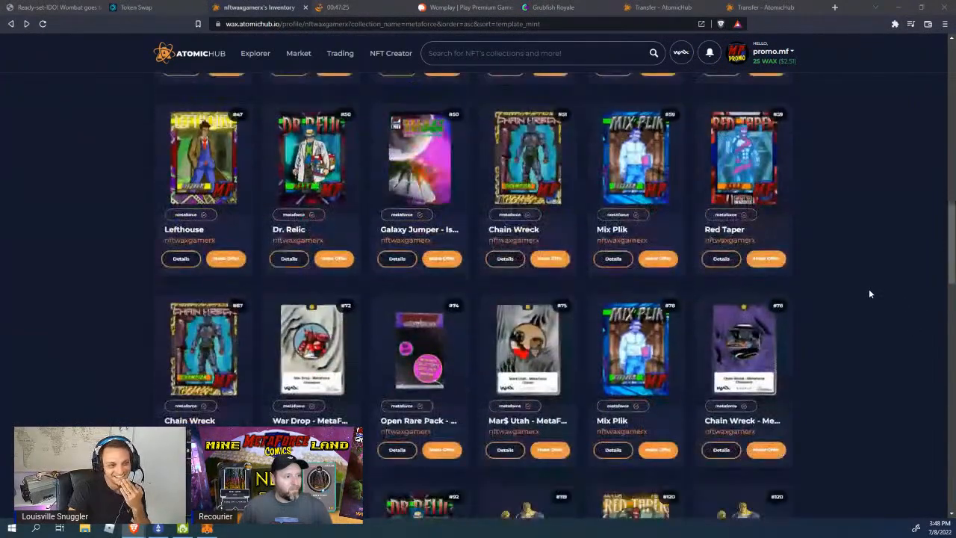
scroll("down", 3)
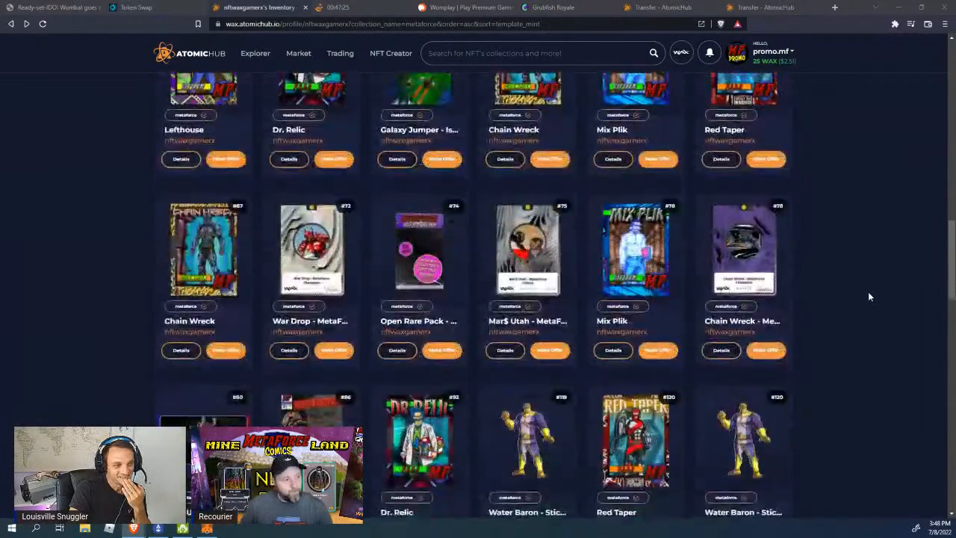
left_click(418, 251)
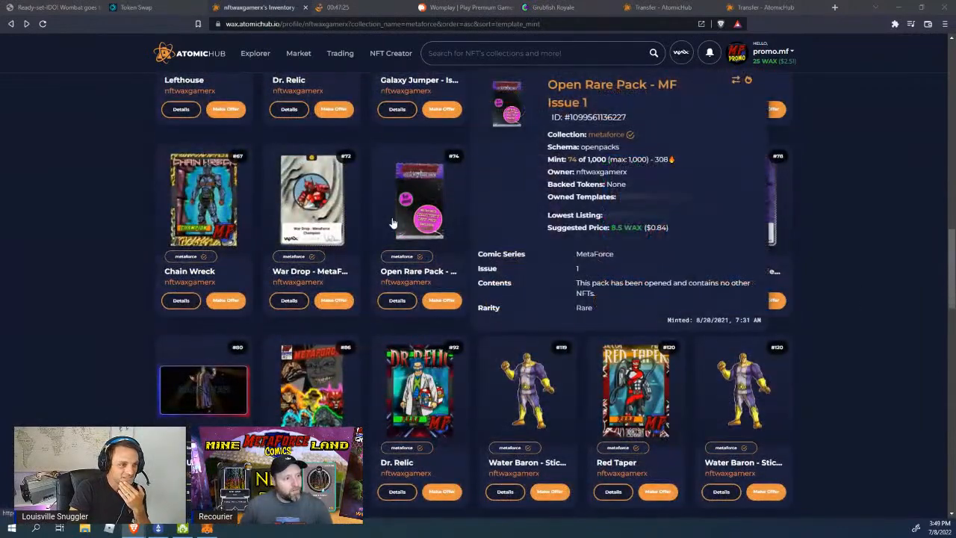
scroll("up", 3)
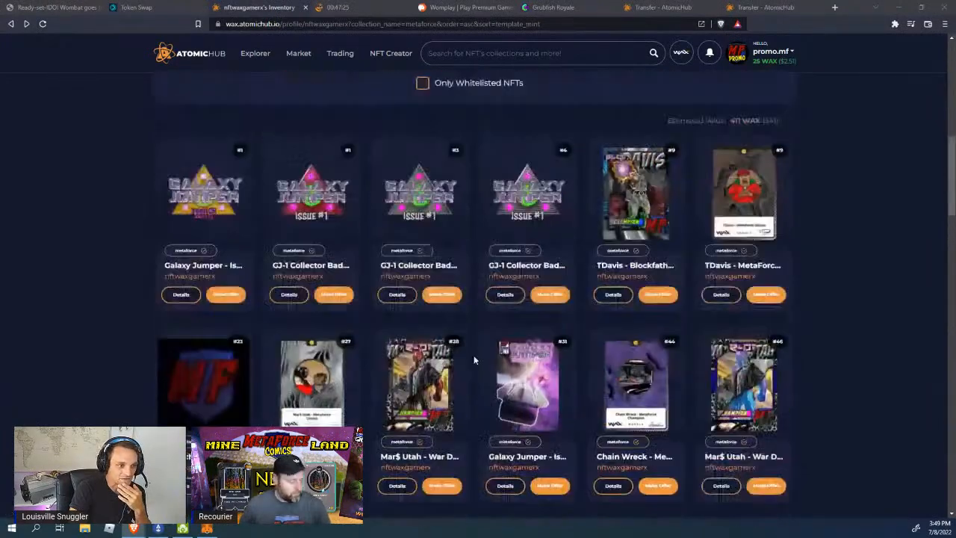
scroll("down", 3)
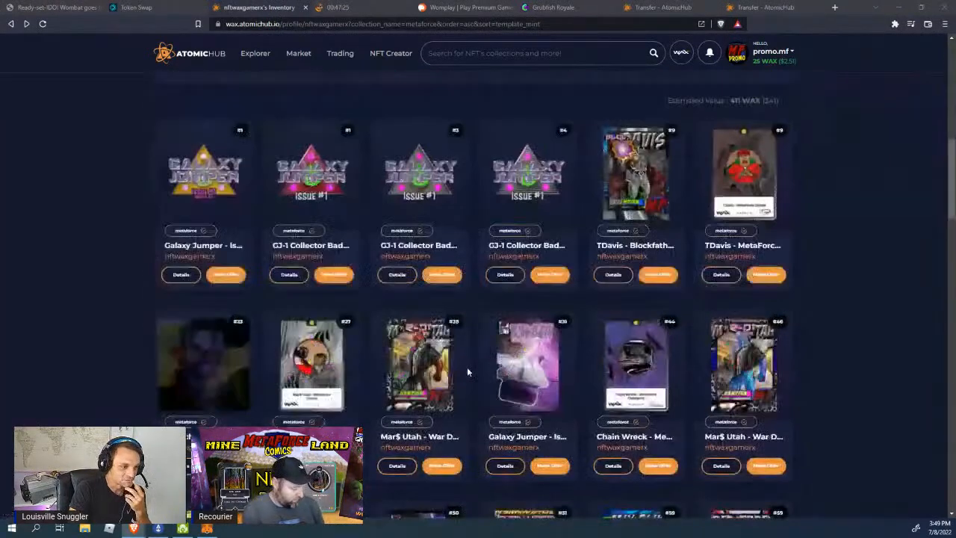
scroll("down", 3)
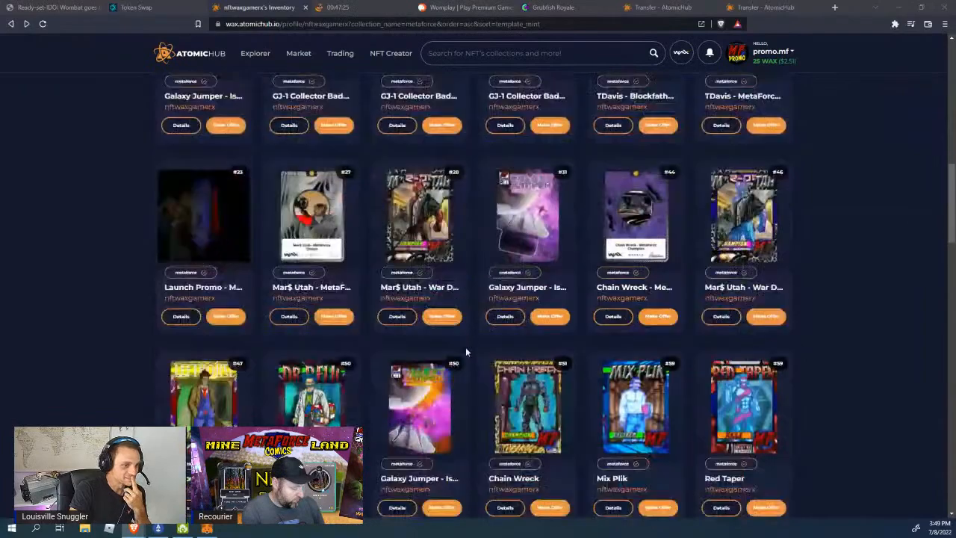
scroll("down", 3)
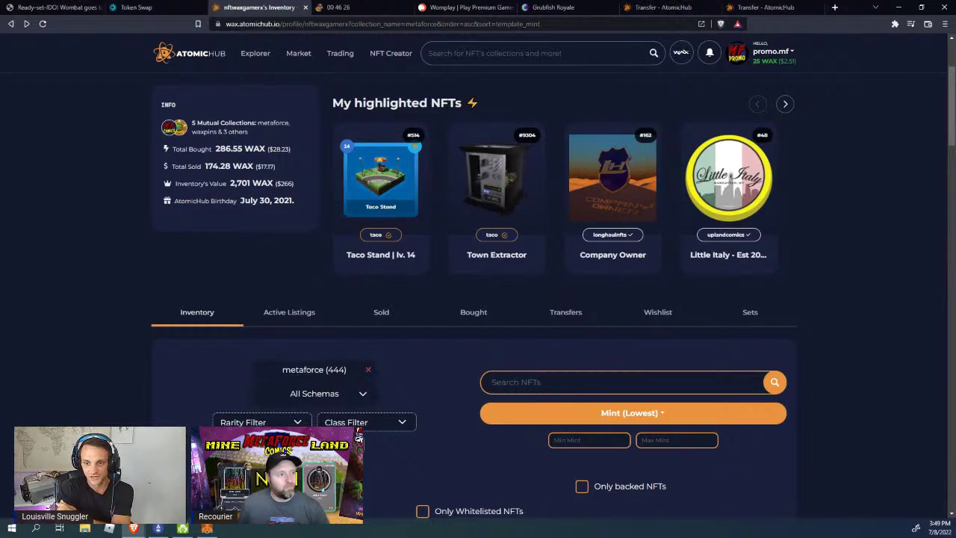
mouse_move(485, 93)
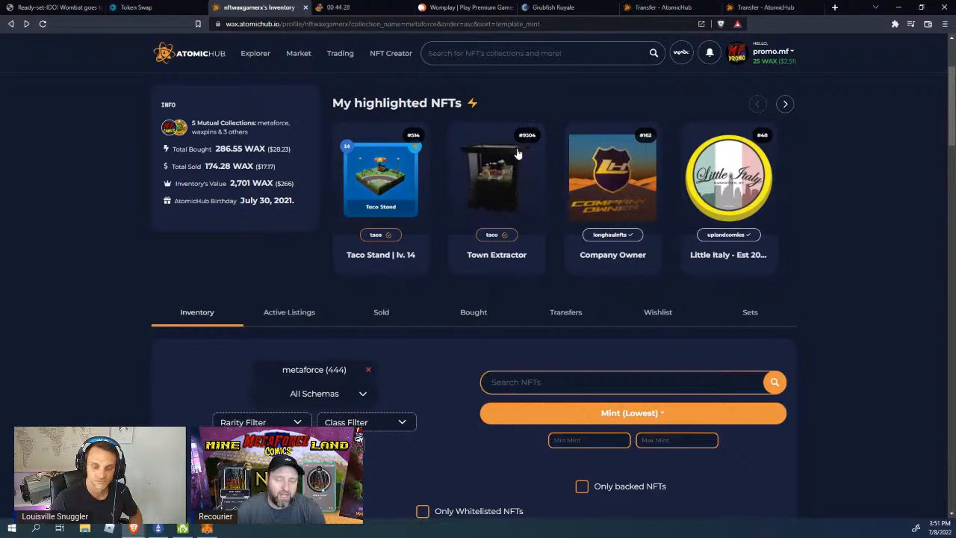
left_click(496, 176)
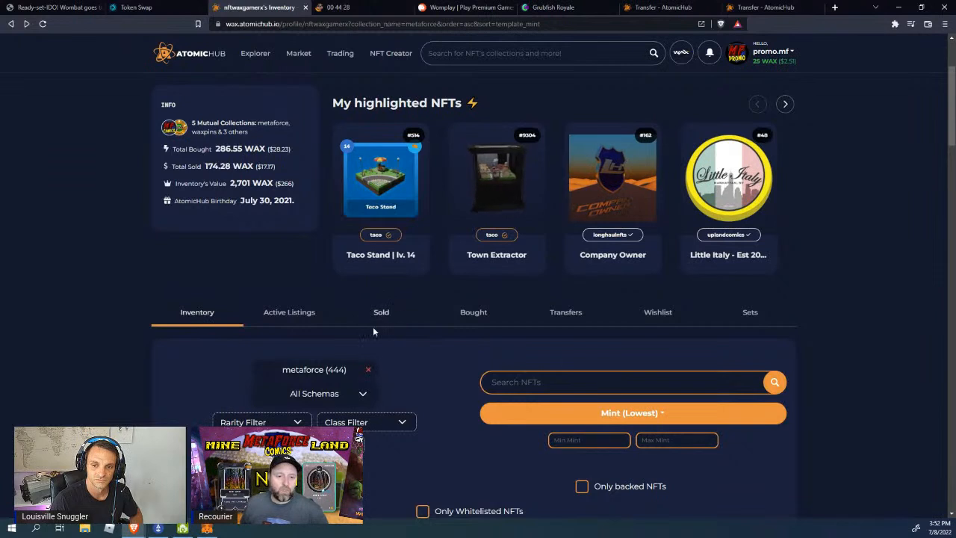
mouse_move(287, 281)
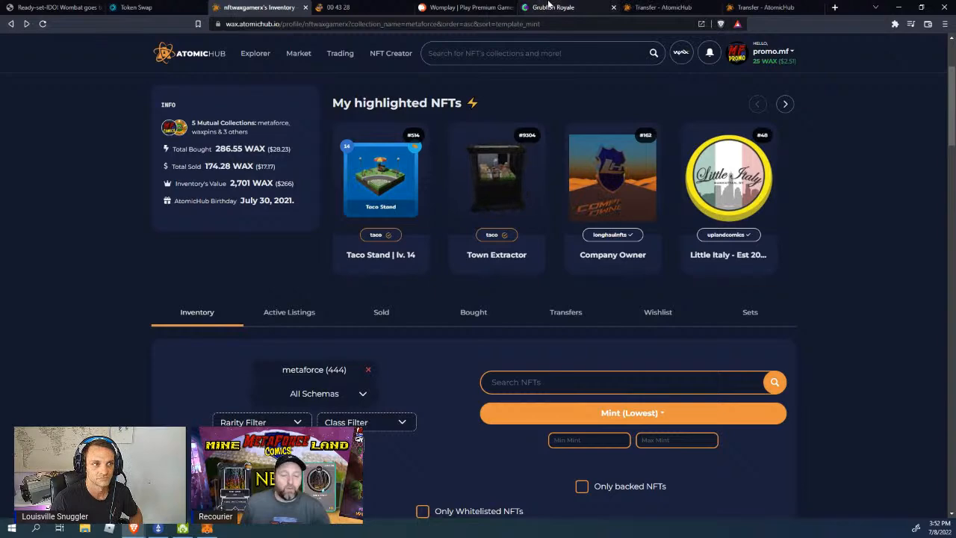
Step: Switch to Grubbish Royale, wait until 28 contestants join, and bring up game selection
left_click(555, 7)
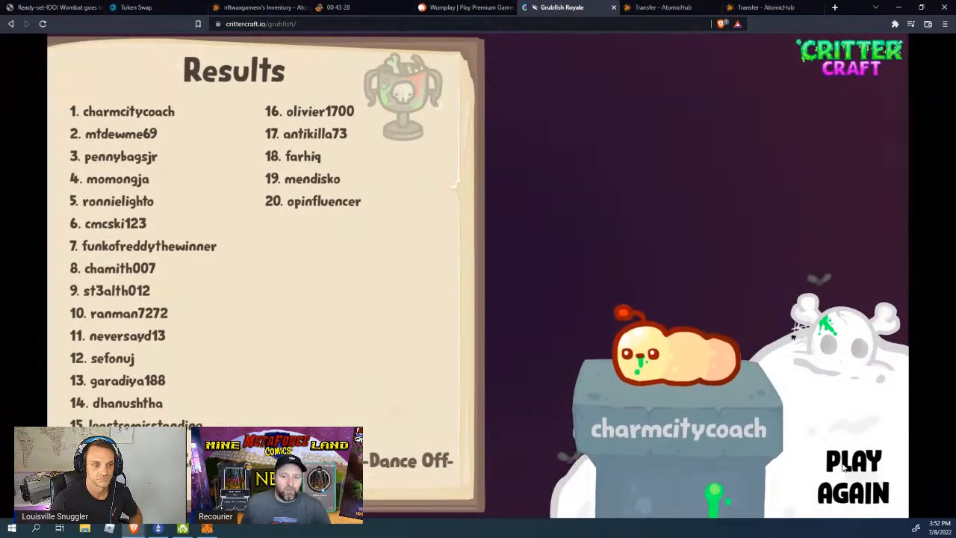
left_click(853, 477)
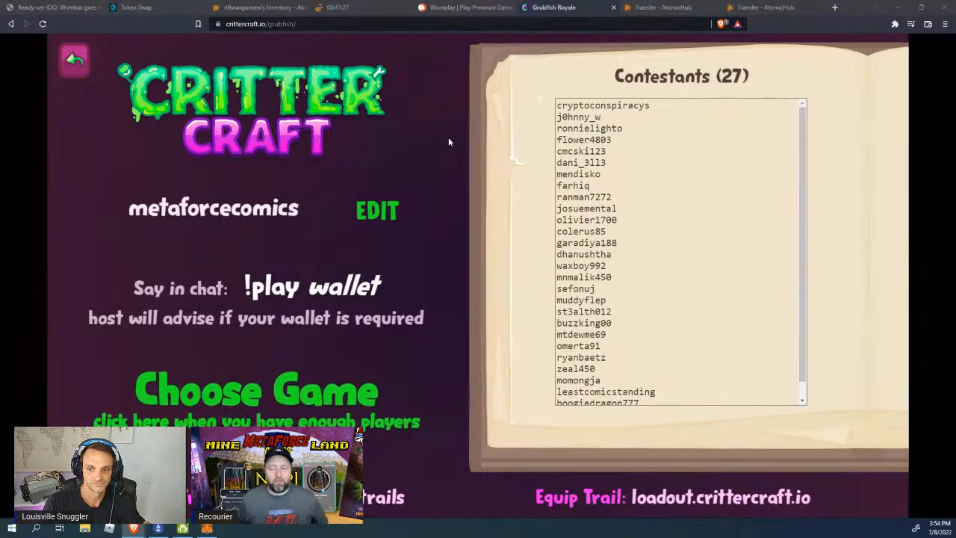
mouse_move(409, 187)
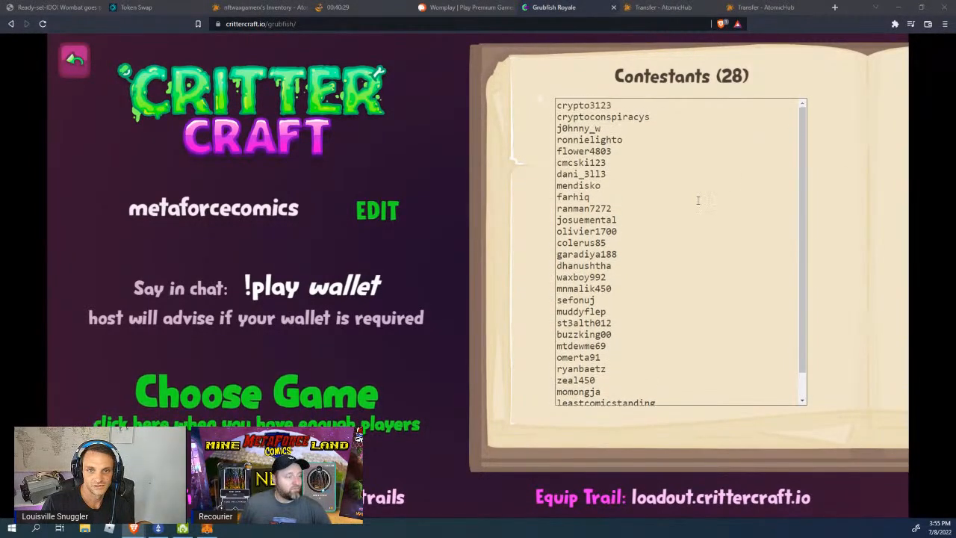
scroll("down", 3)
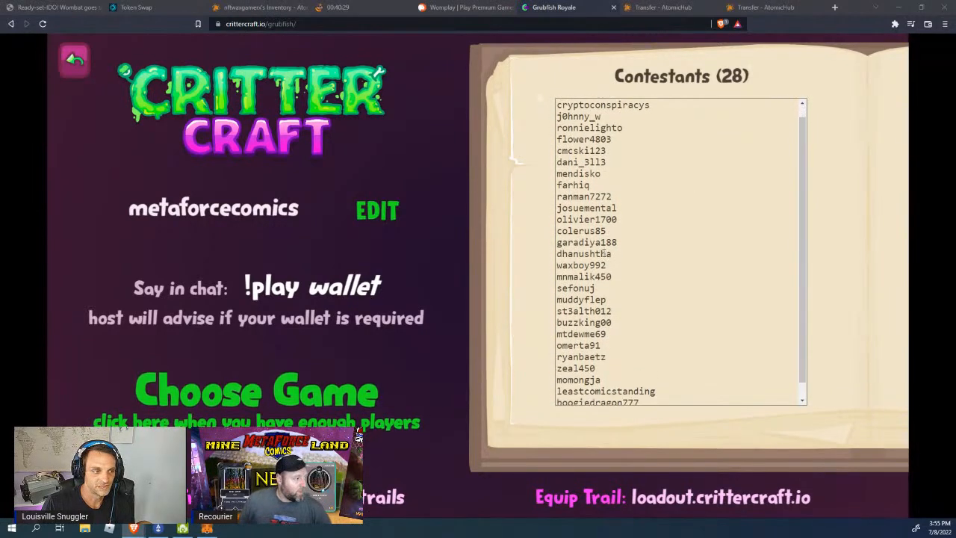
scroll("up", 3)
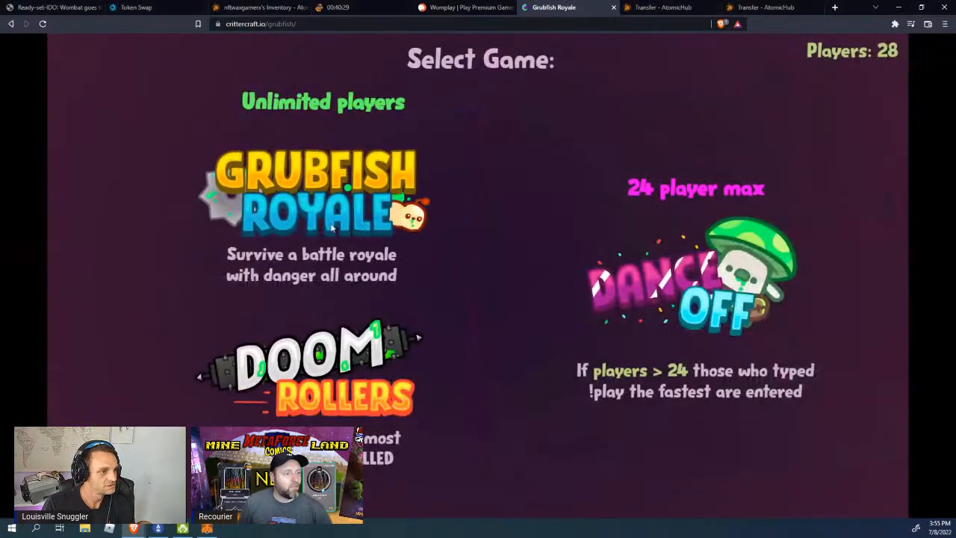
Step: Start a Grubfish Royale match and let it run to the 28-player results ranking
left_click(311, 192)
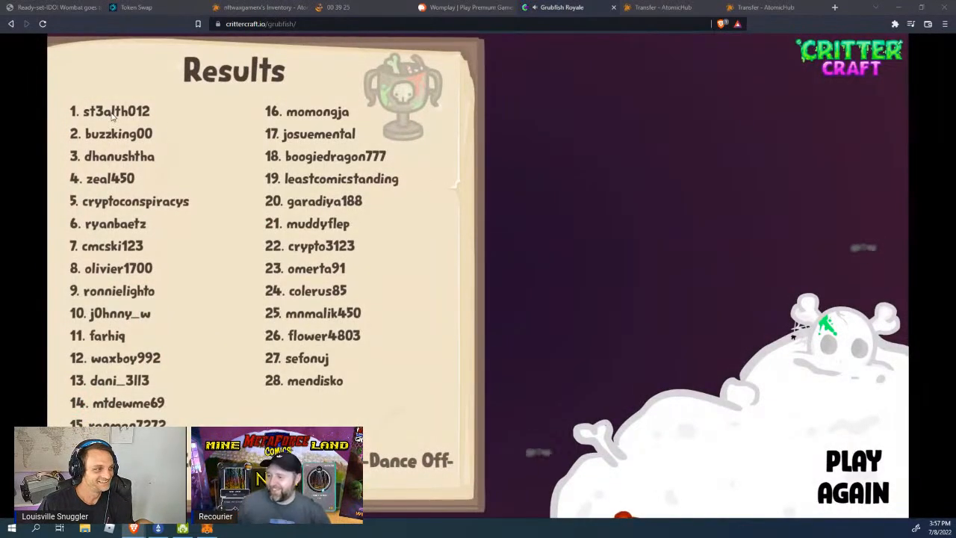
left_click(590, 8)
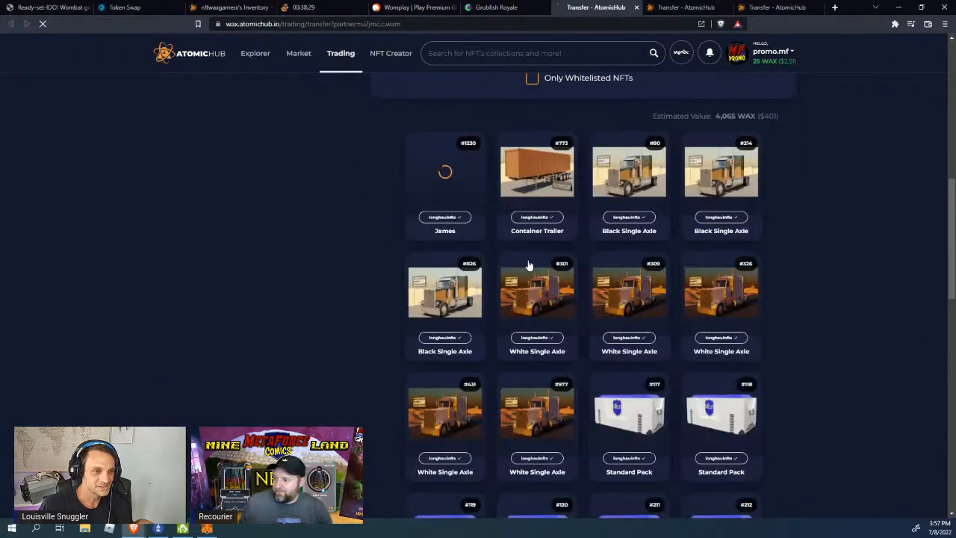
scroll("down", 3)
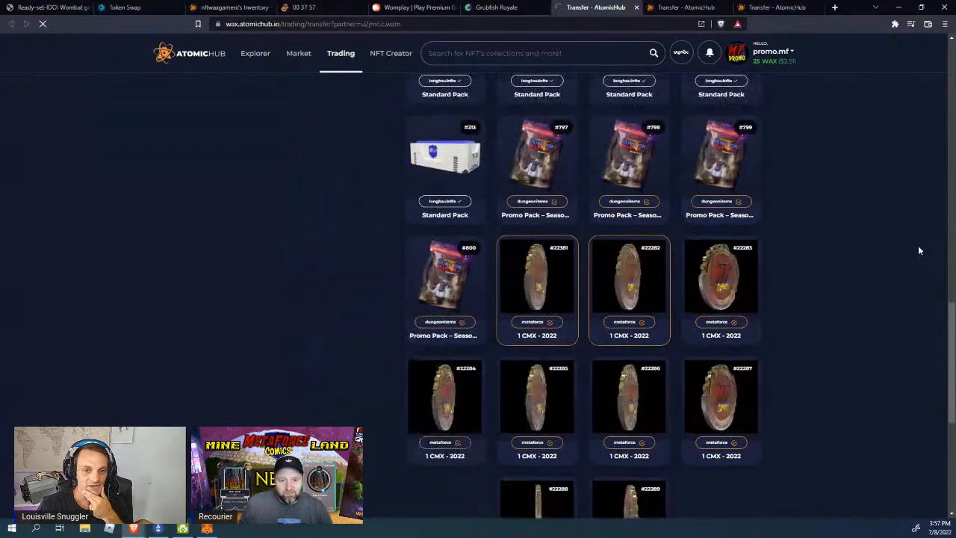
scroll("up", 3)
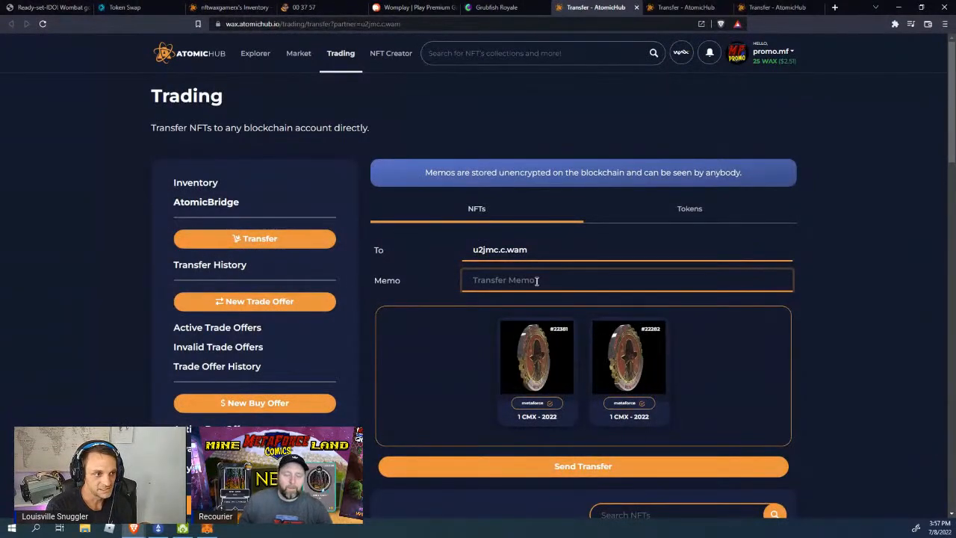
type("grub winners")
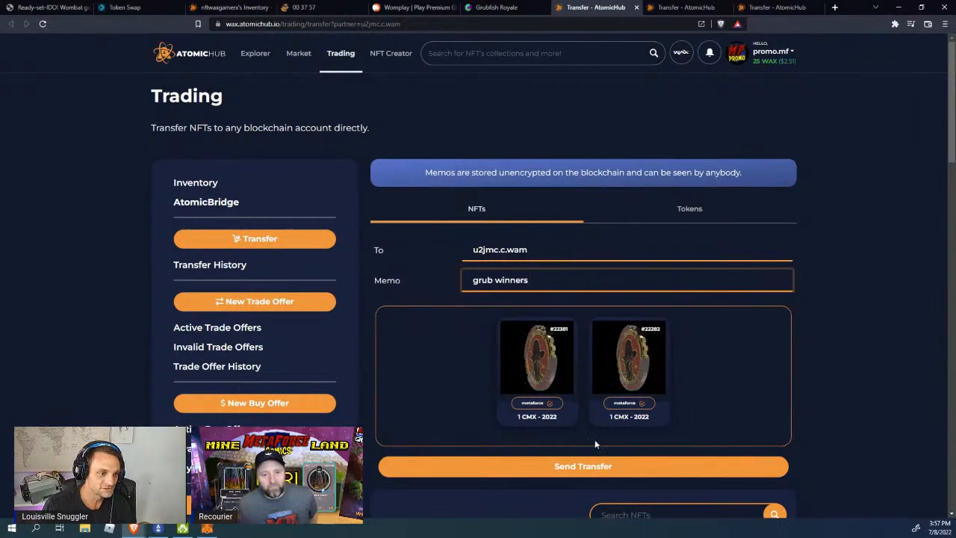
left_click(583, 466)
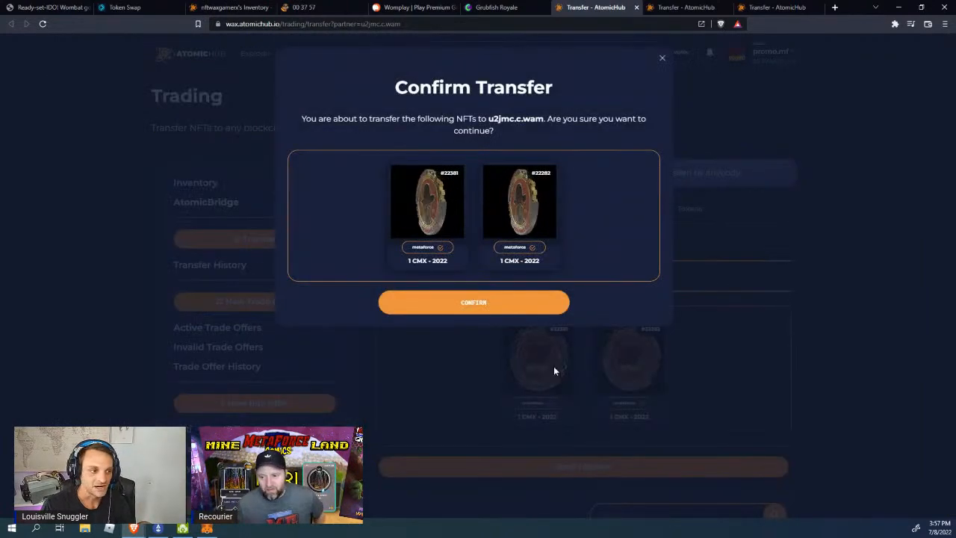
left_click(474, 301)
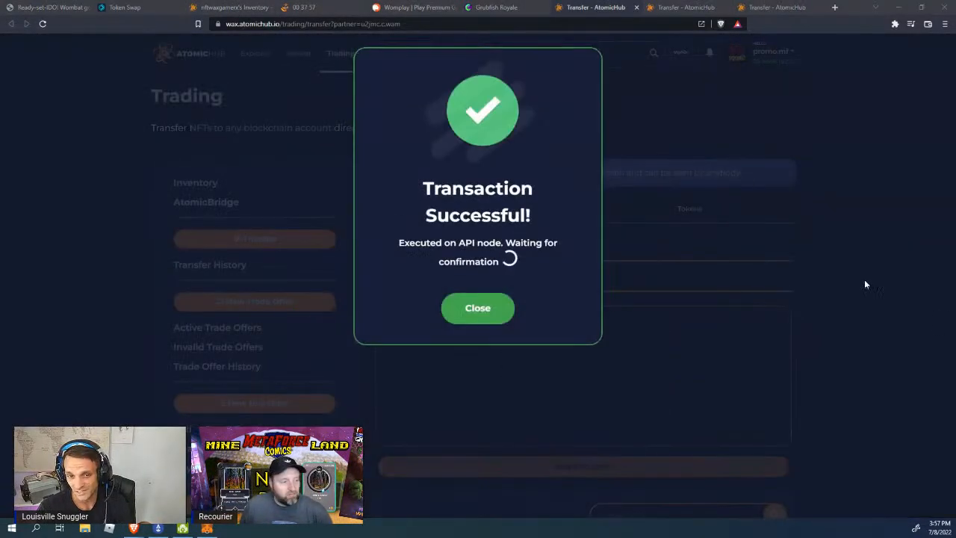
left_click(478, 307)
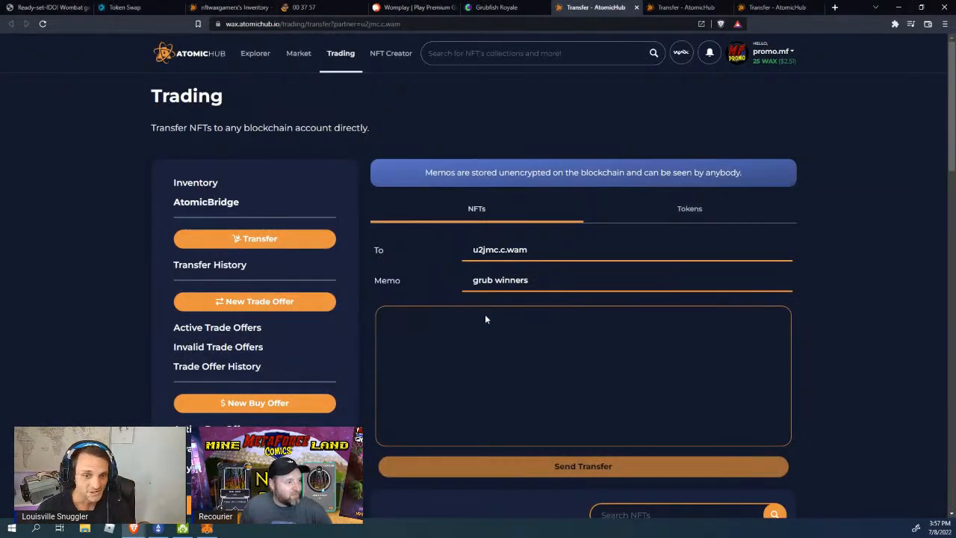
scroll("down", 3)
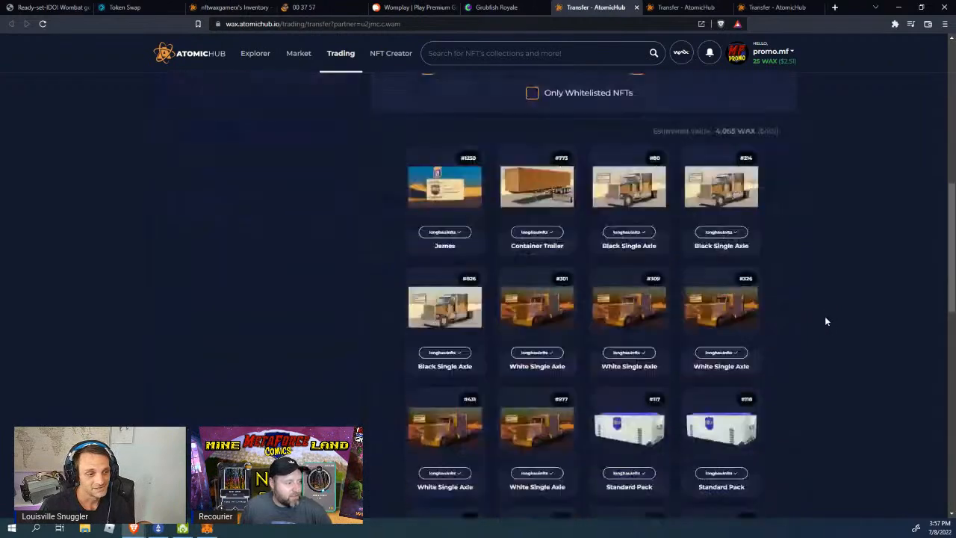
scroll("down", 3)
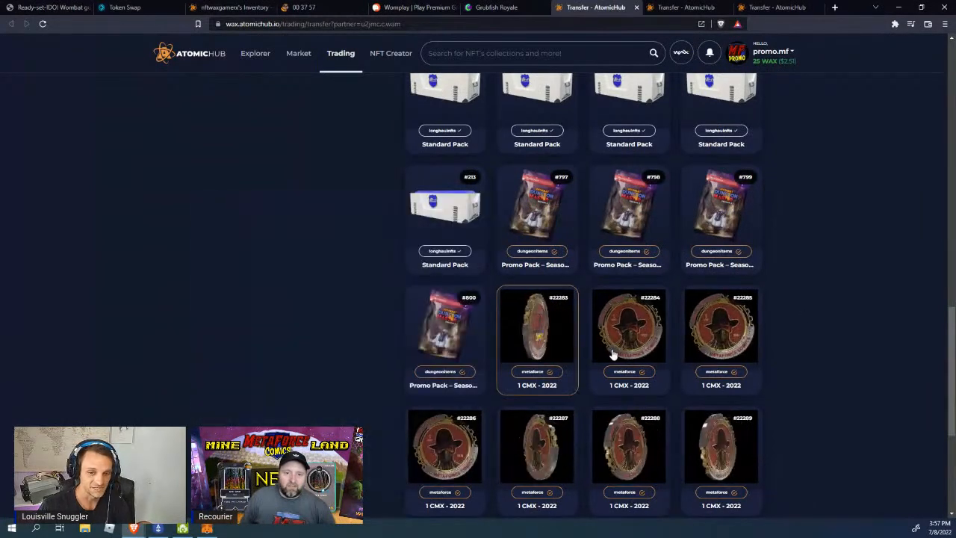
left_click(536, 326)
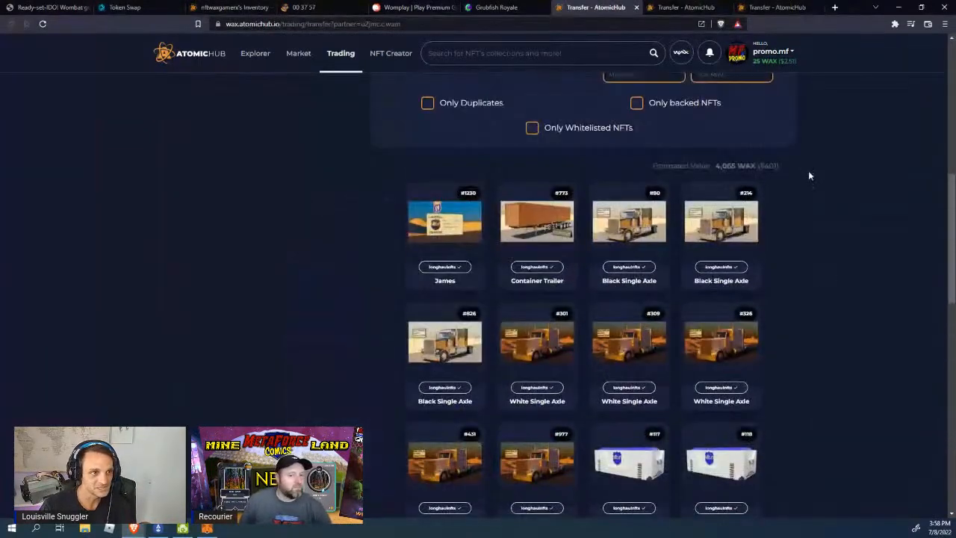
scroll("up", 3)
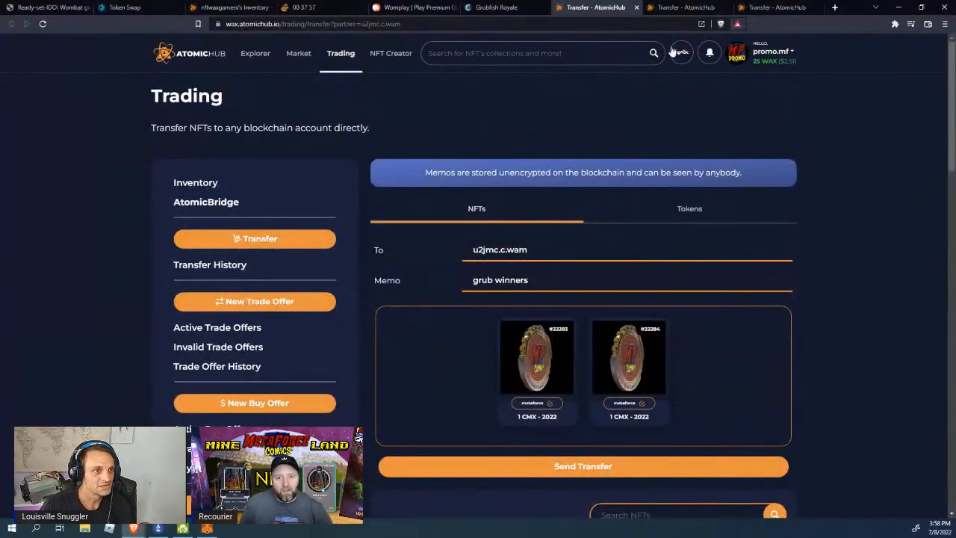
Step: Check the Wombat Dungeon and NFT inventory pages, then return to the transfer tabs
left_click(321, 7)
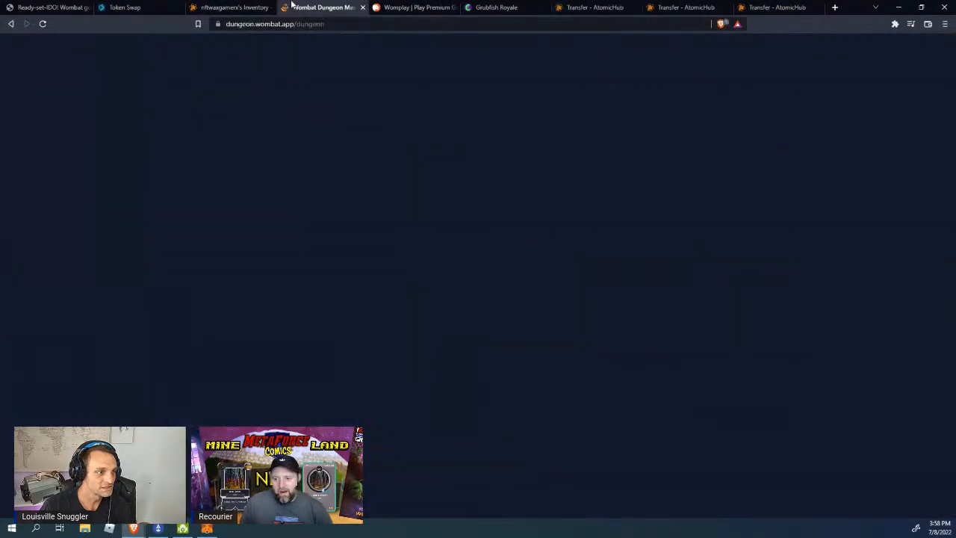
left_click(231, 8)
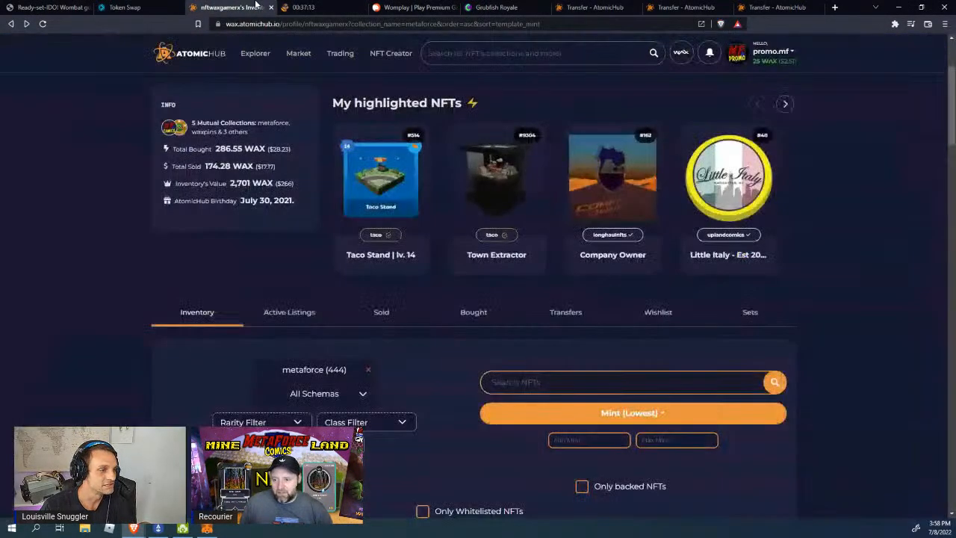
left_click(595, 7)
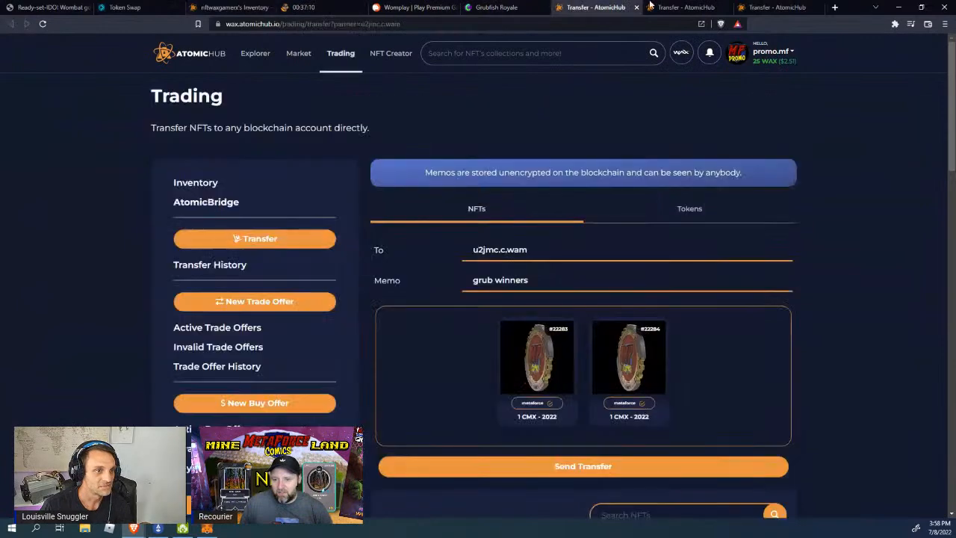
left_click(684, 7)
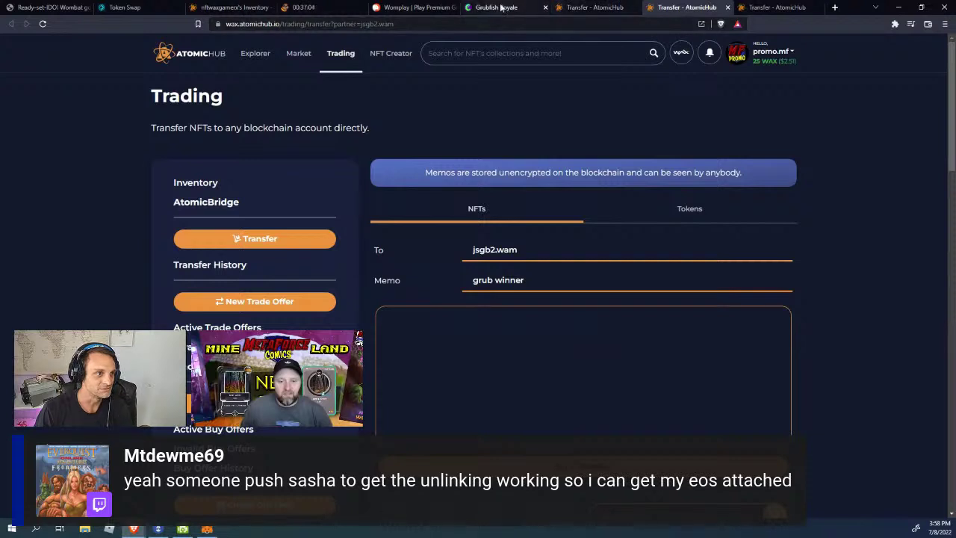
left_click(496, 8)
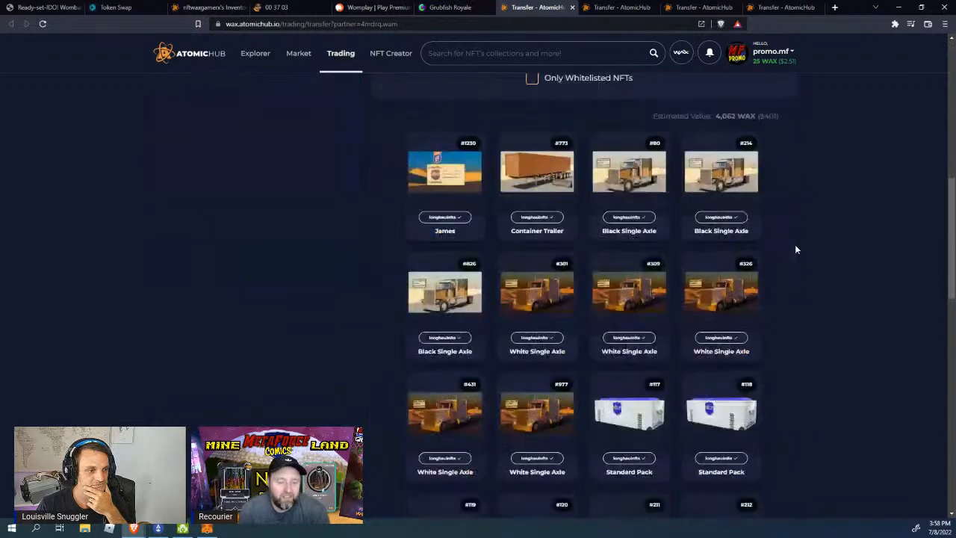
scroll("down", 3)
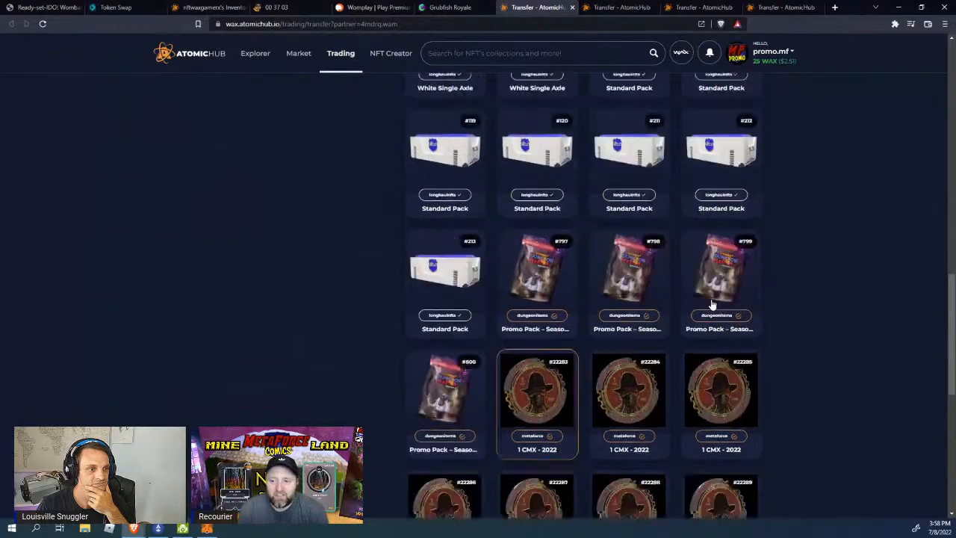
scroll("up", 3)
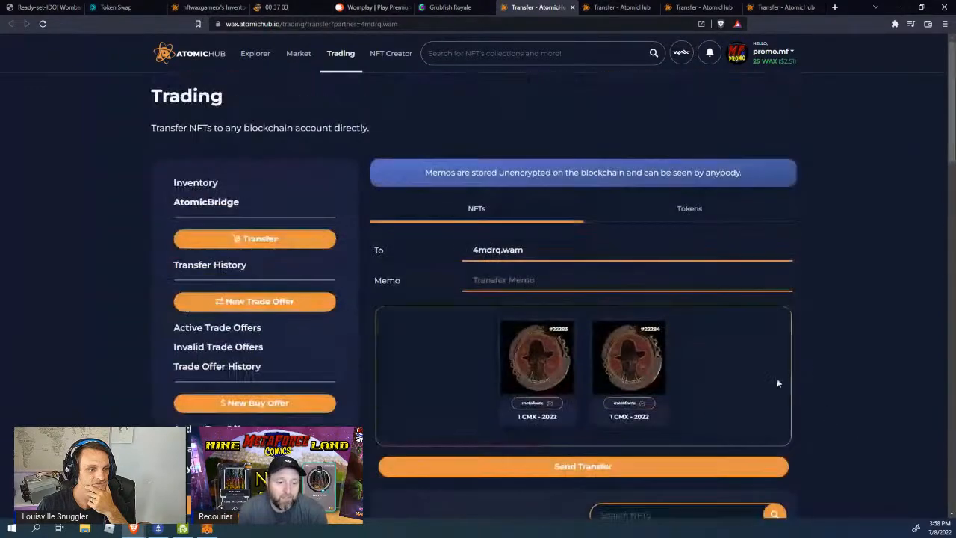
left_click(626, 280)
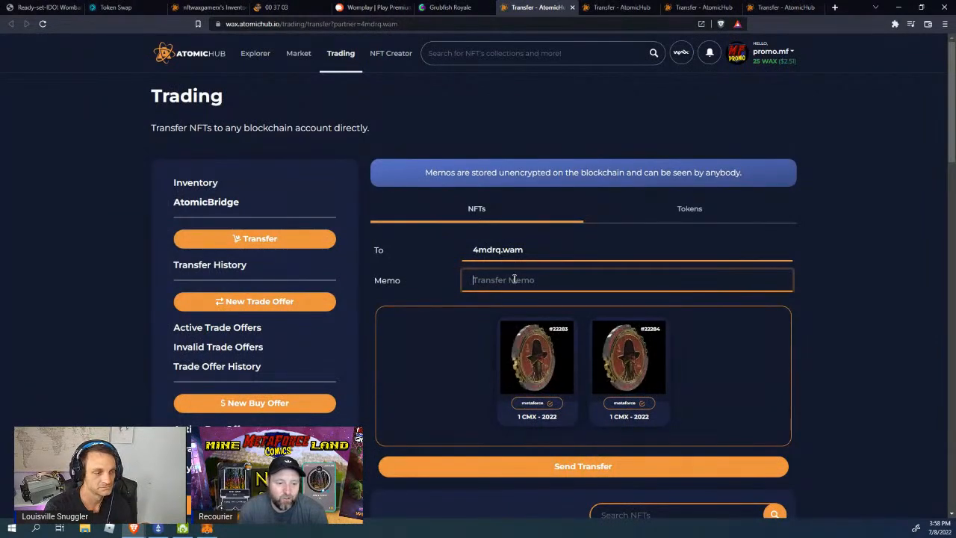
type("grub winner")
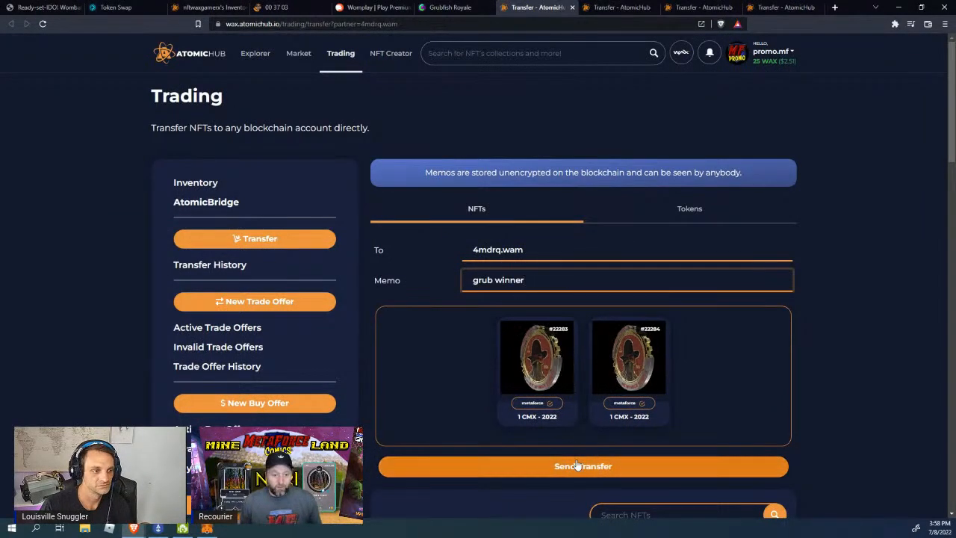
left_click(582, 467)
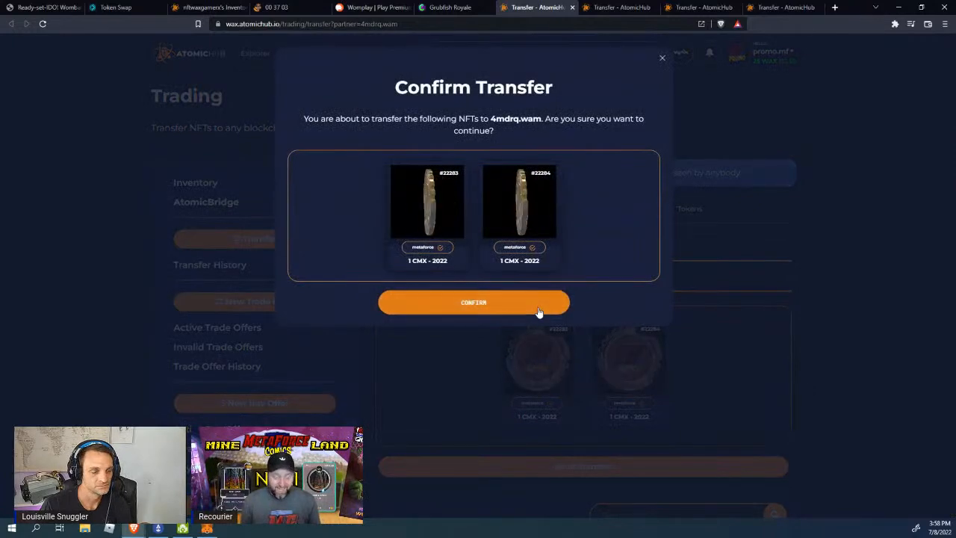
left_click(474, 302)
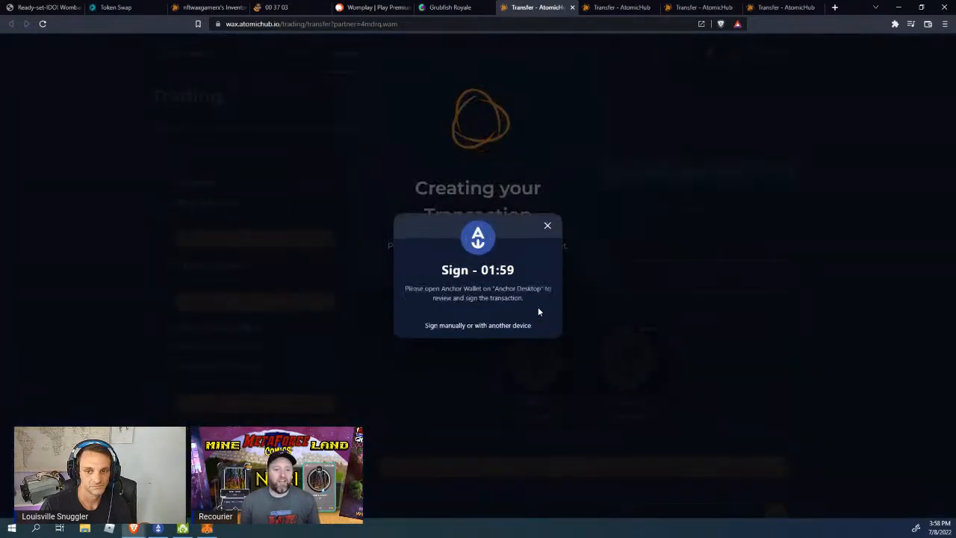
left_click(478, 326)
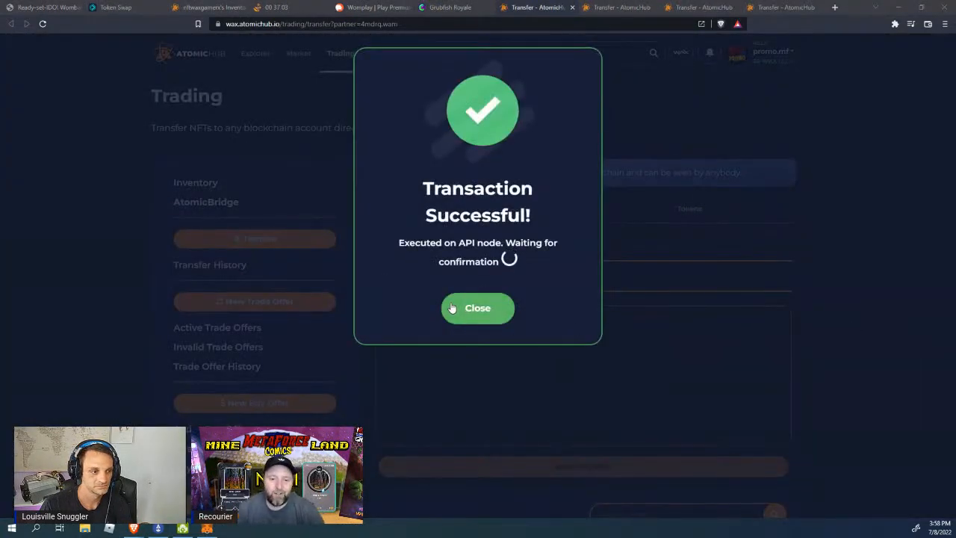
left_click(478, 308)
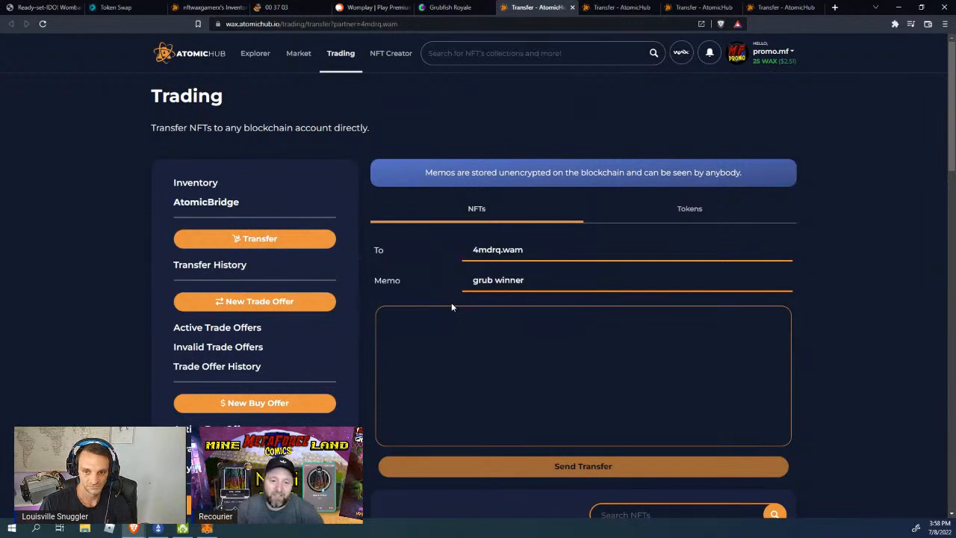
mouse_move(669, 95)
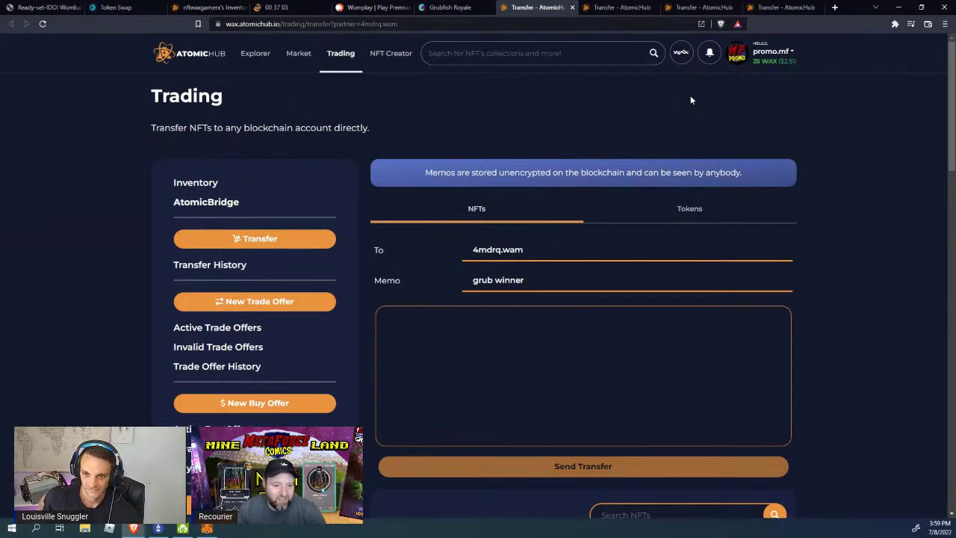
mouse_move(637, 98)
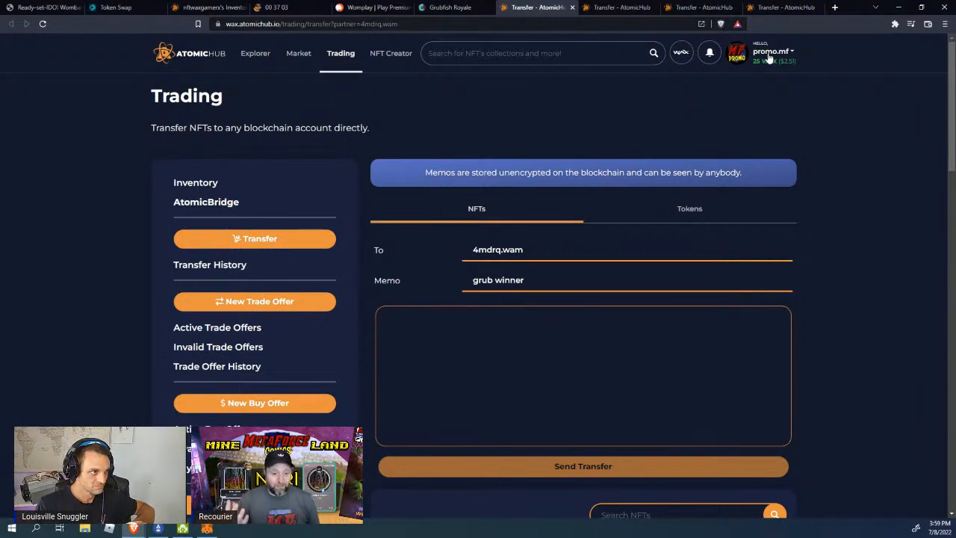
left_click(290, 8)
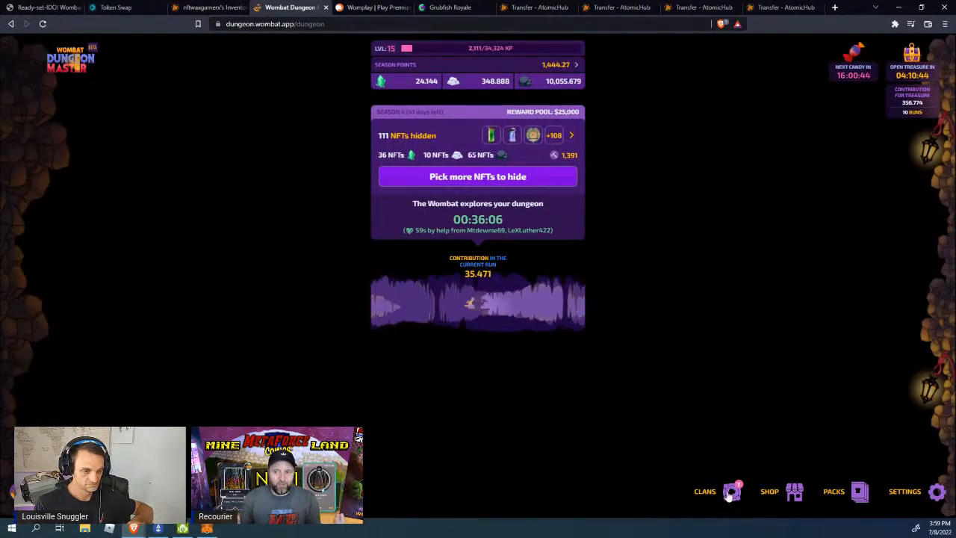
left_click(705, 492)
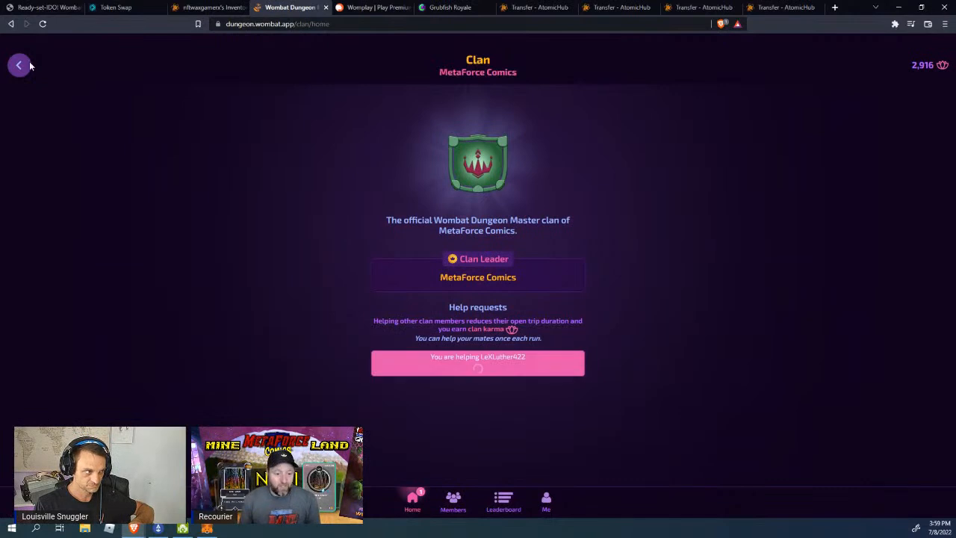
left_click(18, 66)
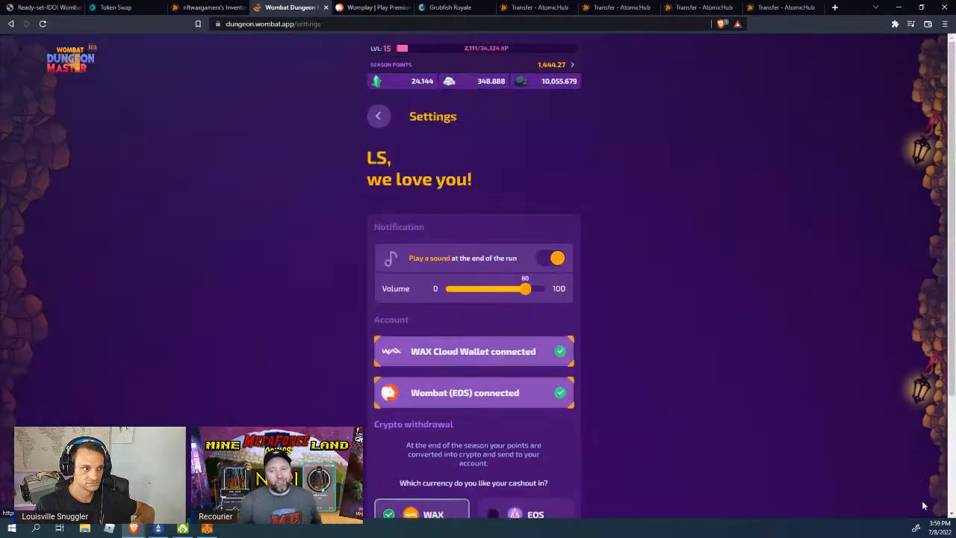
scroll("down", 3)
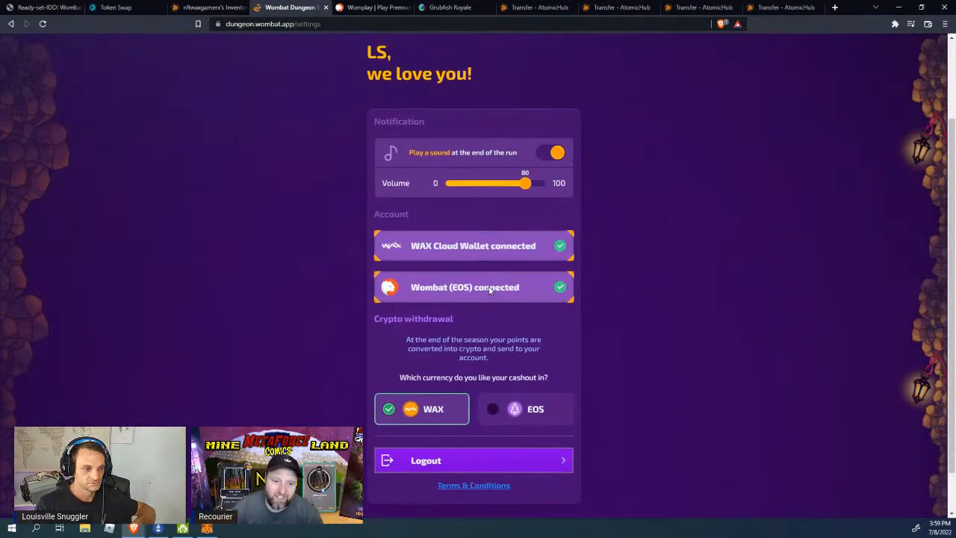
mouse_move(517, 302)
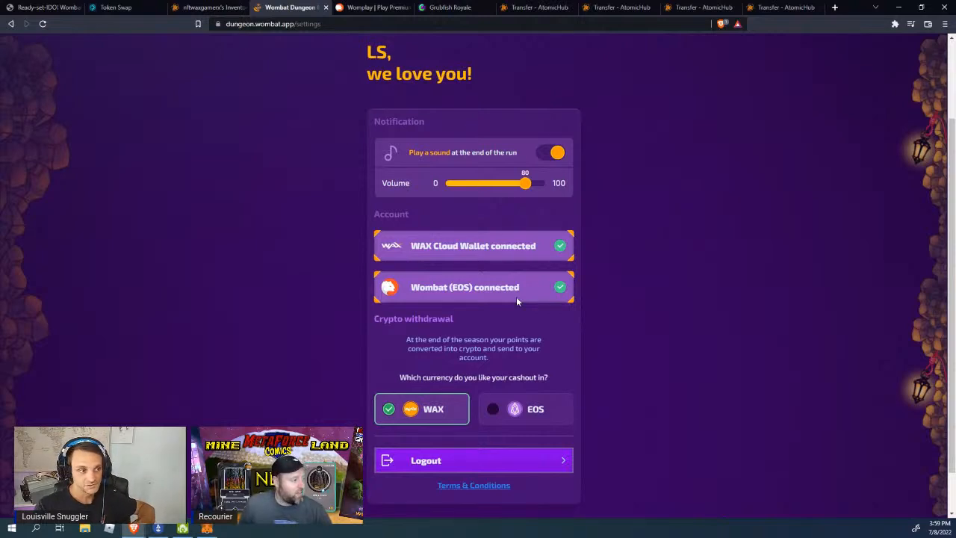
mouse_move(513, 244)
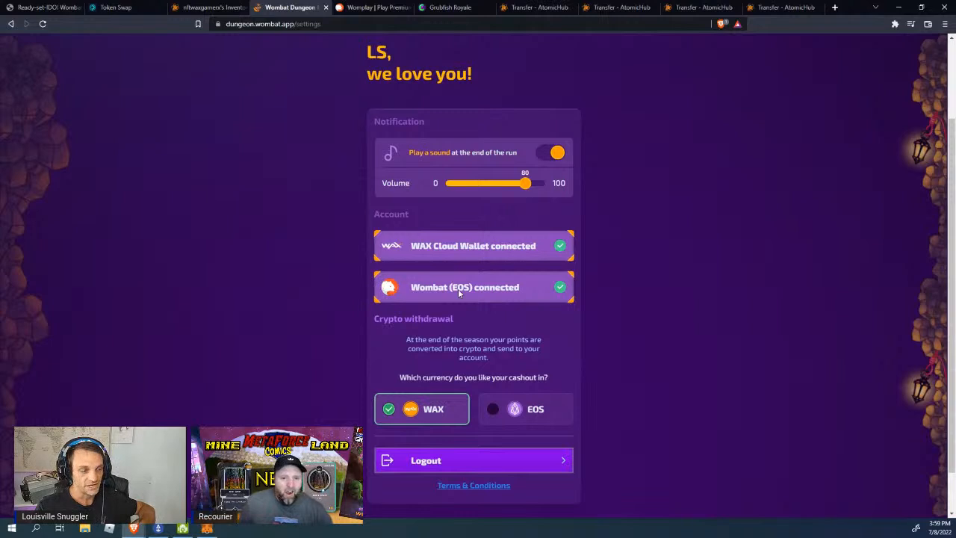
mouse_move(448, 296)
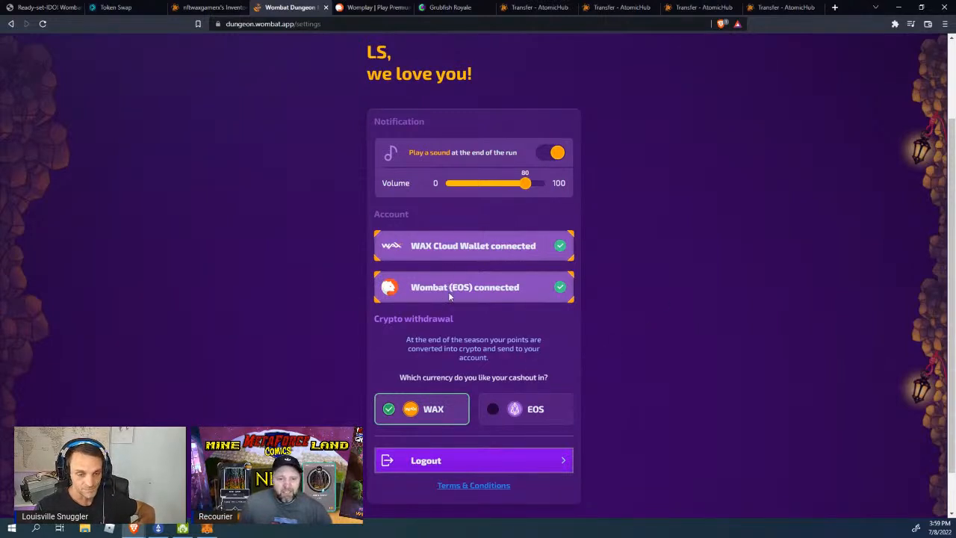
left_click(893, 24)
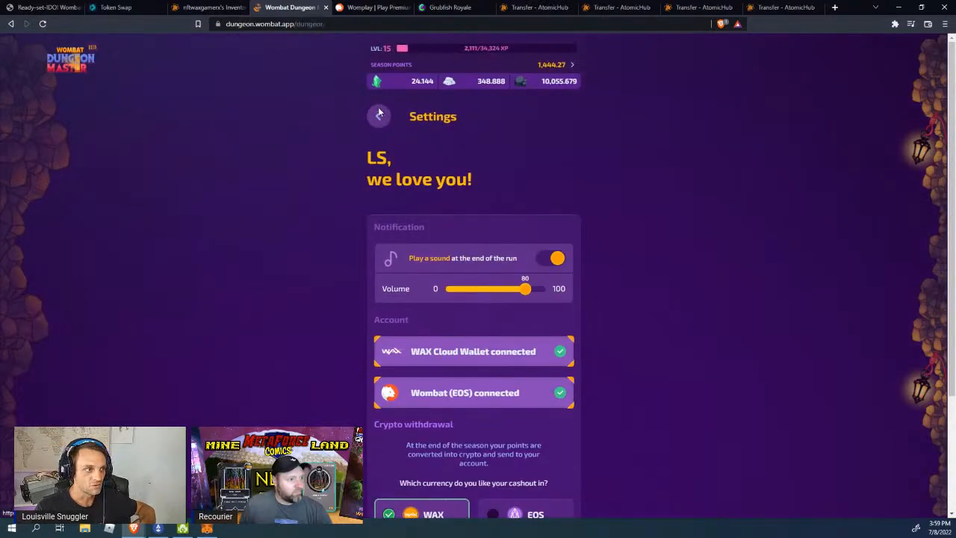
left_click(380, 117)
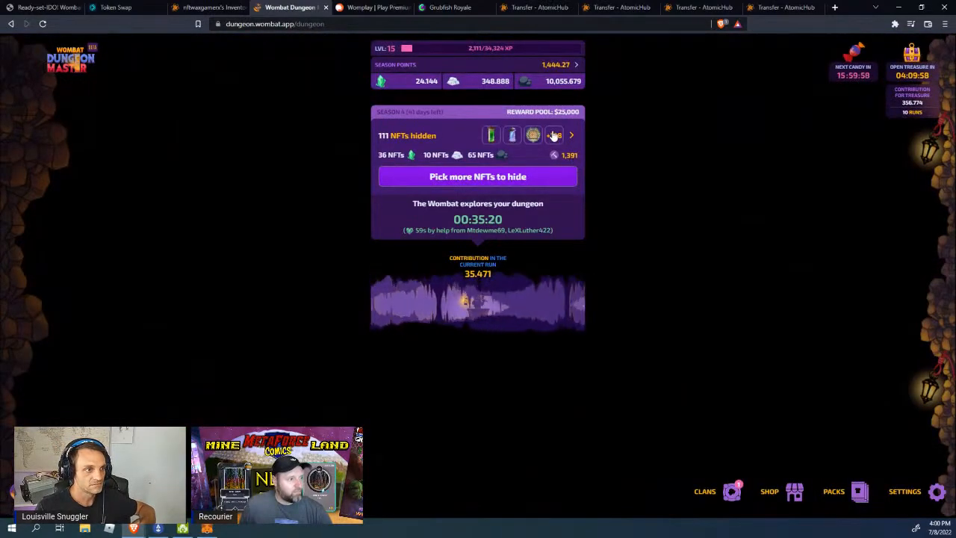
left_click(478, 176)
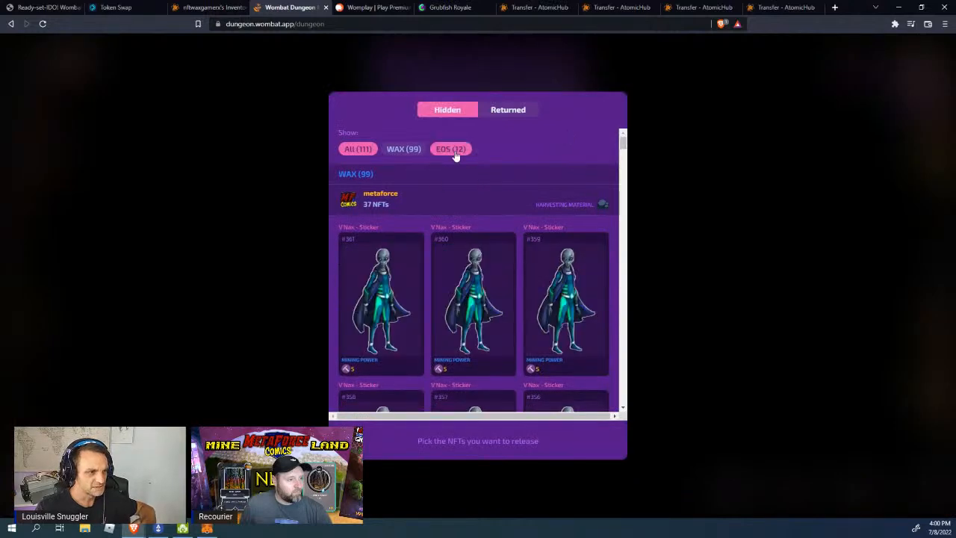
left_click(451, 149)
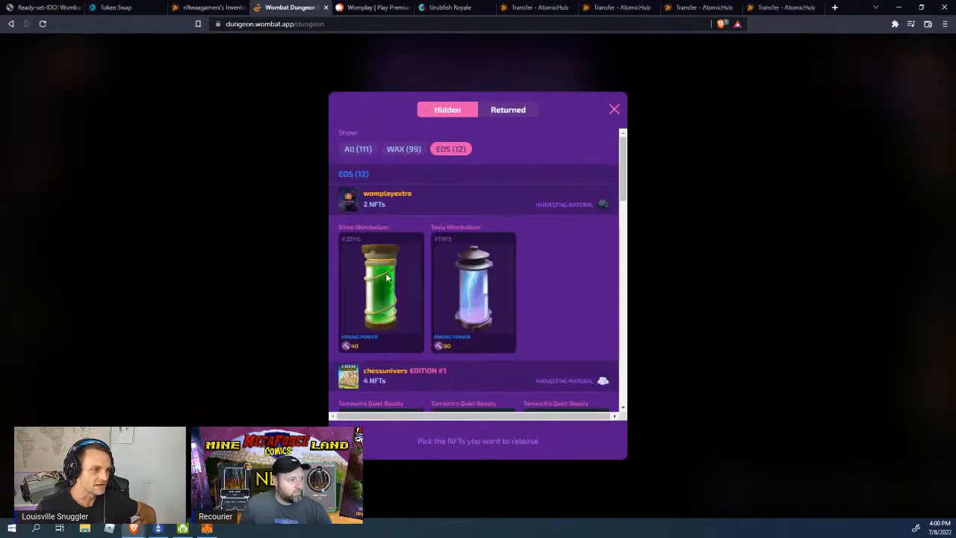
mouse_move(411, 357)
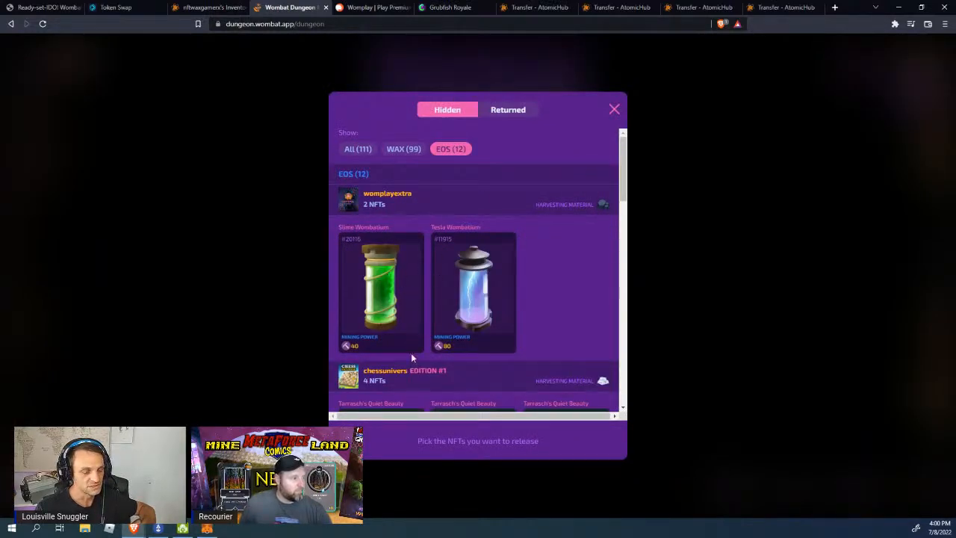
mouse_move(448, 348)
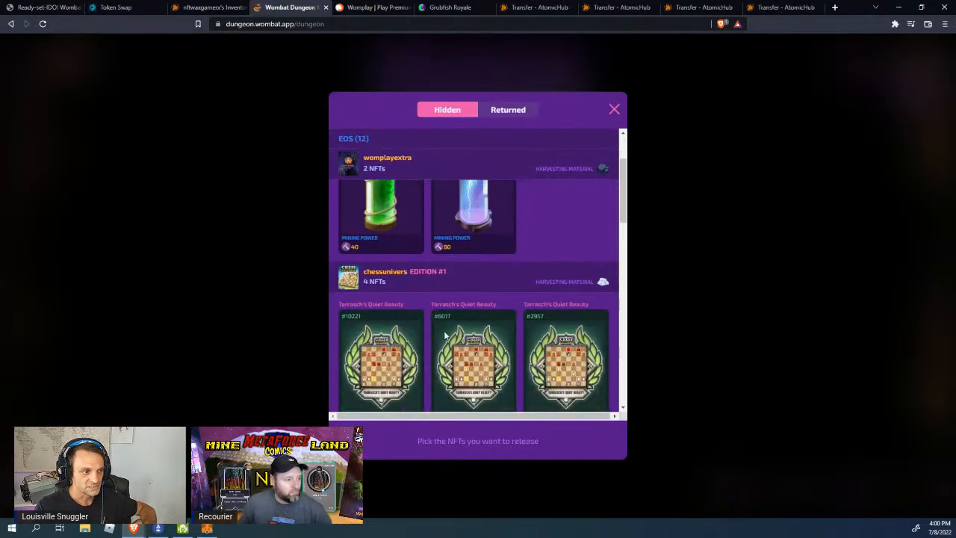
scroll("down", 3)
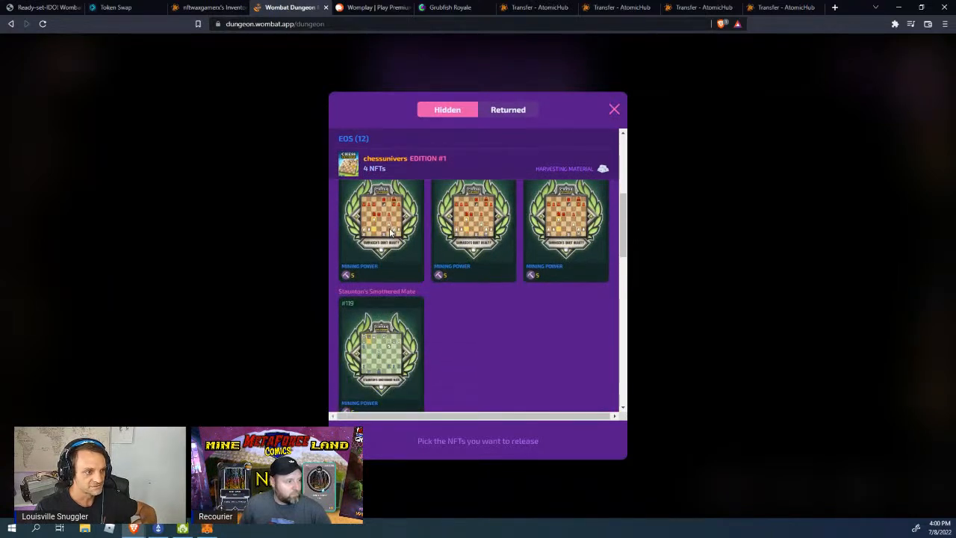
scroll("down", 3)
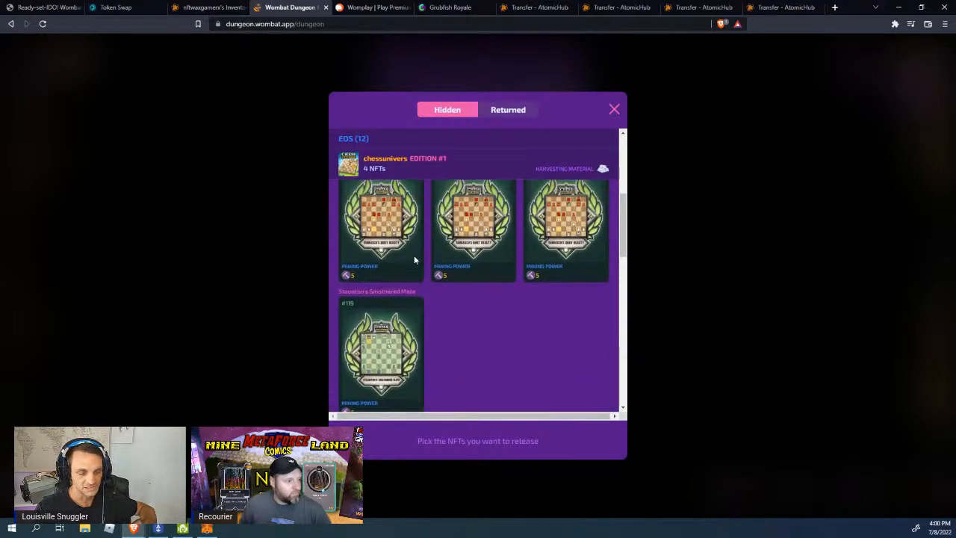
mouse_move(429, 299)
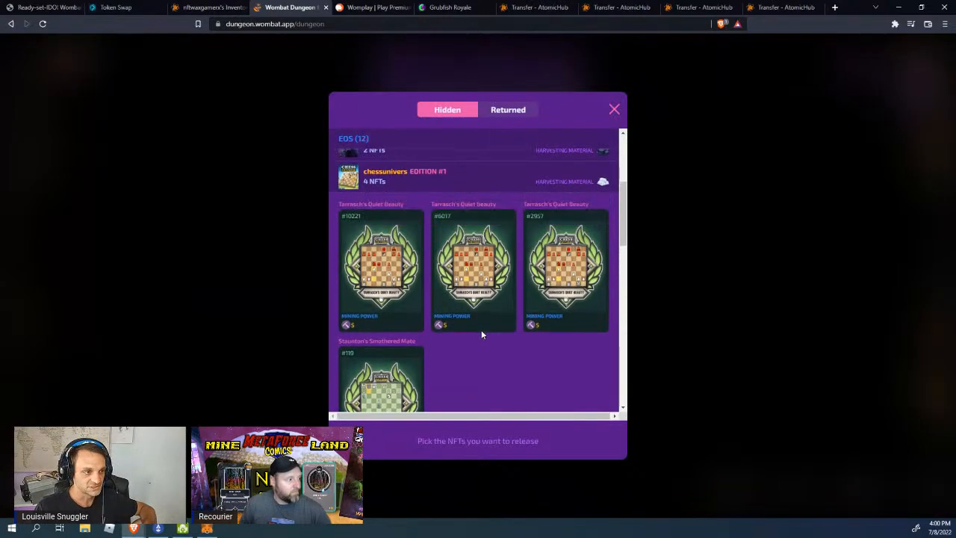
scroll("down", 3)
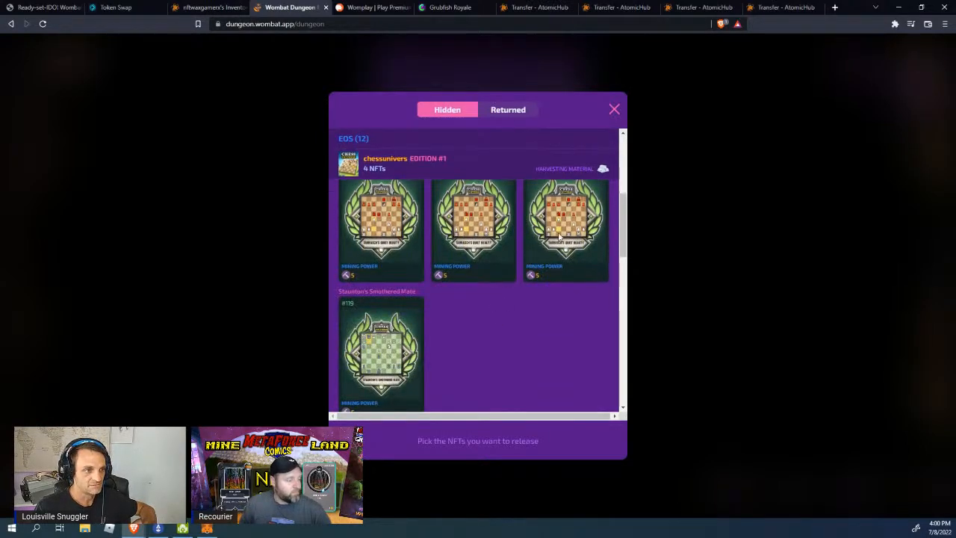
mouse_move(499, 363)
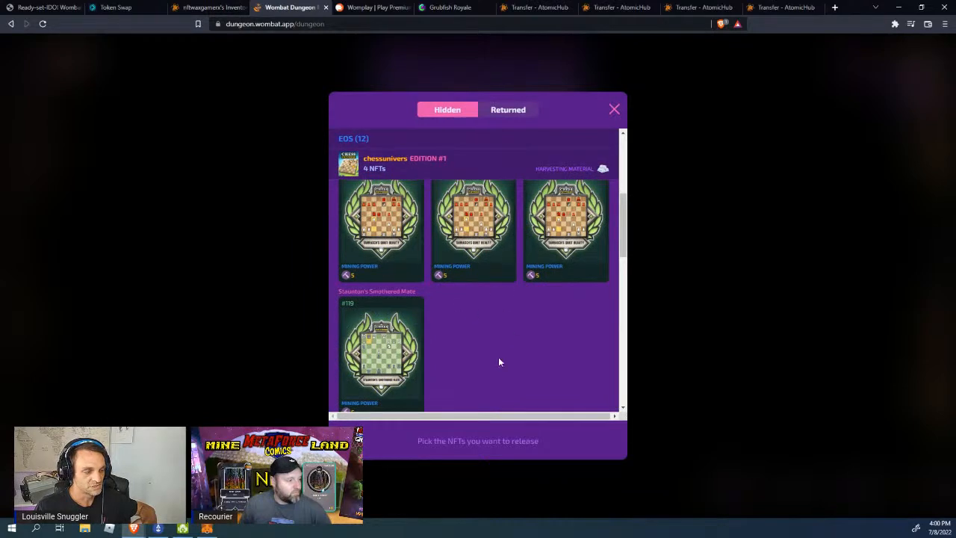
scroll("down", 3)
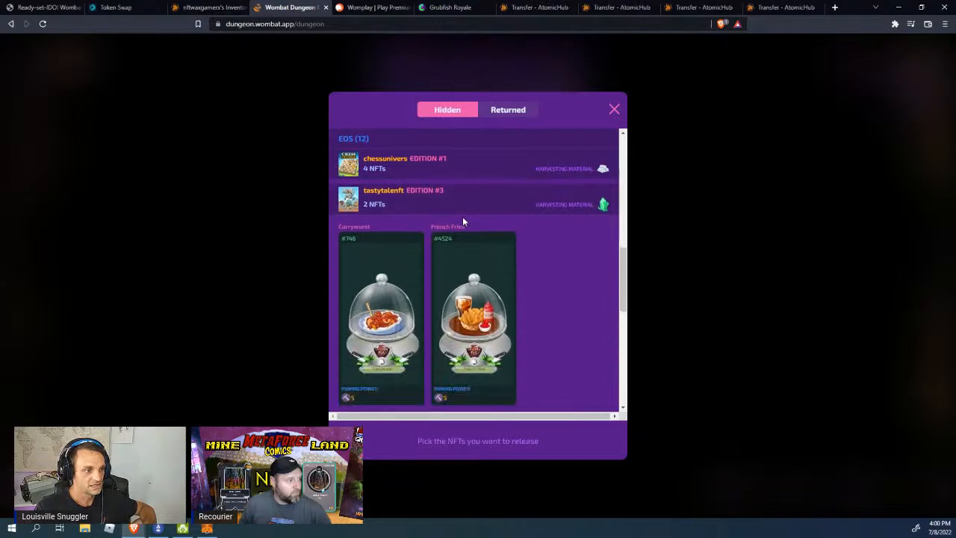
scroll("down", 3)
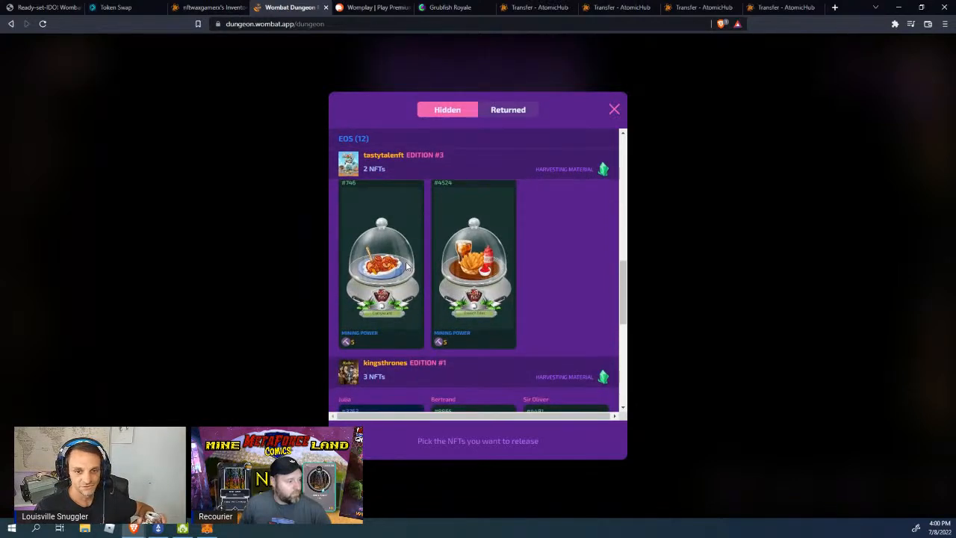
scroll("up", 3)
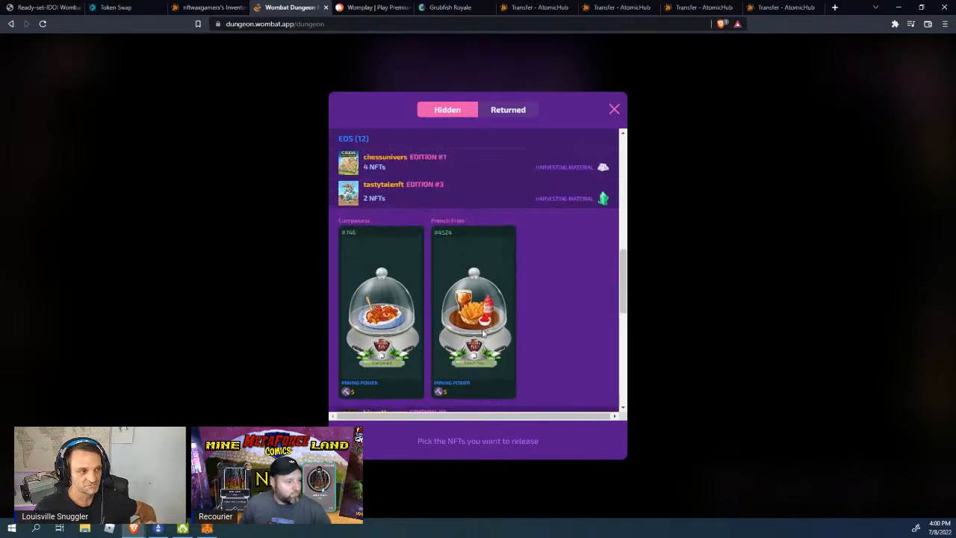
scroll("down", 3)
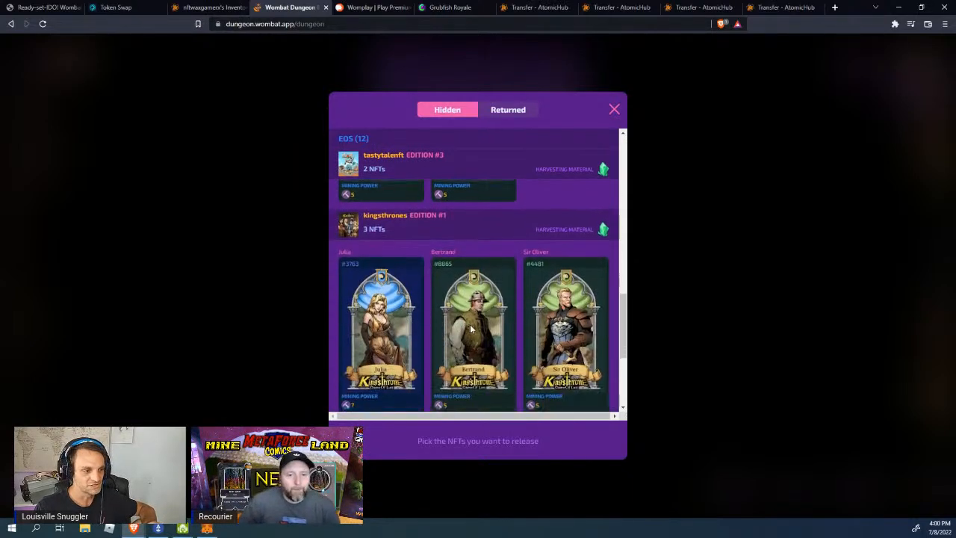
scroll("down", 3)
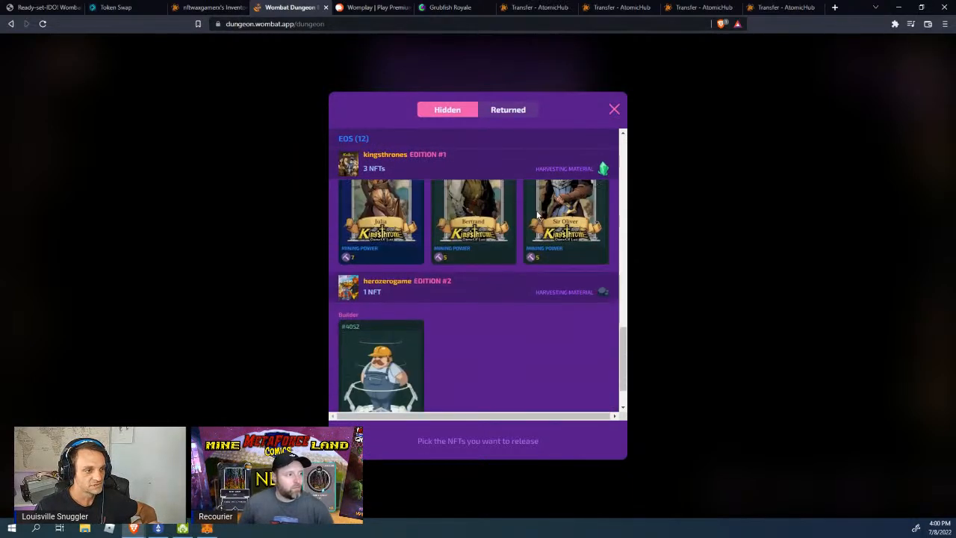
scroll("up", 3)
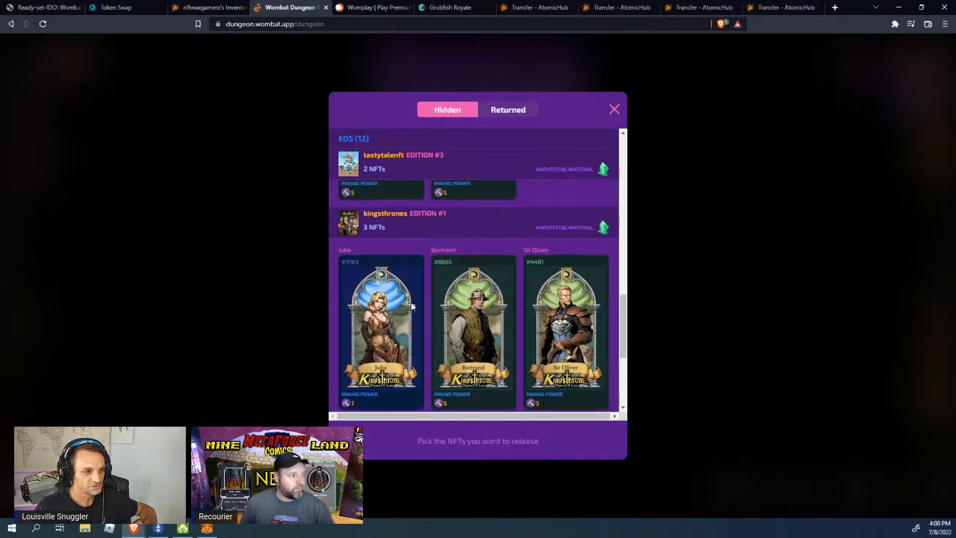
scroll("down", 3)
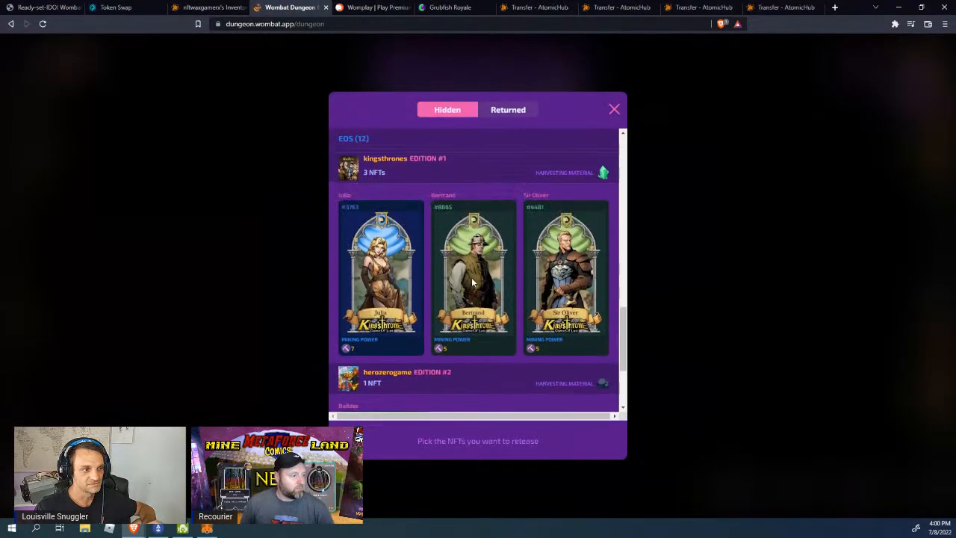
scroll("down", 3)
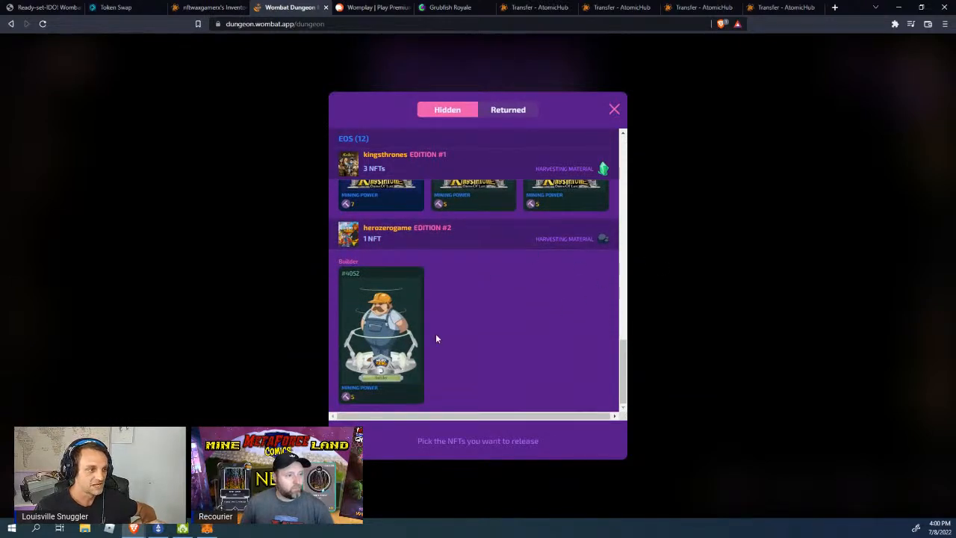
mouse_move(375, 326)
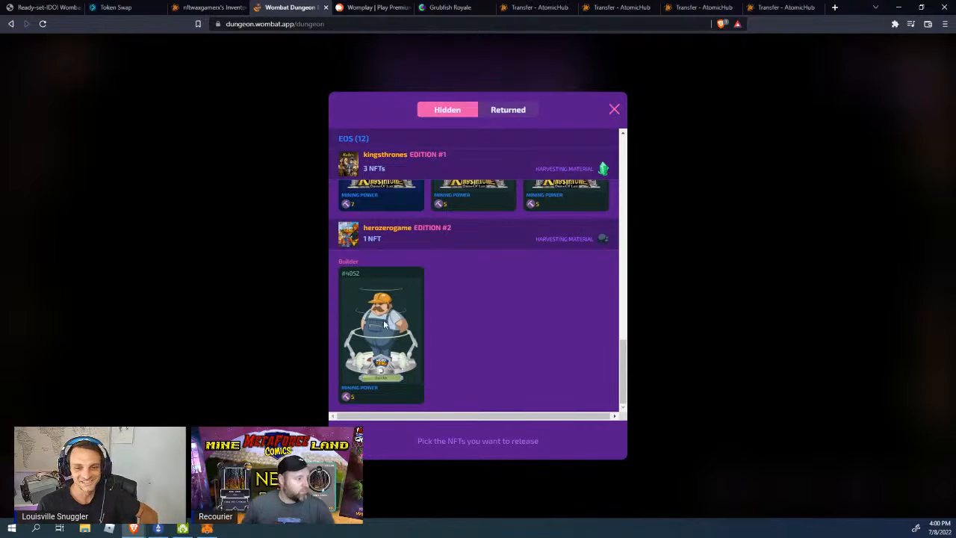
mouse_move(415, 329)
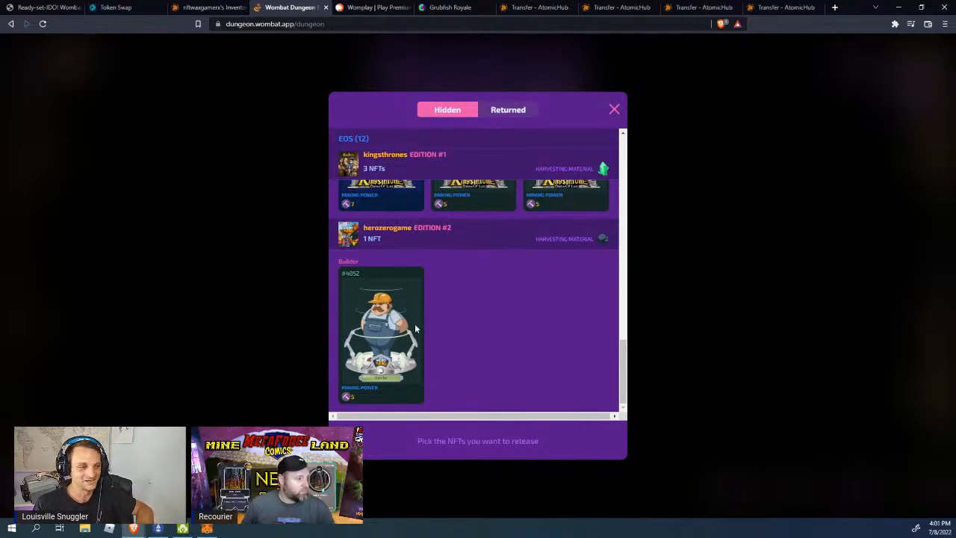
mouse_move(323, 314)
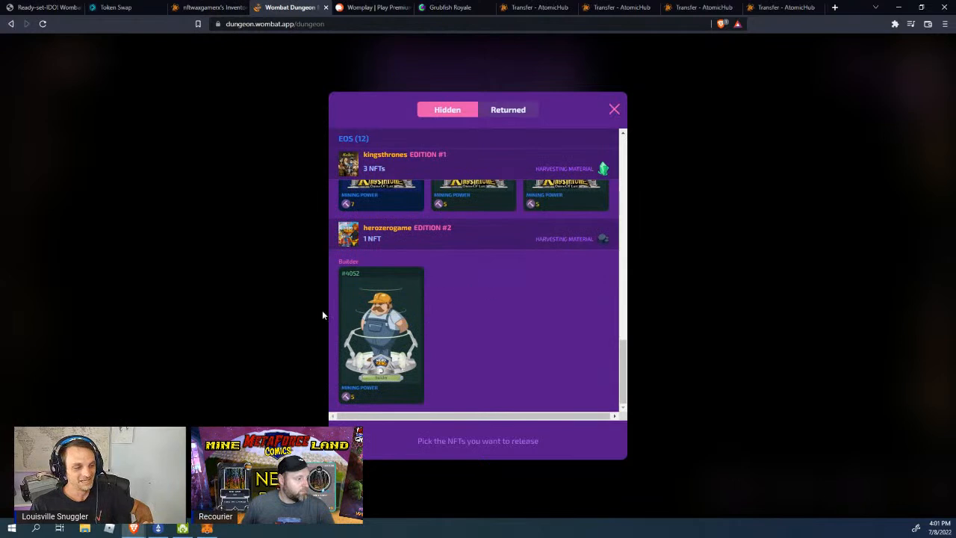
mouse_move(389, 340)
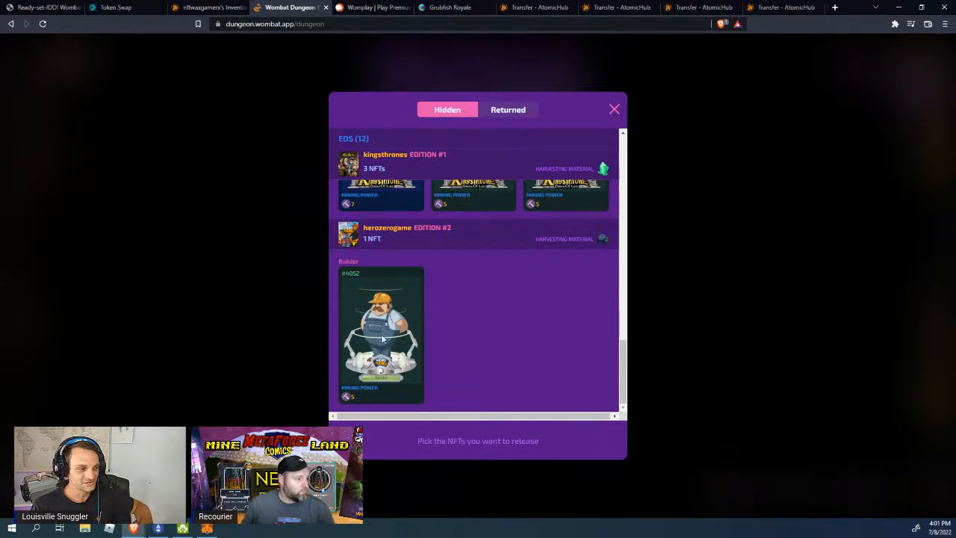
Step: Check the Returned NFTs list shows none, close the dialog and open the MetaForce Comics clan page
left_click(381, 332)
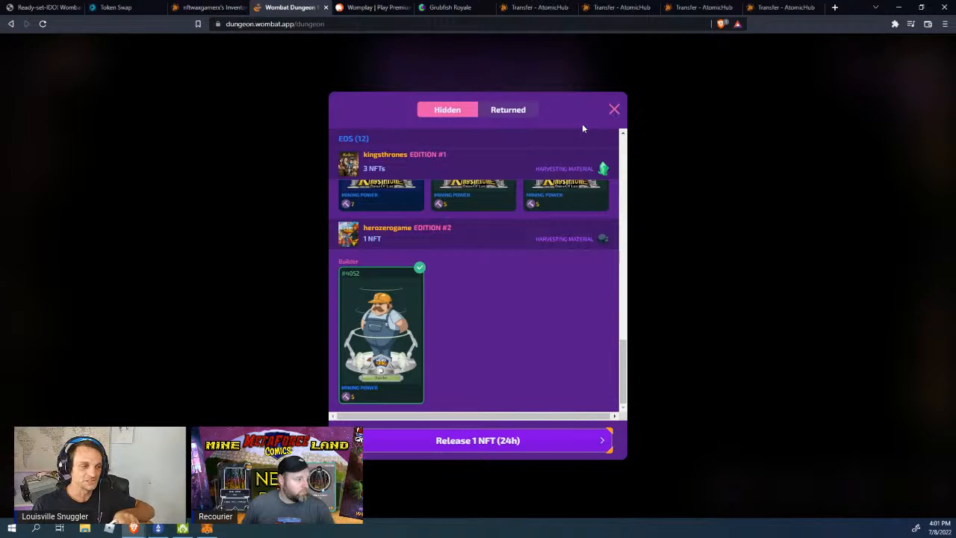
mouse_move(523, 117)
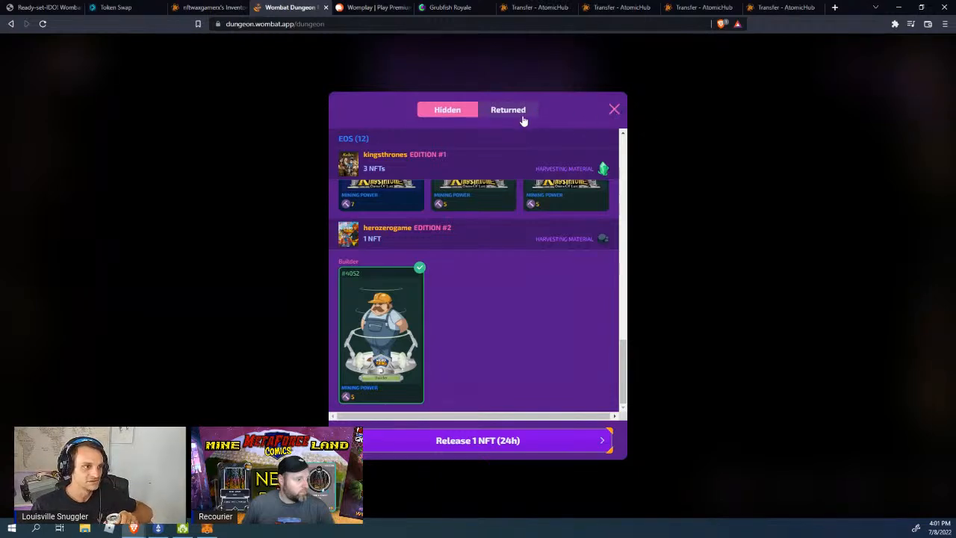
left_click(508, 110)
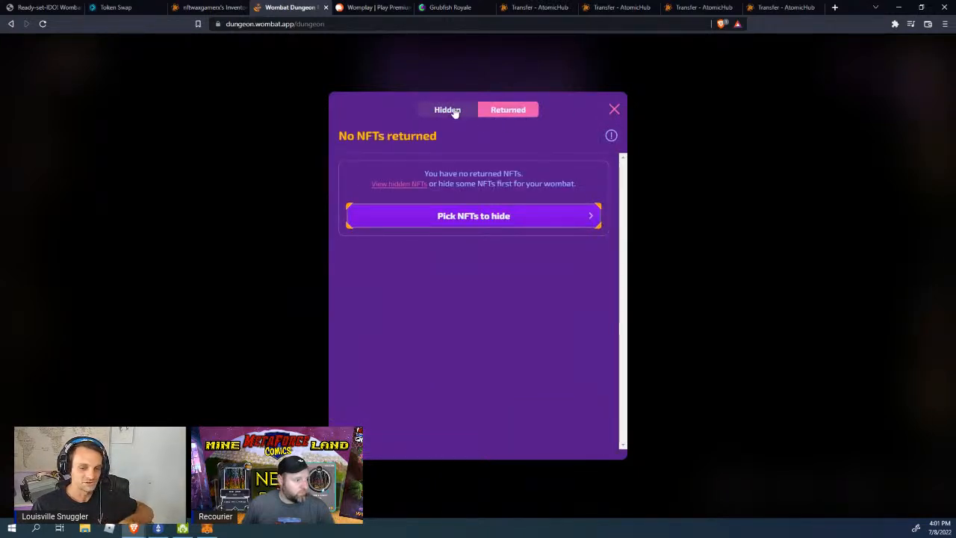
left_click(446, 110)
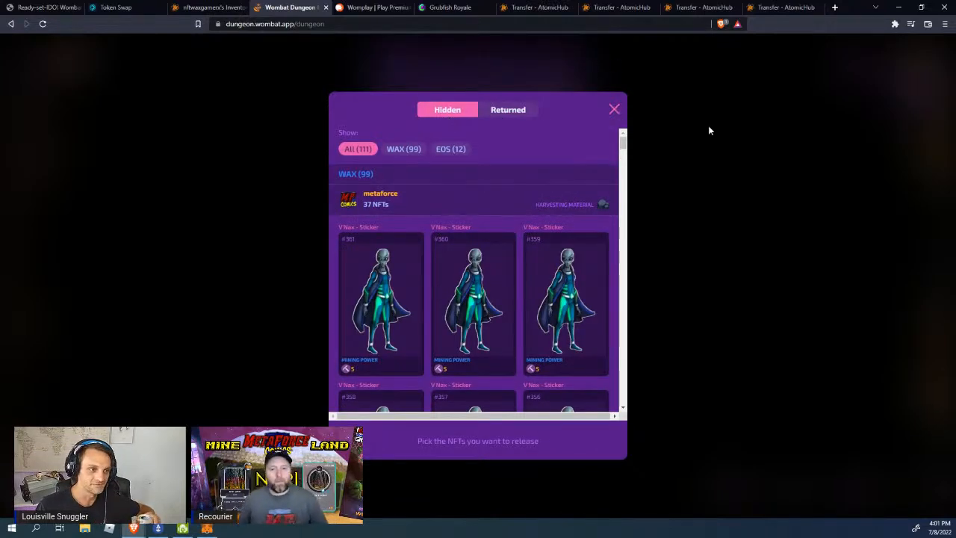
left_click(614, 109)
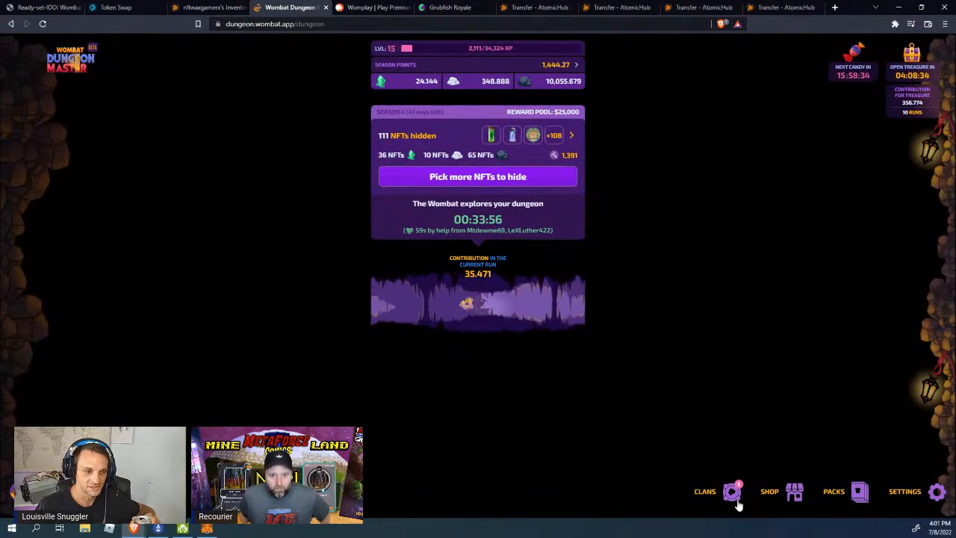
left_click(732, 491)
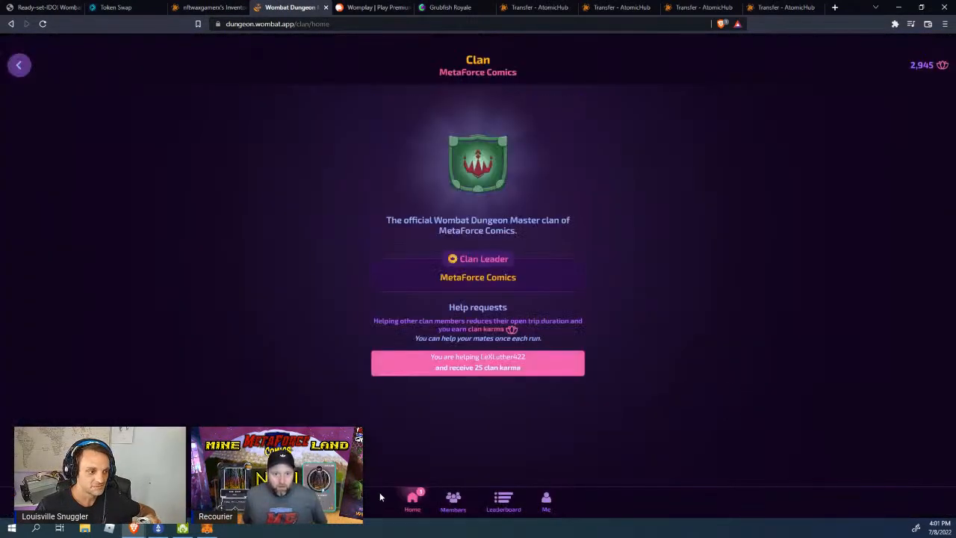
Step: Go back to the dungeon overview and switch to the Womplay games catalog
left_click(18, 66)
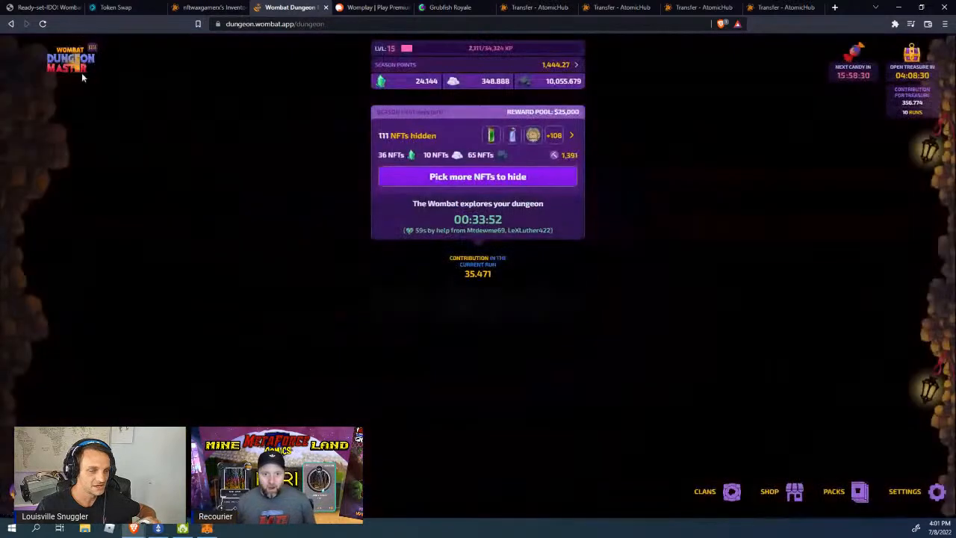
mouse_move(383, 370)
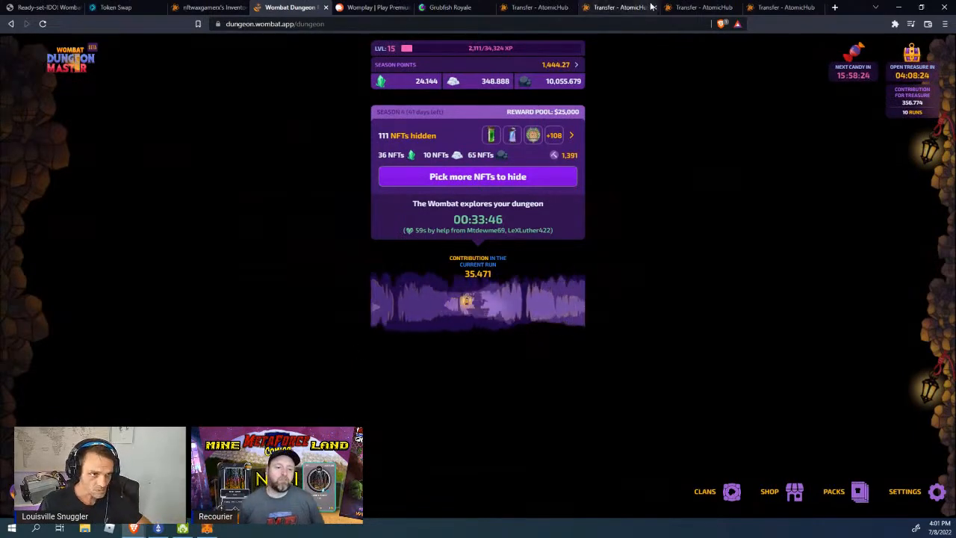
left_click(371, 8)
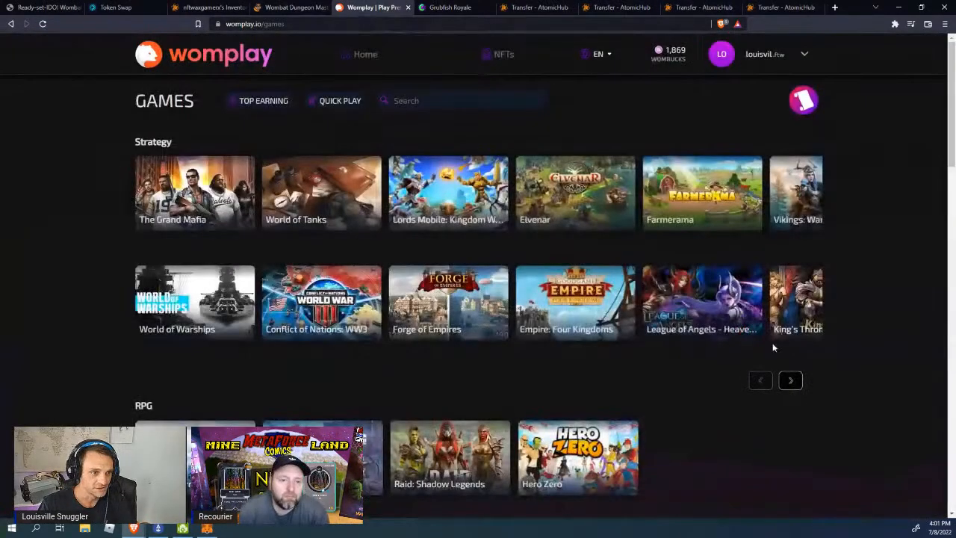
Step: Browse the Strategy carousel down to Arkheim – Realms at War, then go to the Womplay home page
scroll("down", 3)
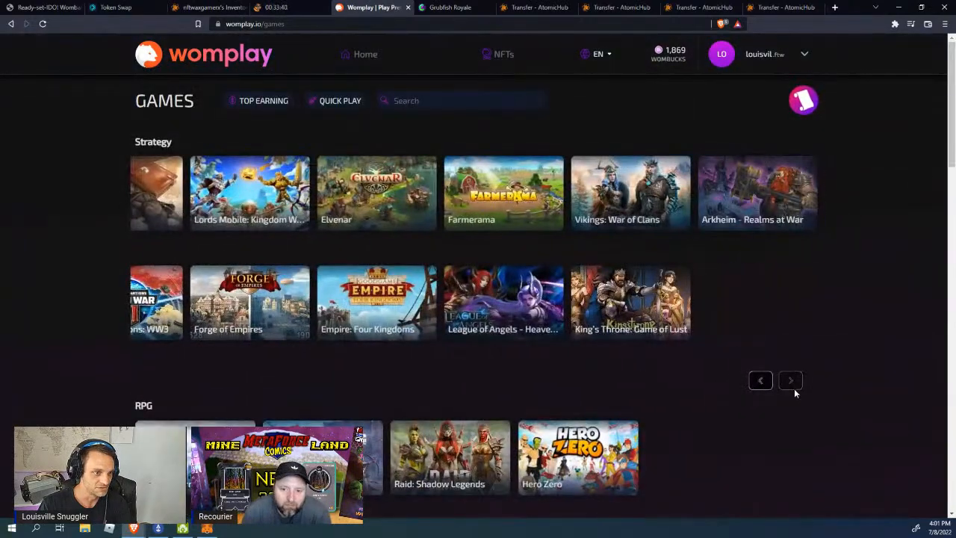
scroll("down", 3)
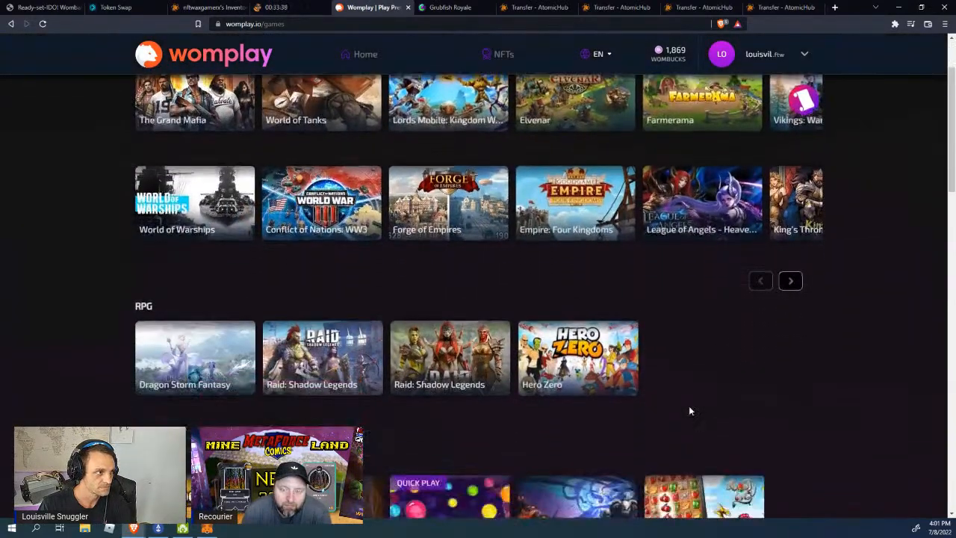
scroll("up", 3)
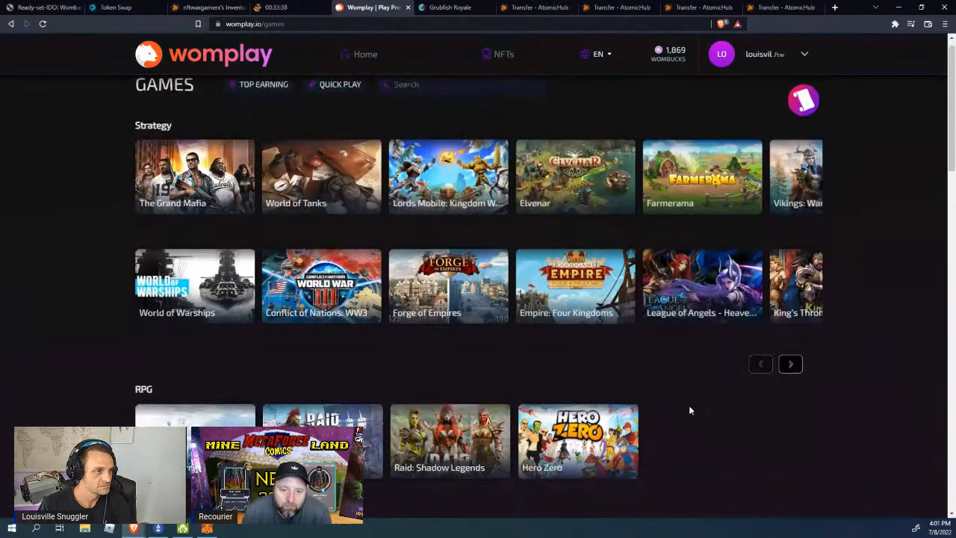
left_click(364, 53)
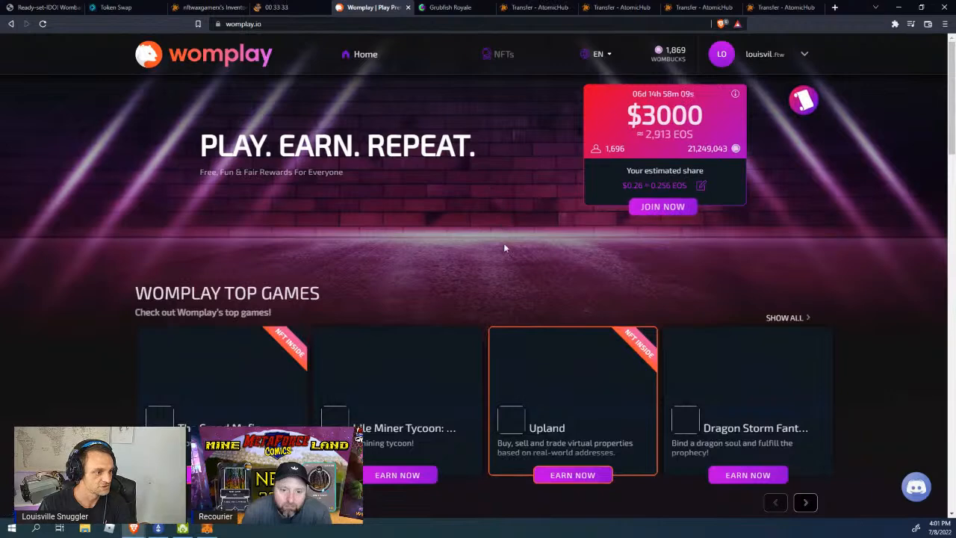
Step: Page through the Top Games carousel and open the Splinterlands game details
scroll("down", 3)
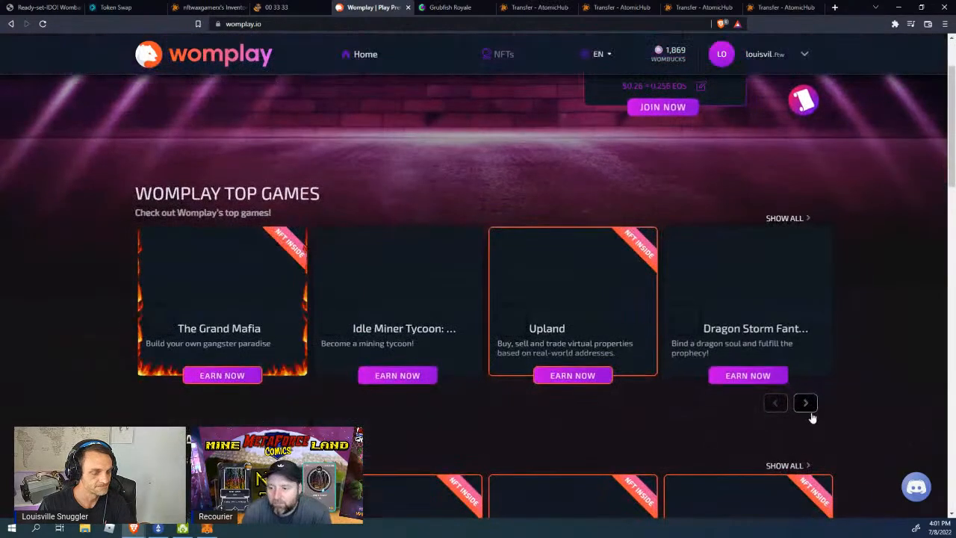
left_click(806, 403)
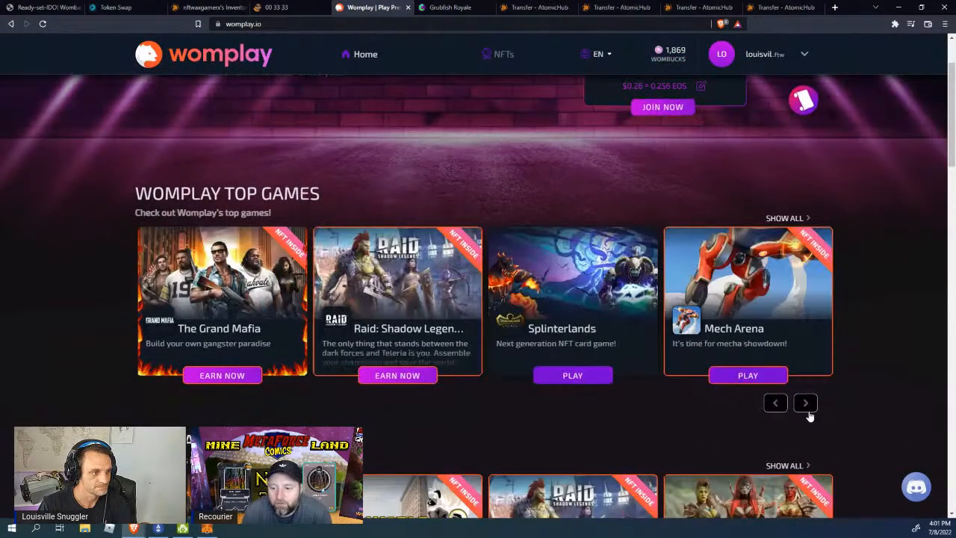
left_click(805, 403)
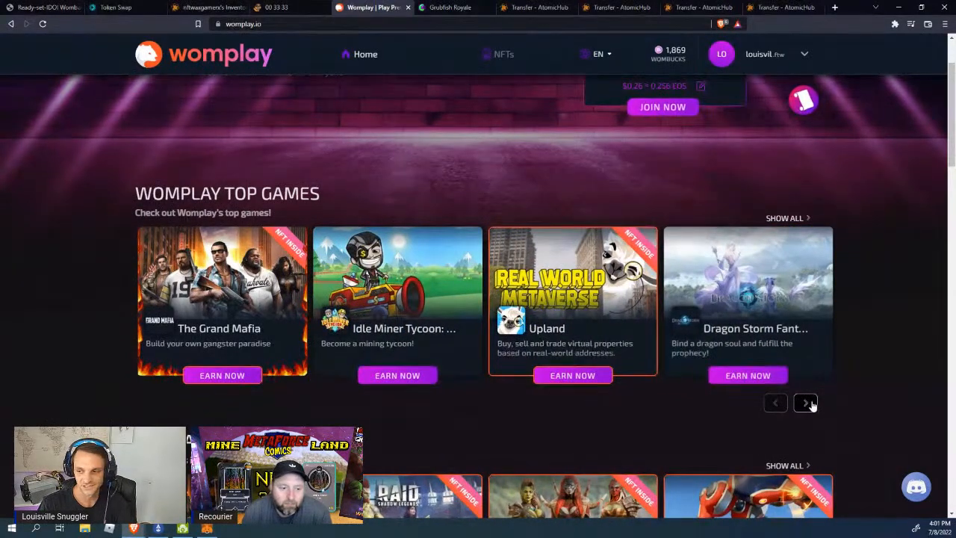
left_click(805, 403)
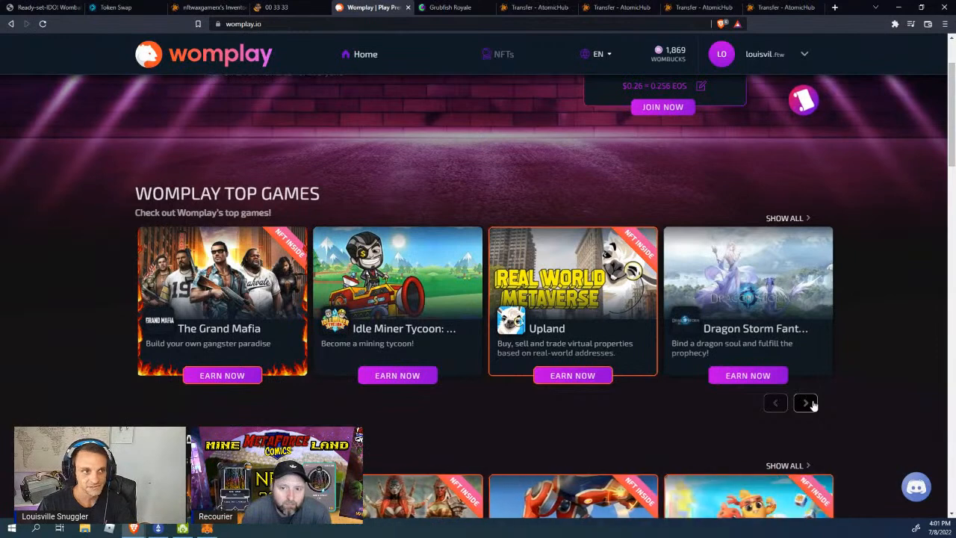
left_click(805, 404)
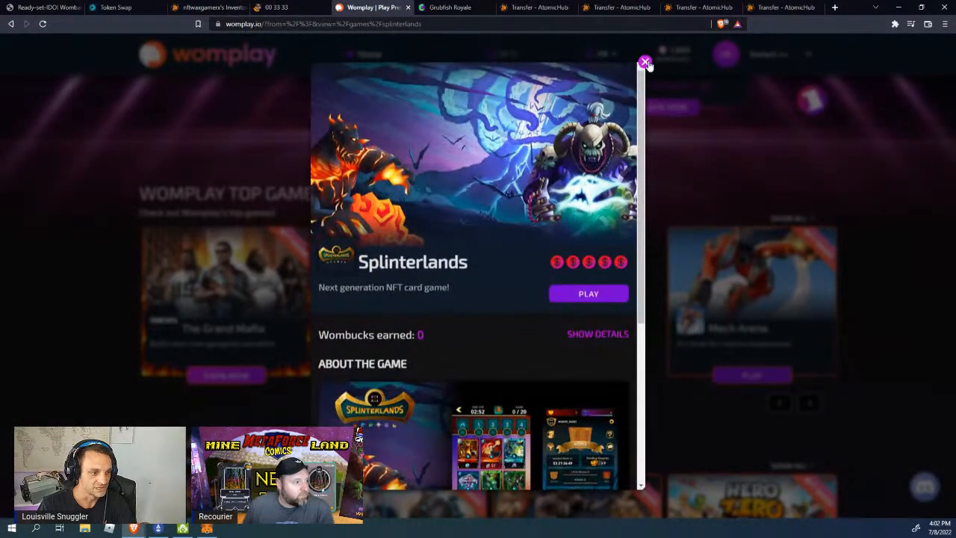
Step: Close the Splinterlands details and scroll the home page back to the top
left_click(645, 62)
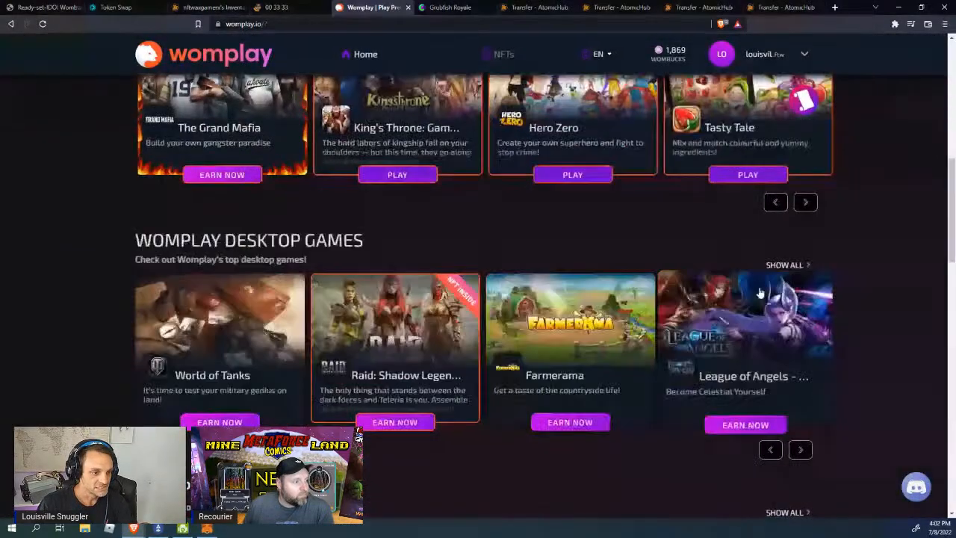
scroll("up", 3)
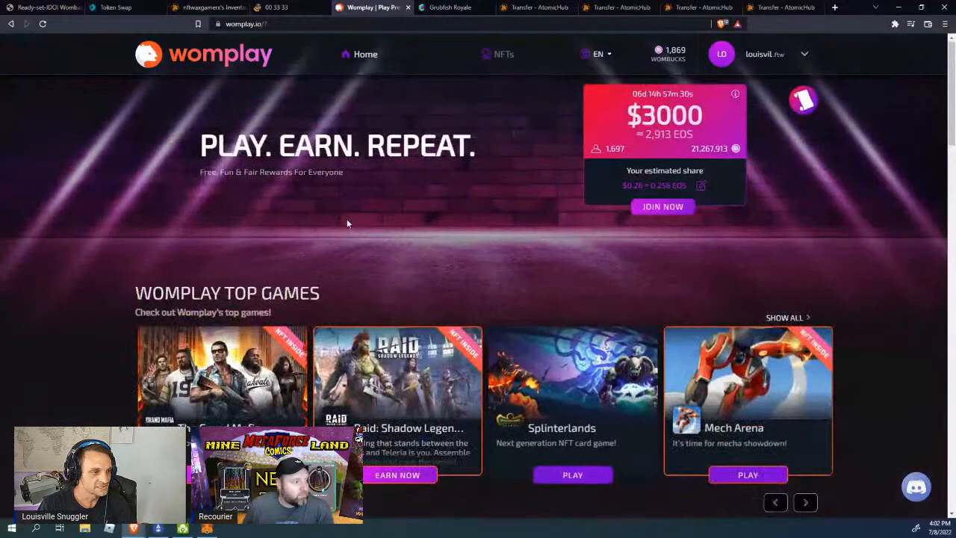
mouse_move(484, 243)
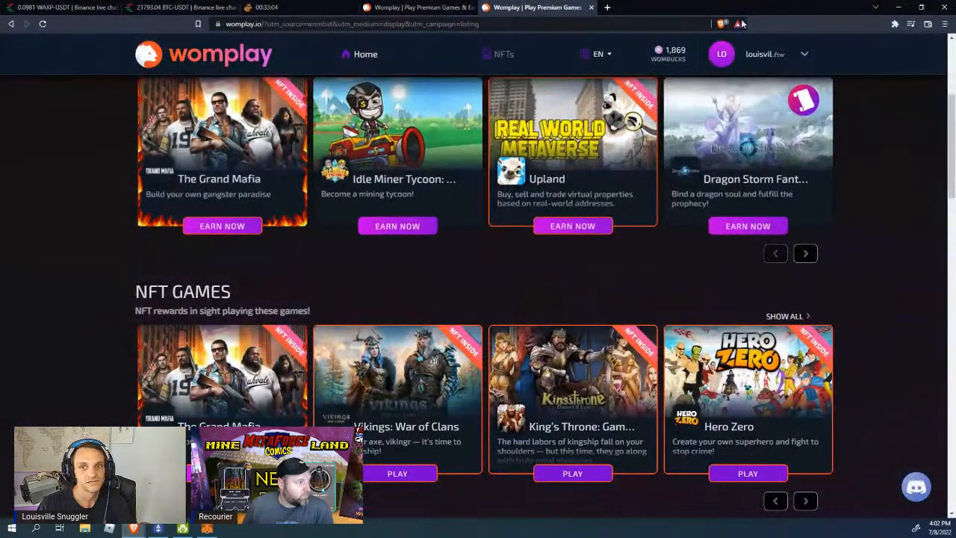
Step: Cycle the top games and NFT Games carousels through their next titles
left_click(806, 501)
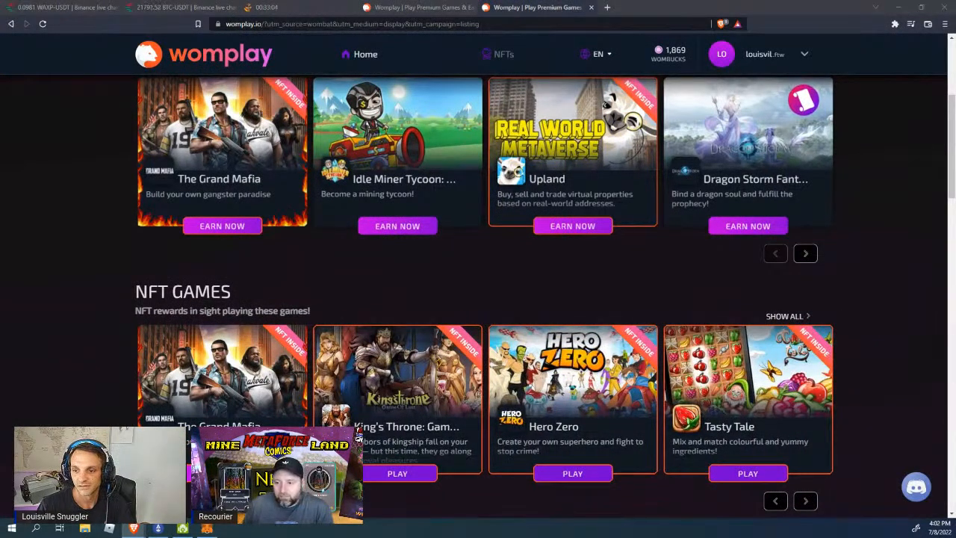
left_click(805, 253)
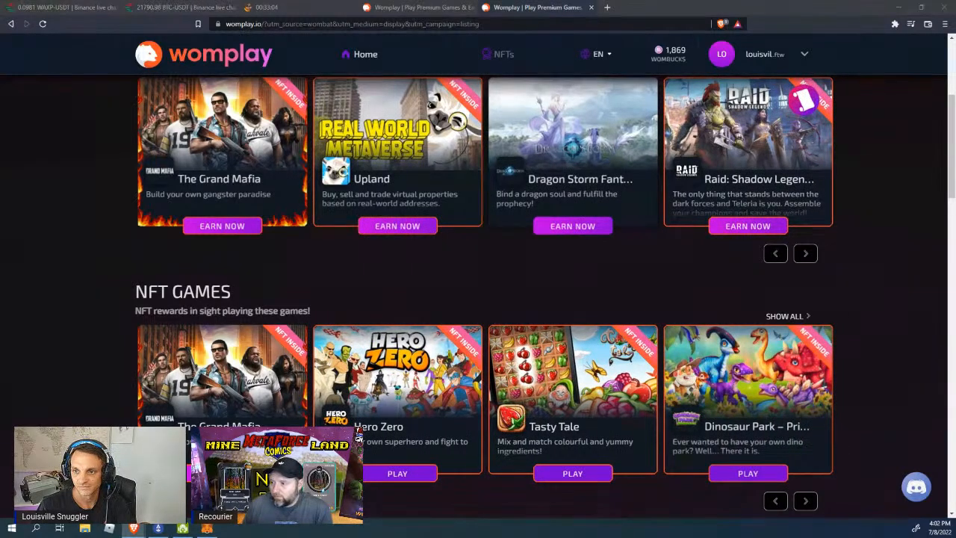
left_click(805, 254)
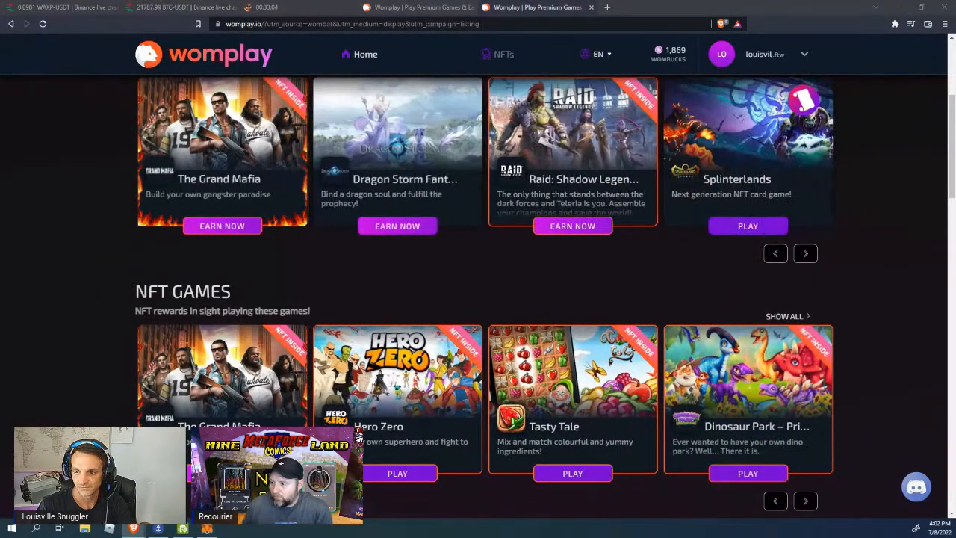
left_click(805, 500)
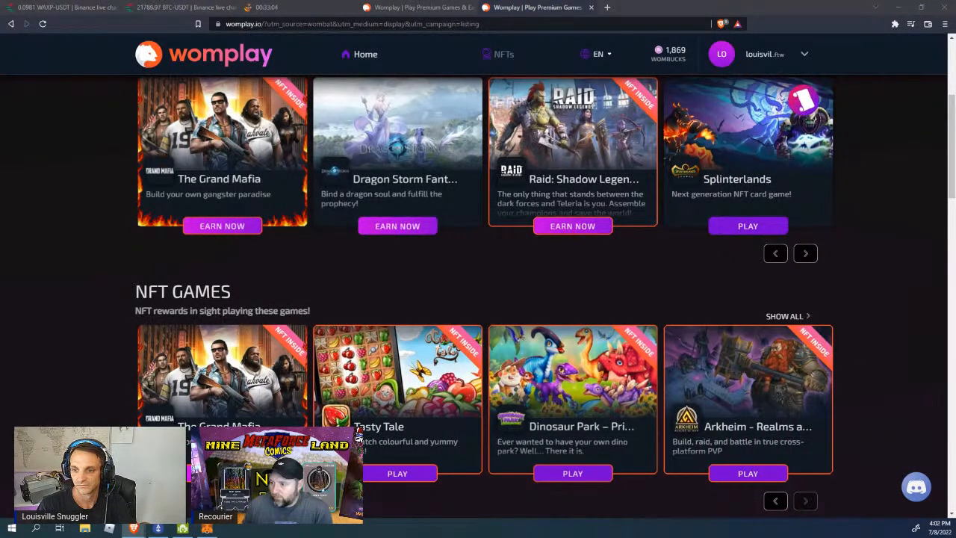
left_click(806, 254)
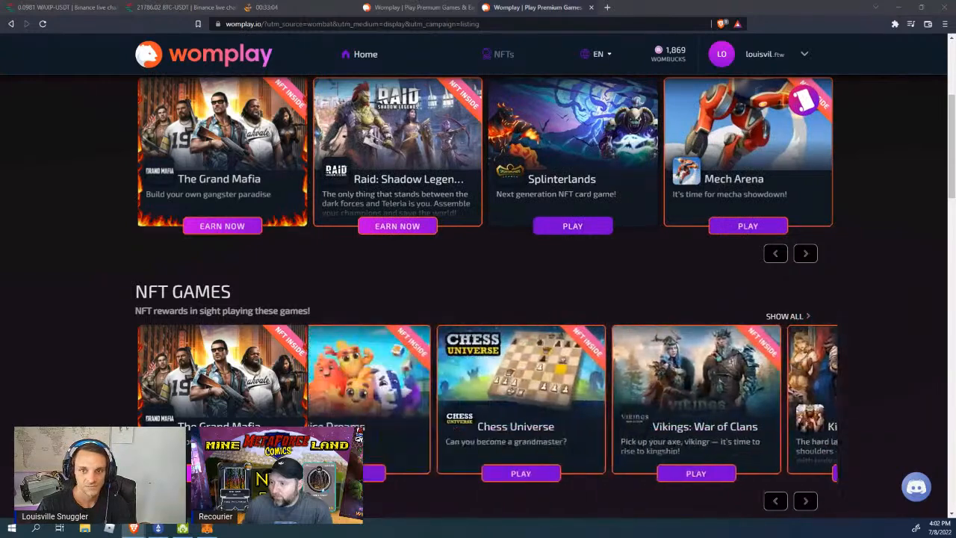
left_click(805, 502)
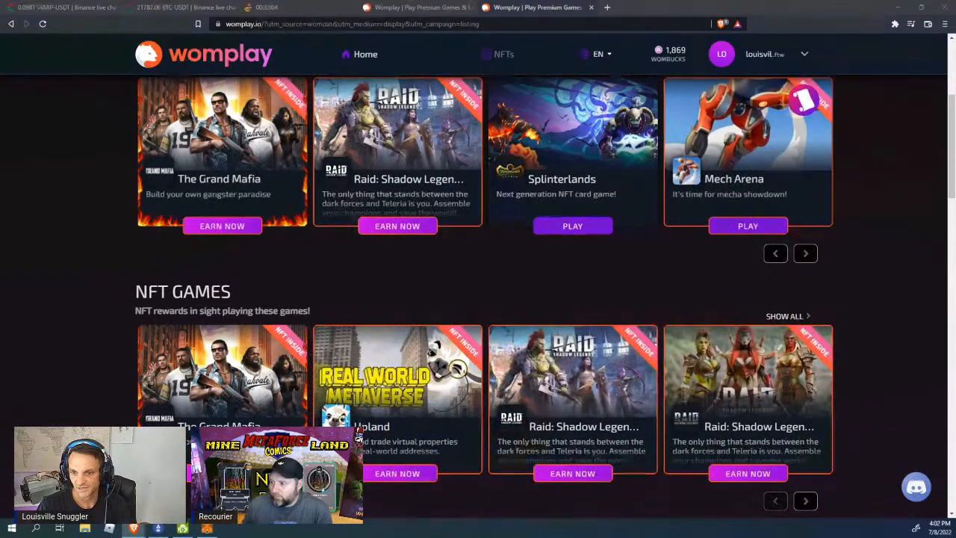
left_click(806, 254)
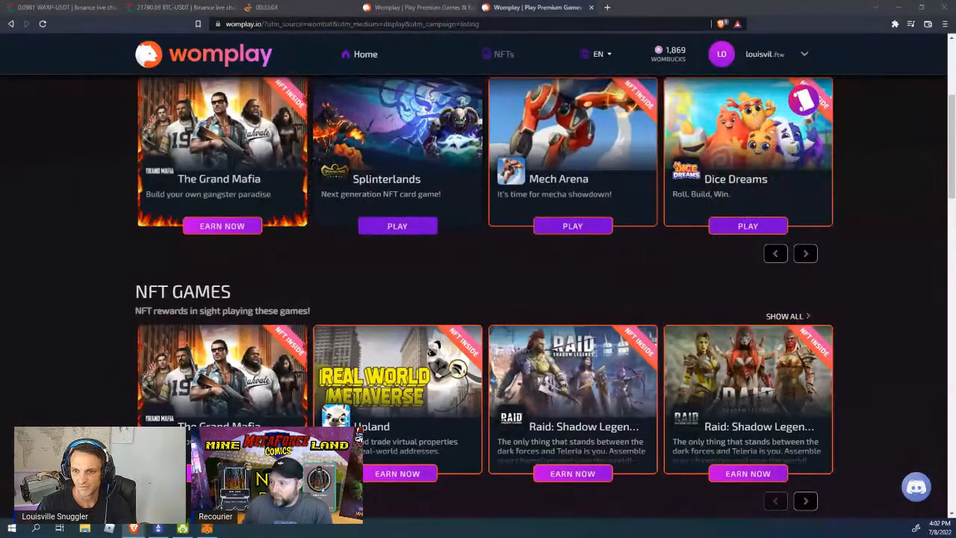
left_click(806, 501)
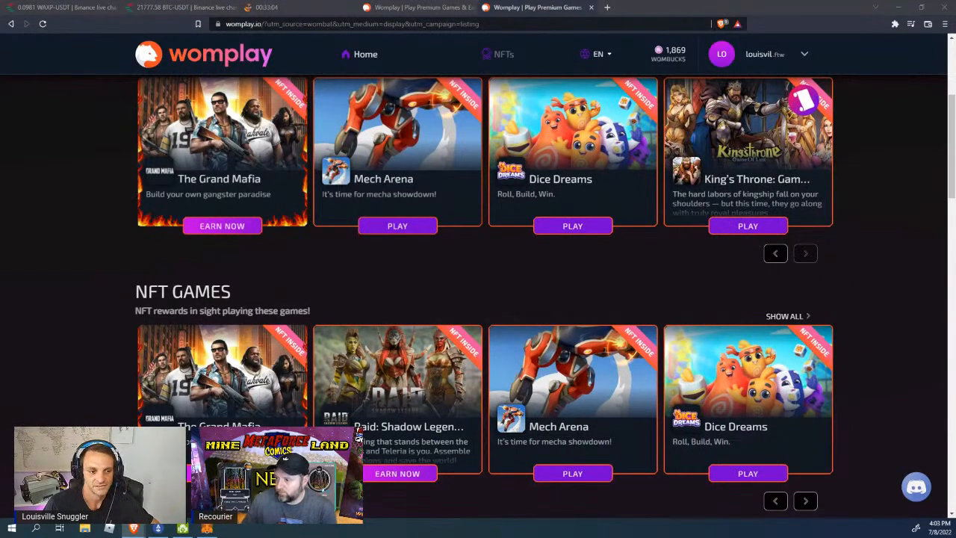
left_click(805, 252)
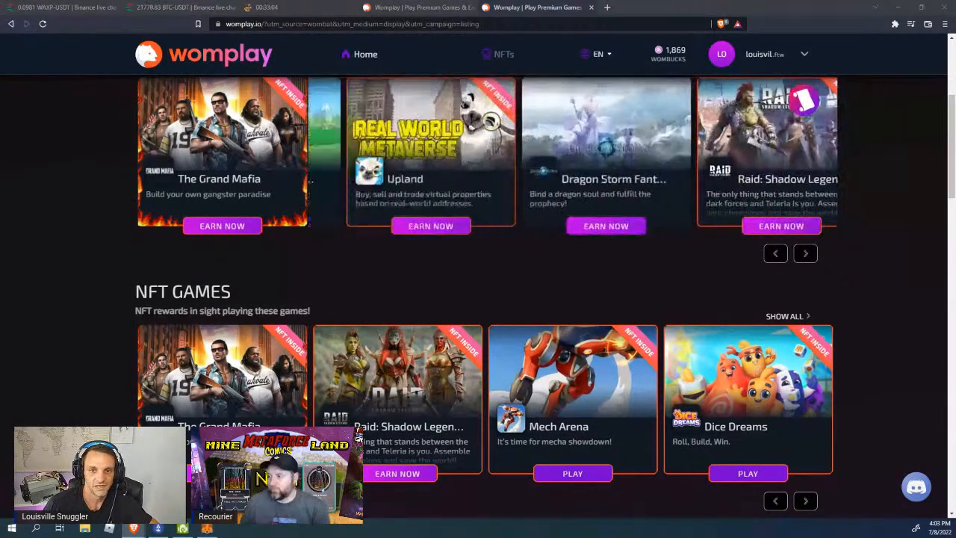
left_click(805, 252)
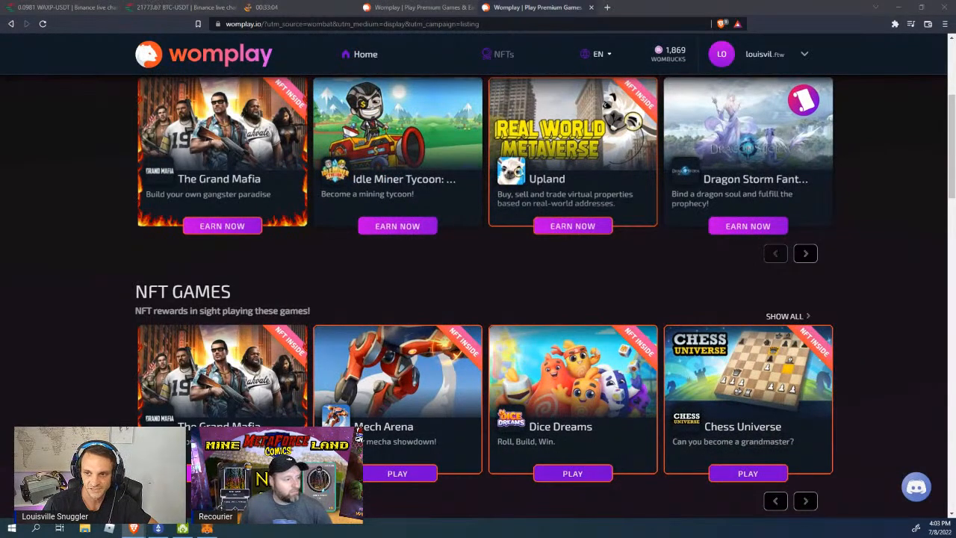
left_click(805, 254)
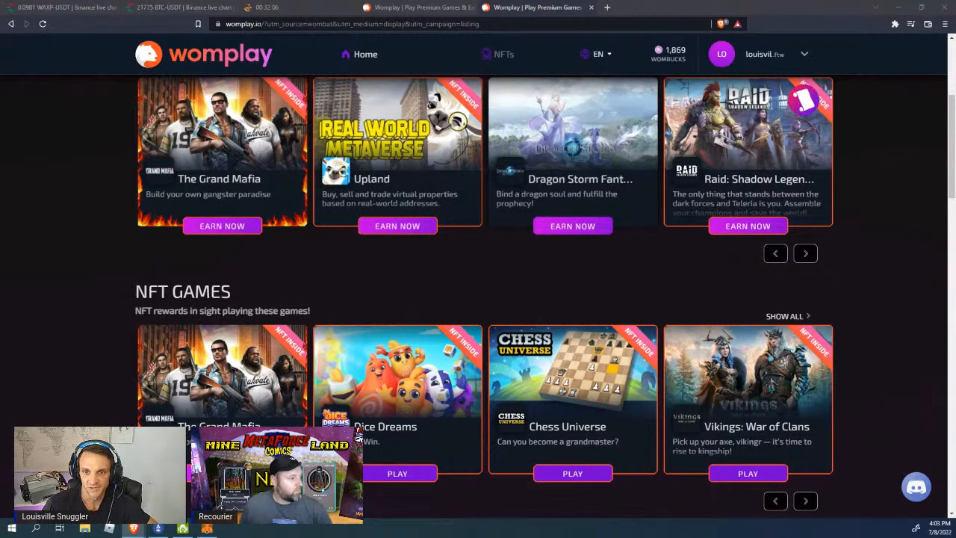
left_click(806, 254)
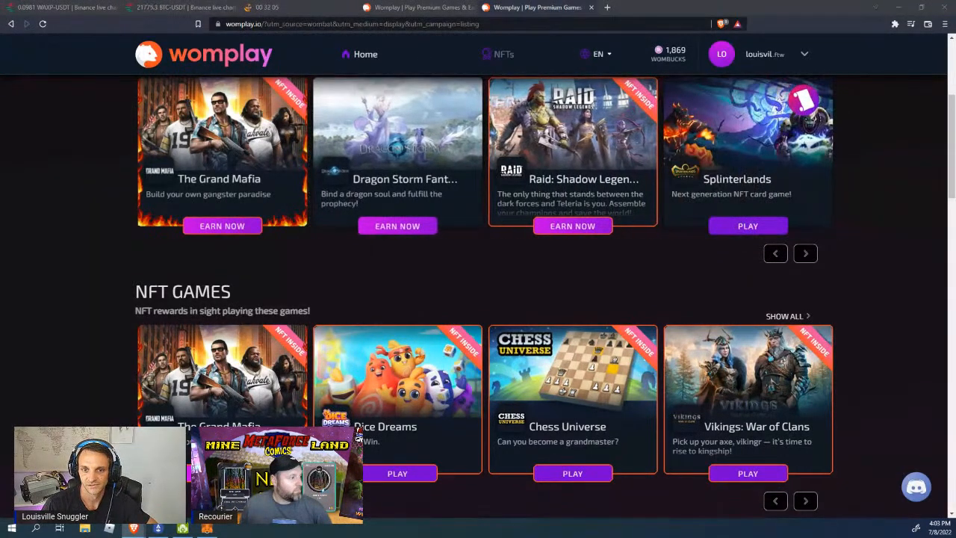
Step: Keep paging both carousels until Splinterlands, Mech Arena, Dice Dreams and Chess Universe show
left_click(806, 502)
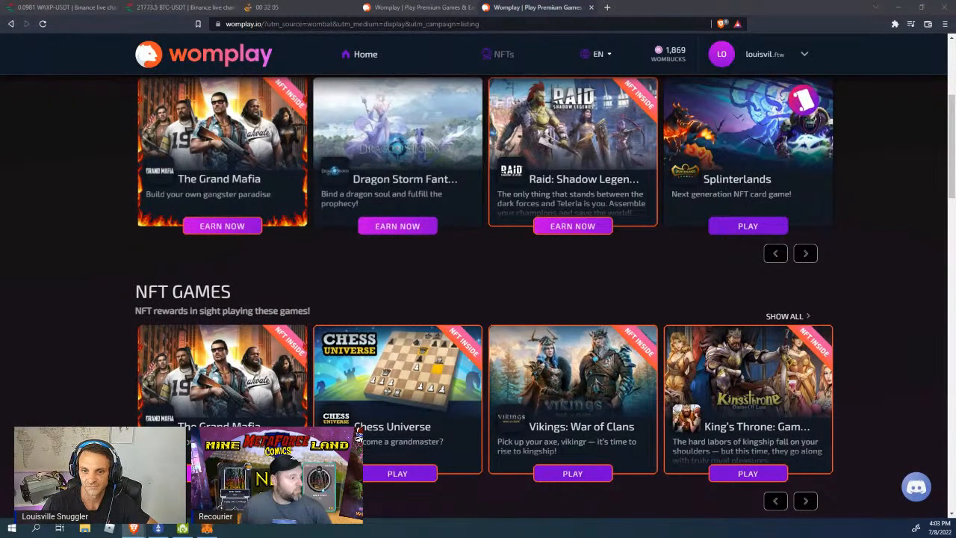
left_click(805, 252)
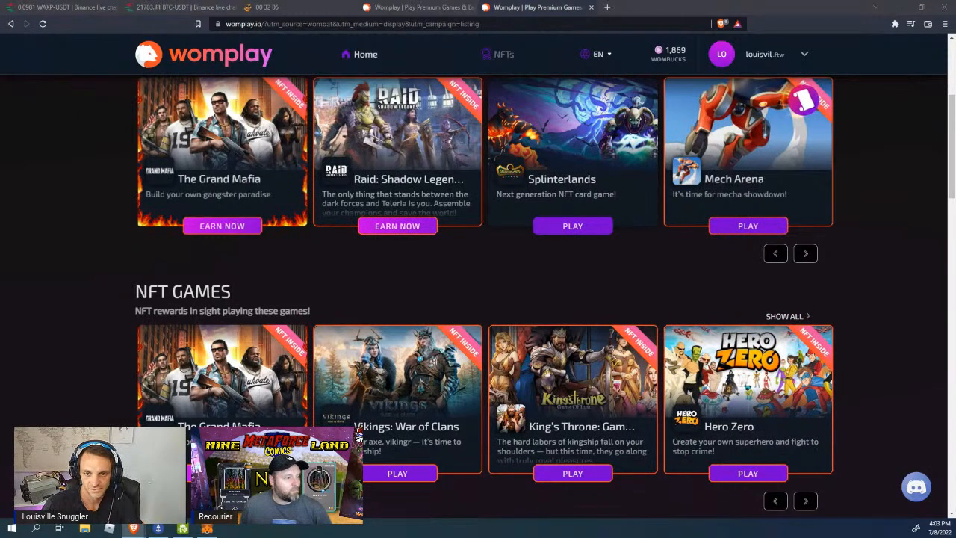
left_click(805, 254)
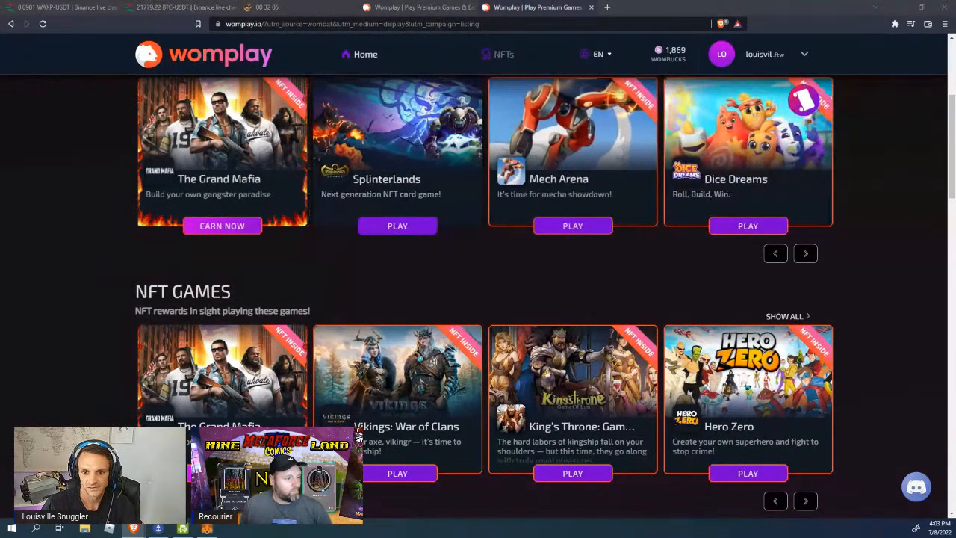
left_click(805, 502)
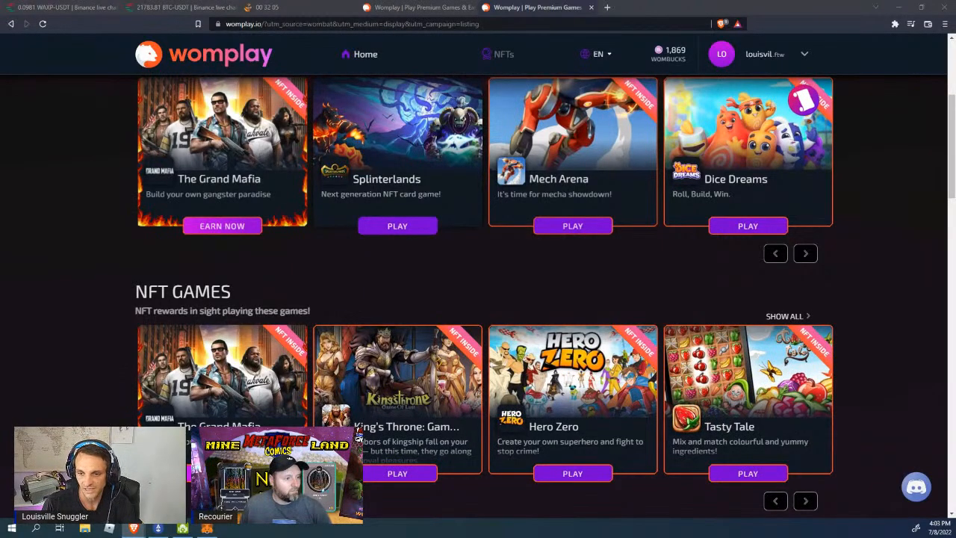
left_click(805, 254)
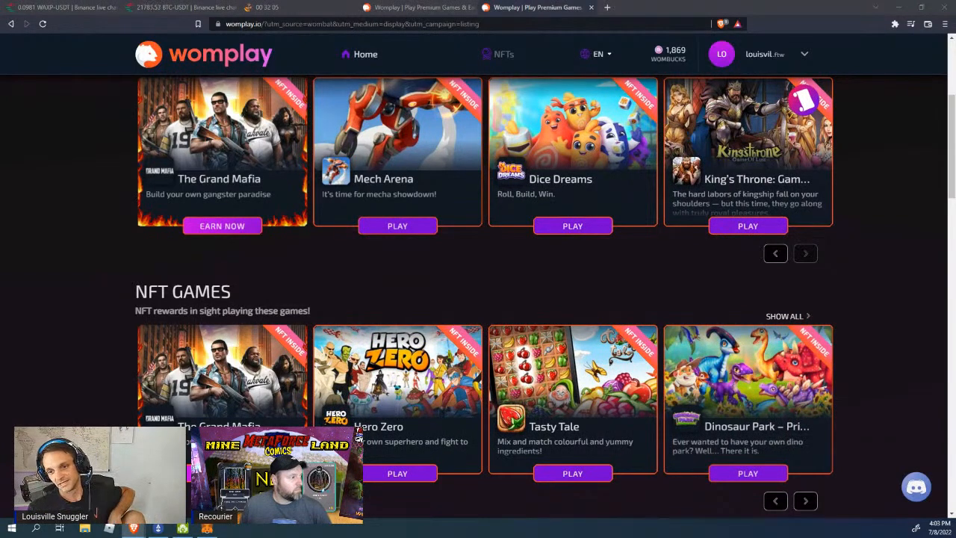
left_click(805, 252)
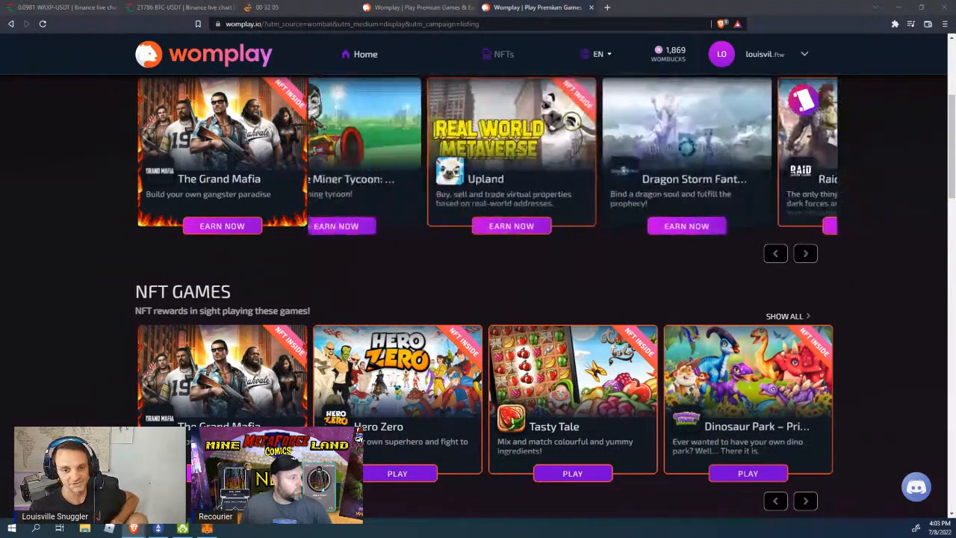
left_click(805, 252)
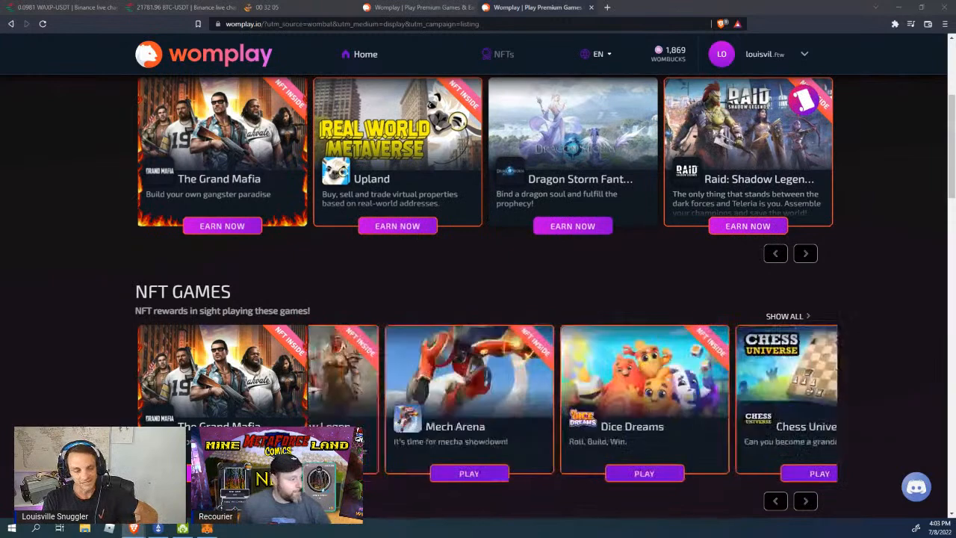
left_click(805, 500)
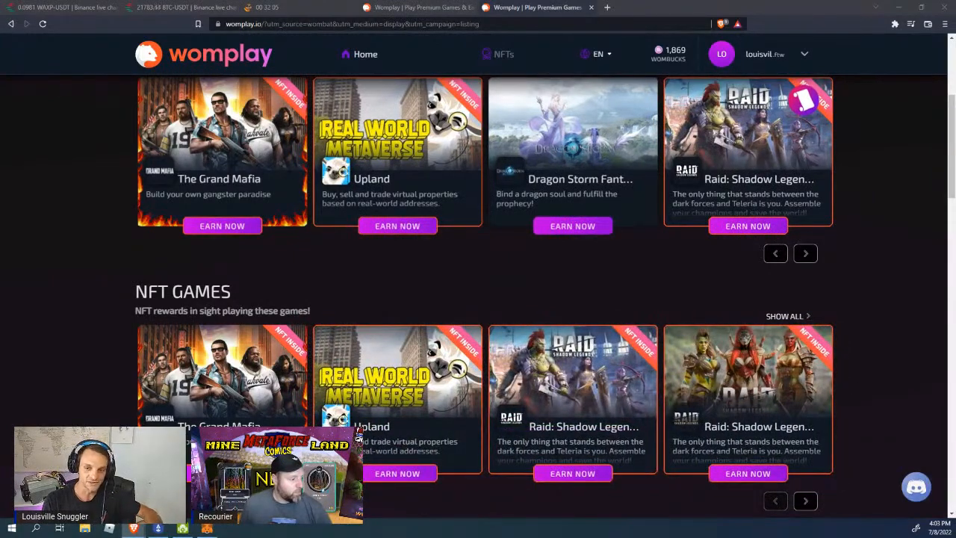
left_click(806, 254)
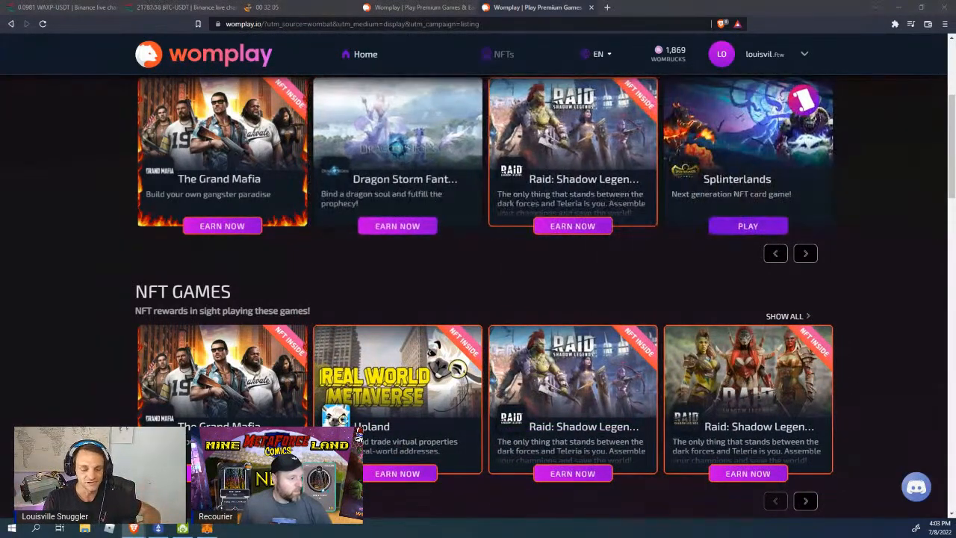
left_click(806, 501)
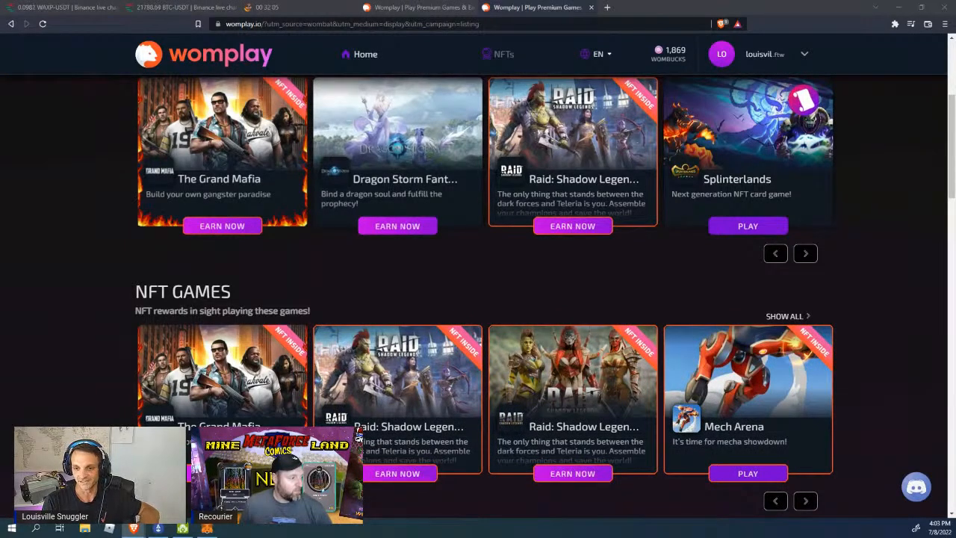
left_click(805, 253)
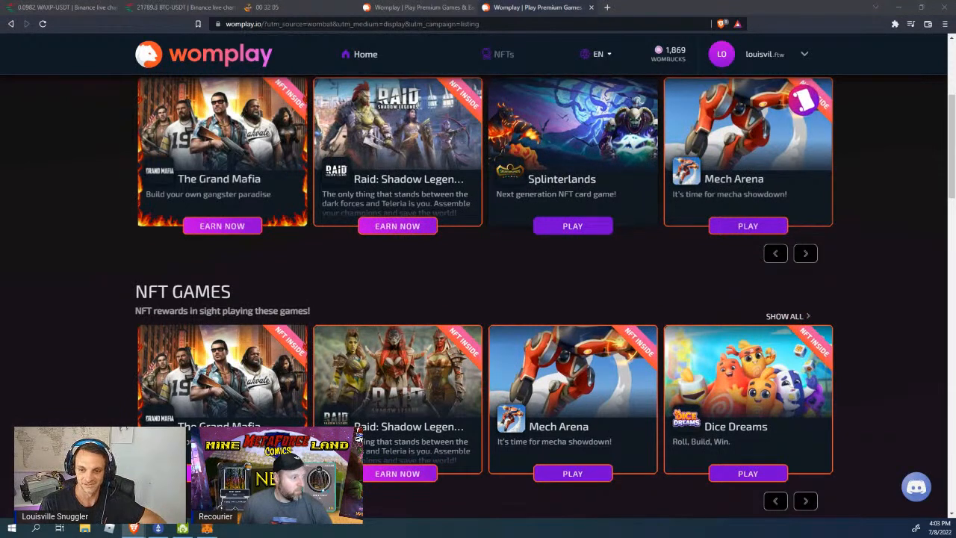
left_click(806, 252)
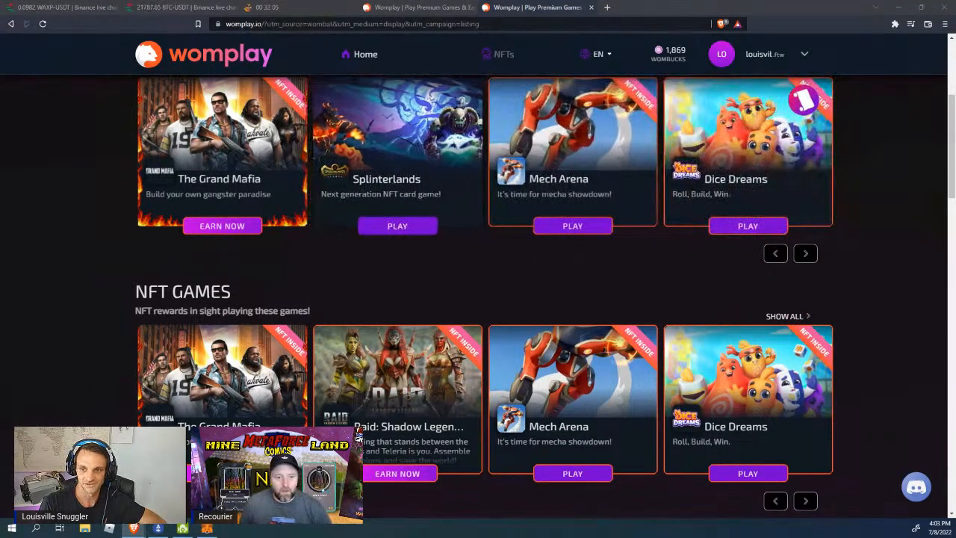
left_click(806, 502)
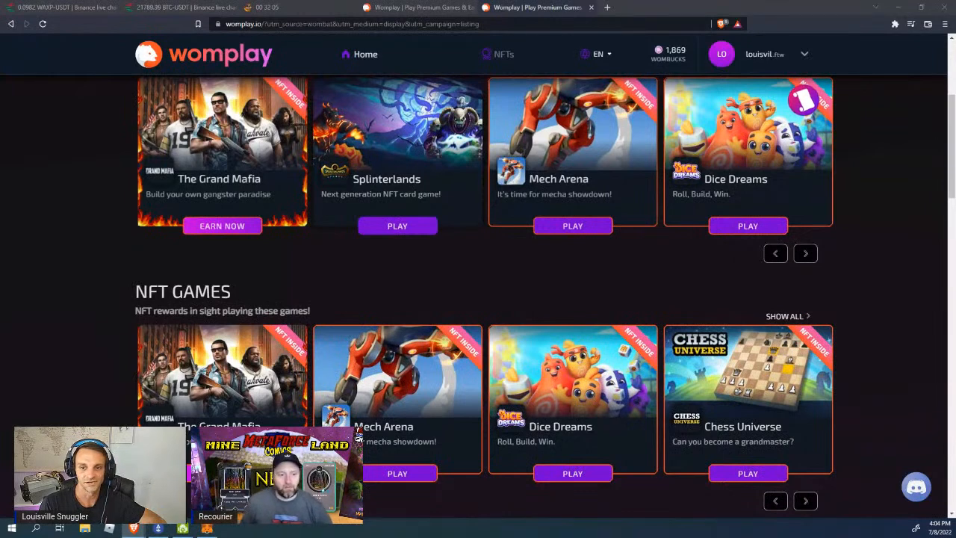